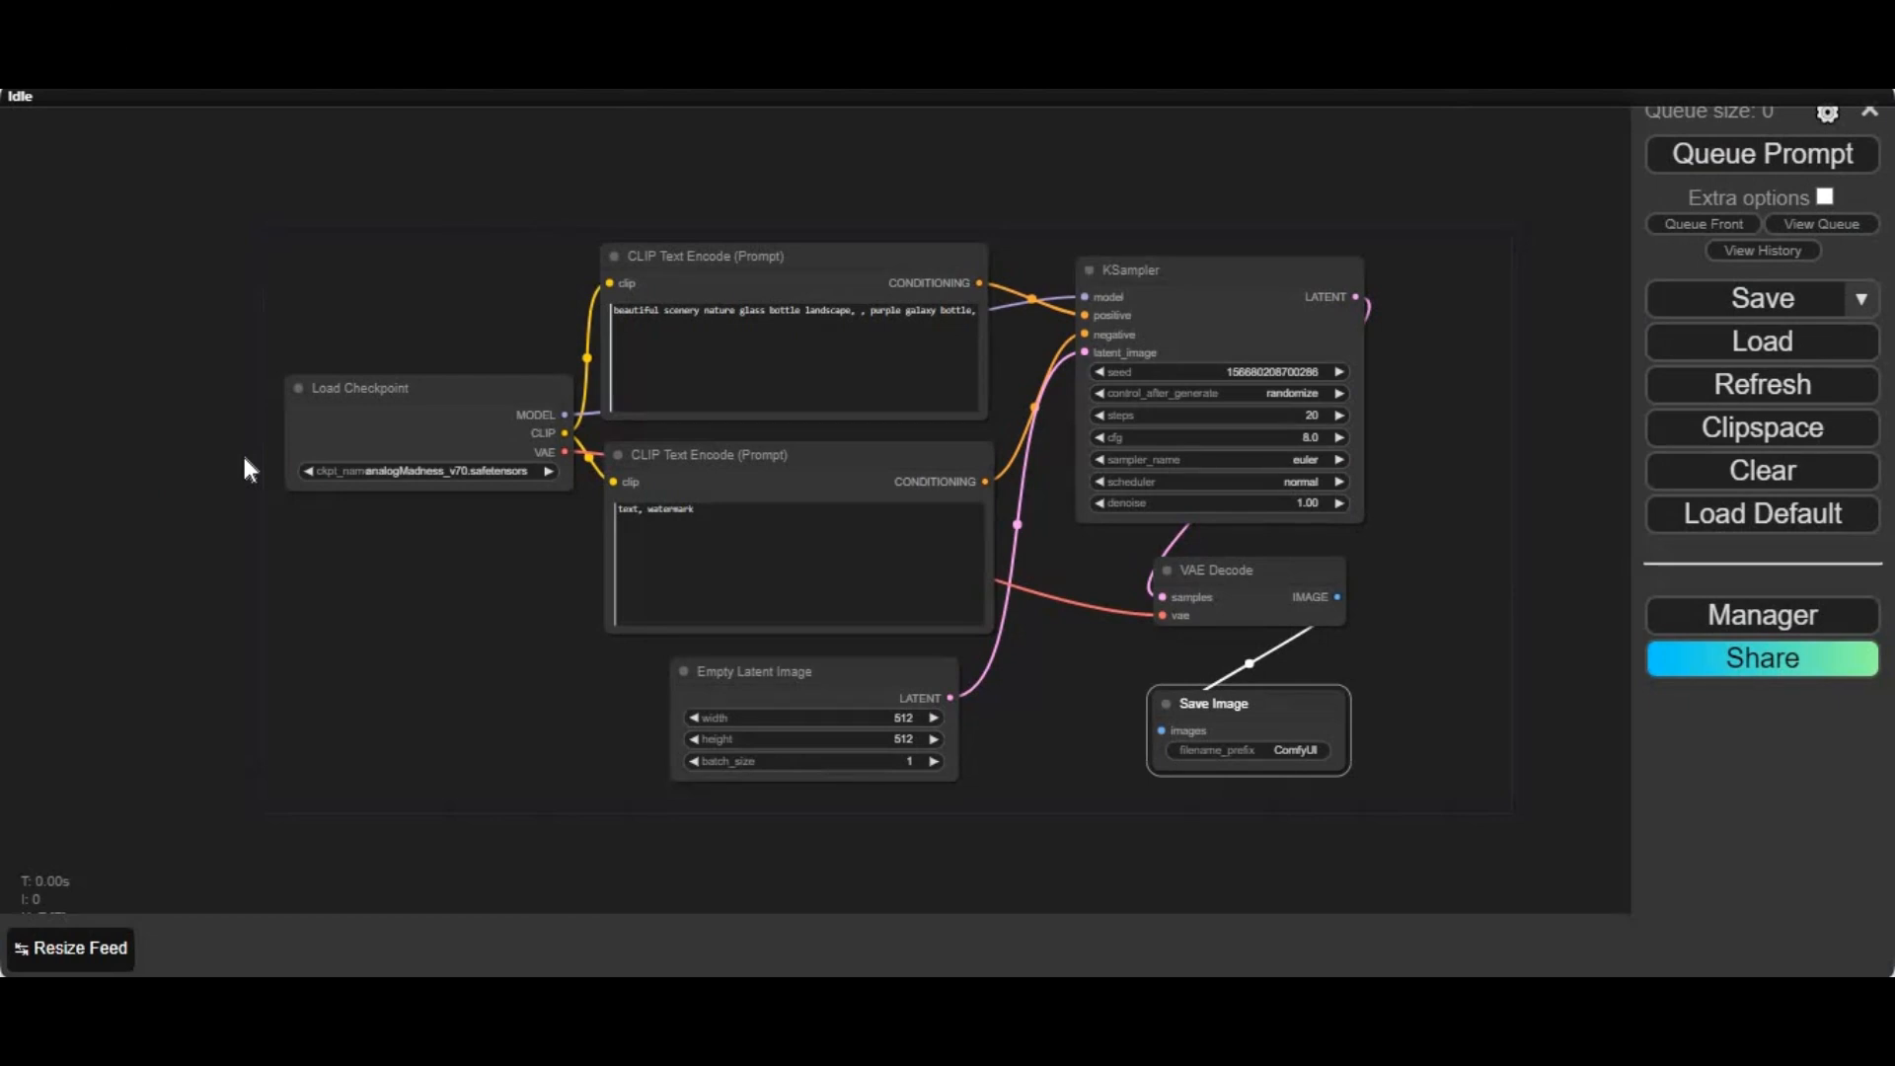
mouse_move(1770, 501)
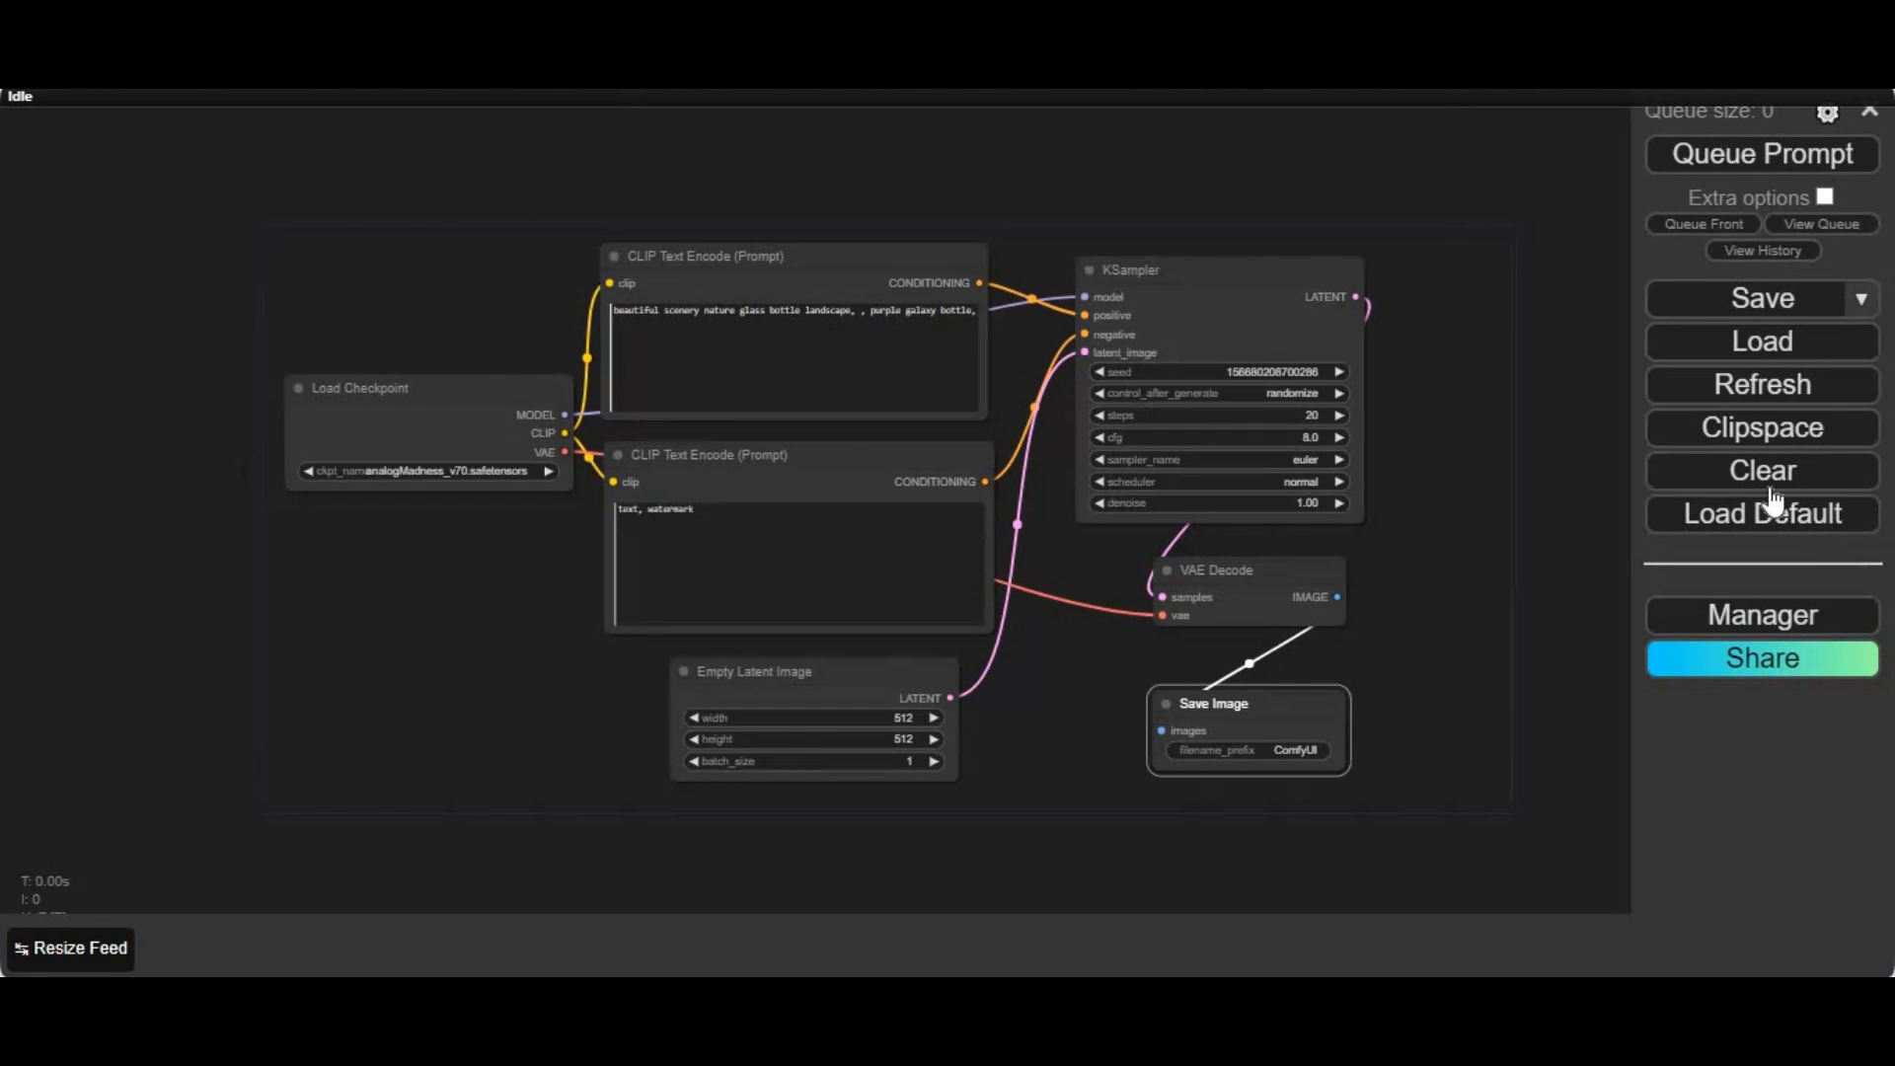
Step: Clear the default workflow and confirm, leaving an empty canvas
left_click(1761, 470)
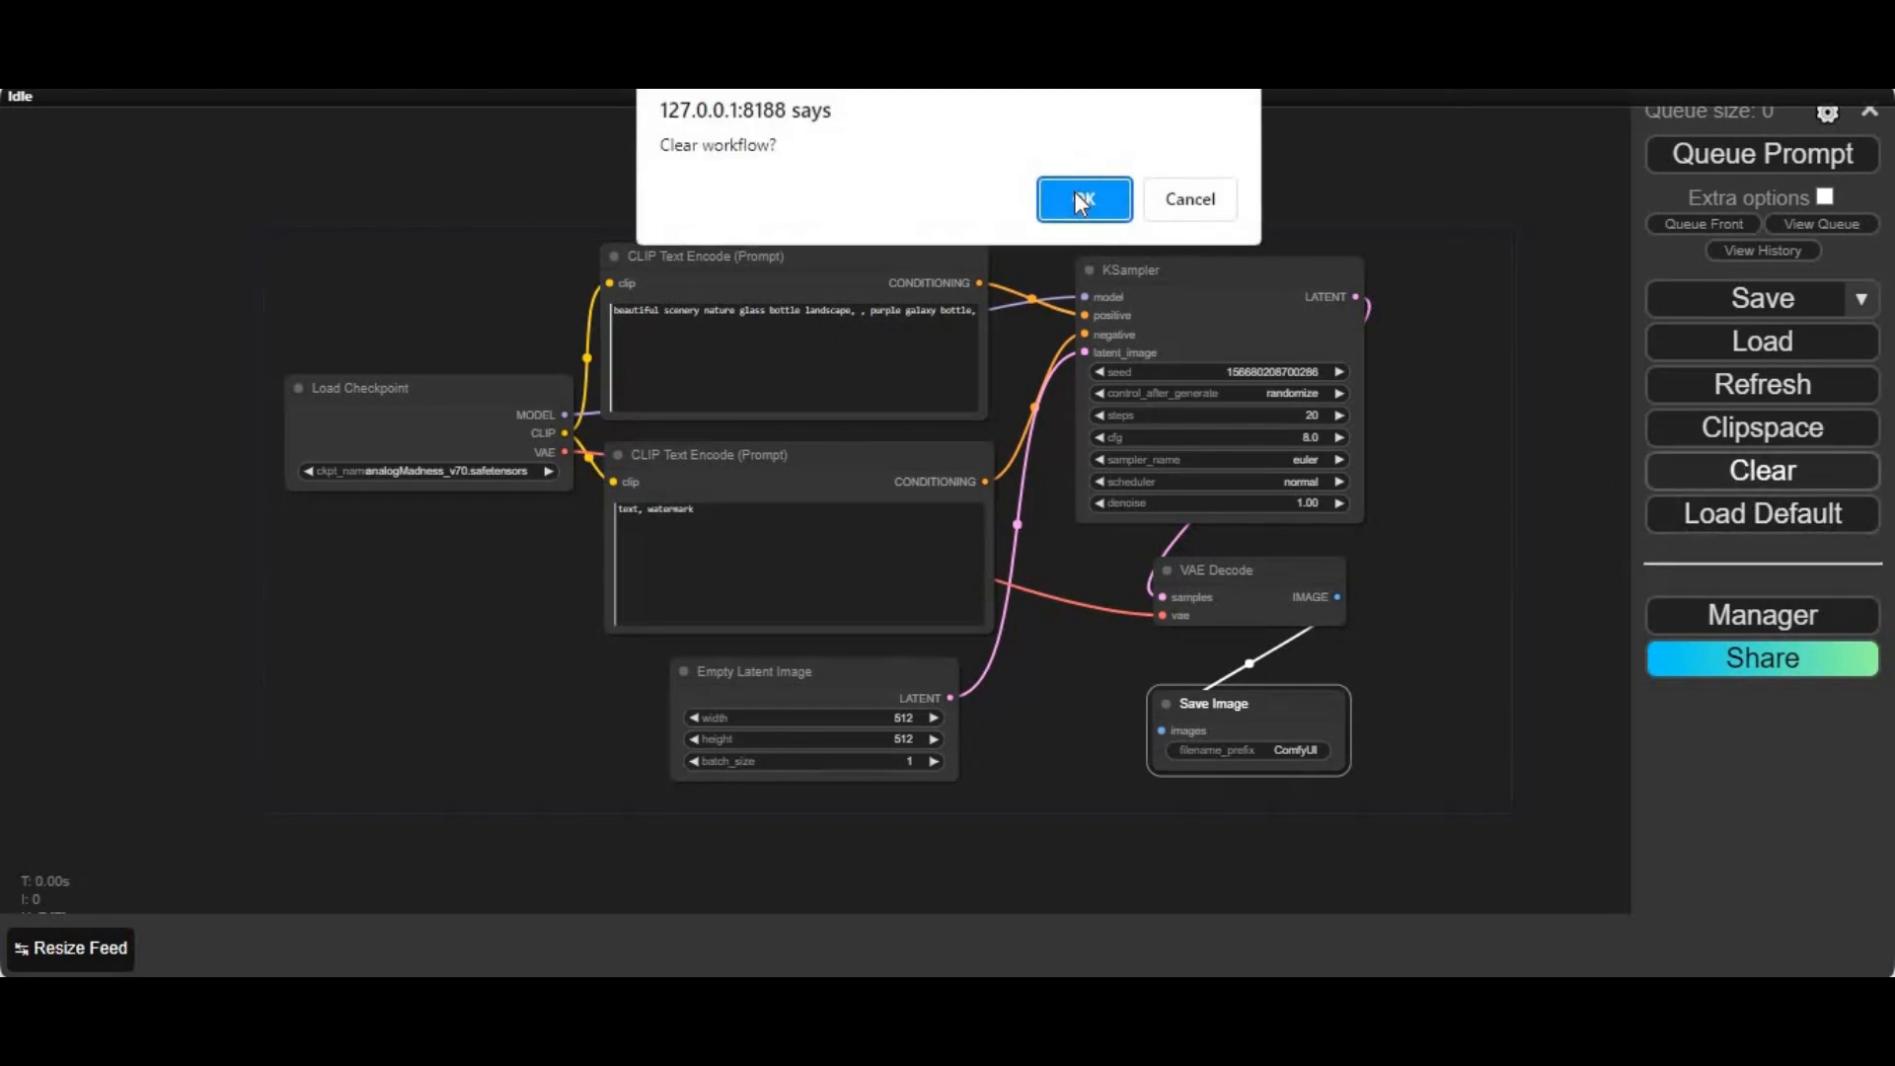
left_click(1081, 198)
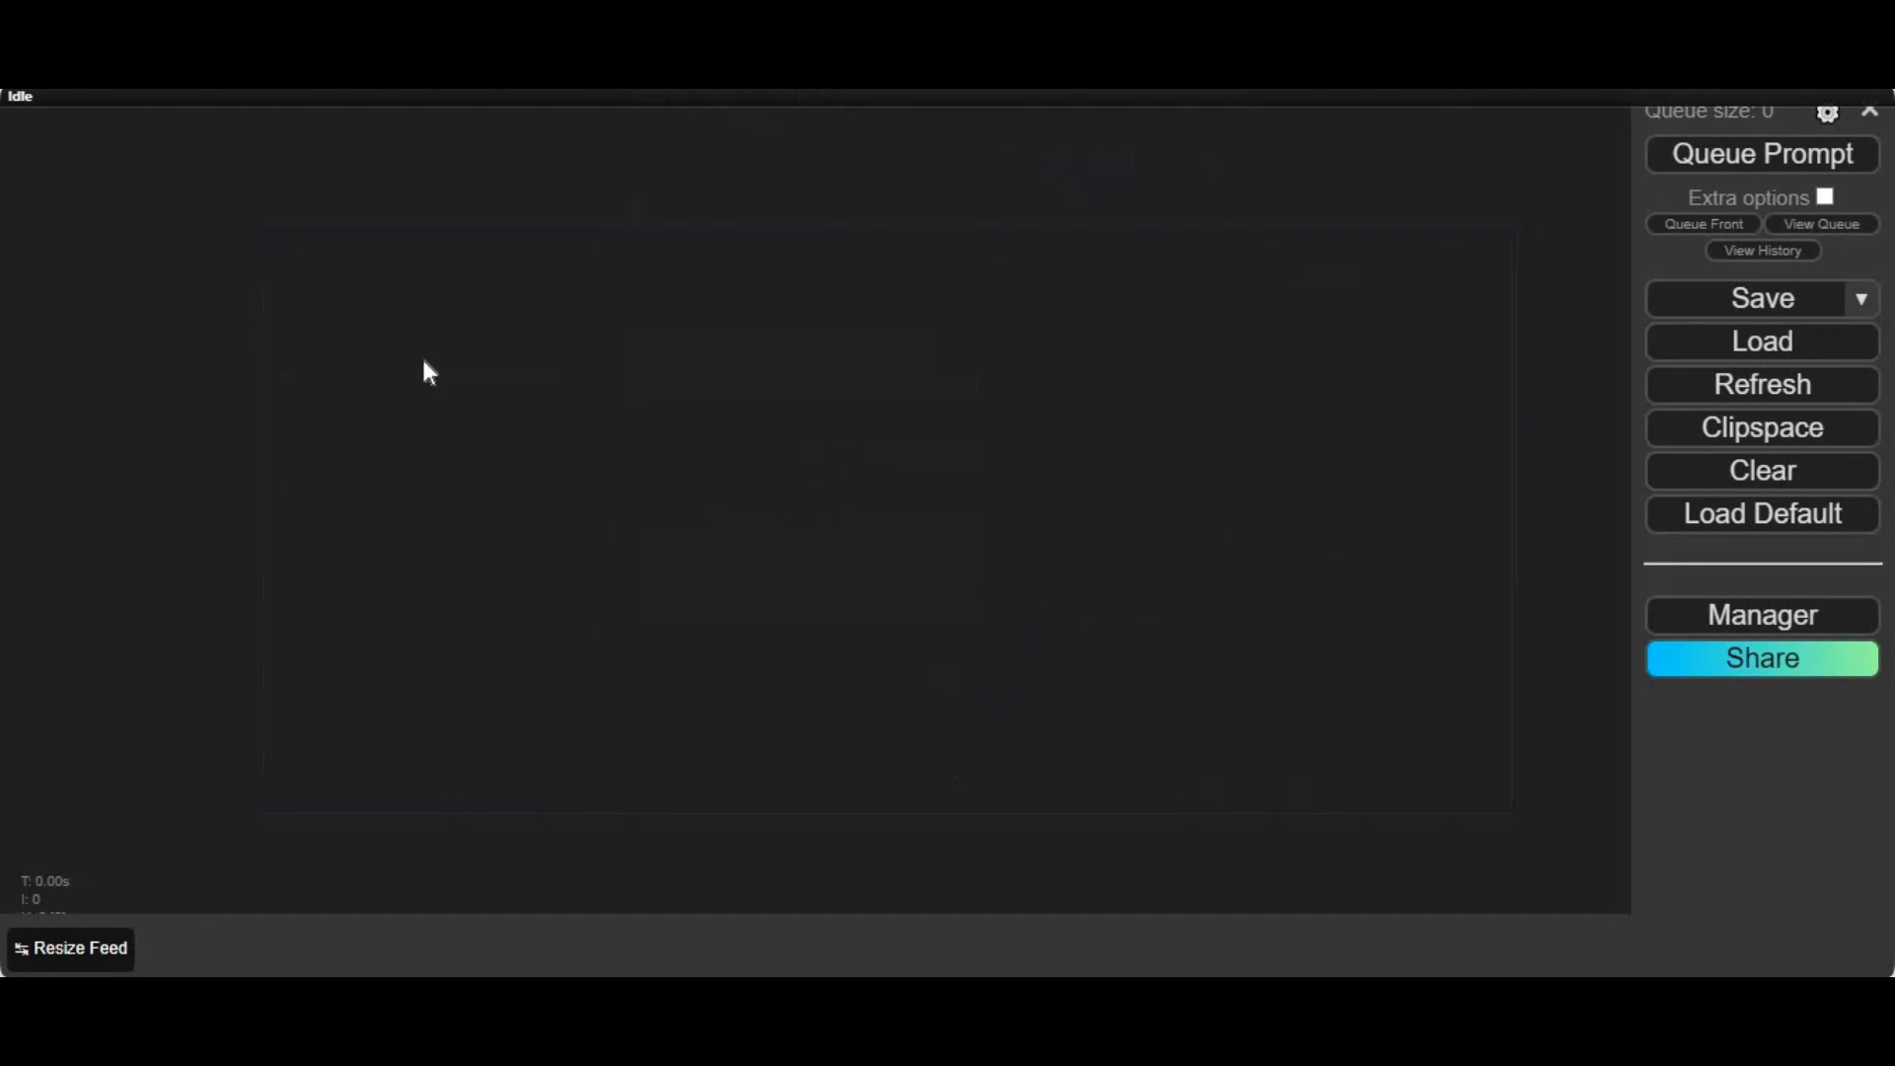
Step: Search the node list for 'make' to add a Make Image Batch node
double_click(424, 371)
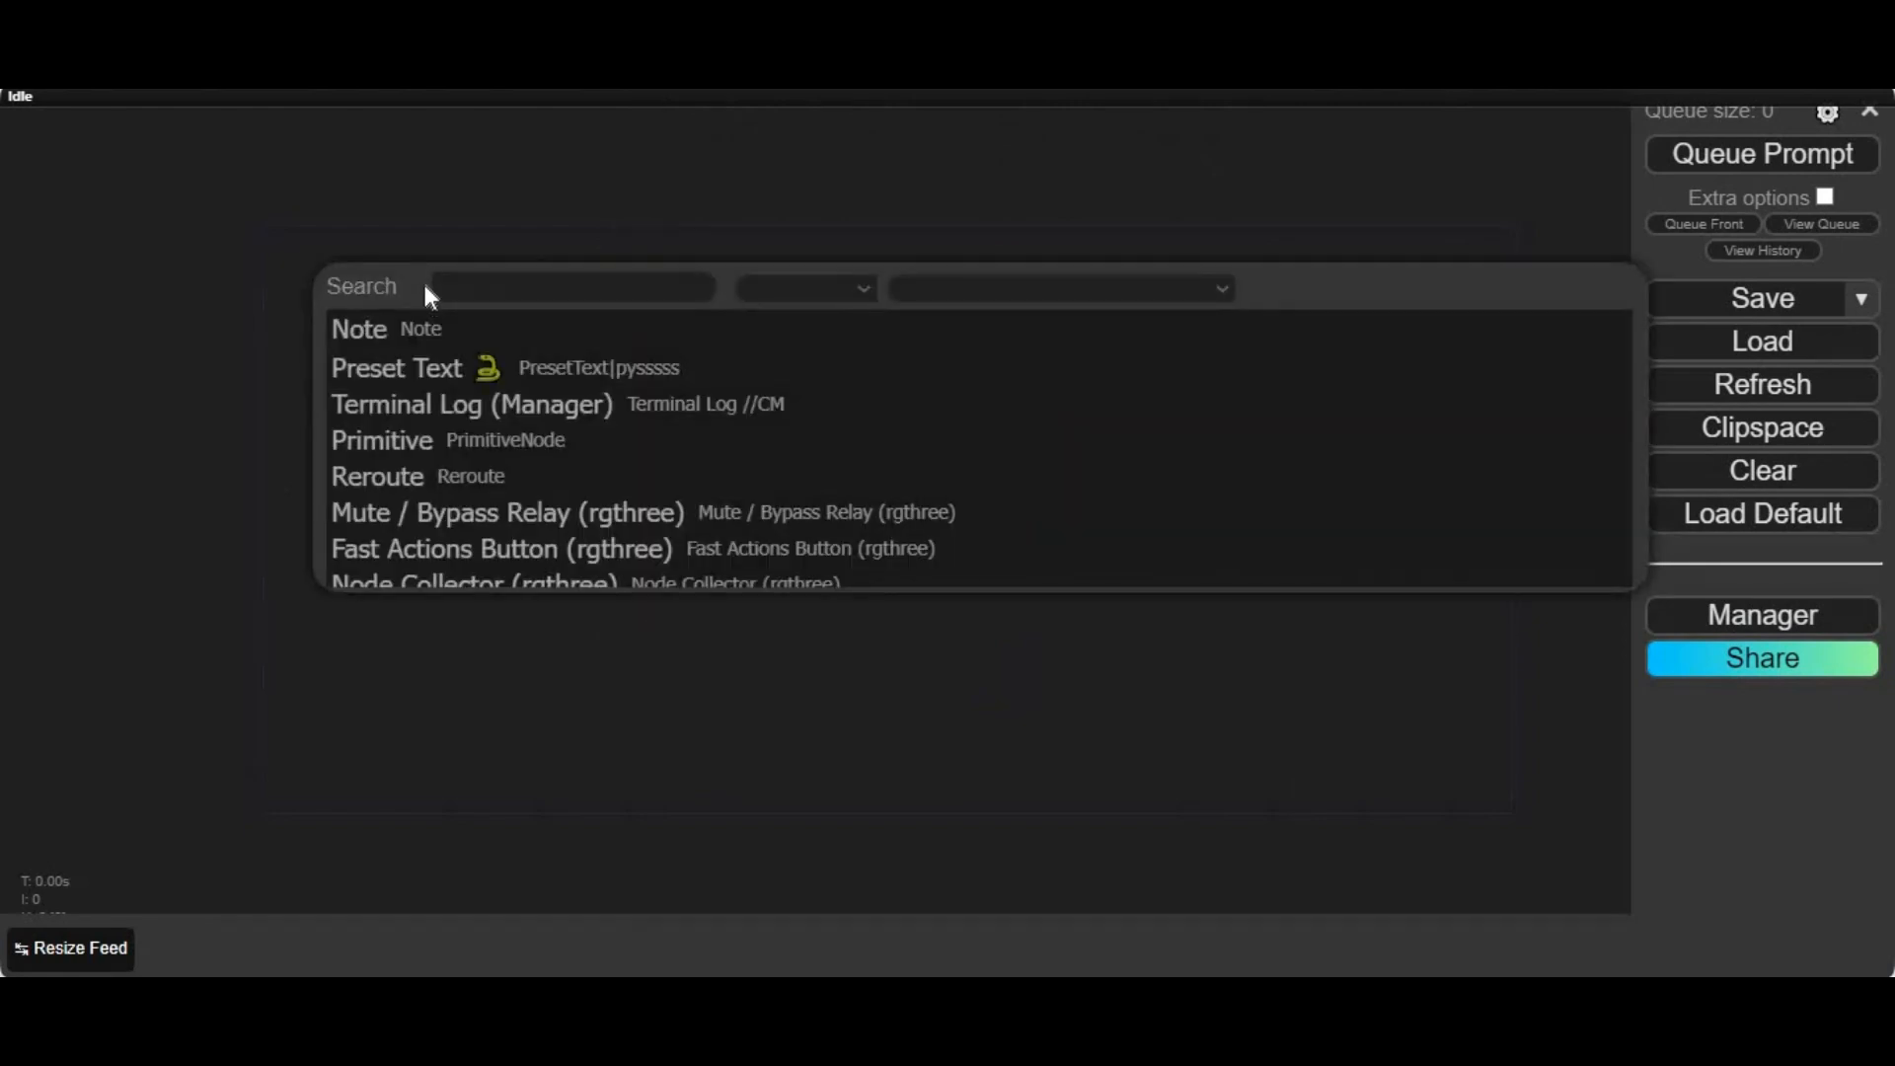
type("make")
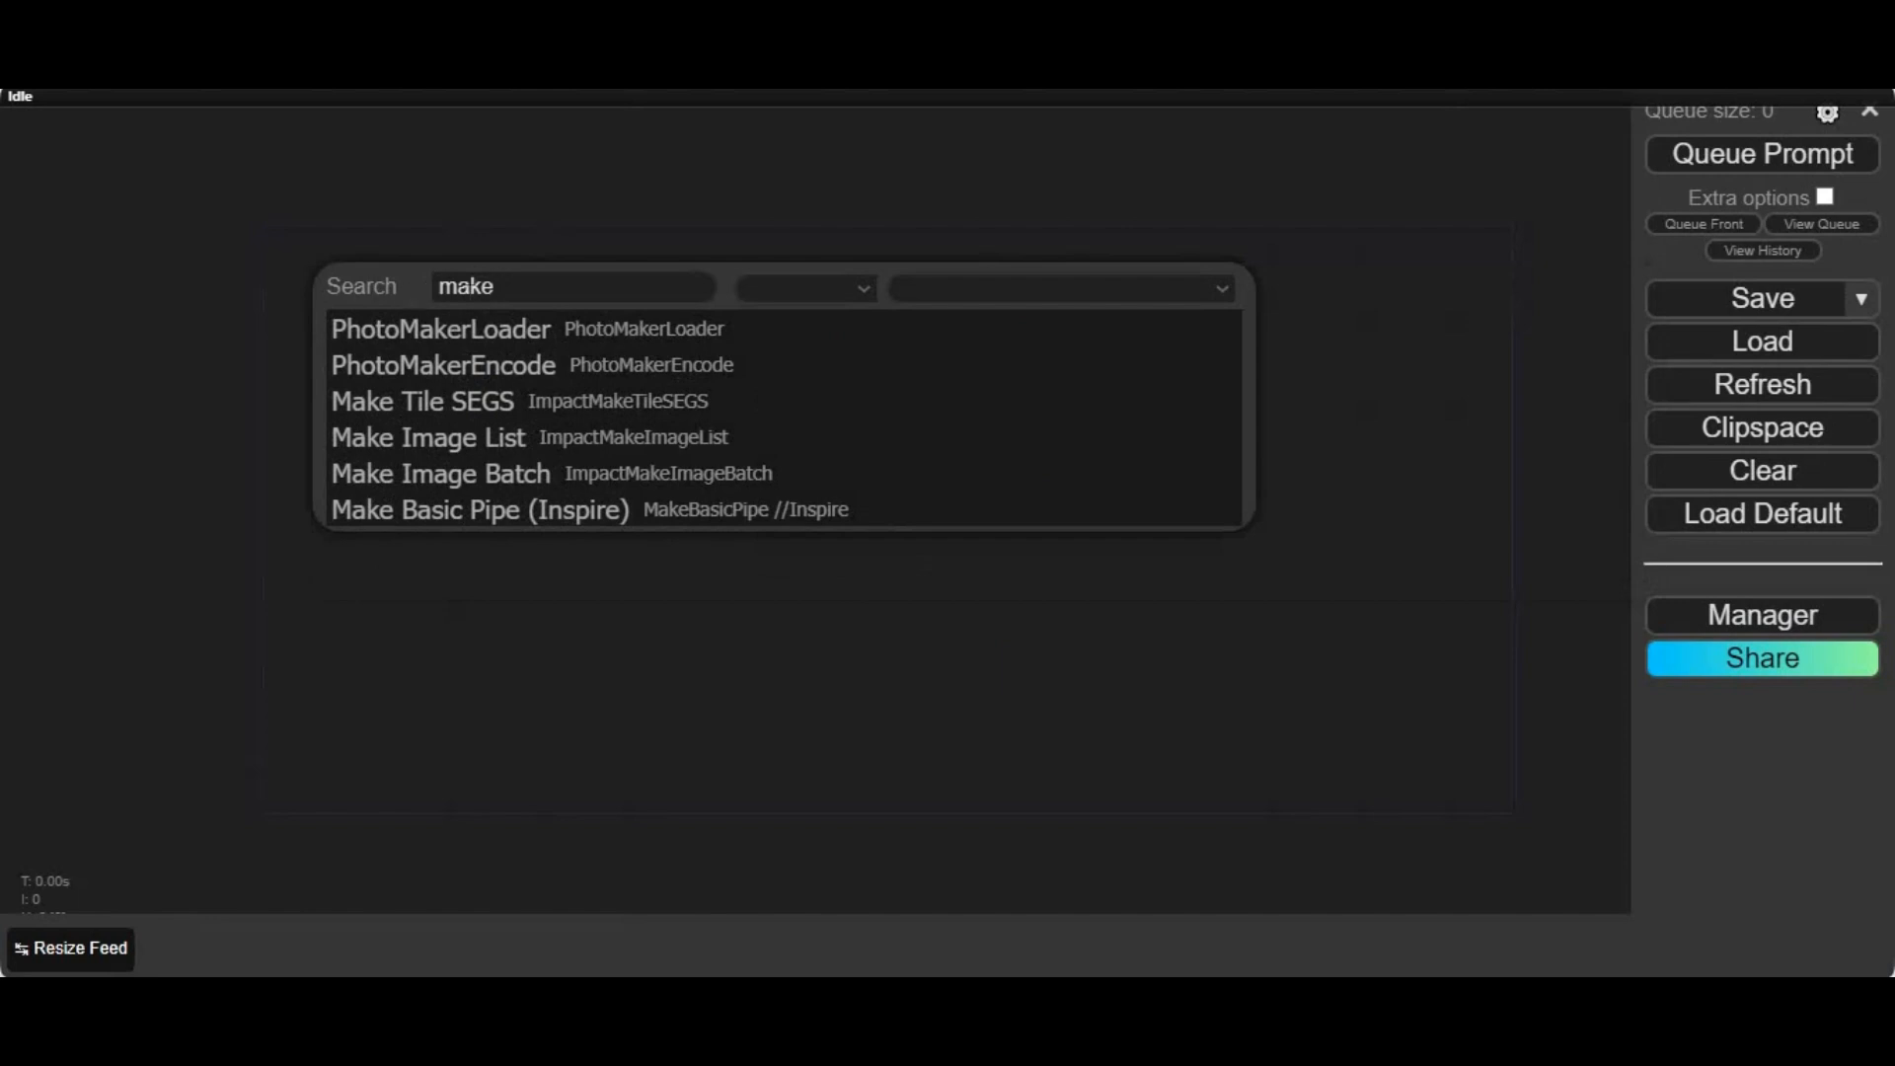
mouse_move(499, 472)
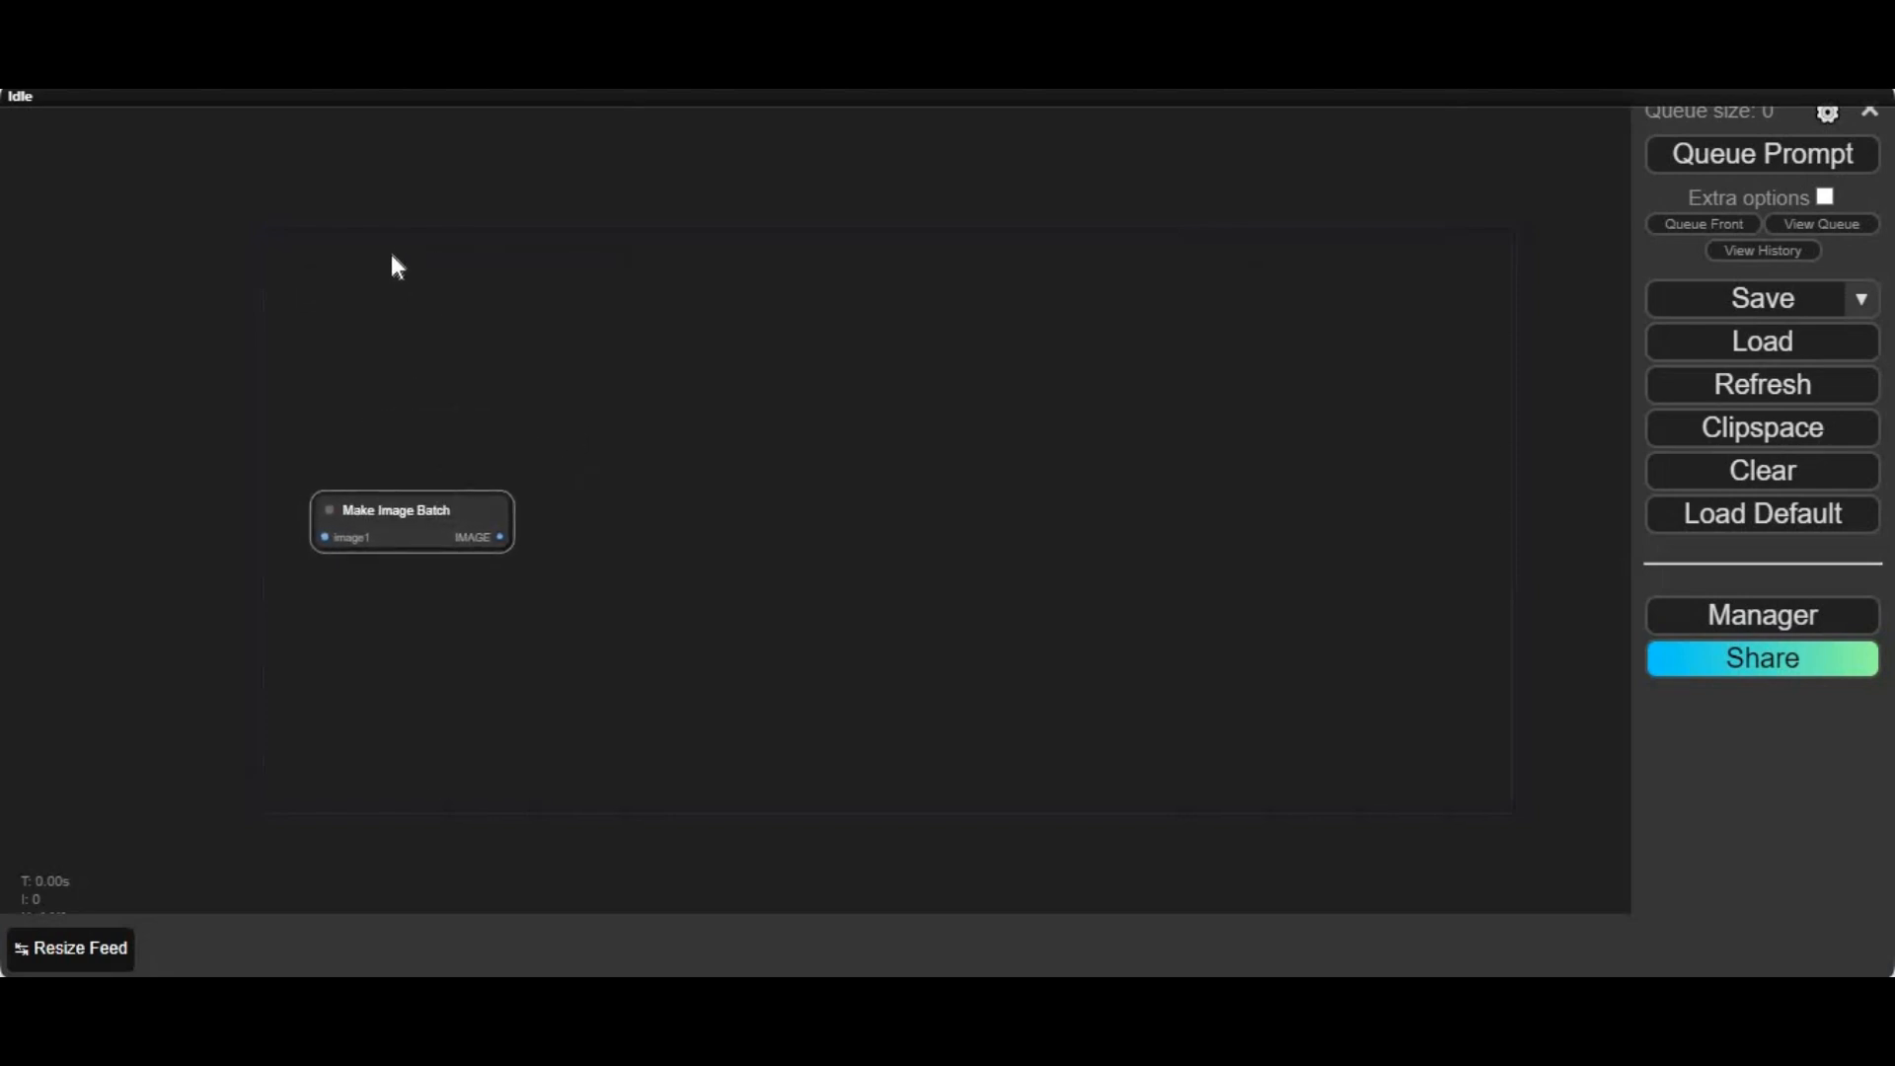
Step: Add a Load Image node from the node search ('load')
double_click(399, 267)
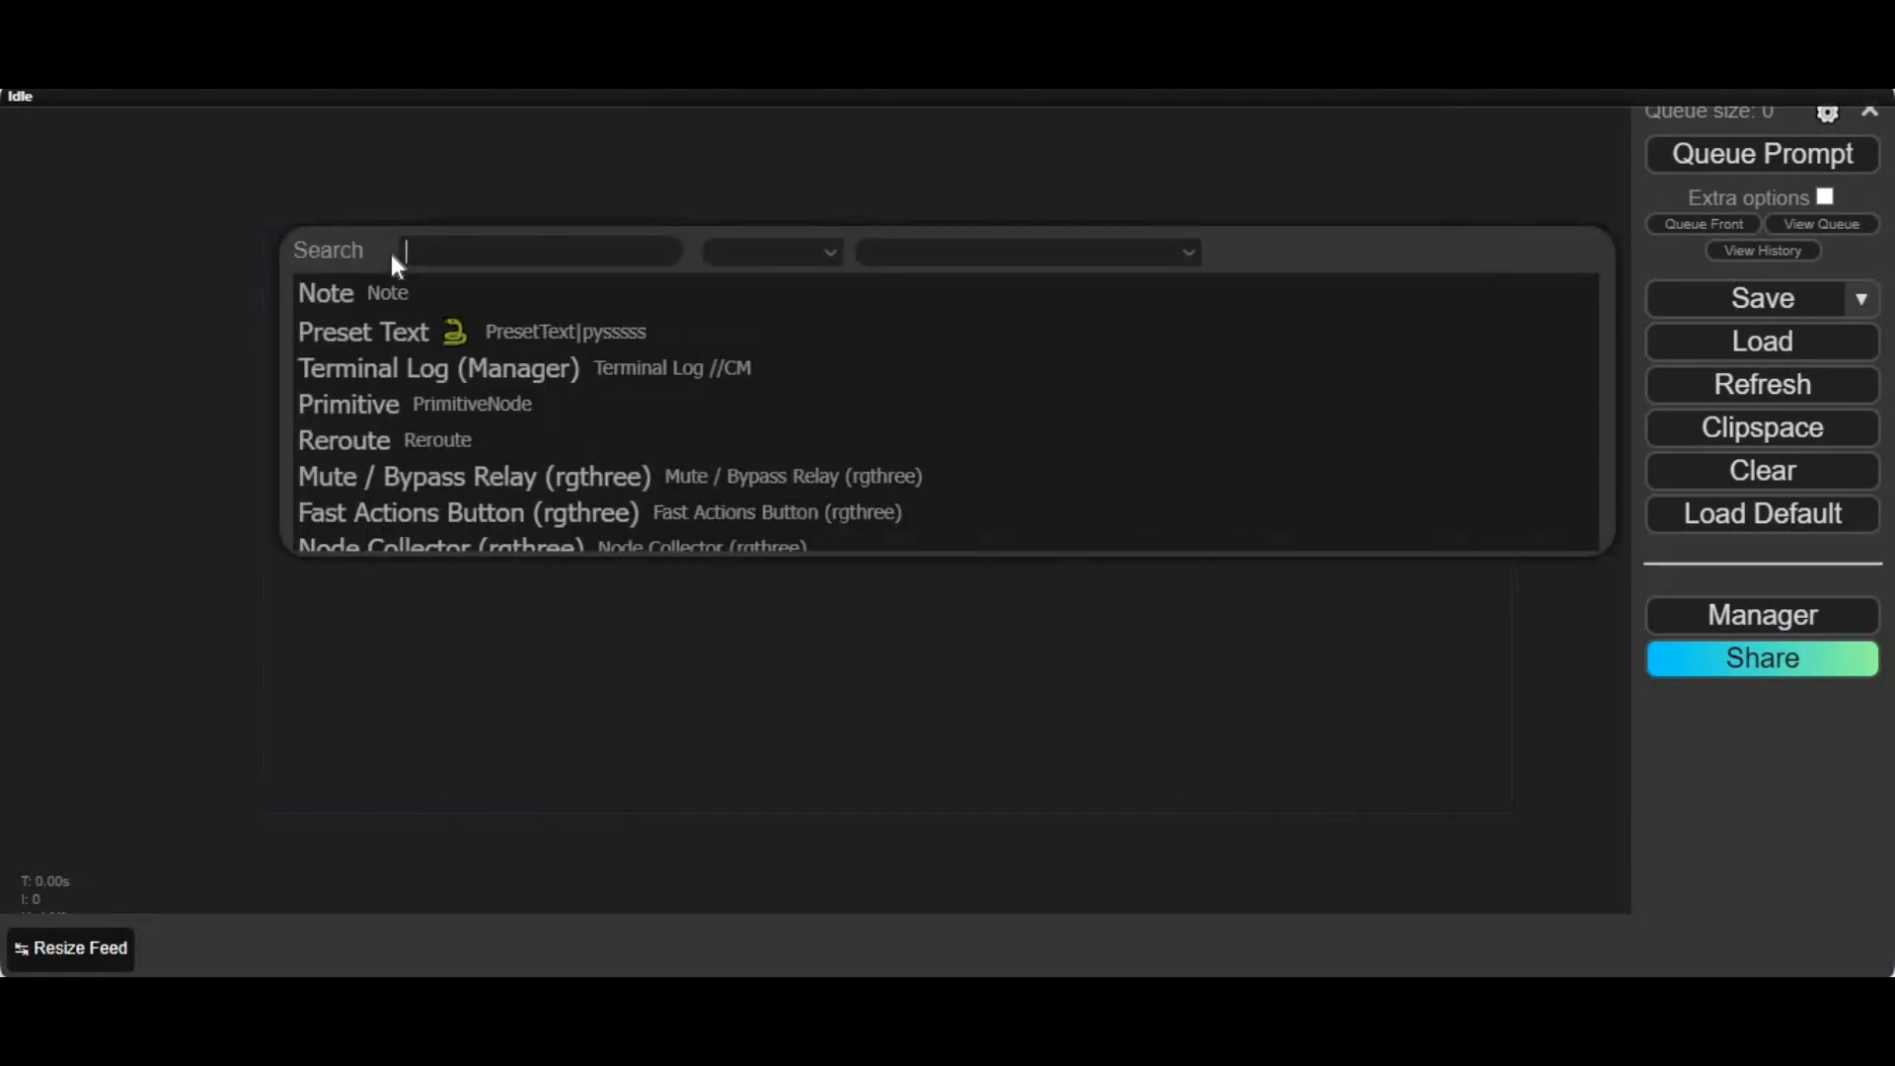
type("load")
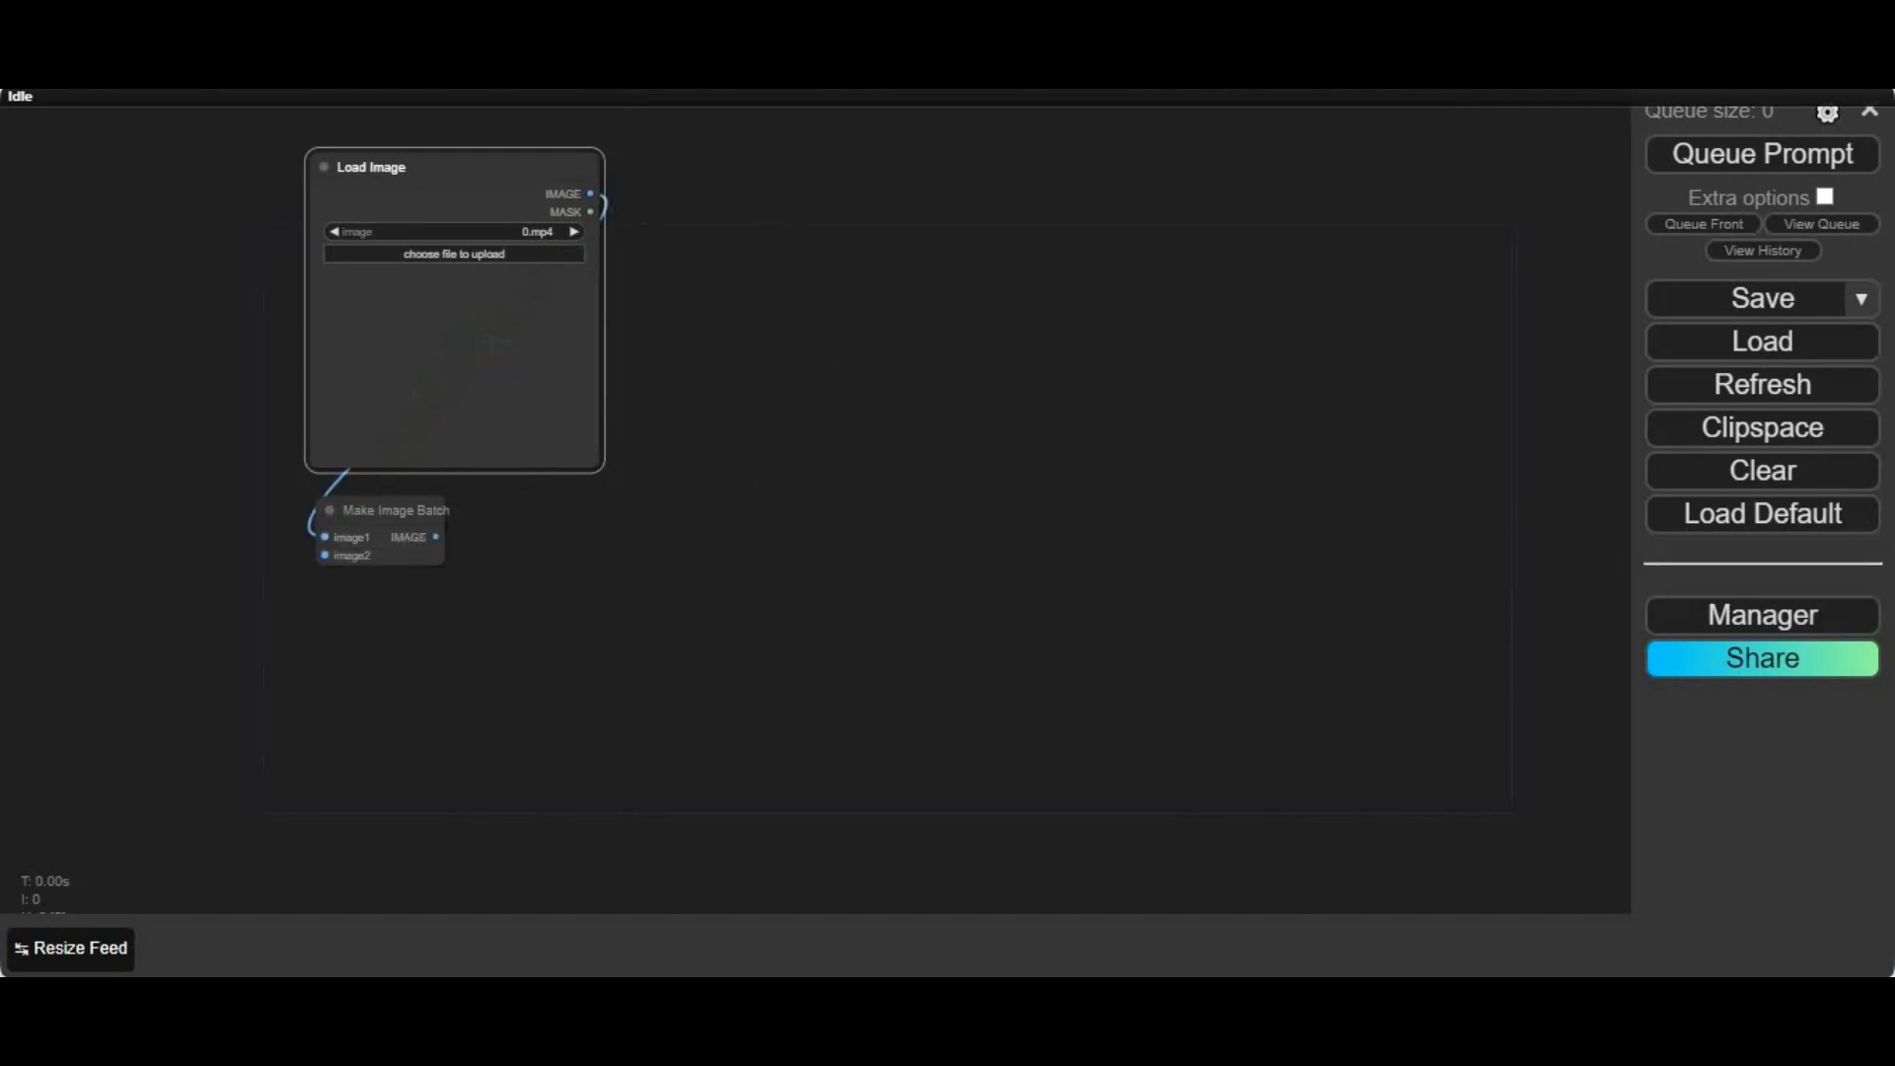
Step: Clone the Load Image node repeatedly until five loaders feed Make Image Batch
right_click(454, 314)
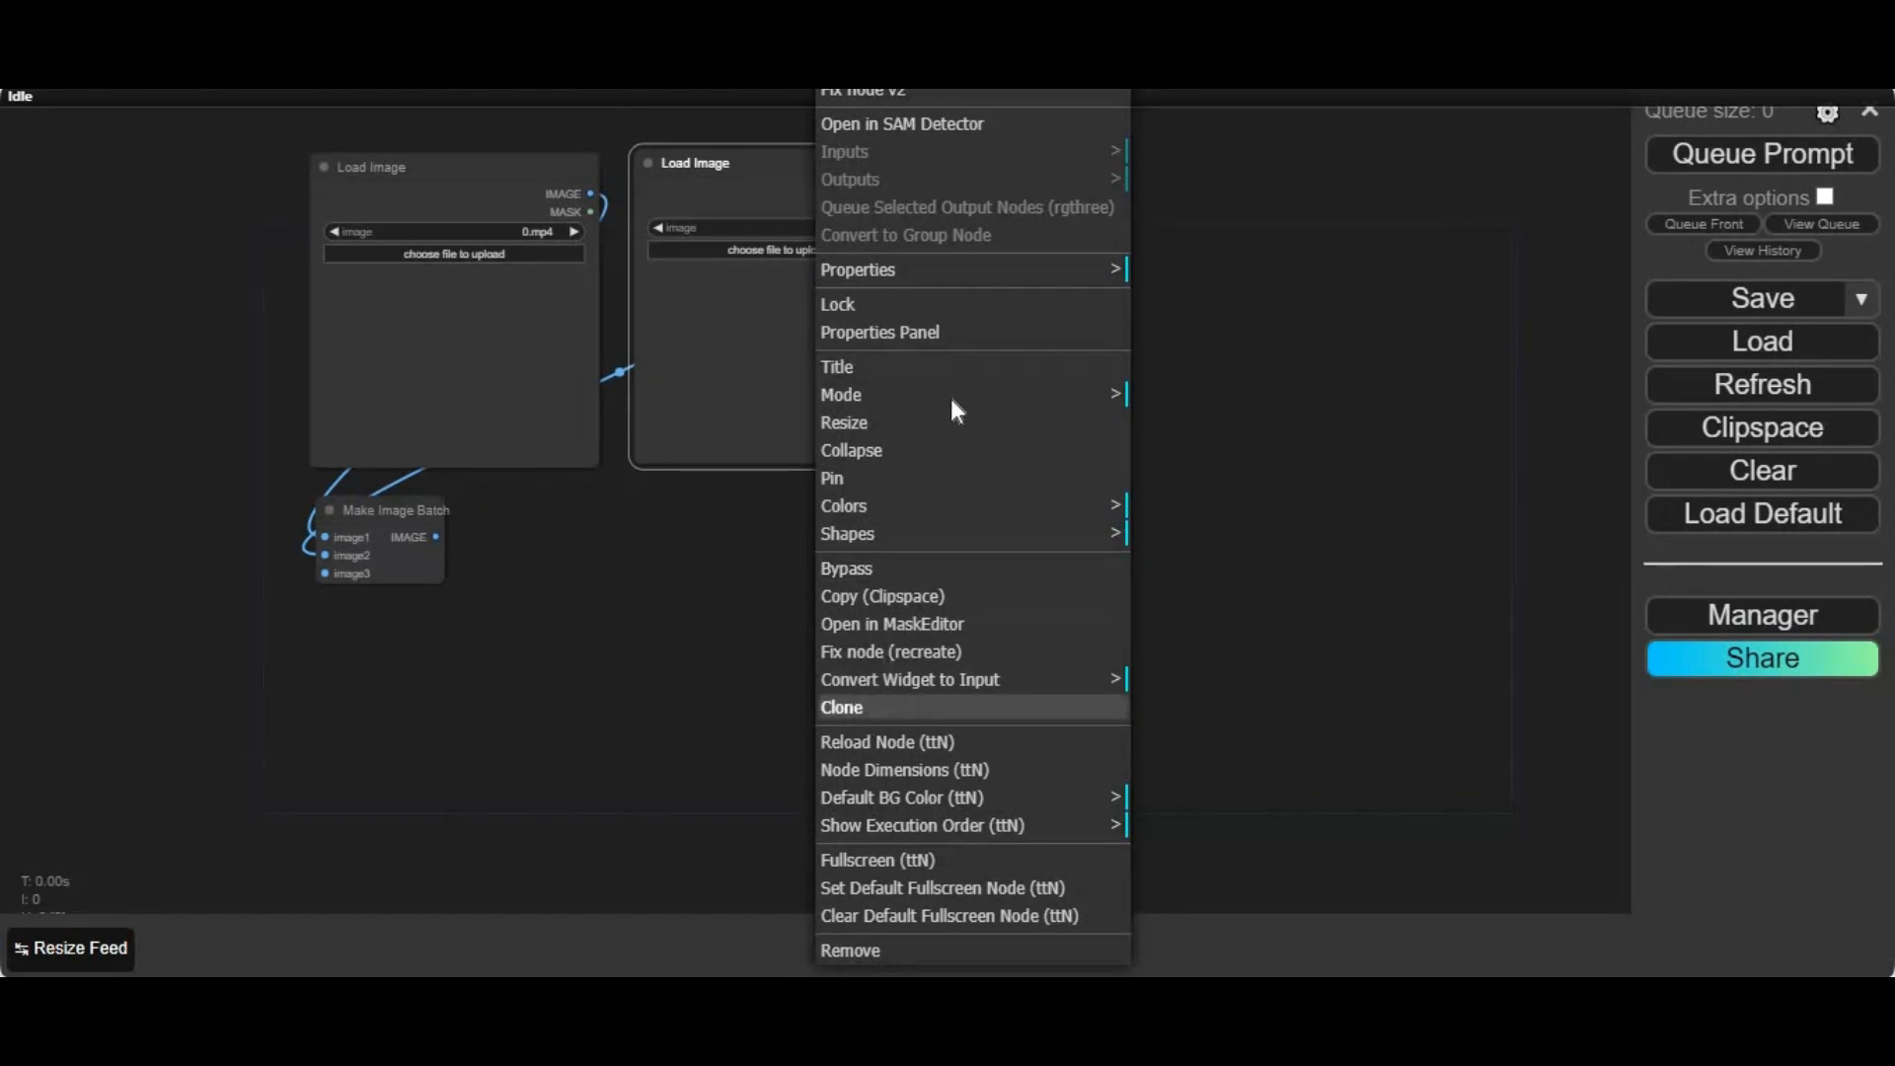
left_click(841, 706)
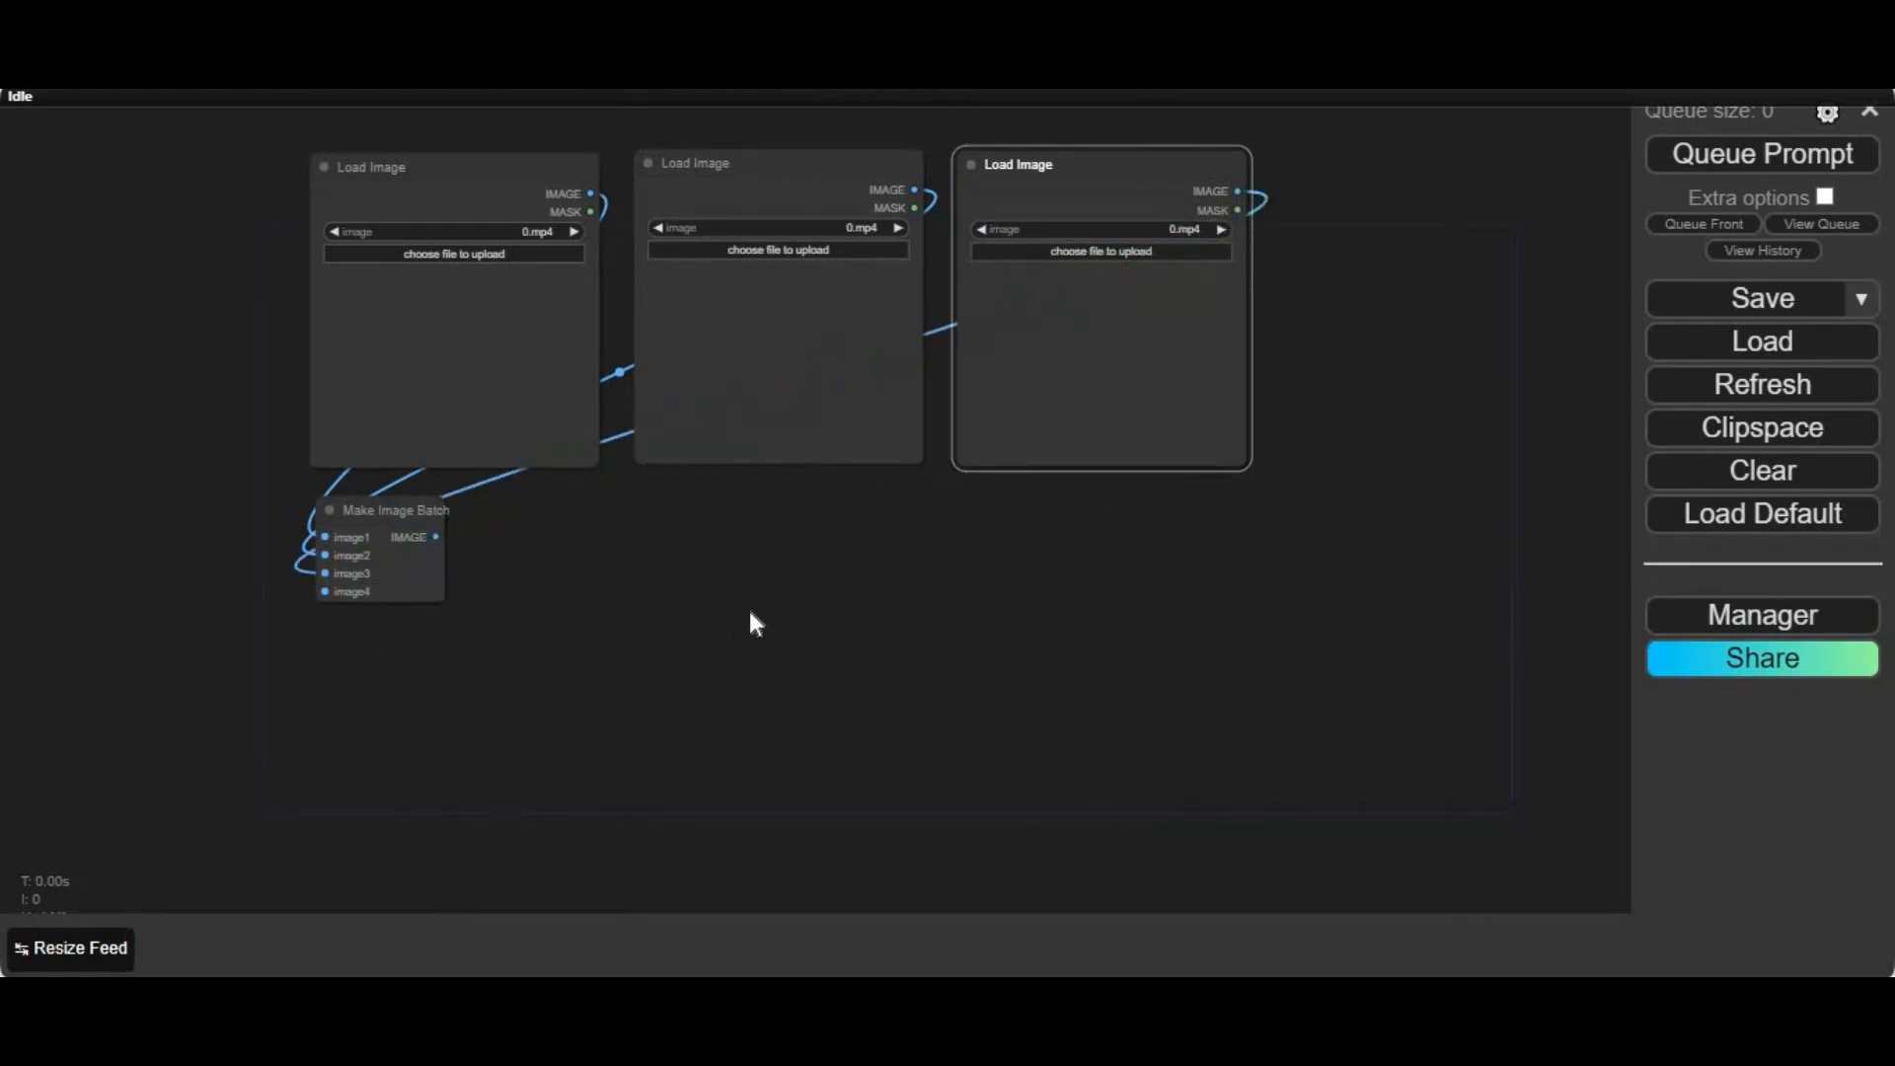
mouse_move(1133, 357)
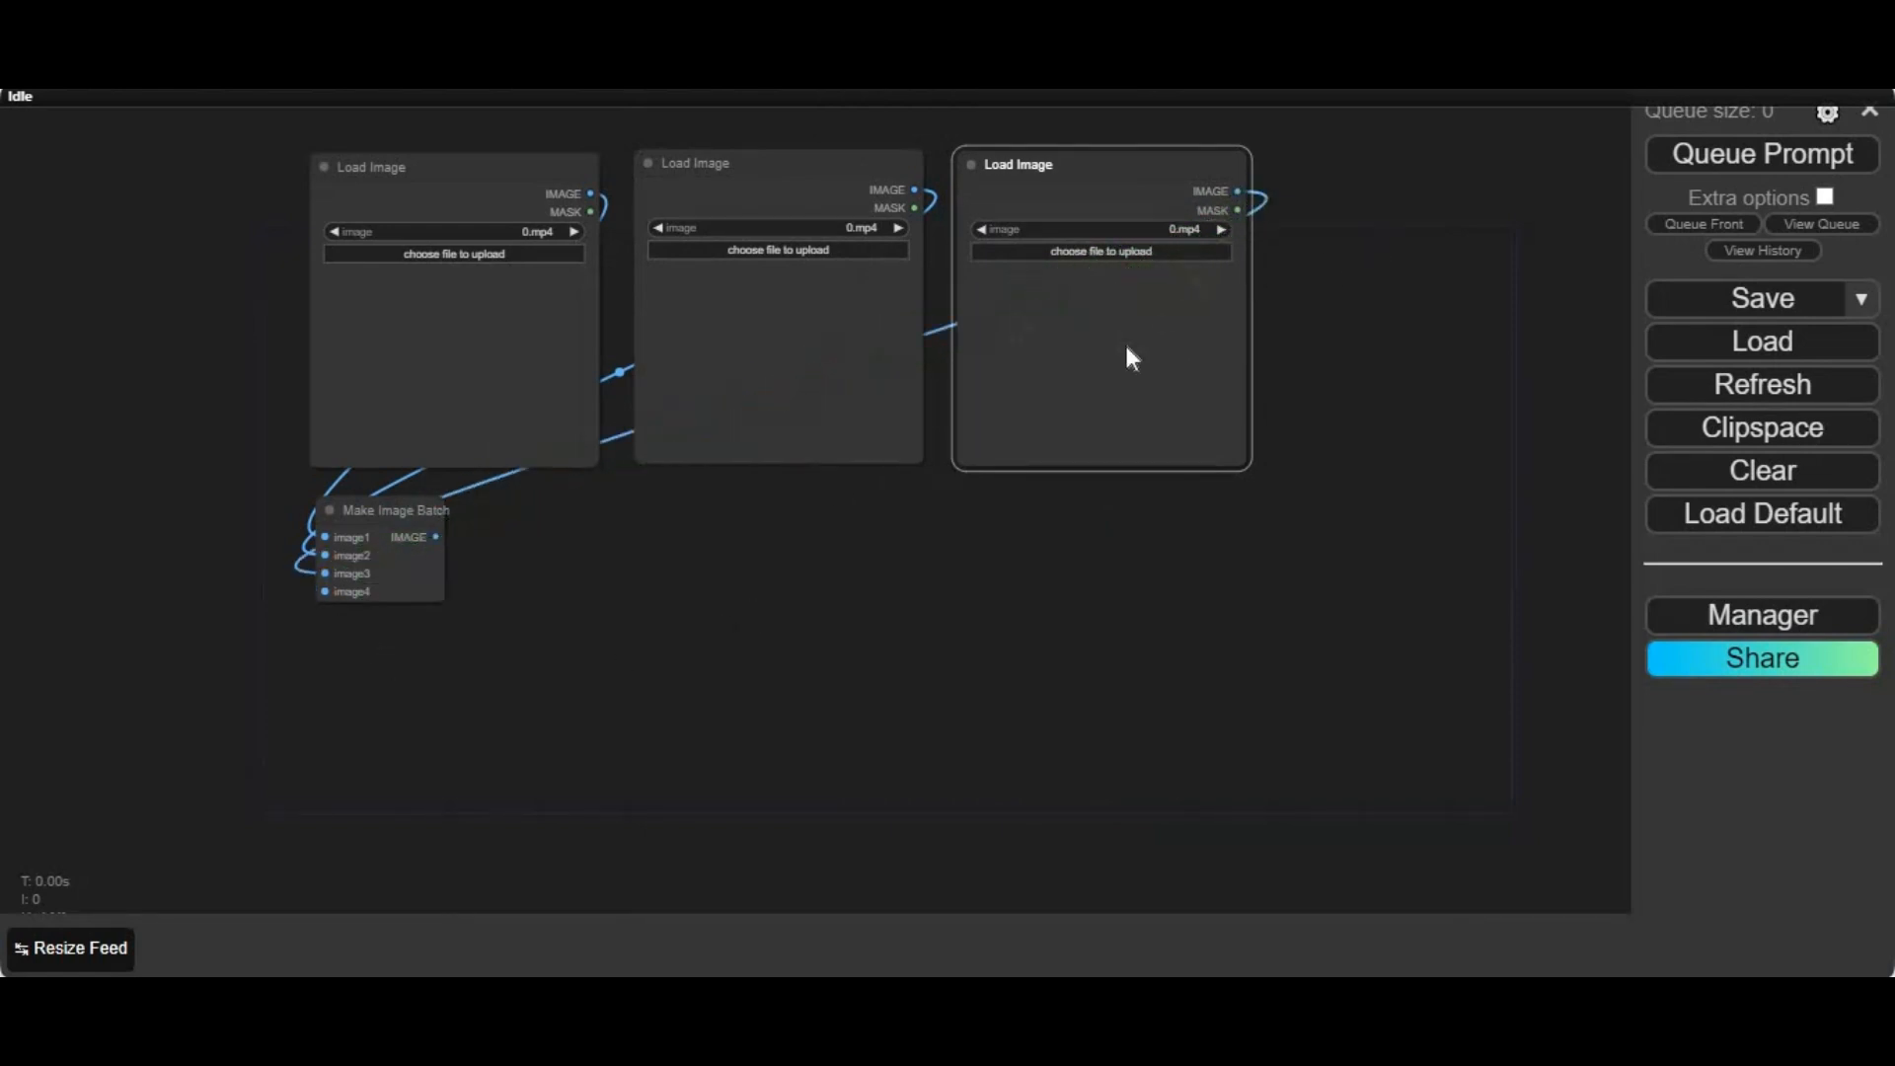
right_click(1130, 357)
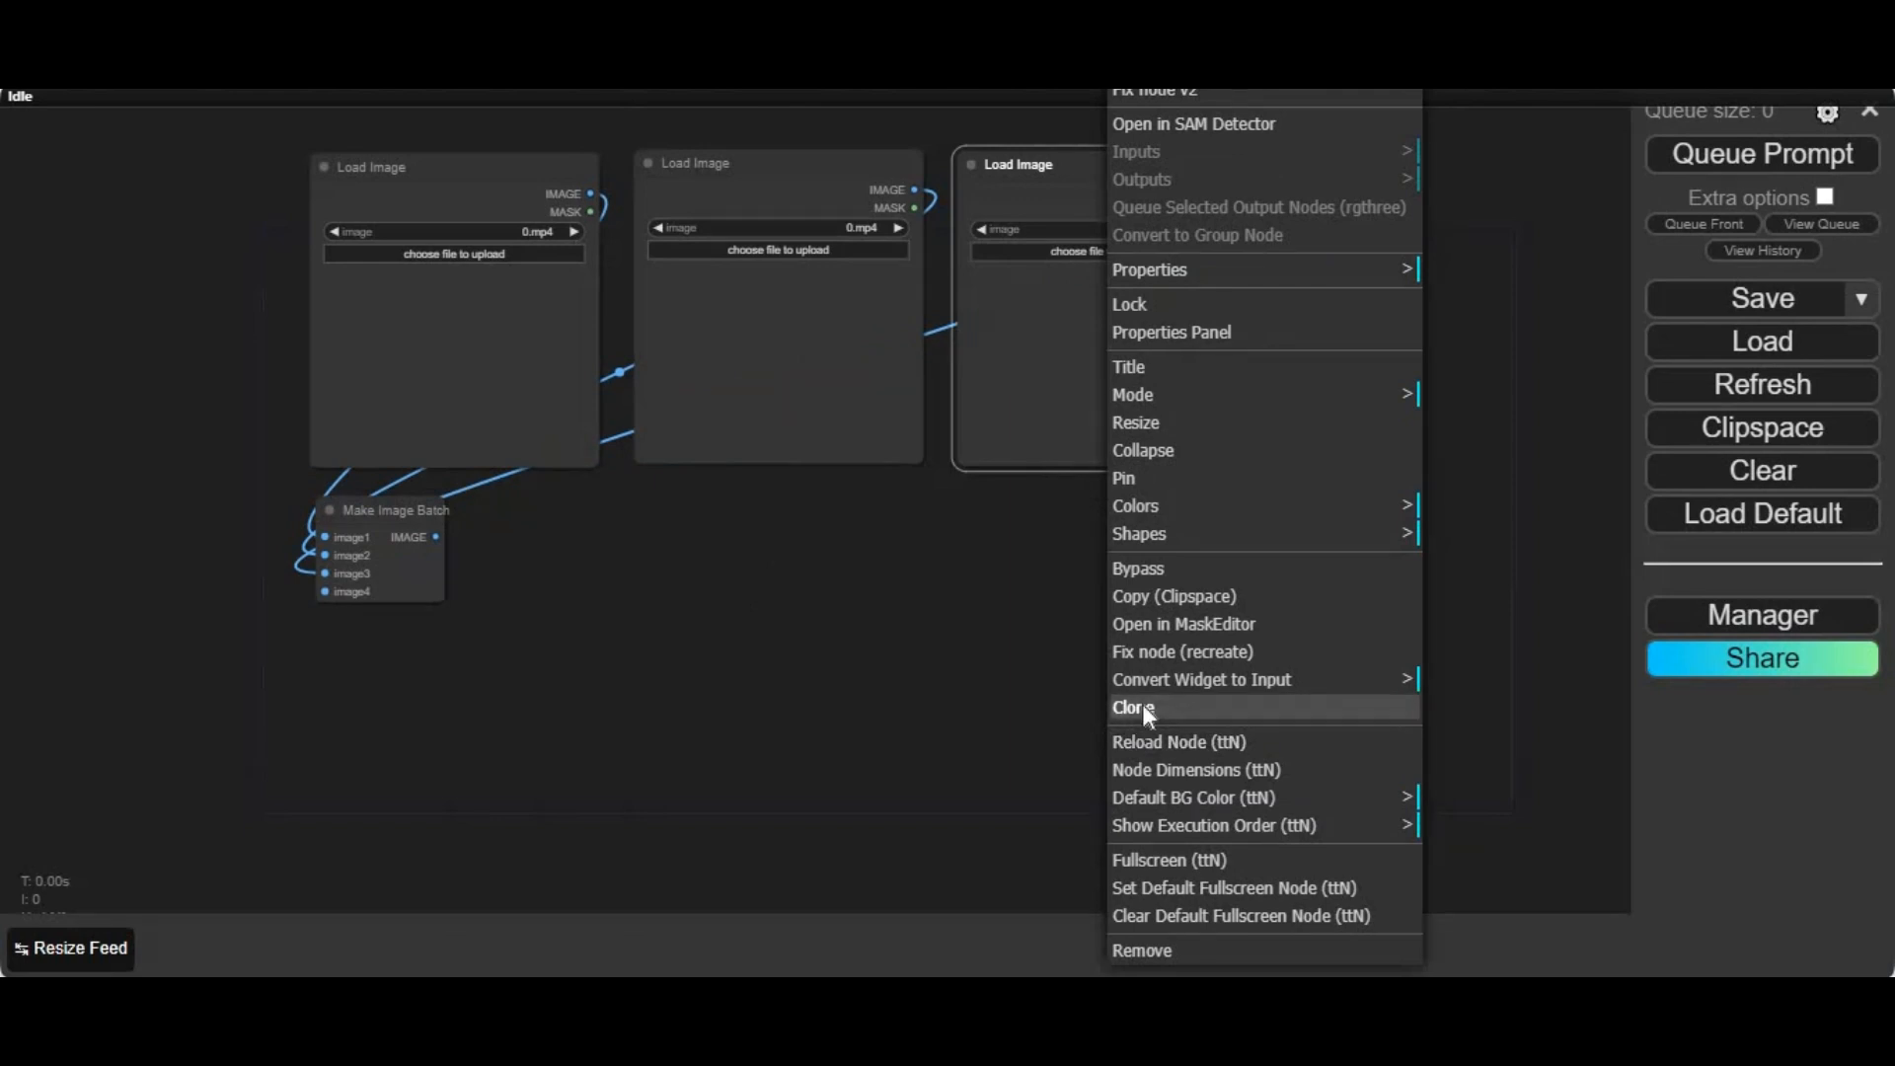
left_click(1133, 707)
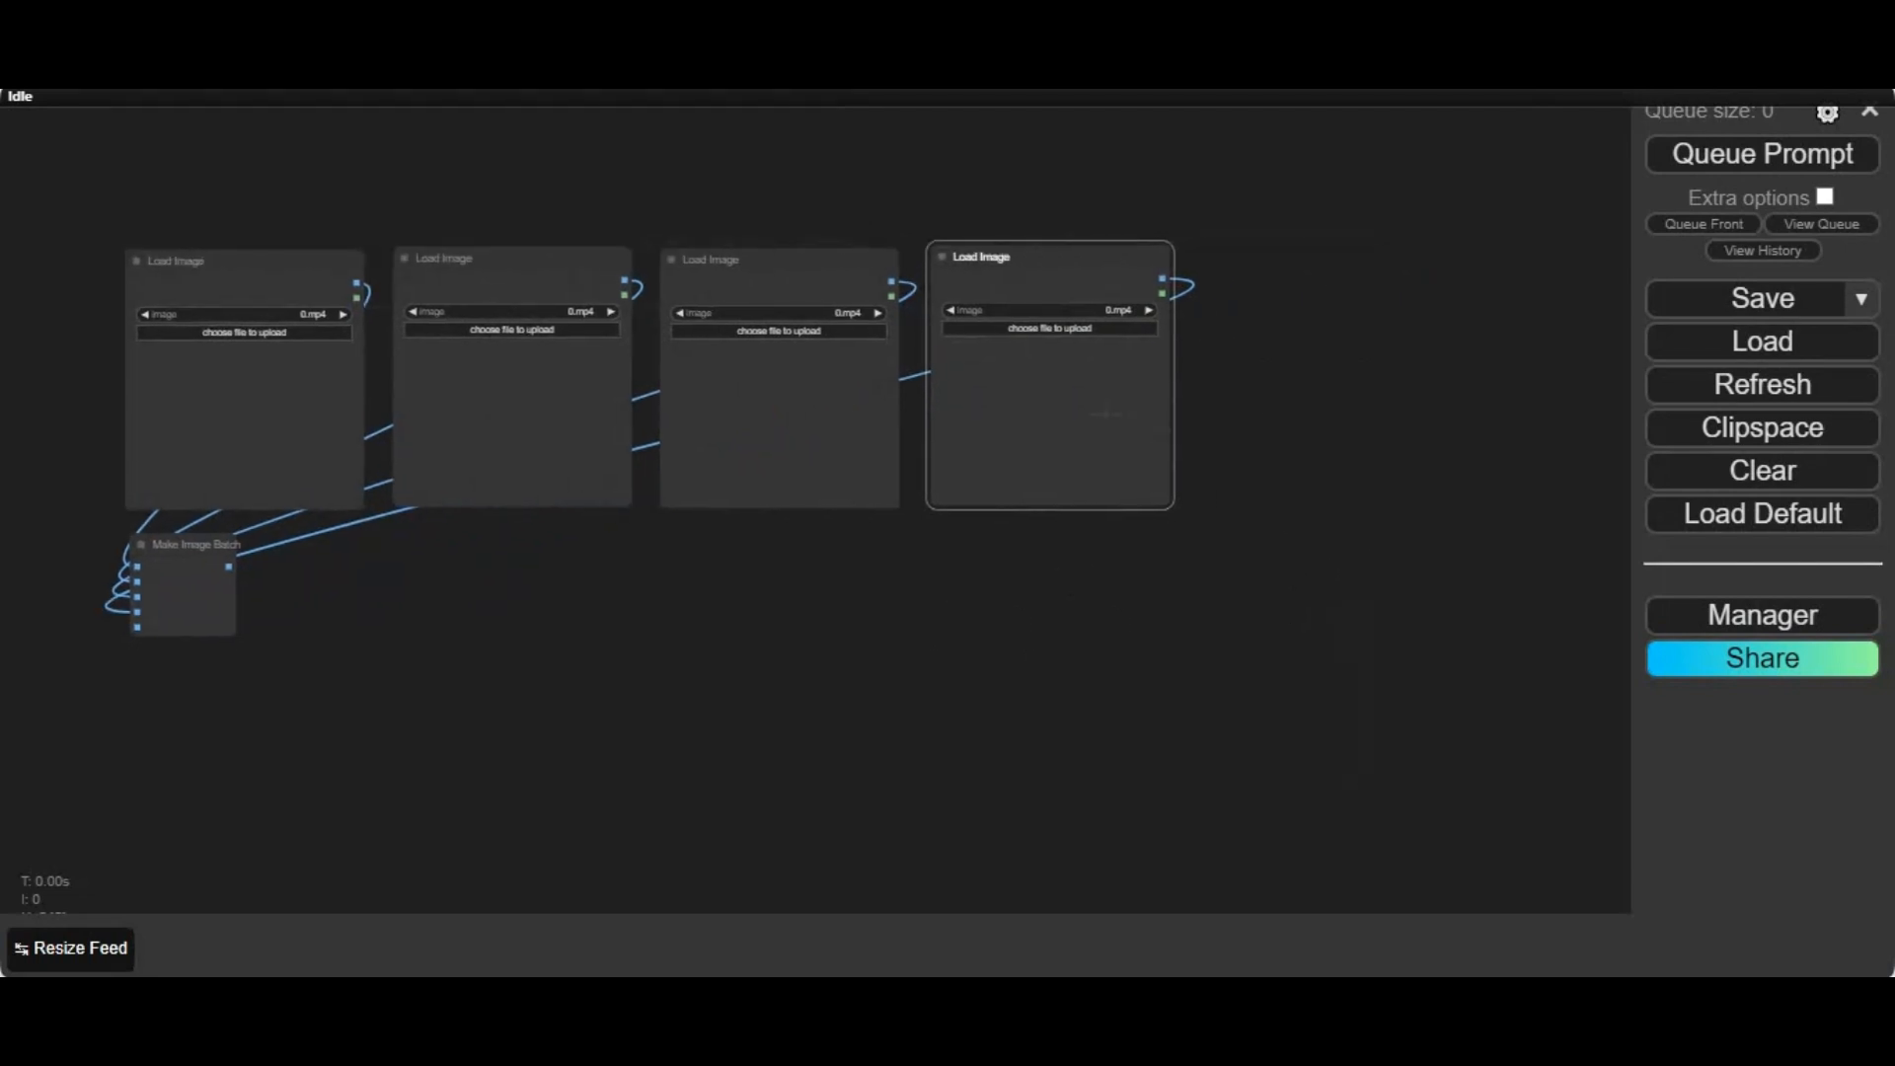
right_click(1048, 377)
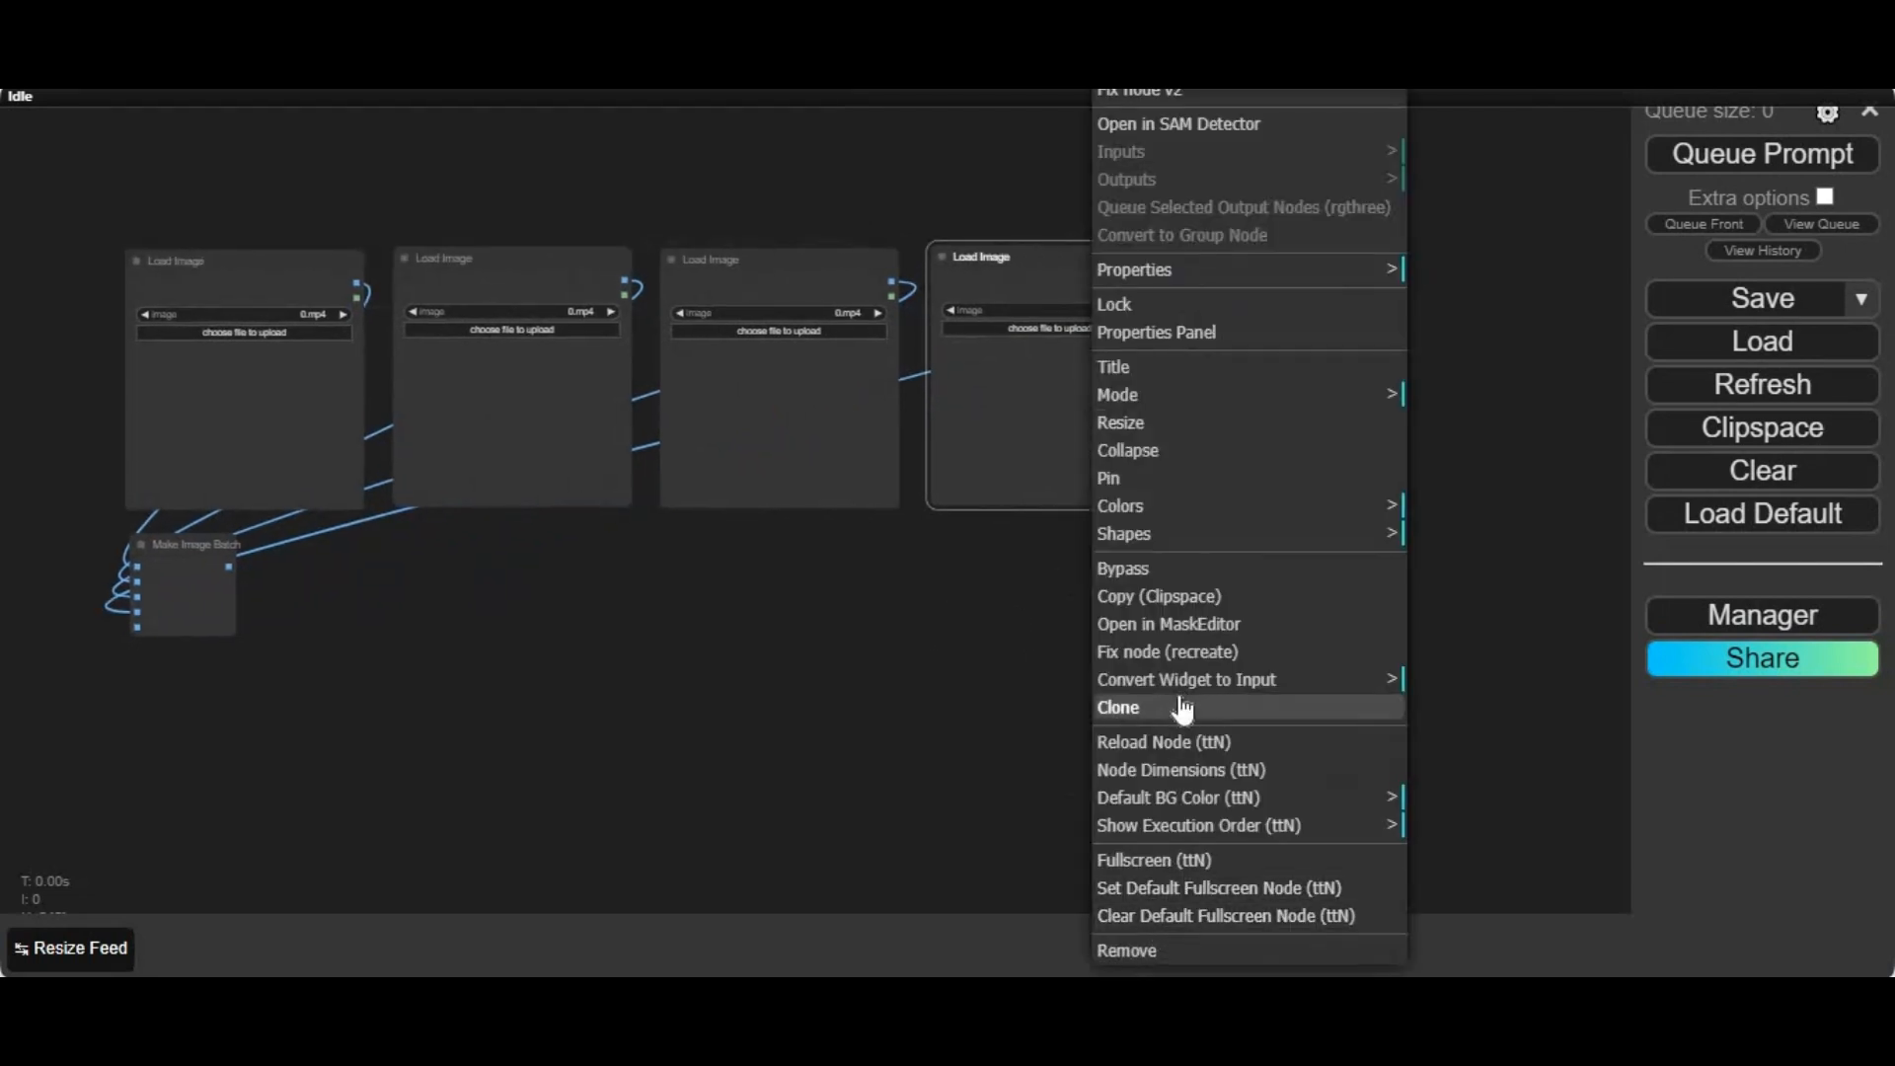
left_click(1117, 707)
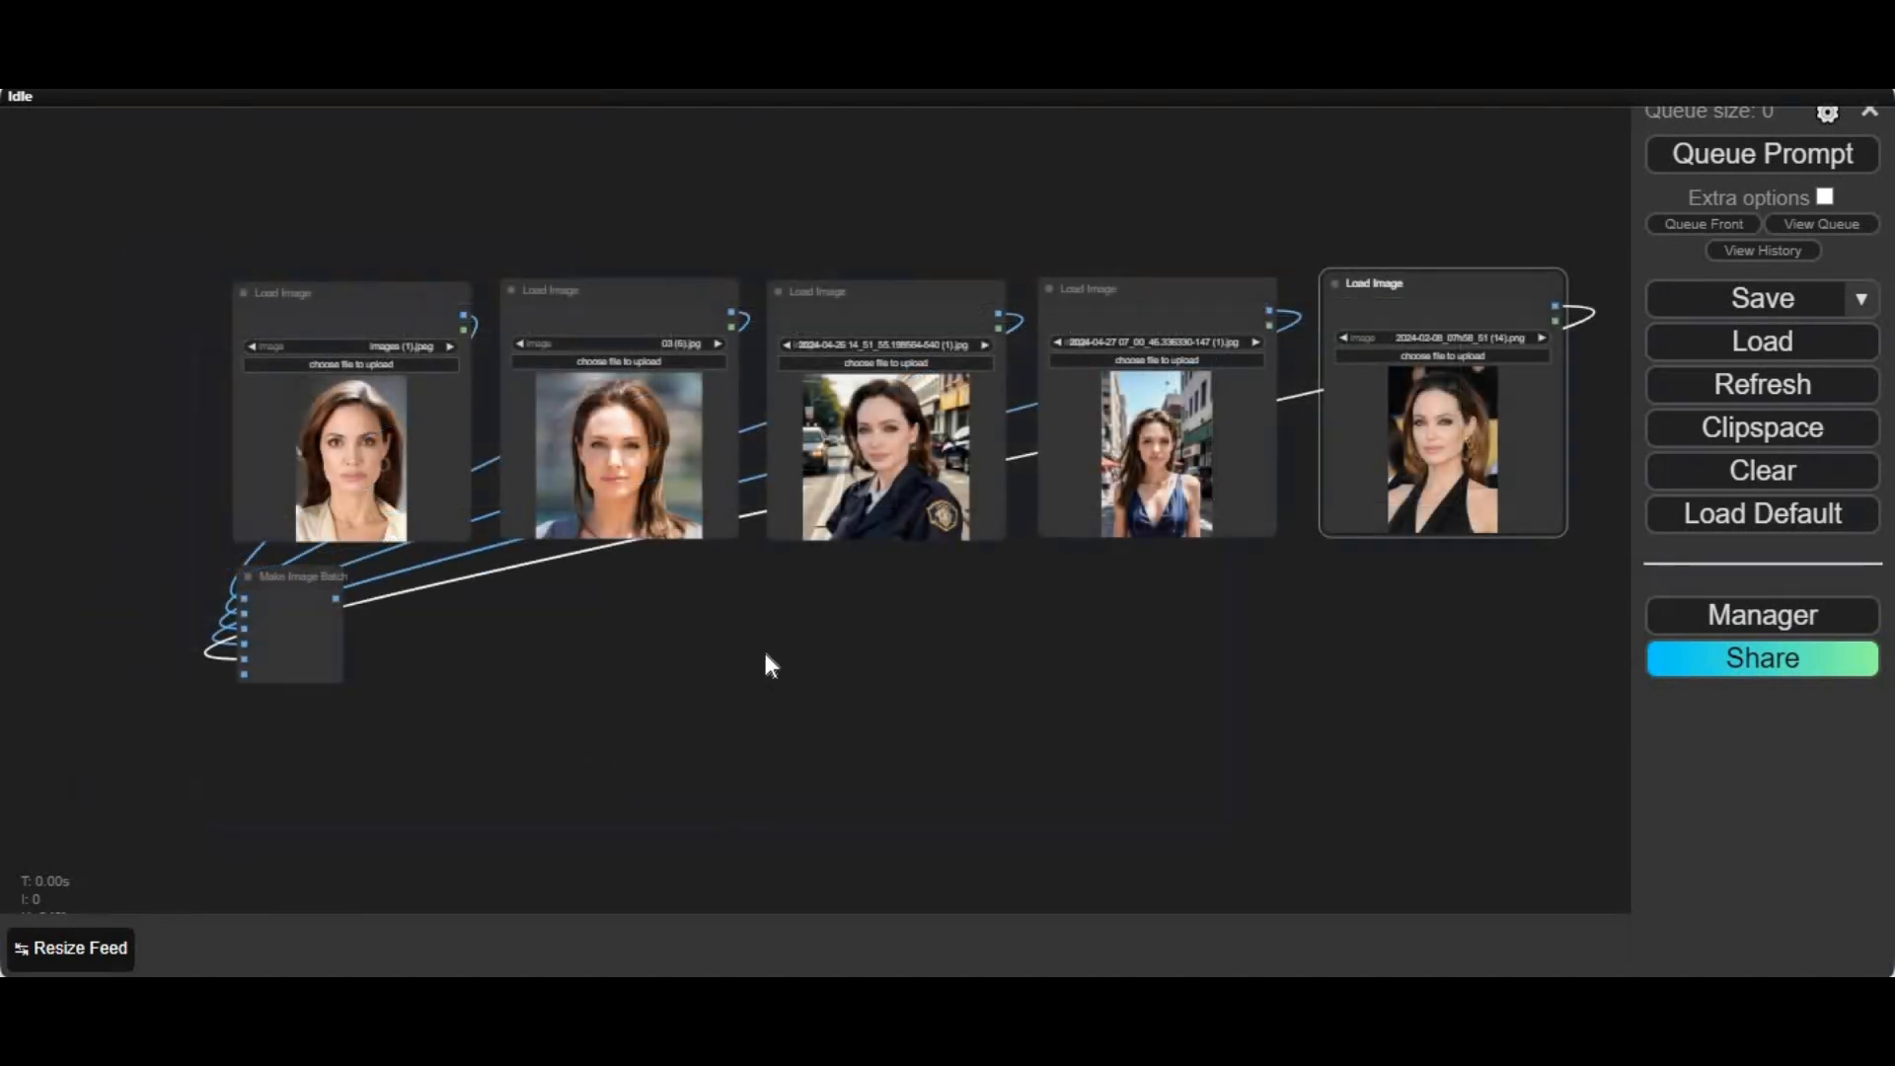
mouse_move(764, 663)
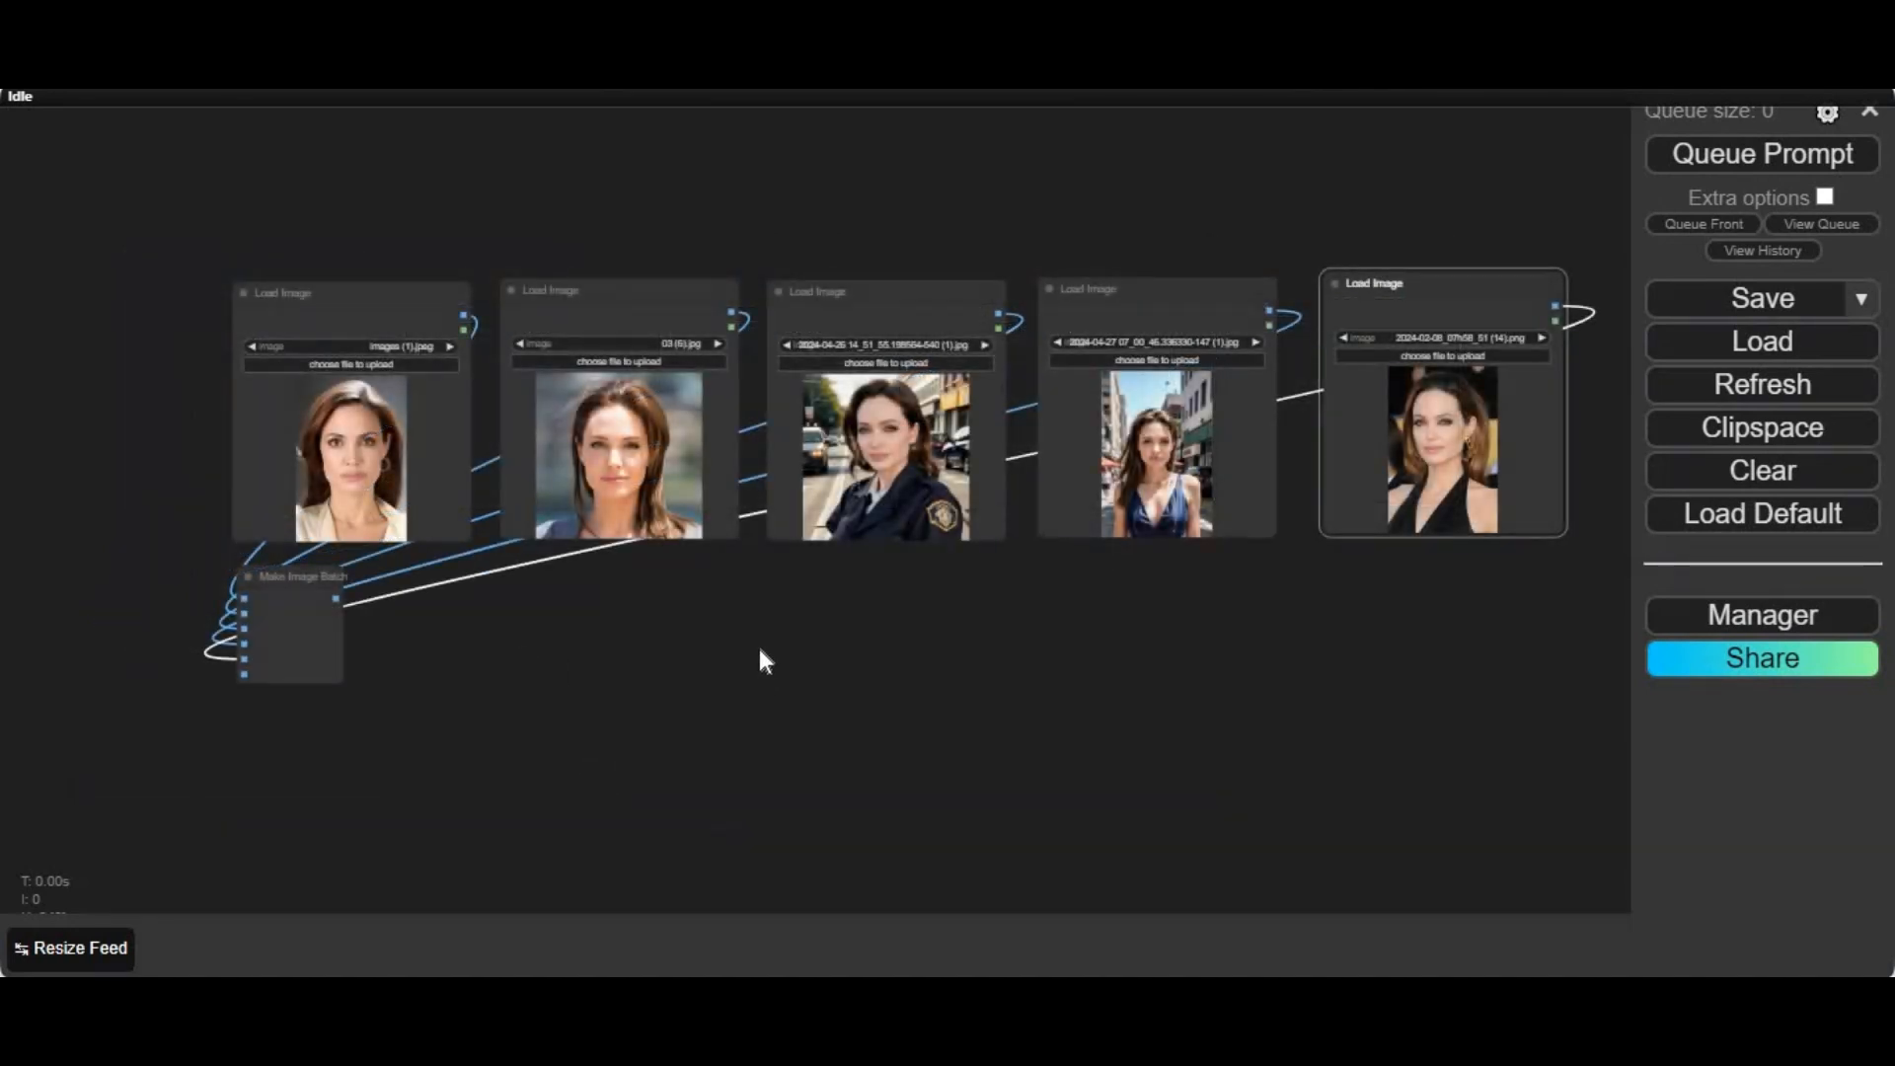
mouse_move(638, 685)
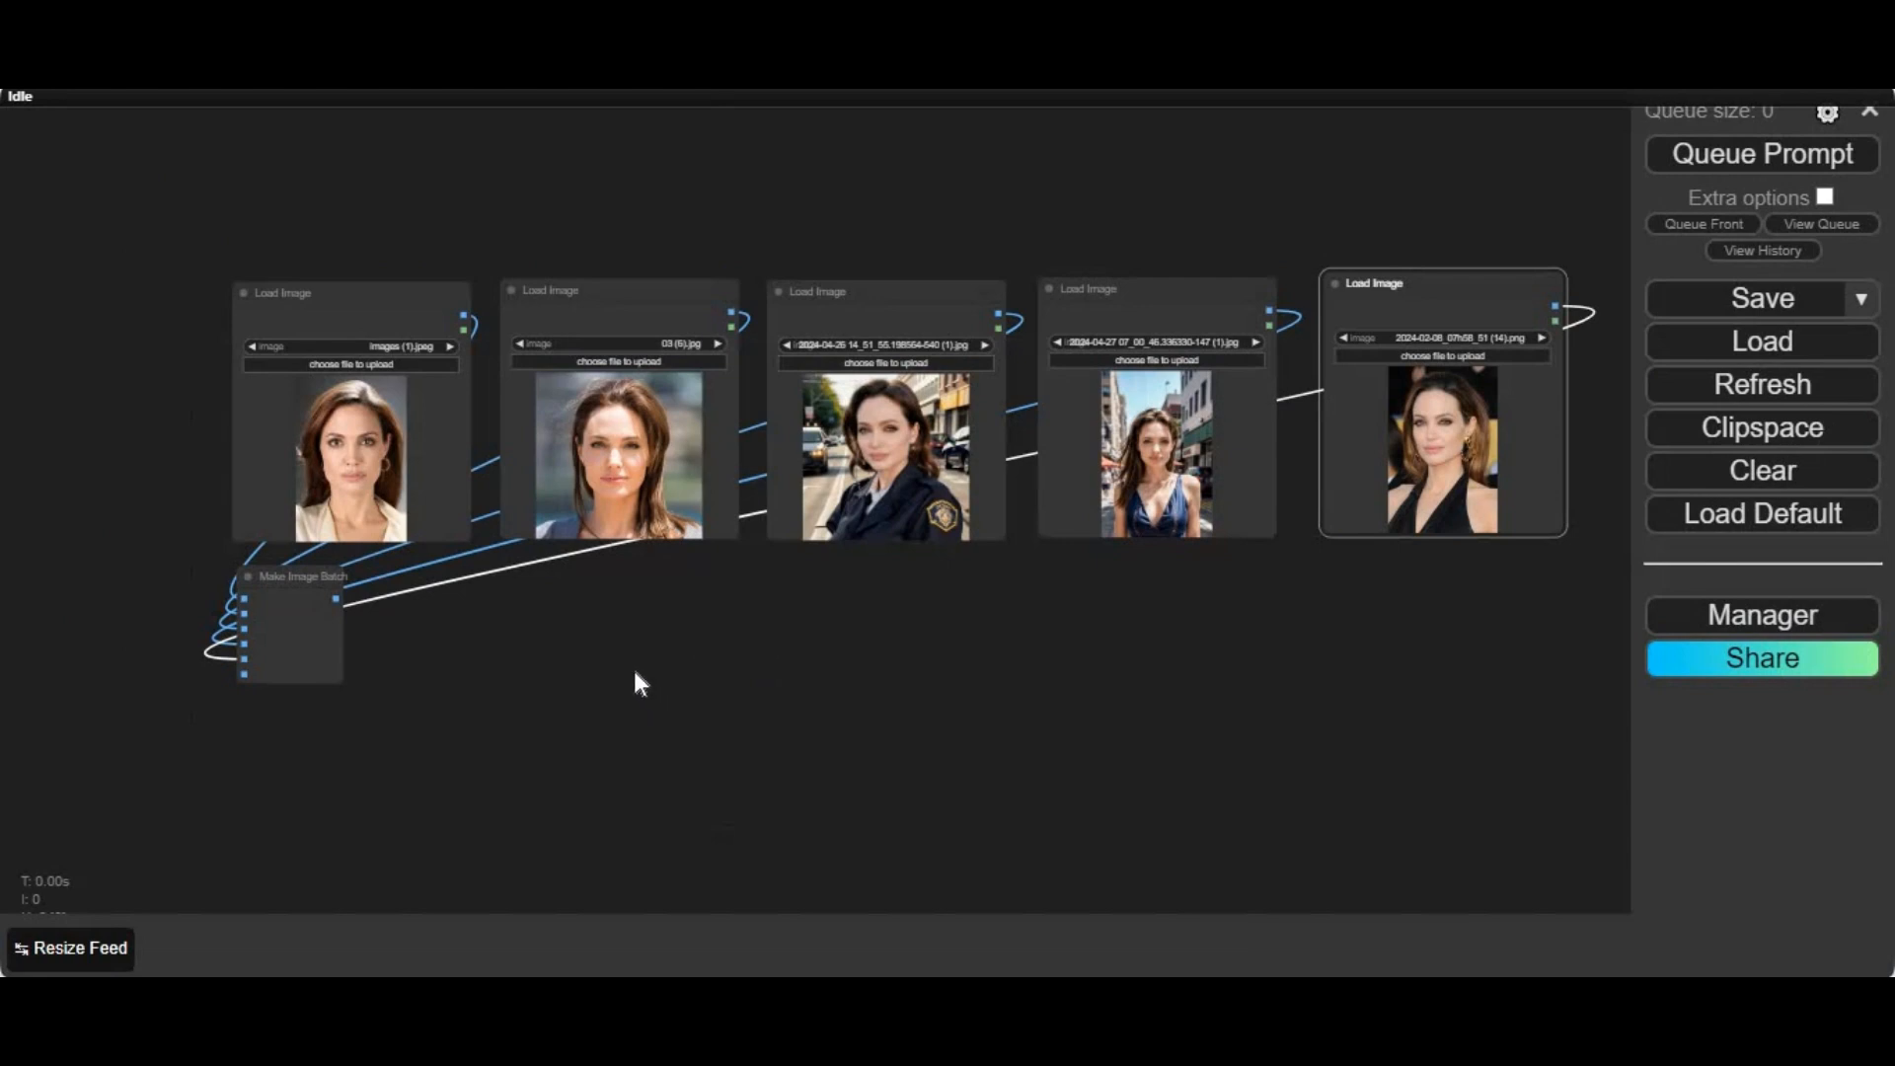
Step: Add a Build Blended Face Model node fed by the Make Image Batch output
double_click(640, 683)
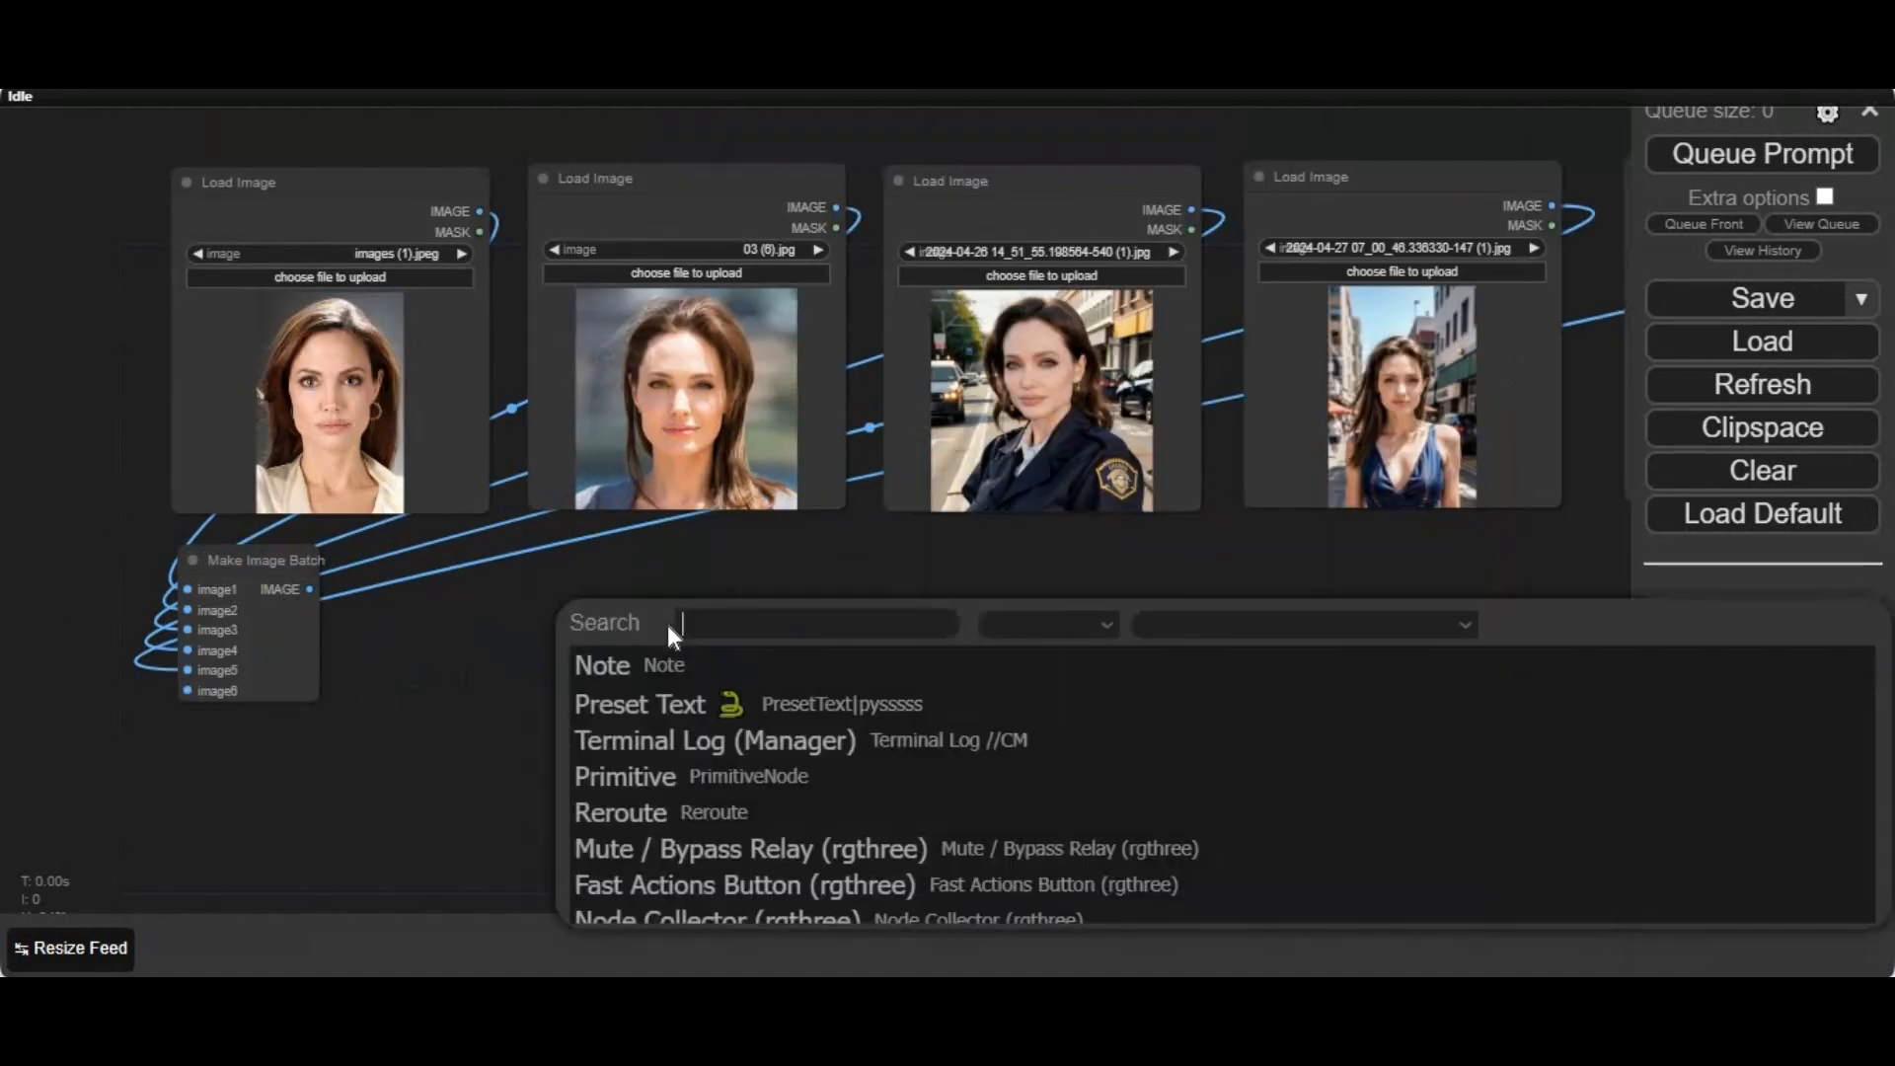
type("build")
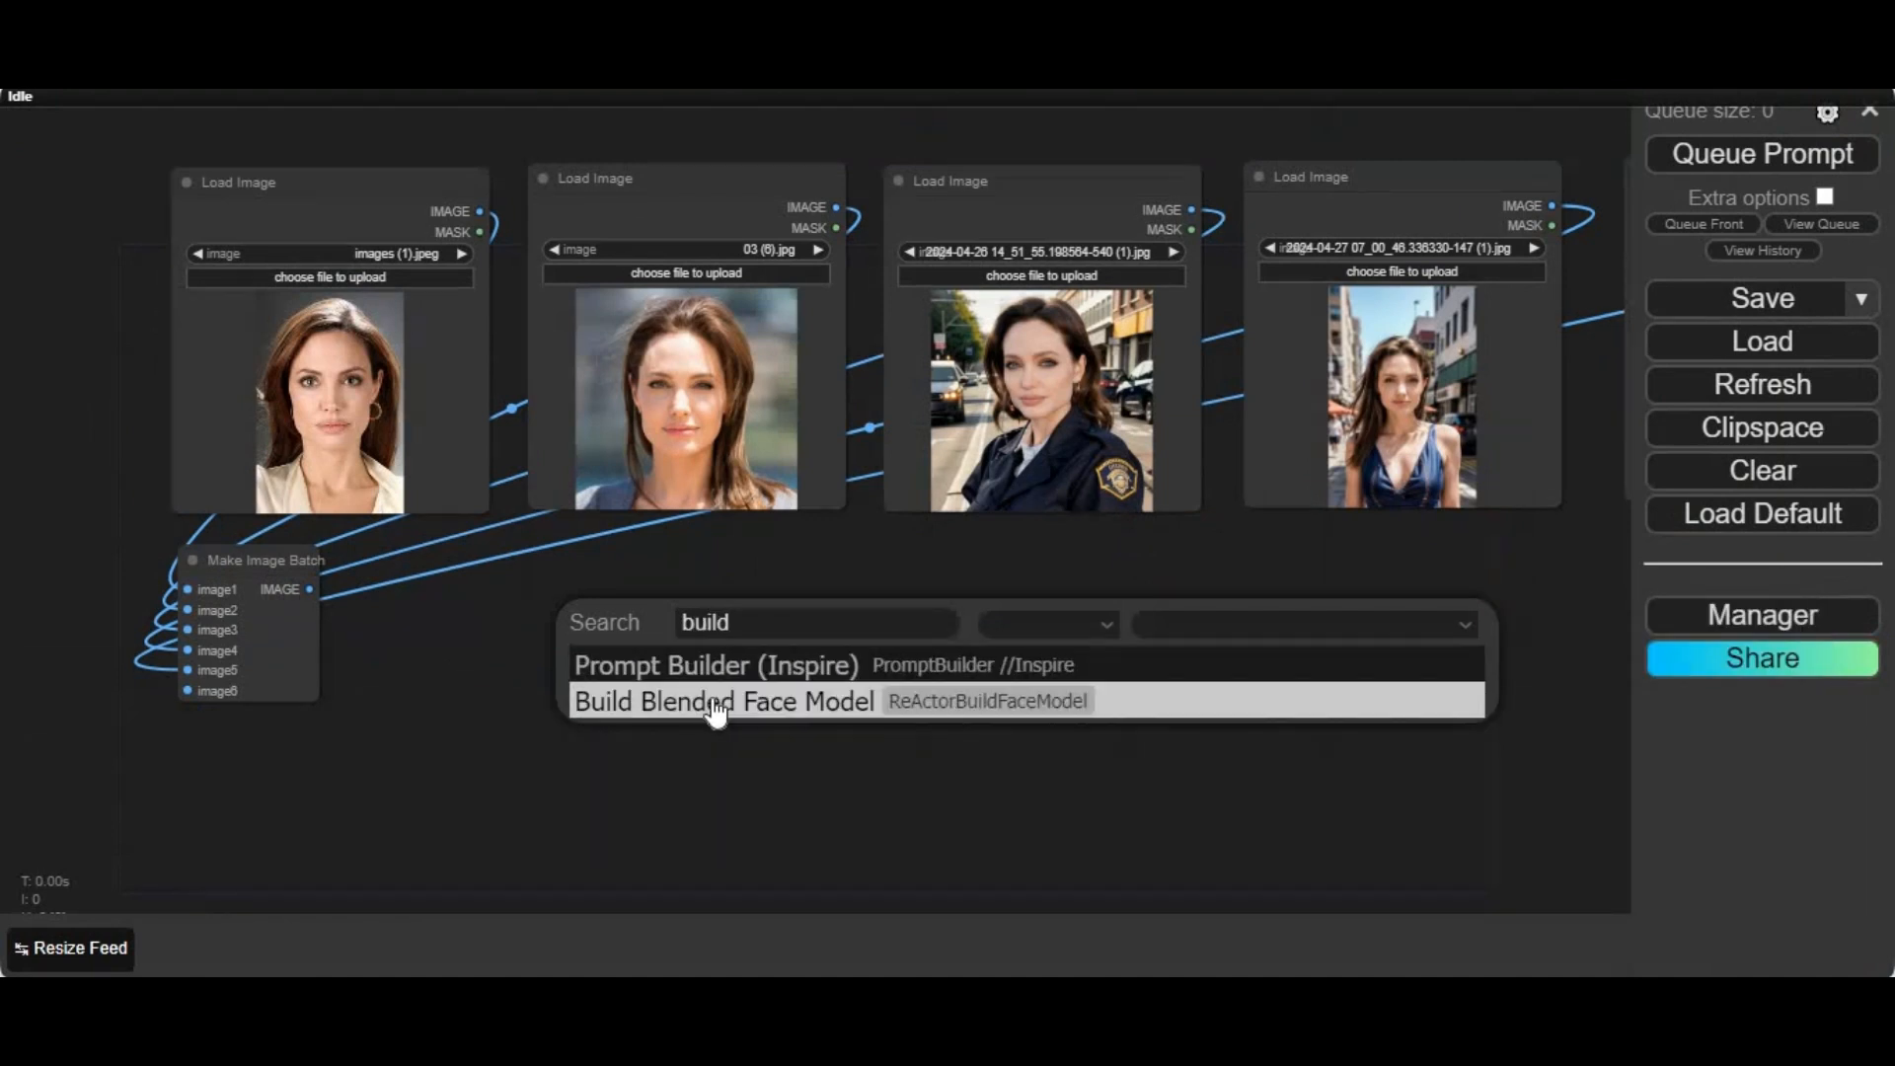
mouse_move(633, 707)
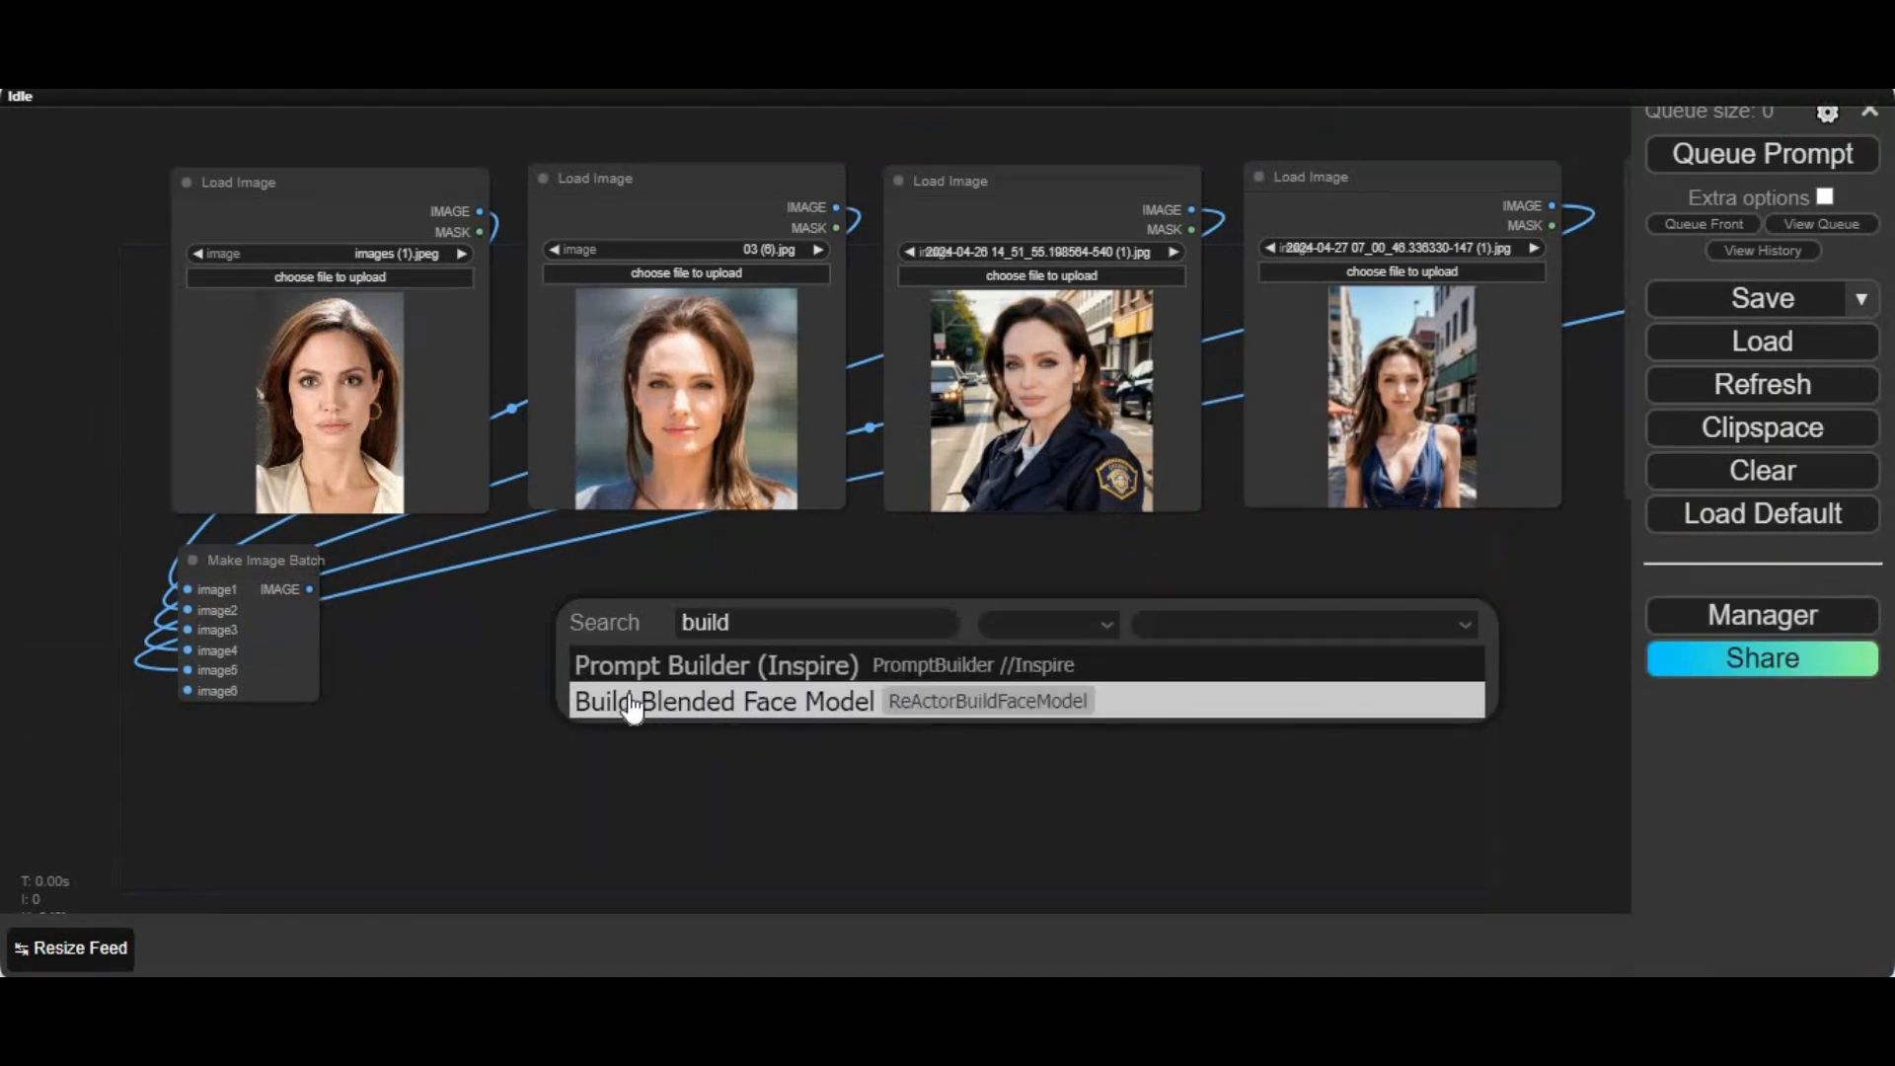
mouse_move(407, 801)
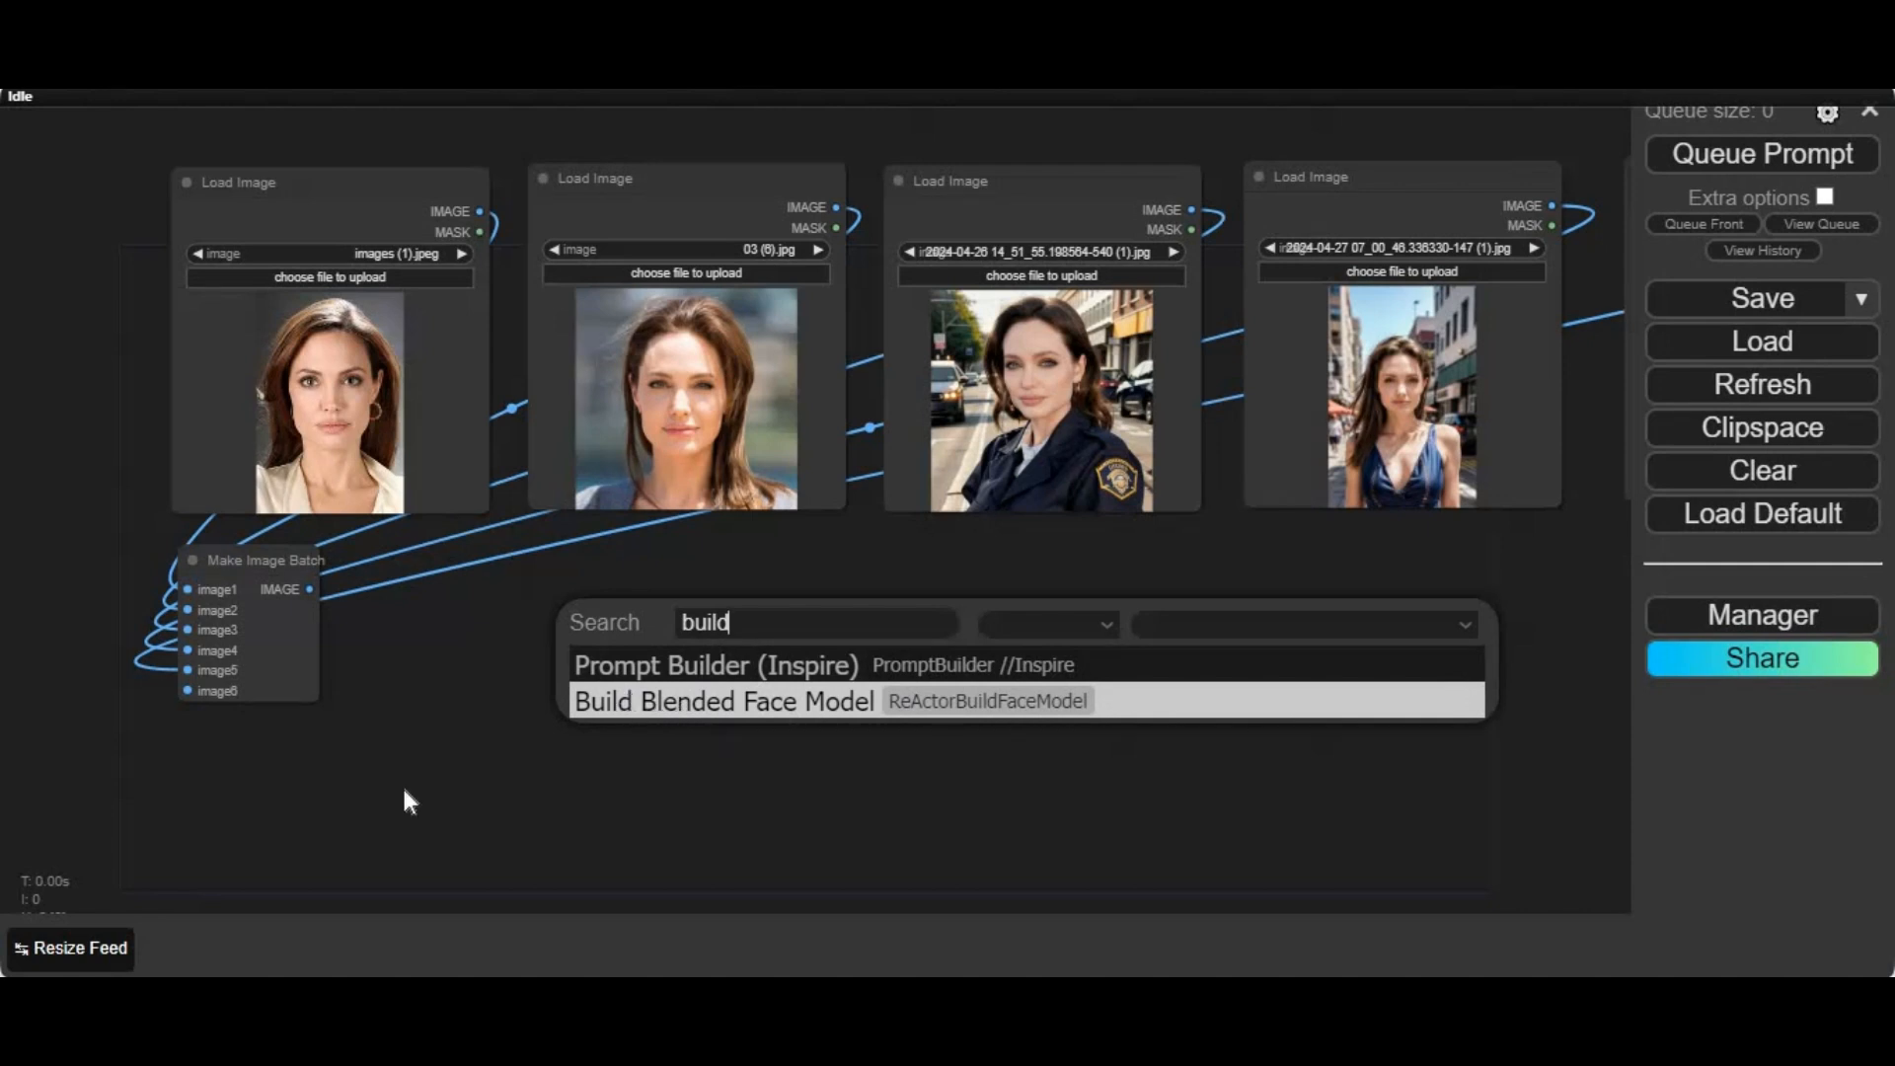
left_click(723, 700)
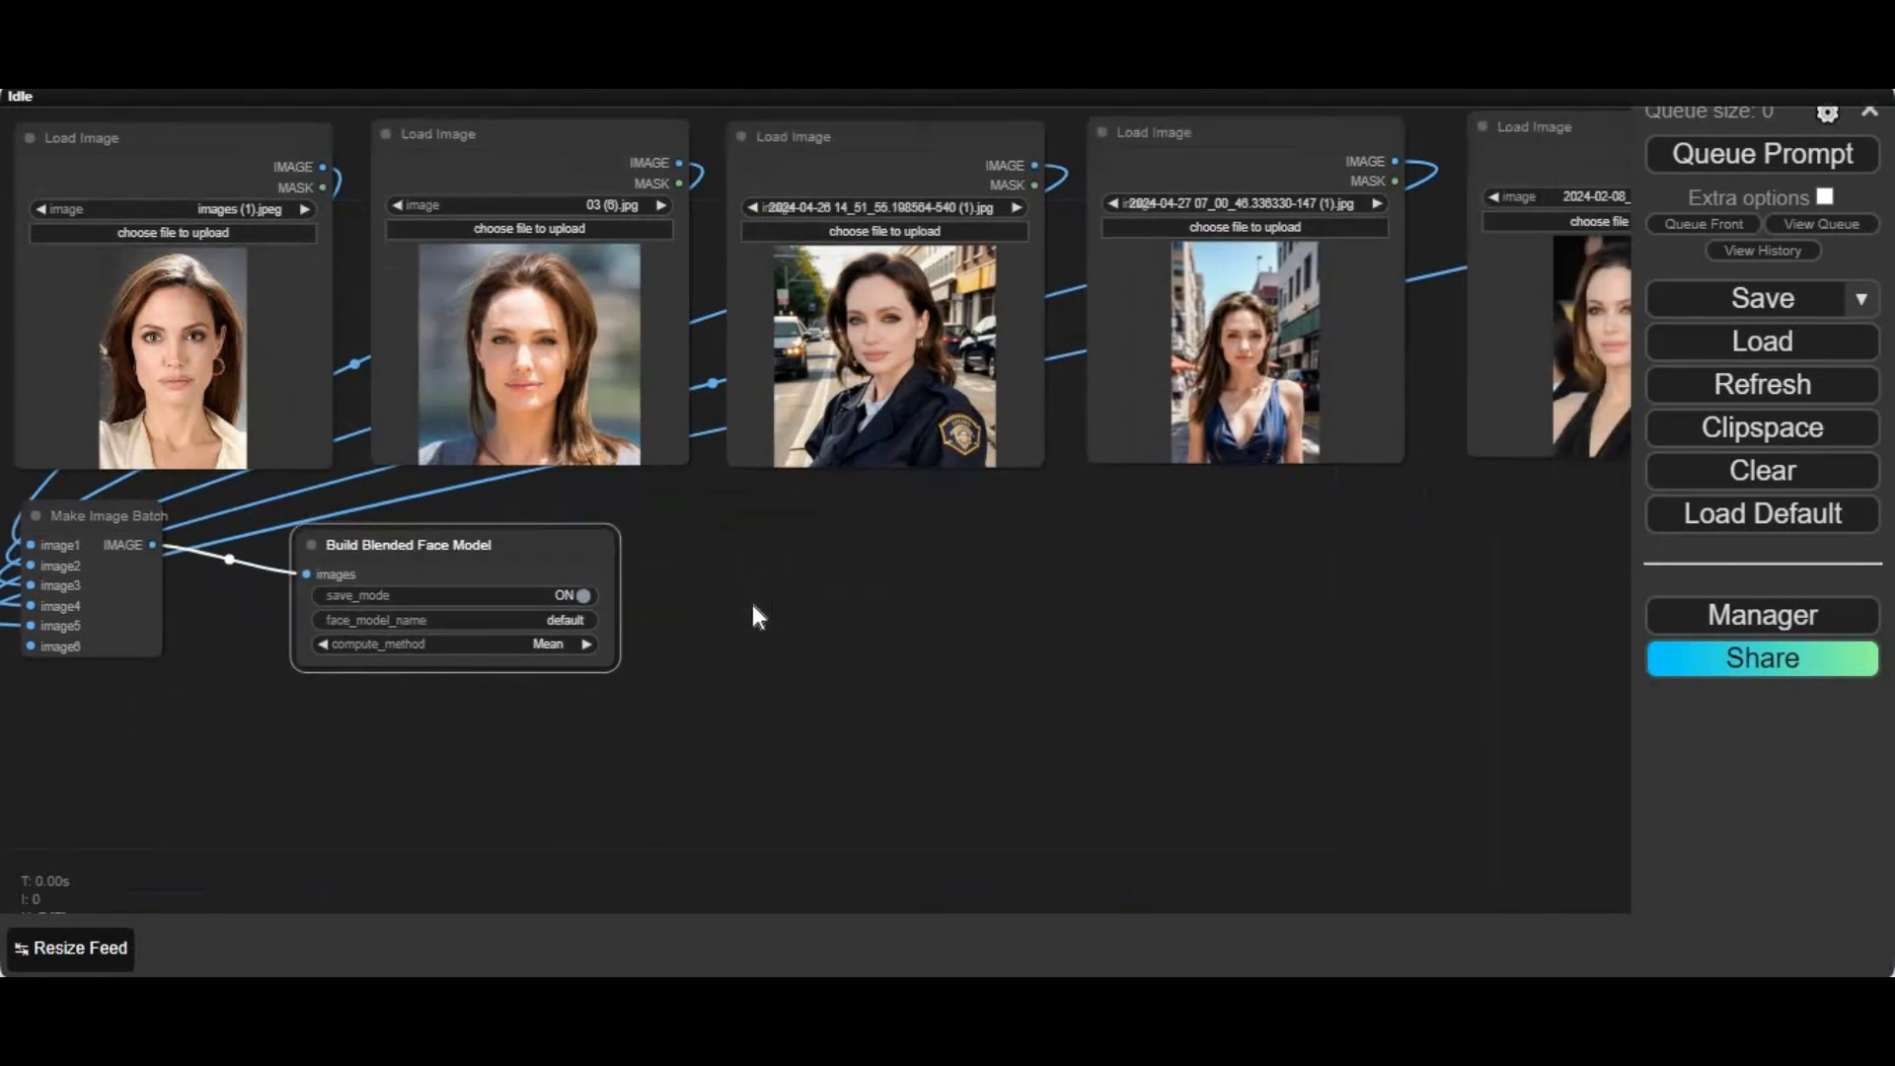
Step: Add a ReActor Fast Face Swap node beside the Build Blended Face Model node
double_click(756, 616)
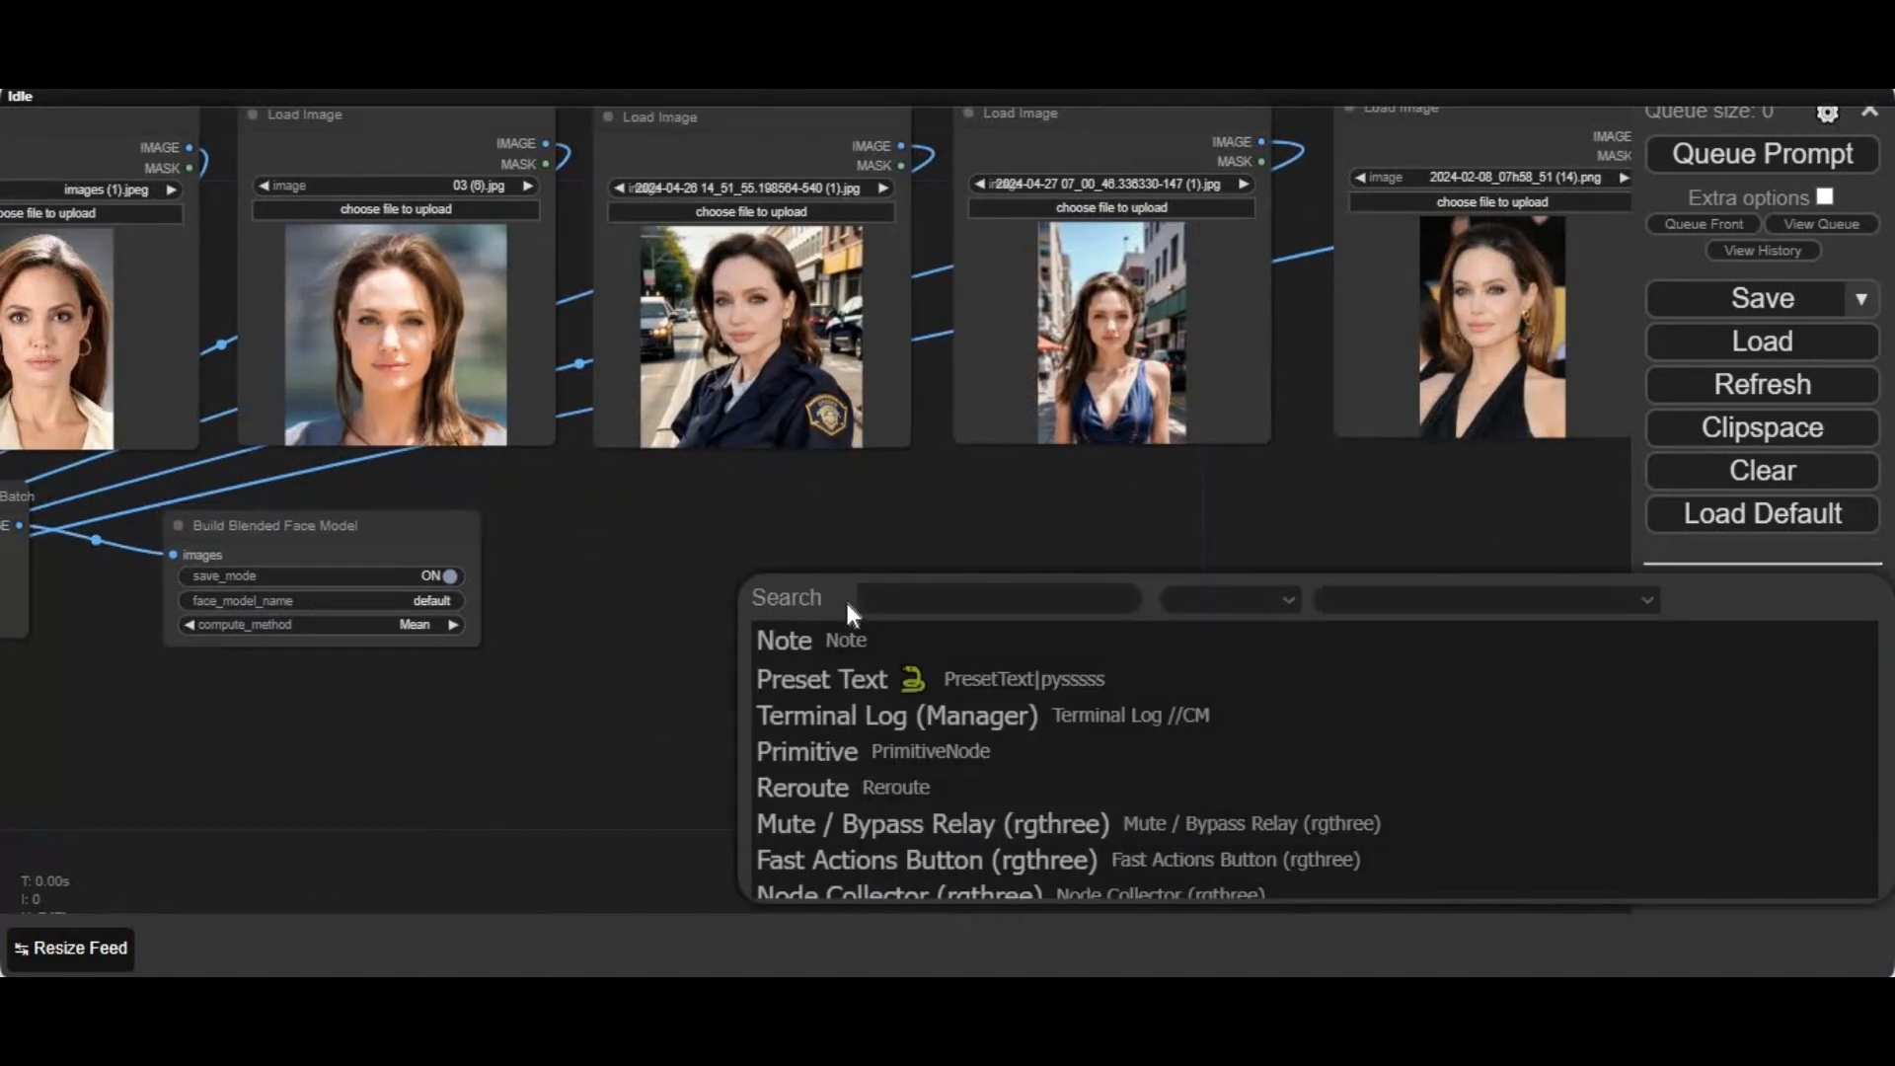
type("rea")
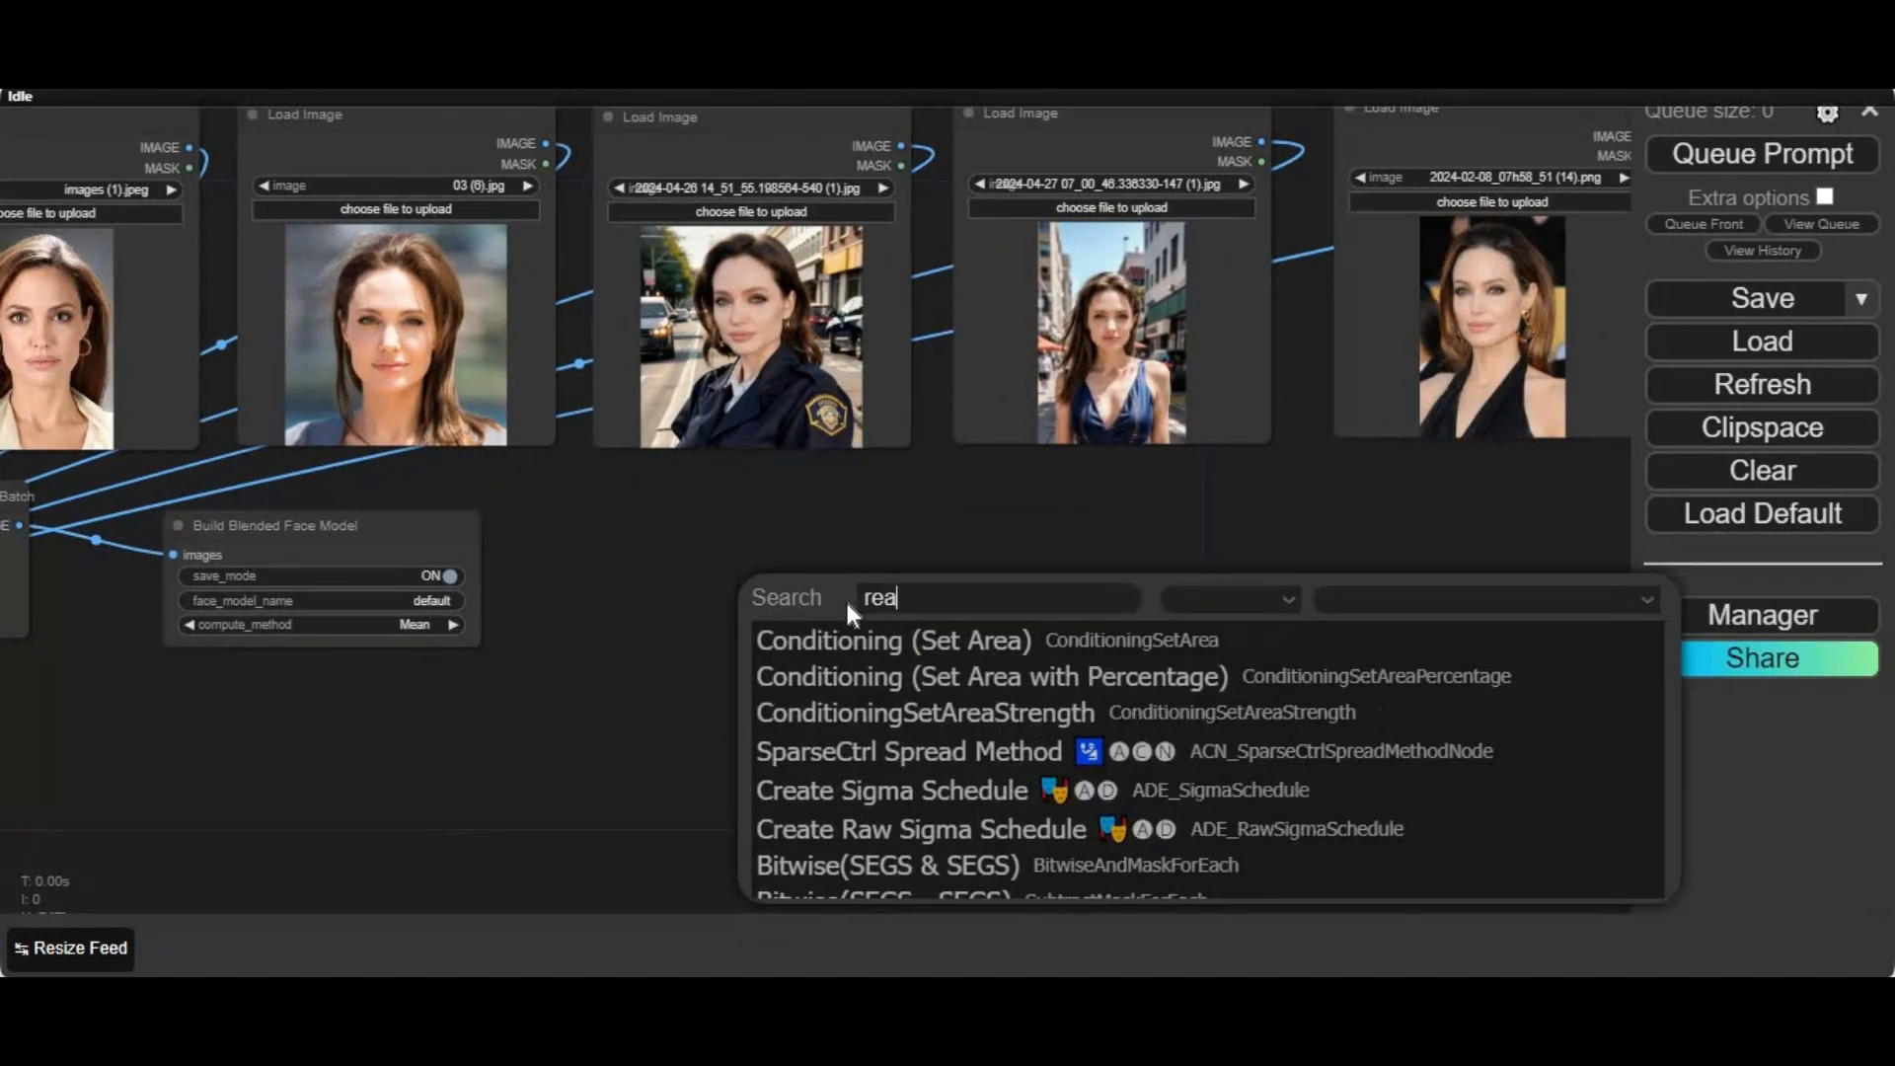
type("ct")
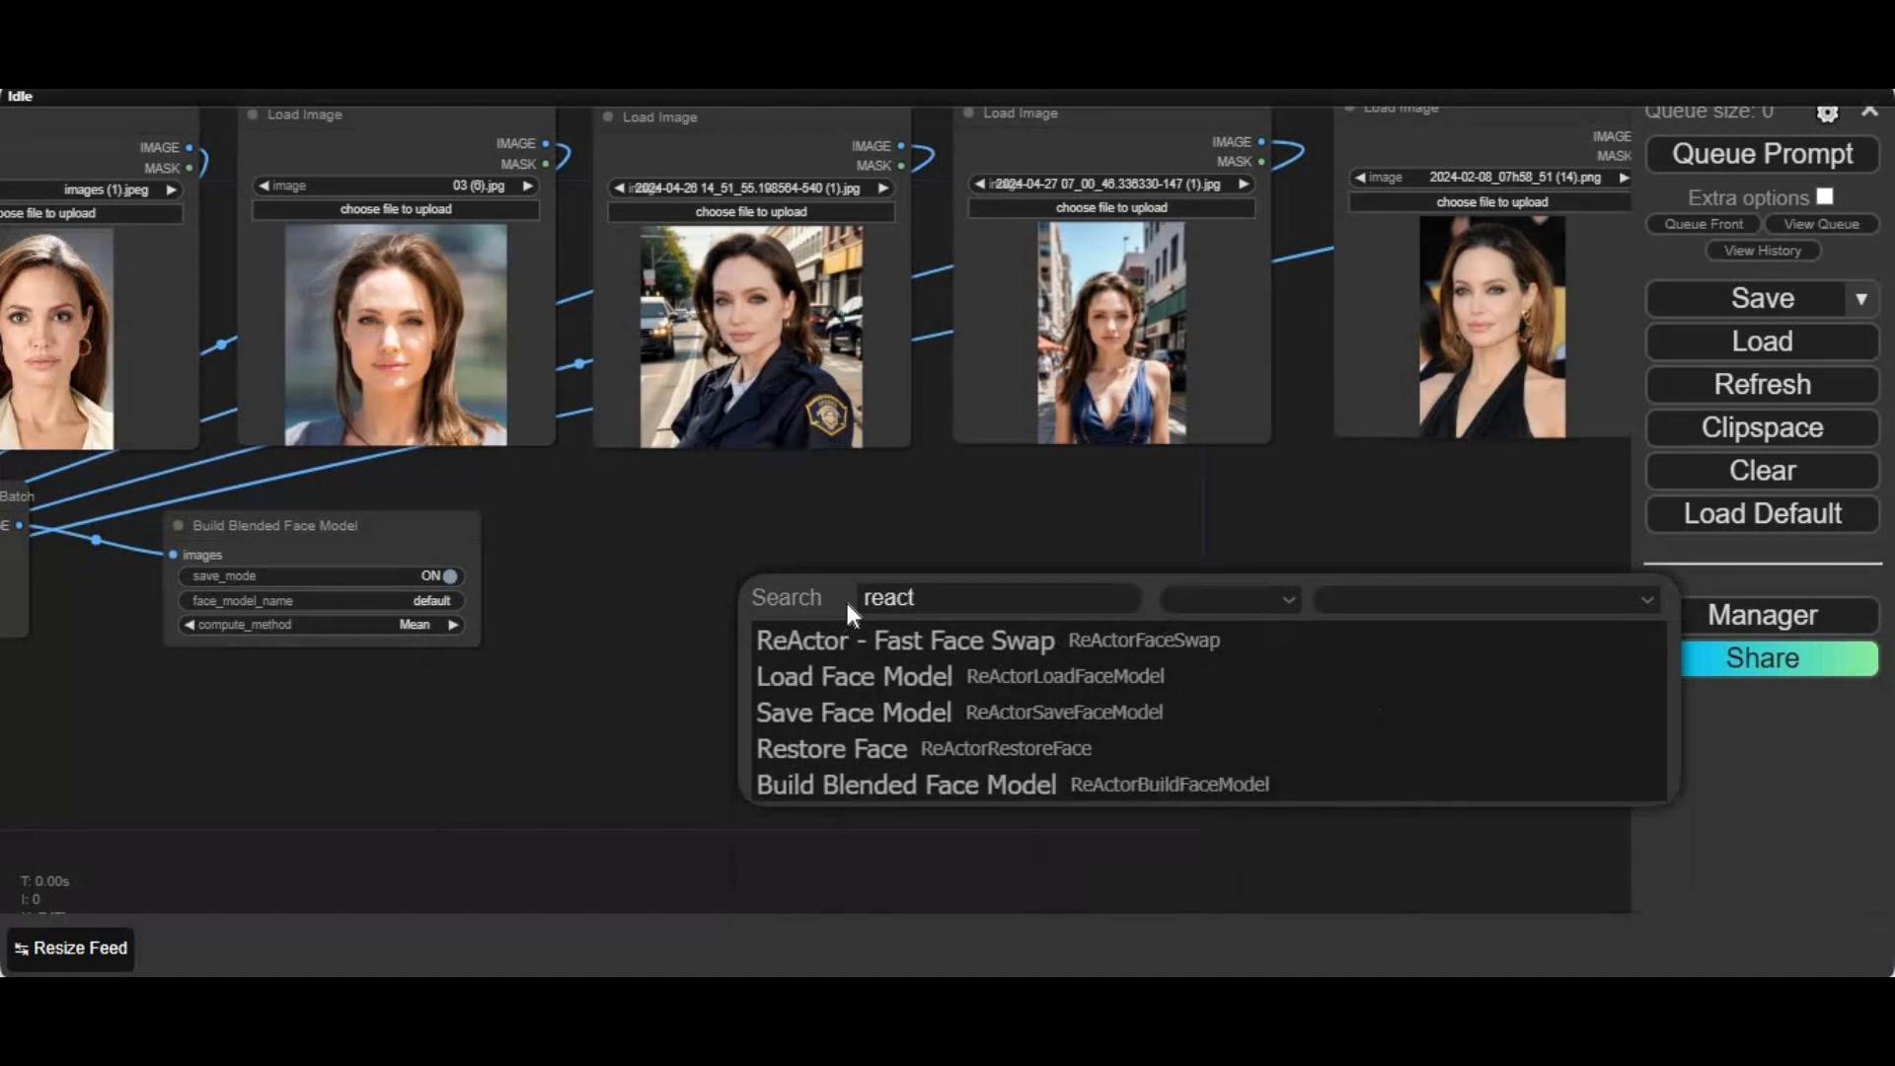
mouse_move(870, 639)
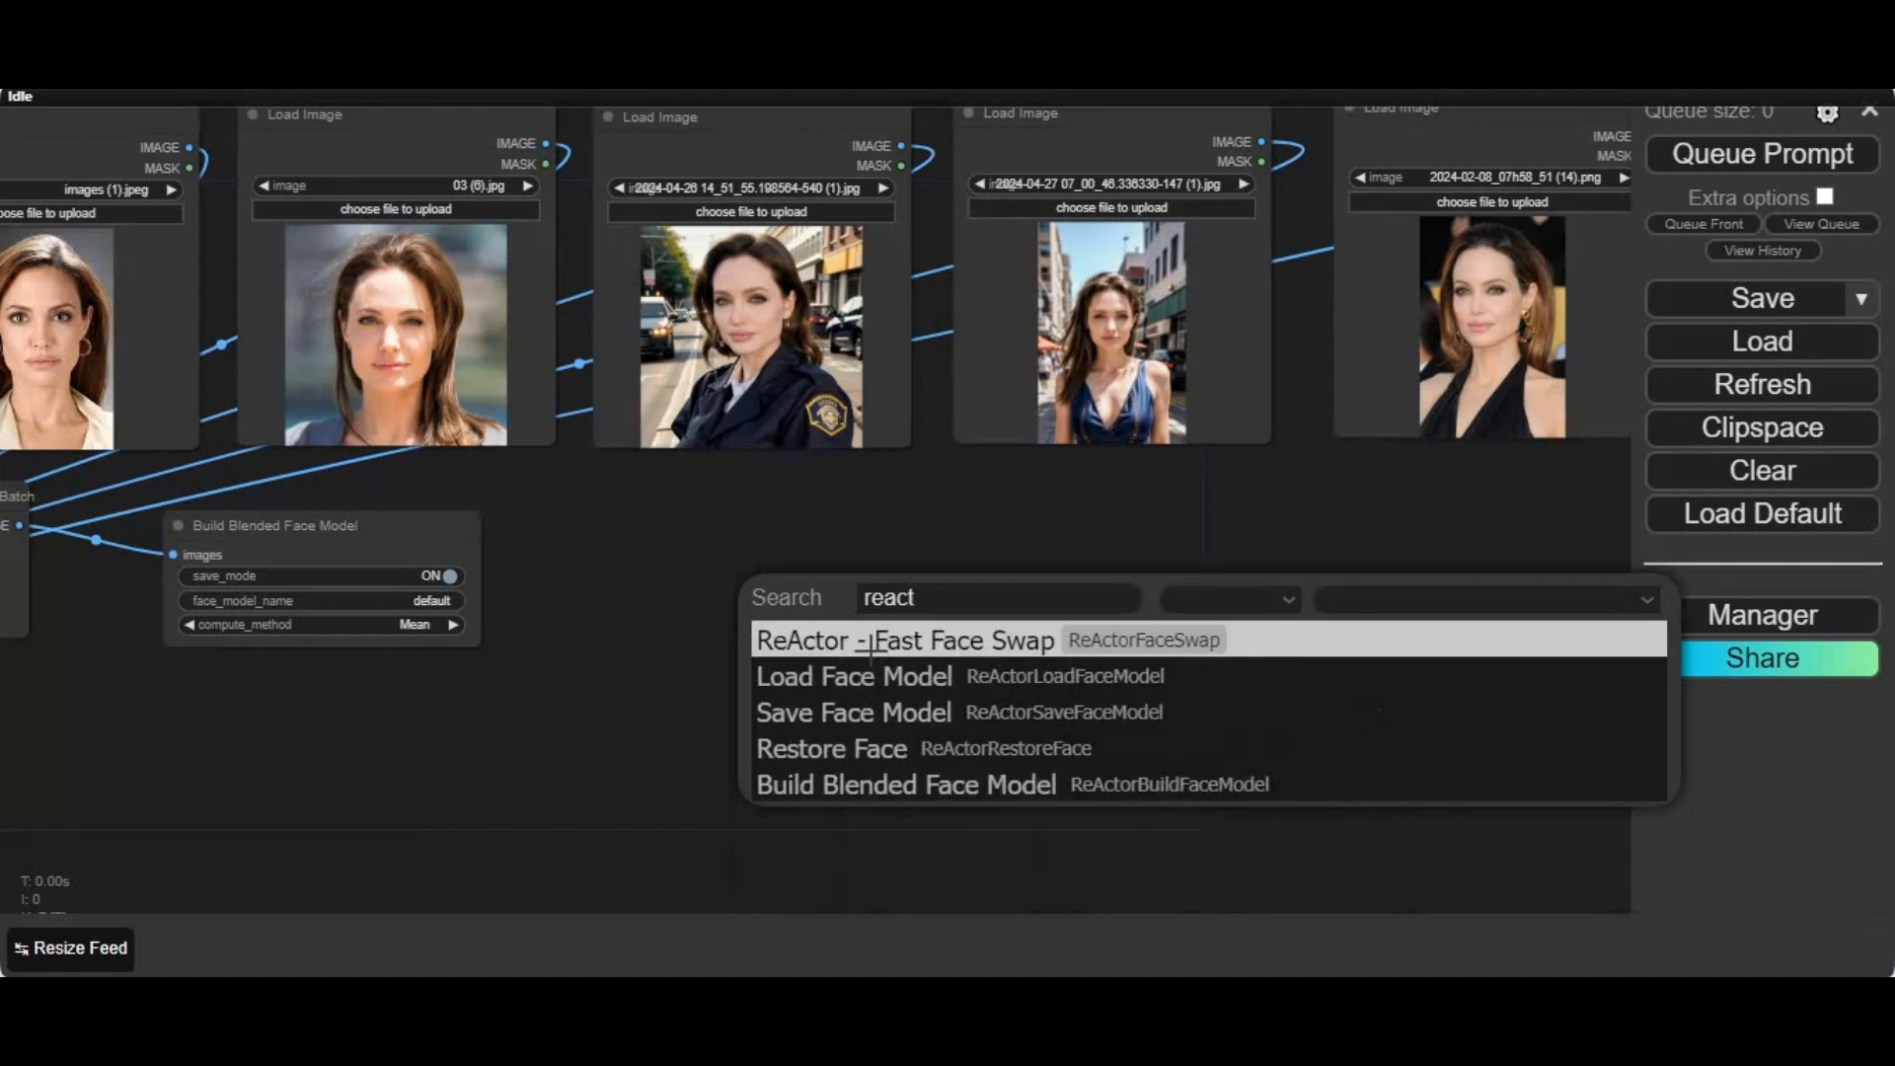
left_click(904, 640)
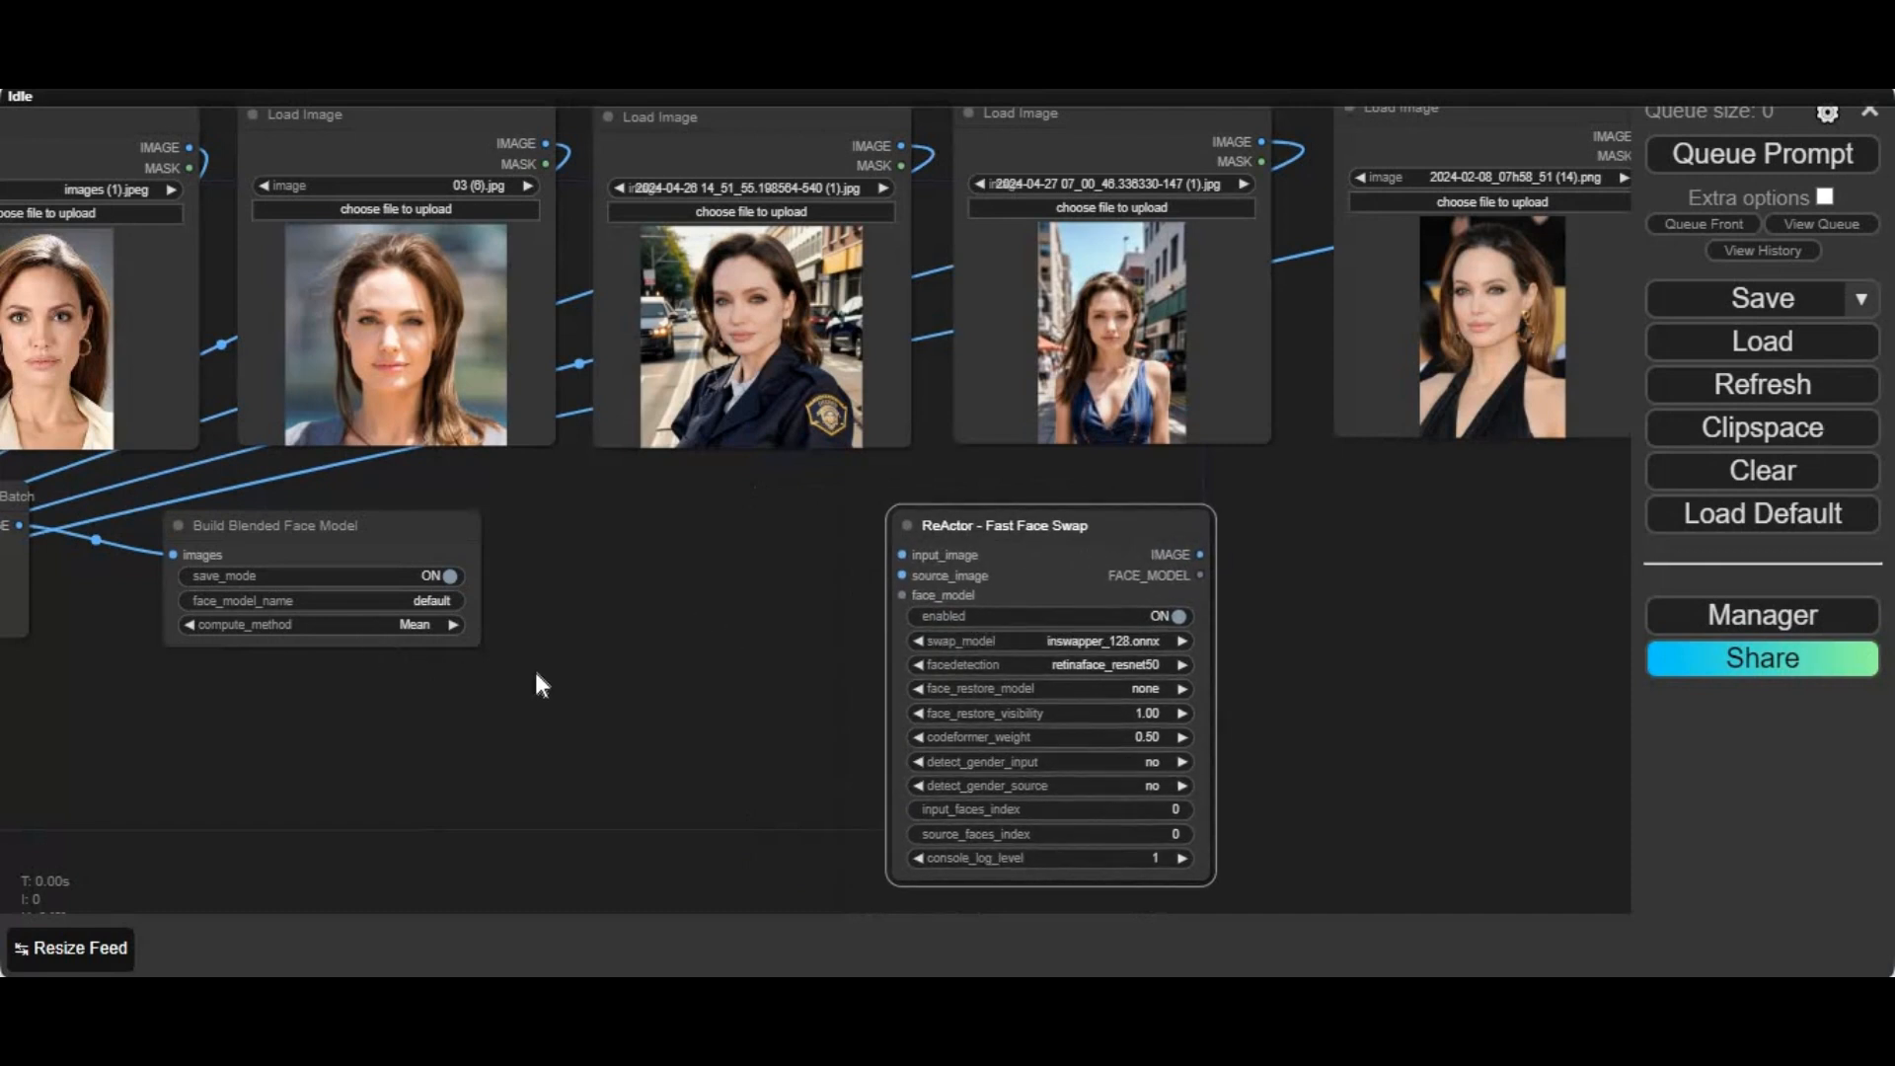
type("facemodel")
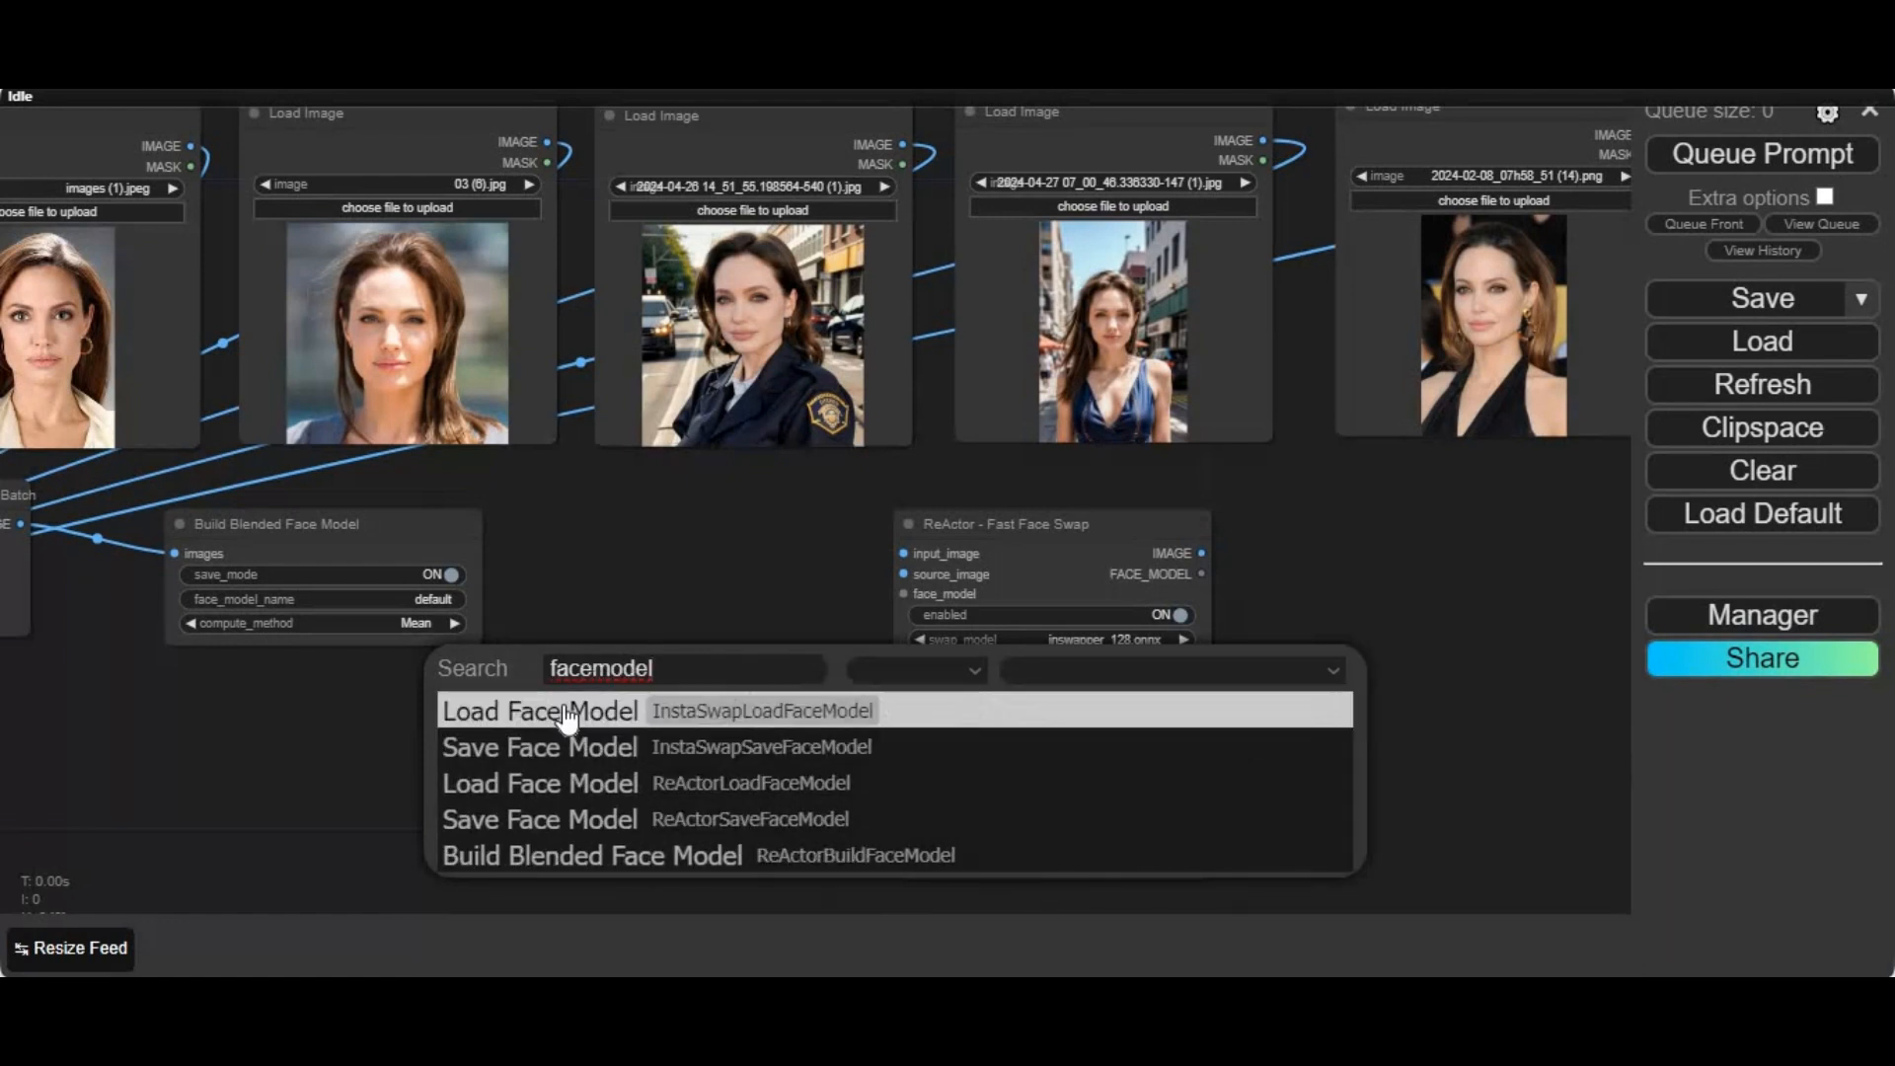
mouse_move(539, 792)
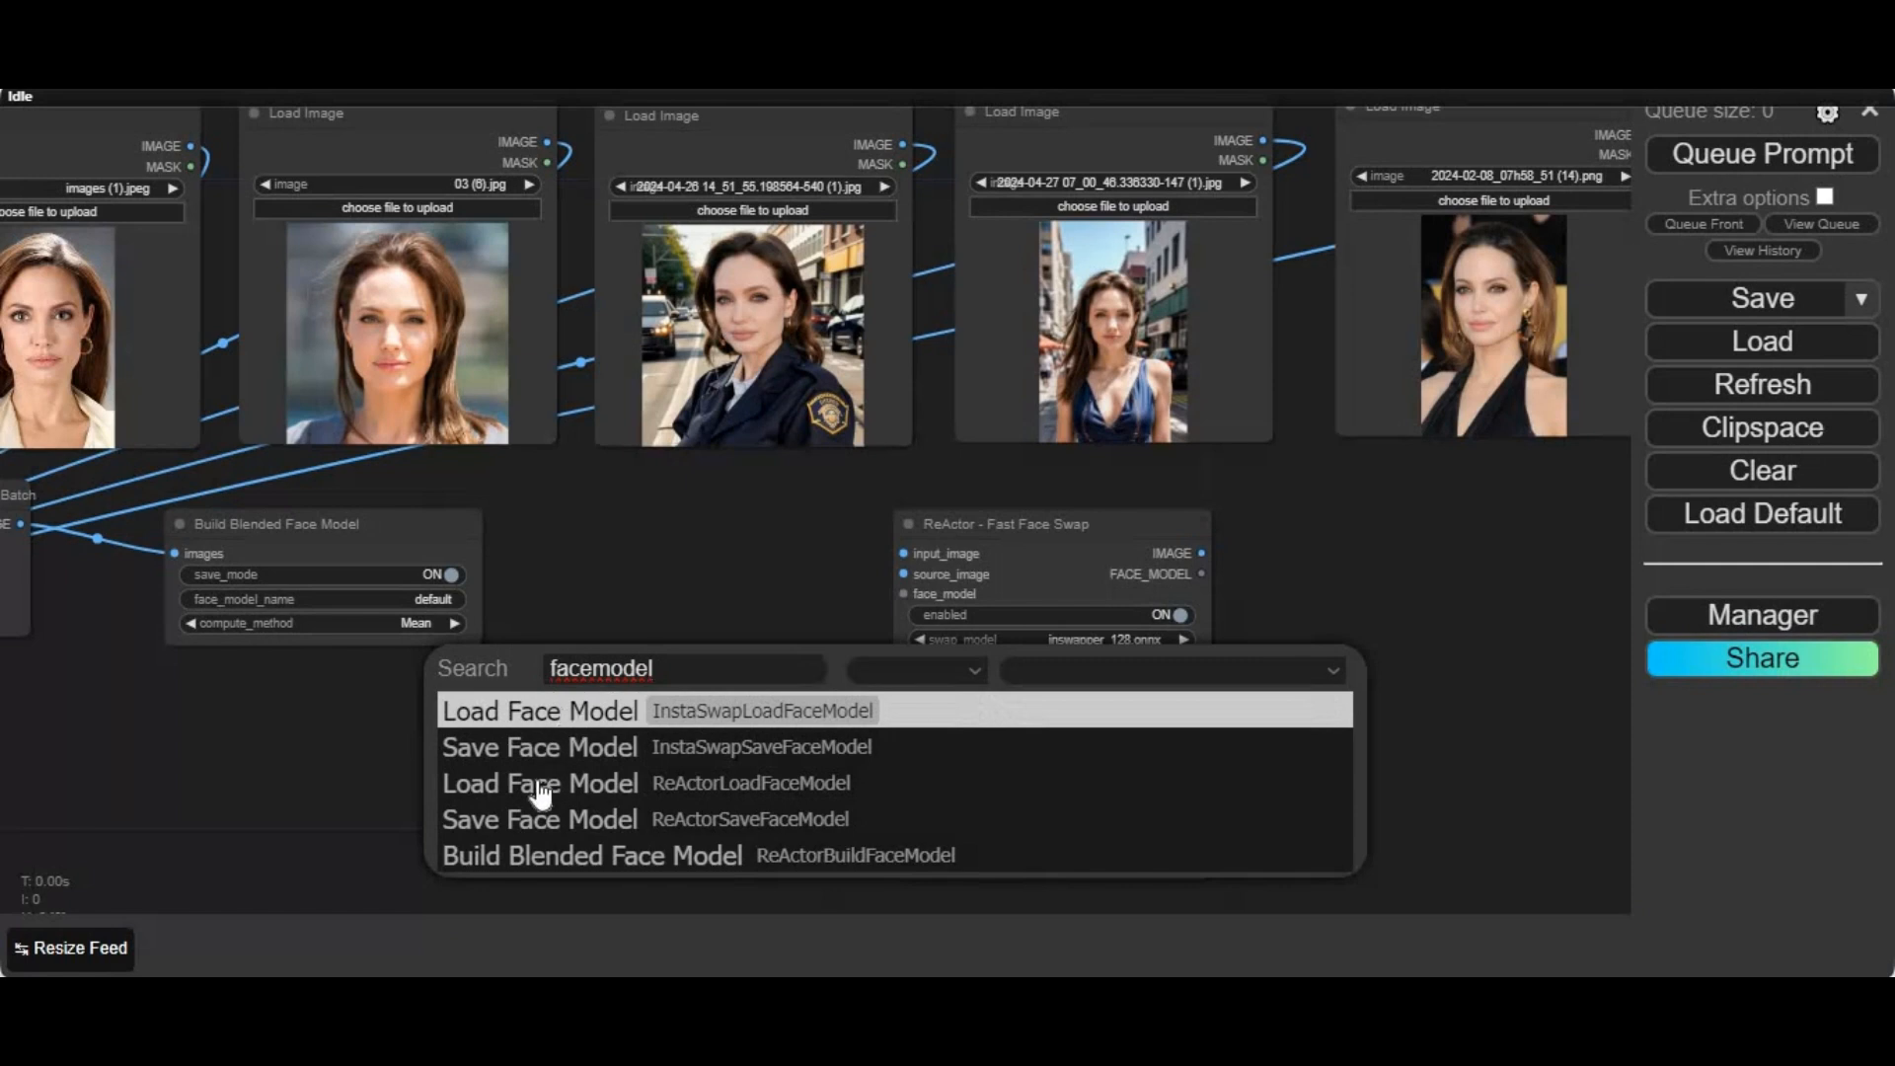
mouse_move(537, 784)
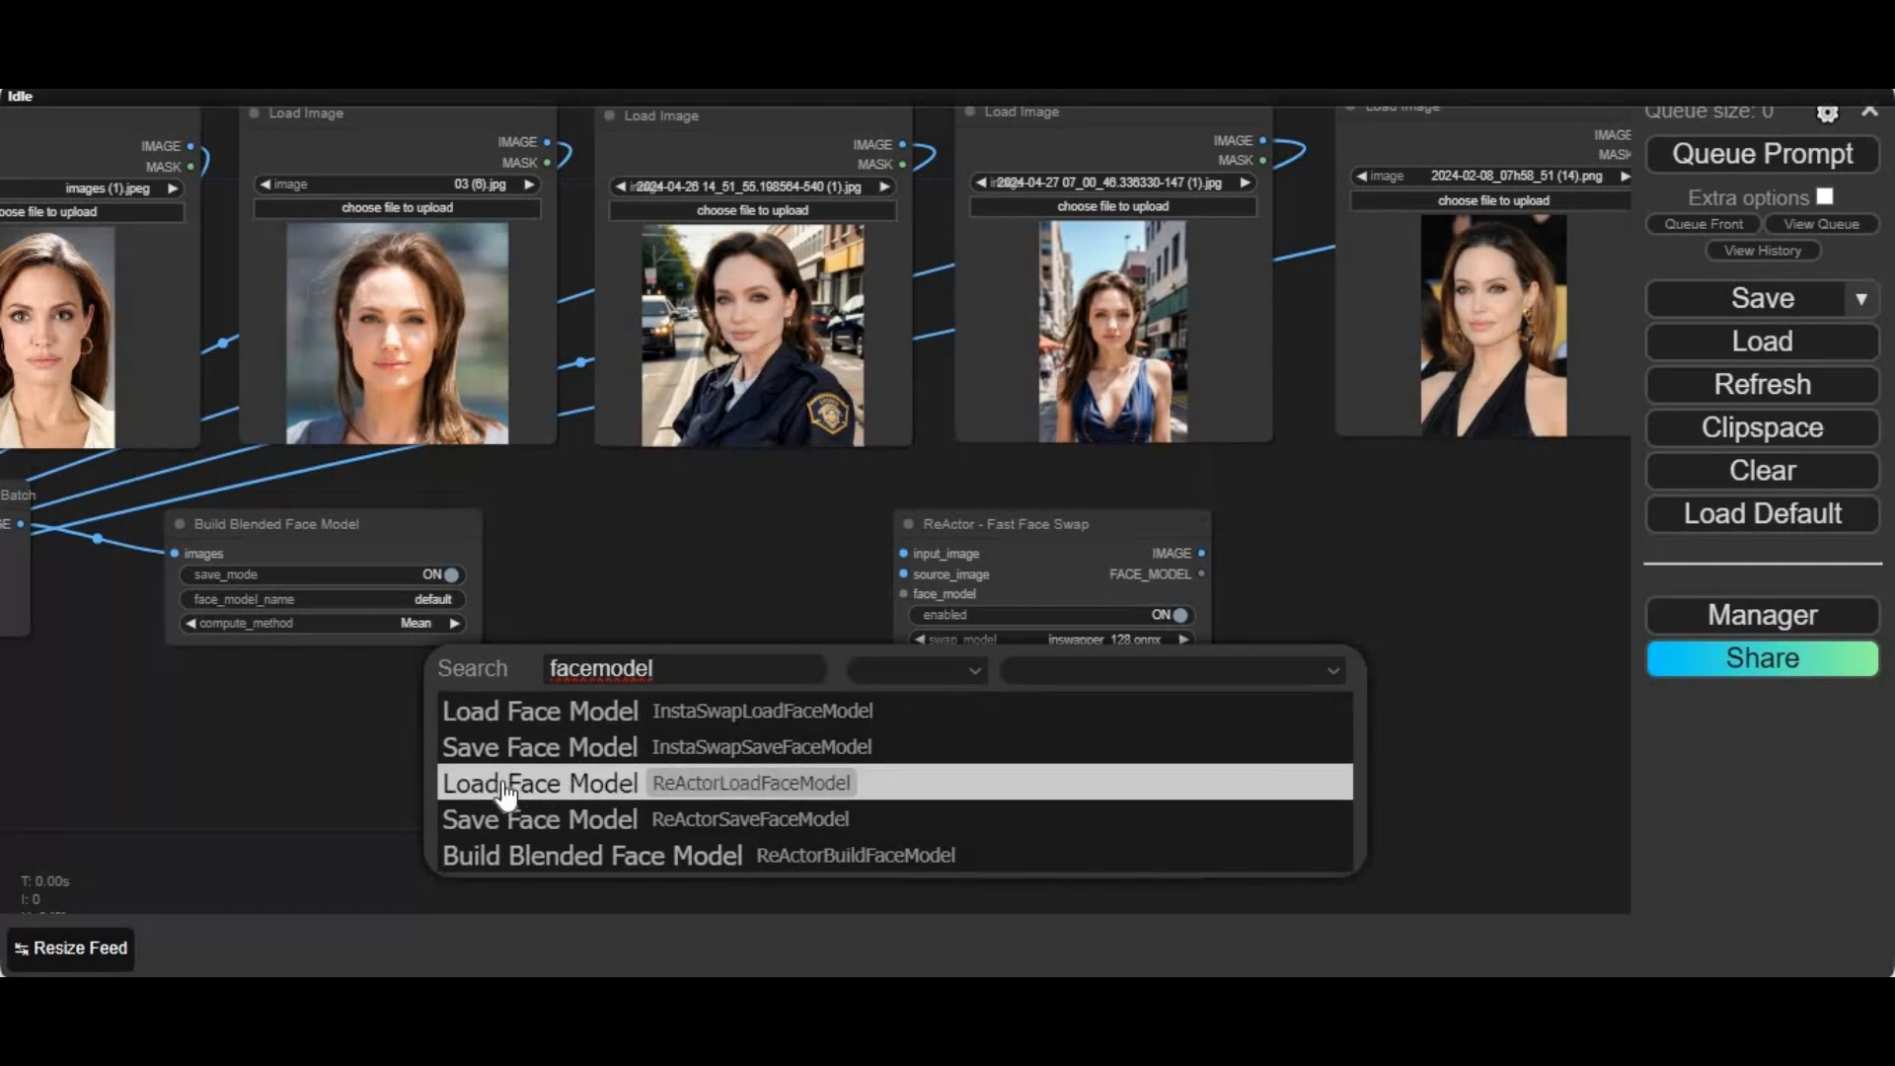
Step: Add a ReActor Load Face Model node feeding the Fast Face Swap face_model input
left_click(539, 783)
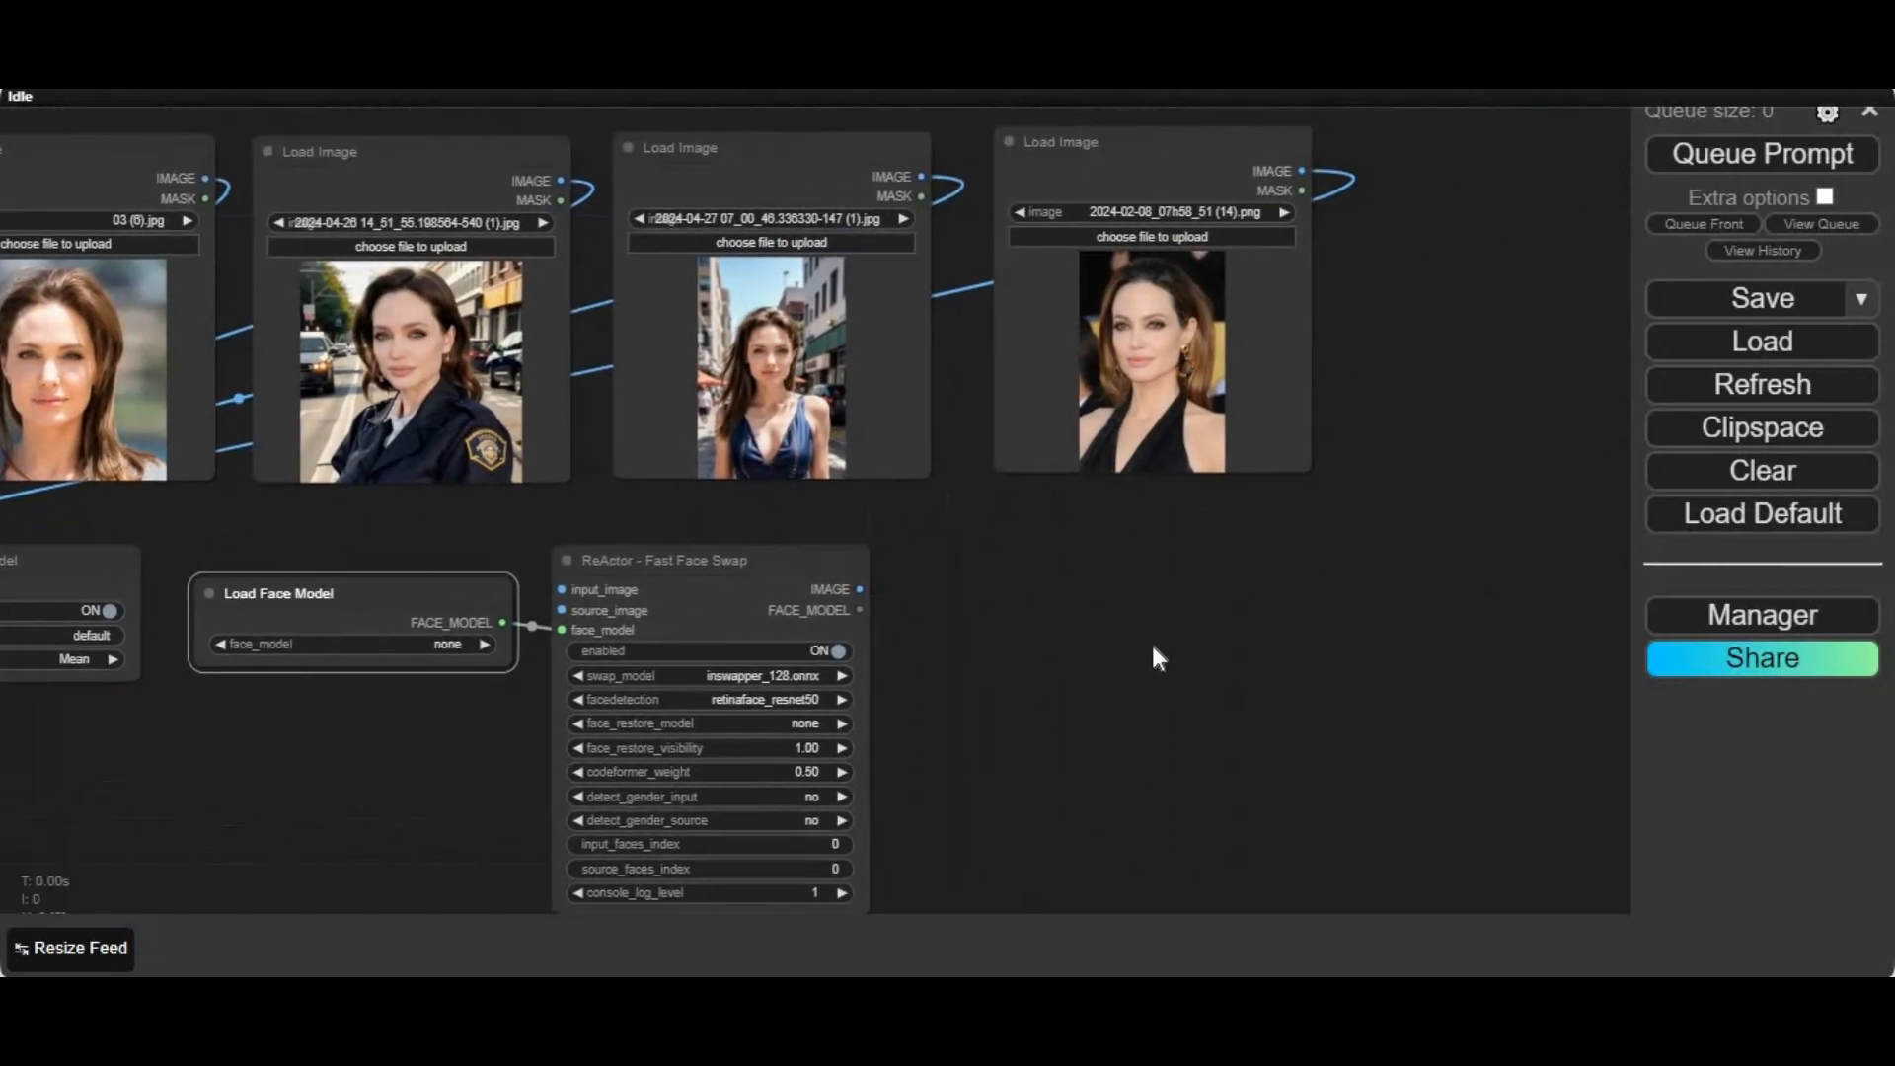
Step: Add a Preview Image node and a target Load Image node for the Fast Face Swap node
double_click(1155, 656)
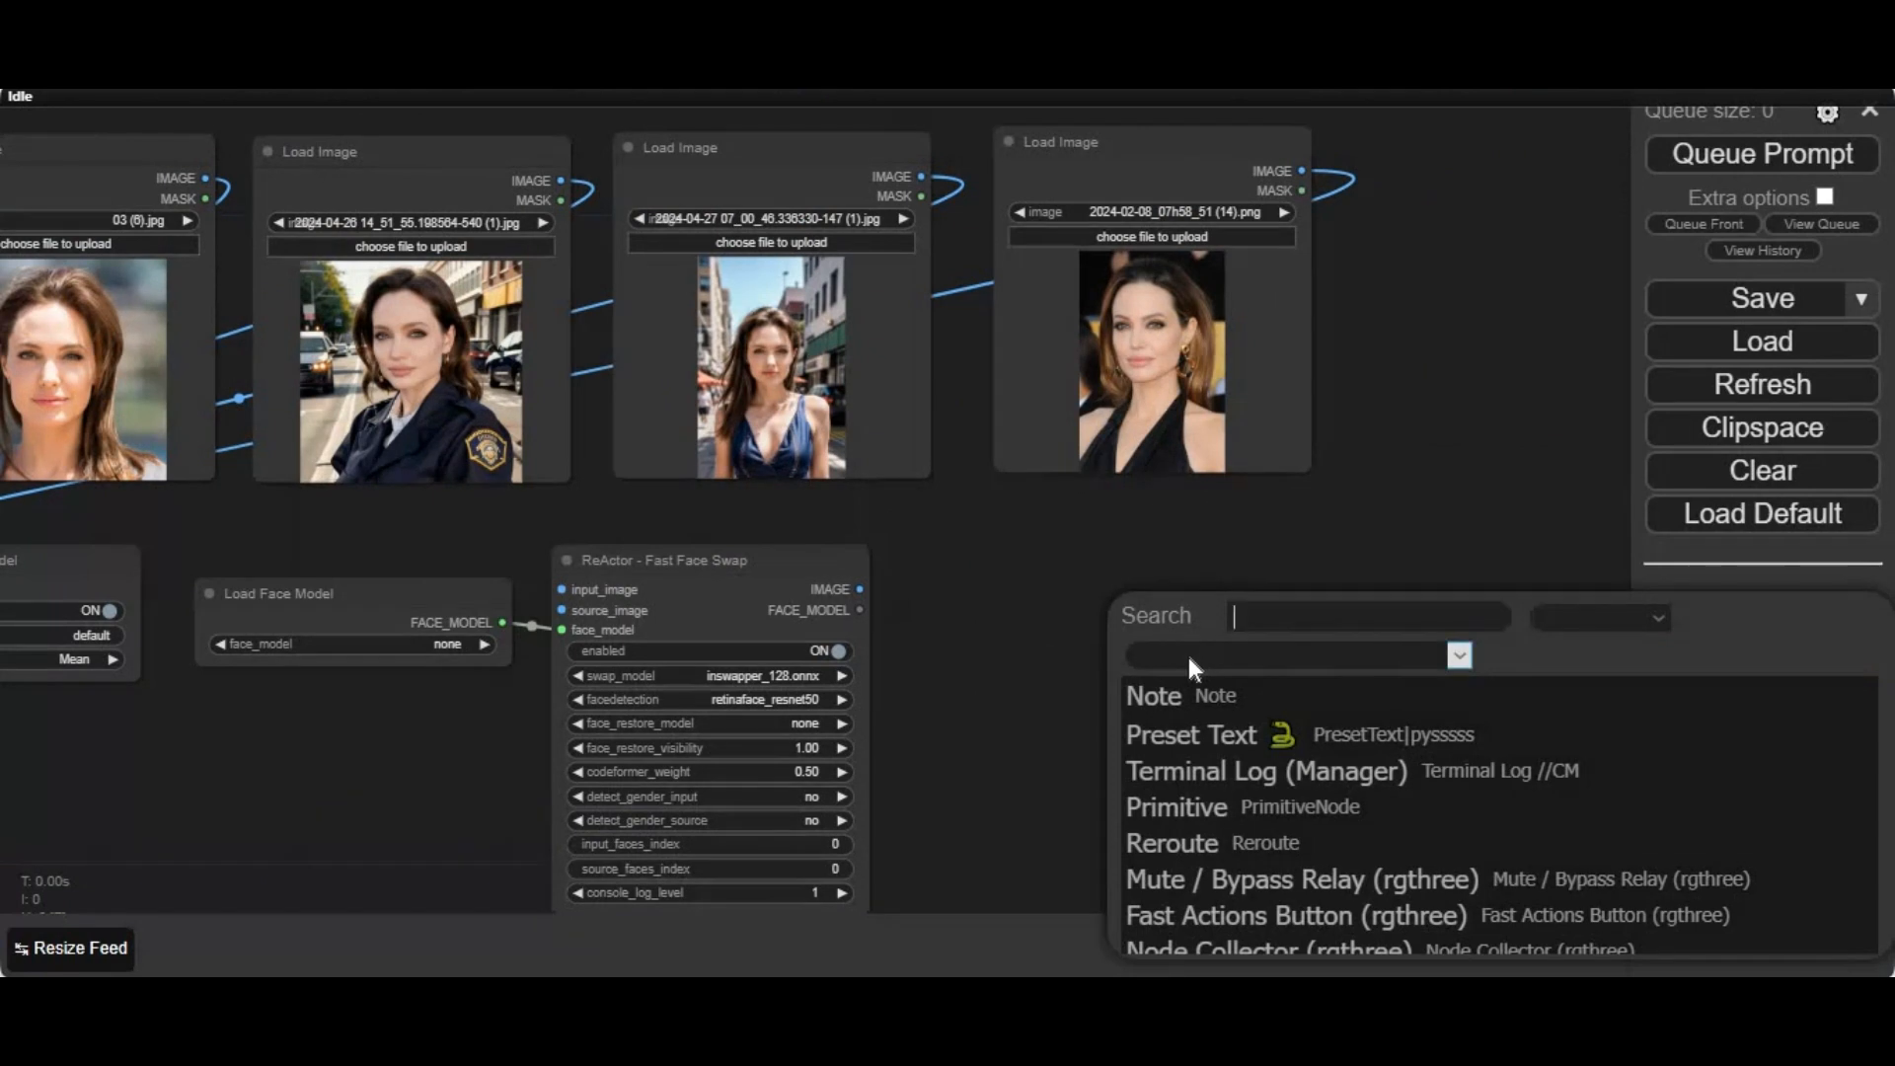
type("p")
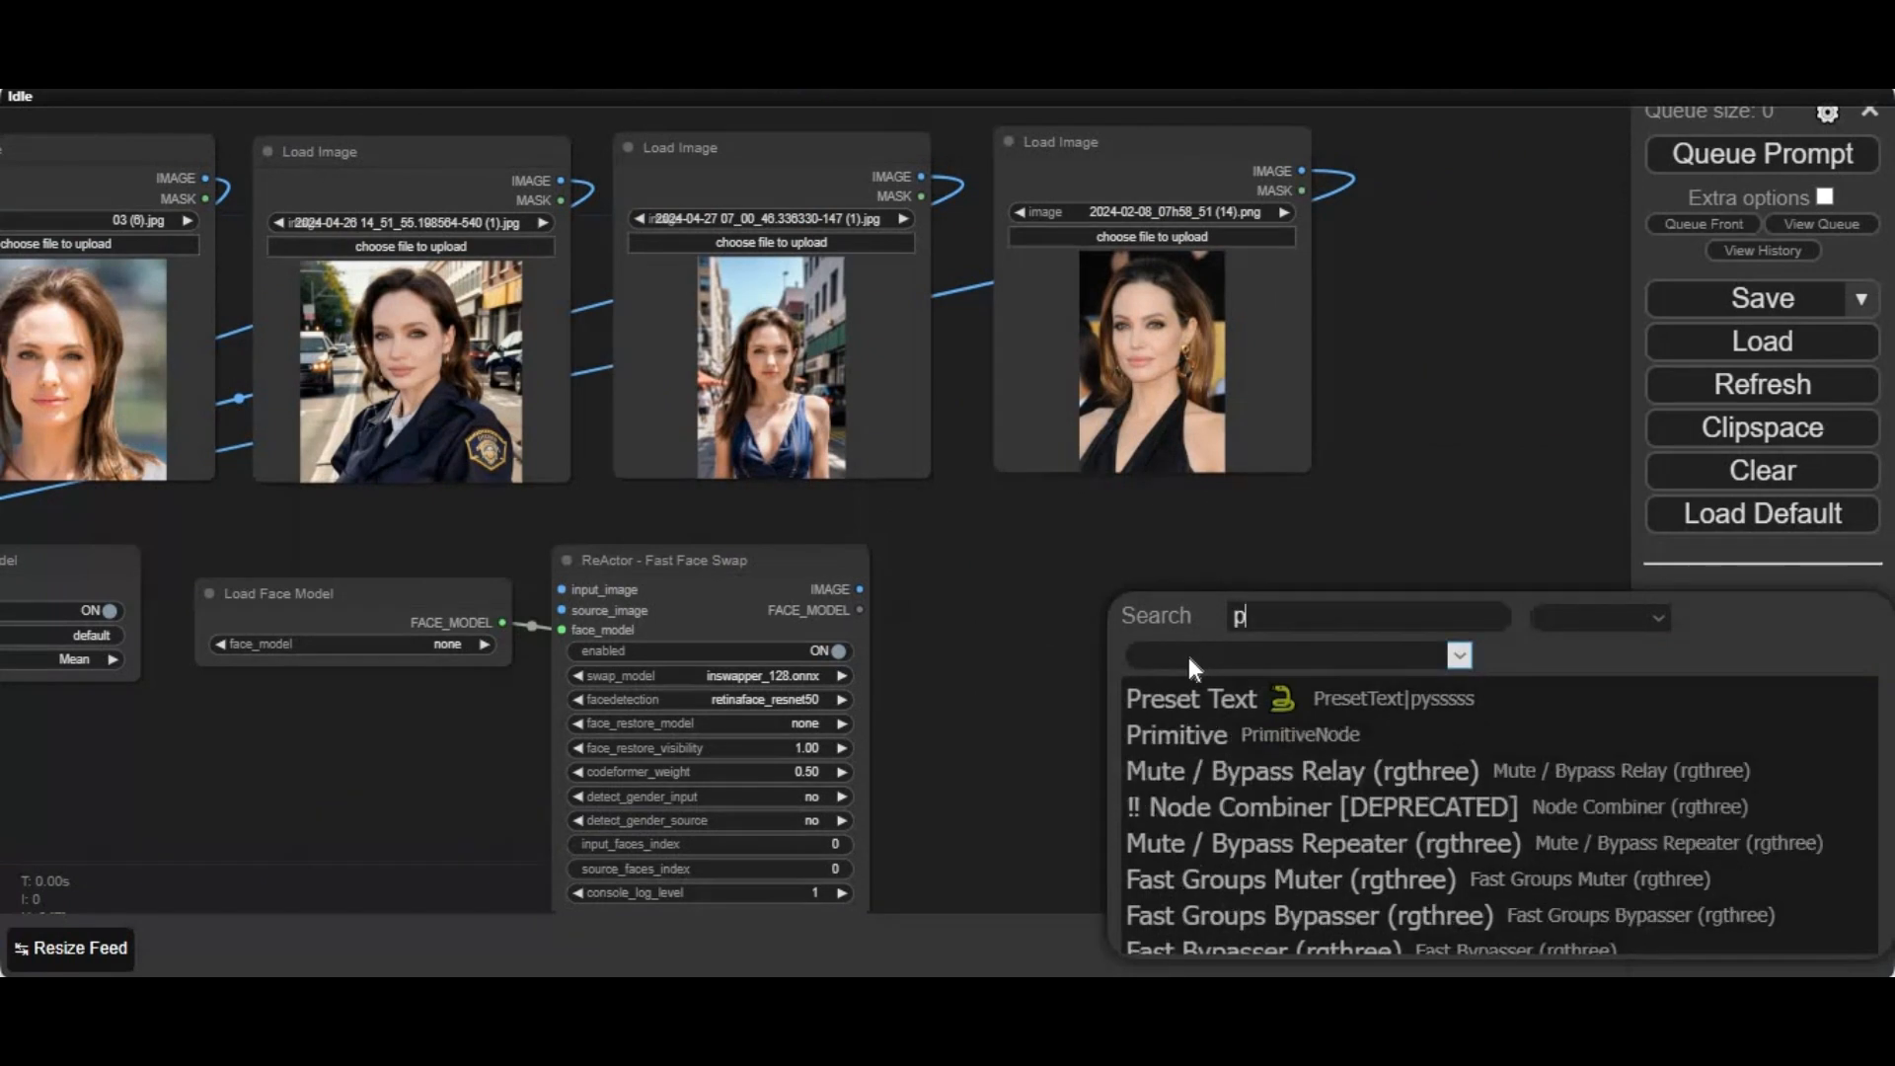
type("re")
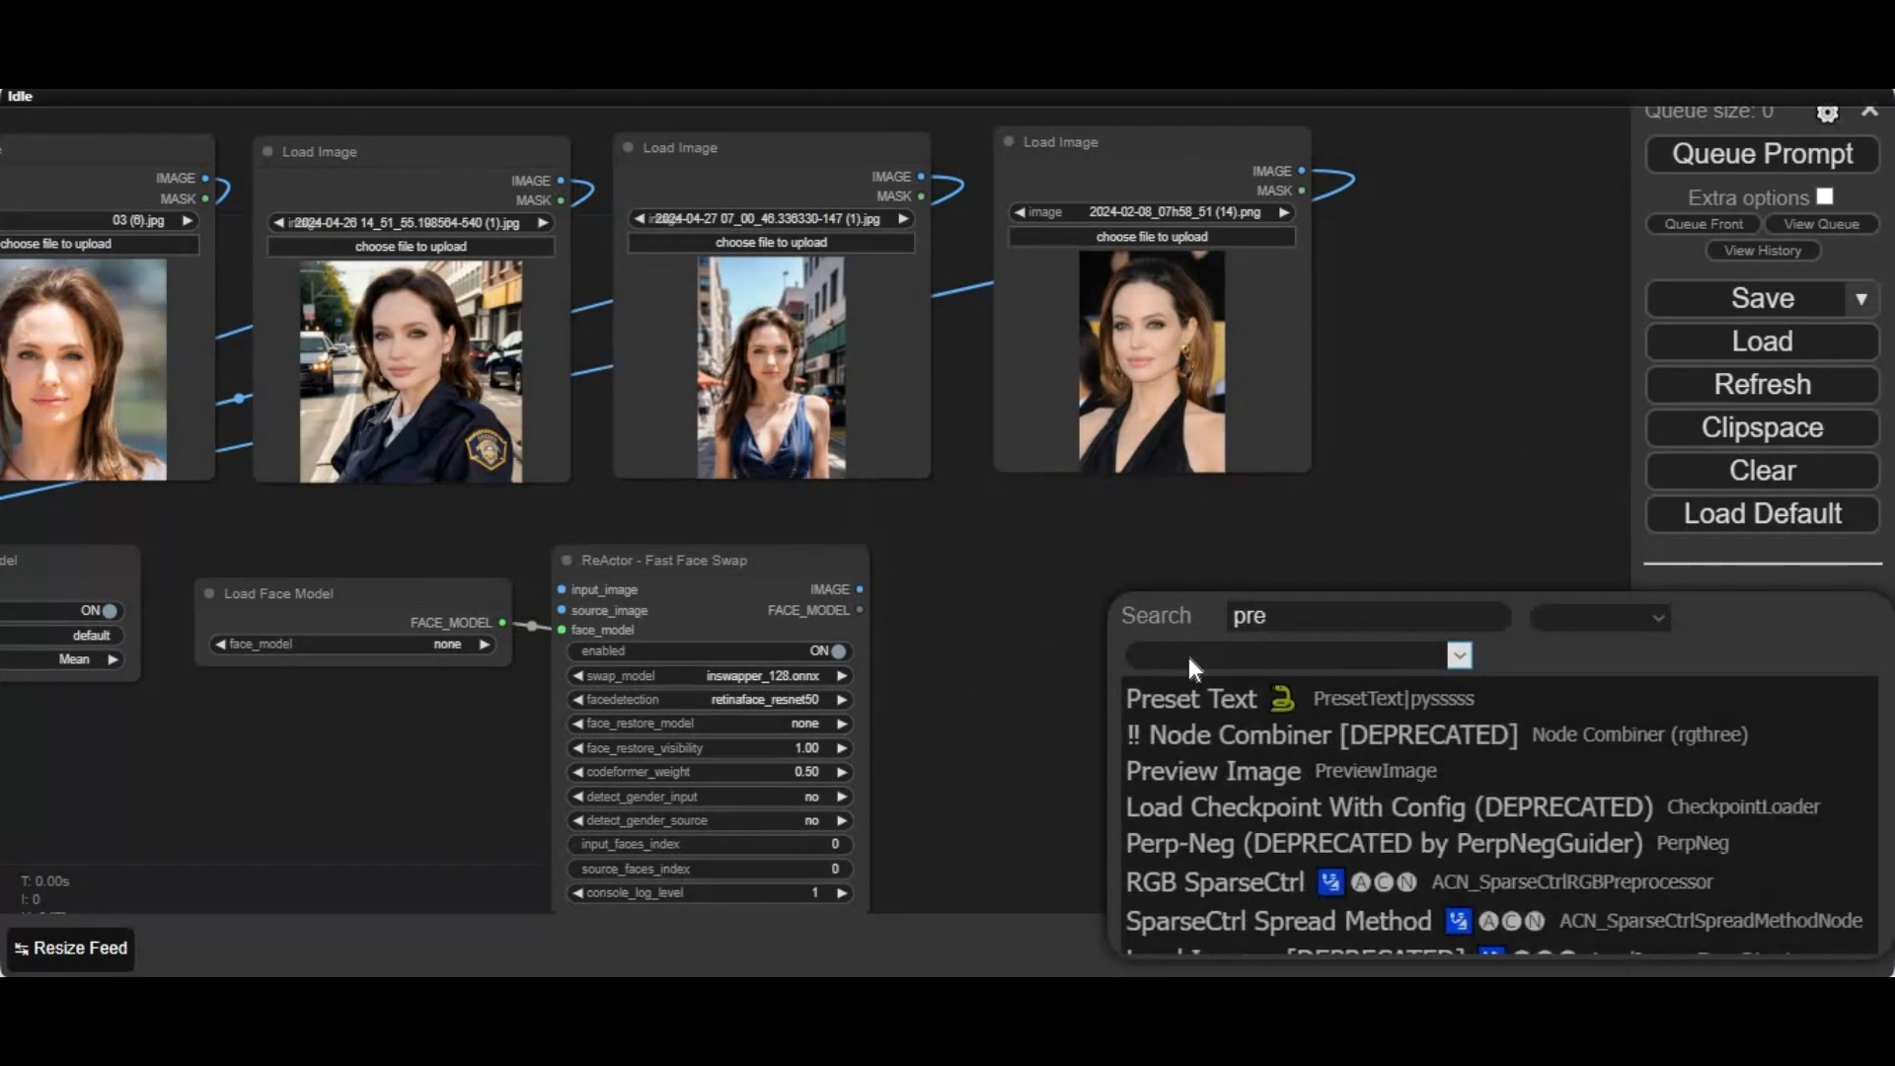
type("v")
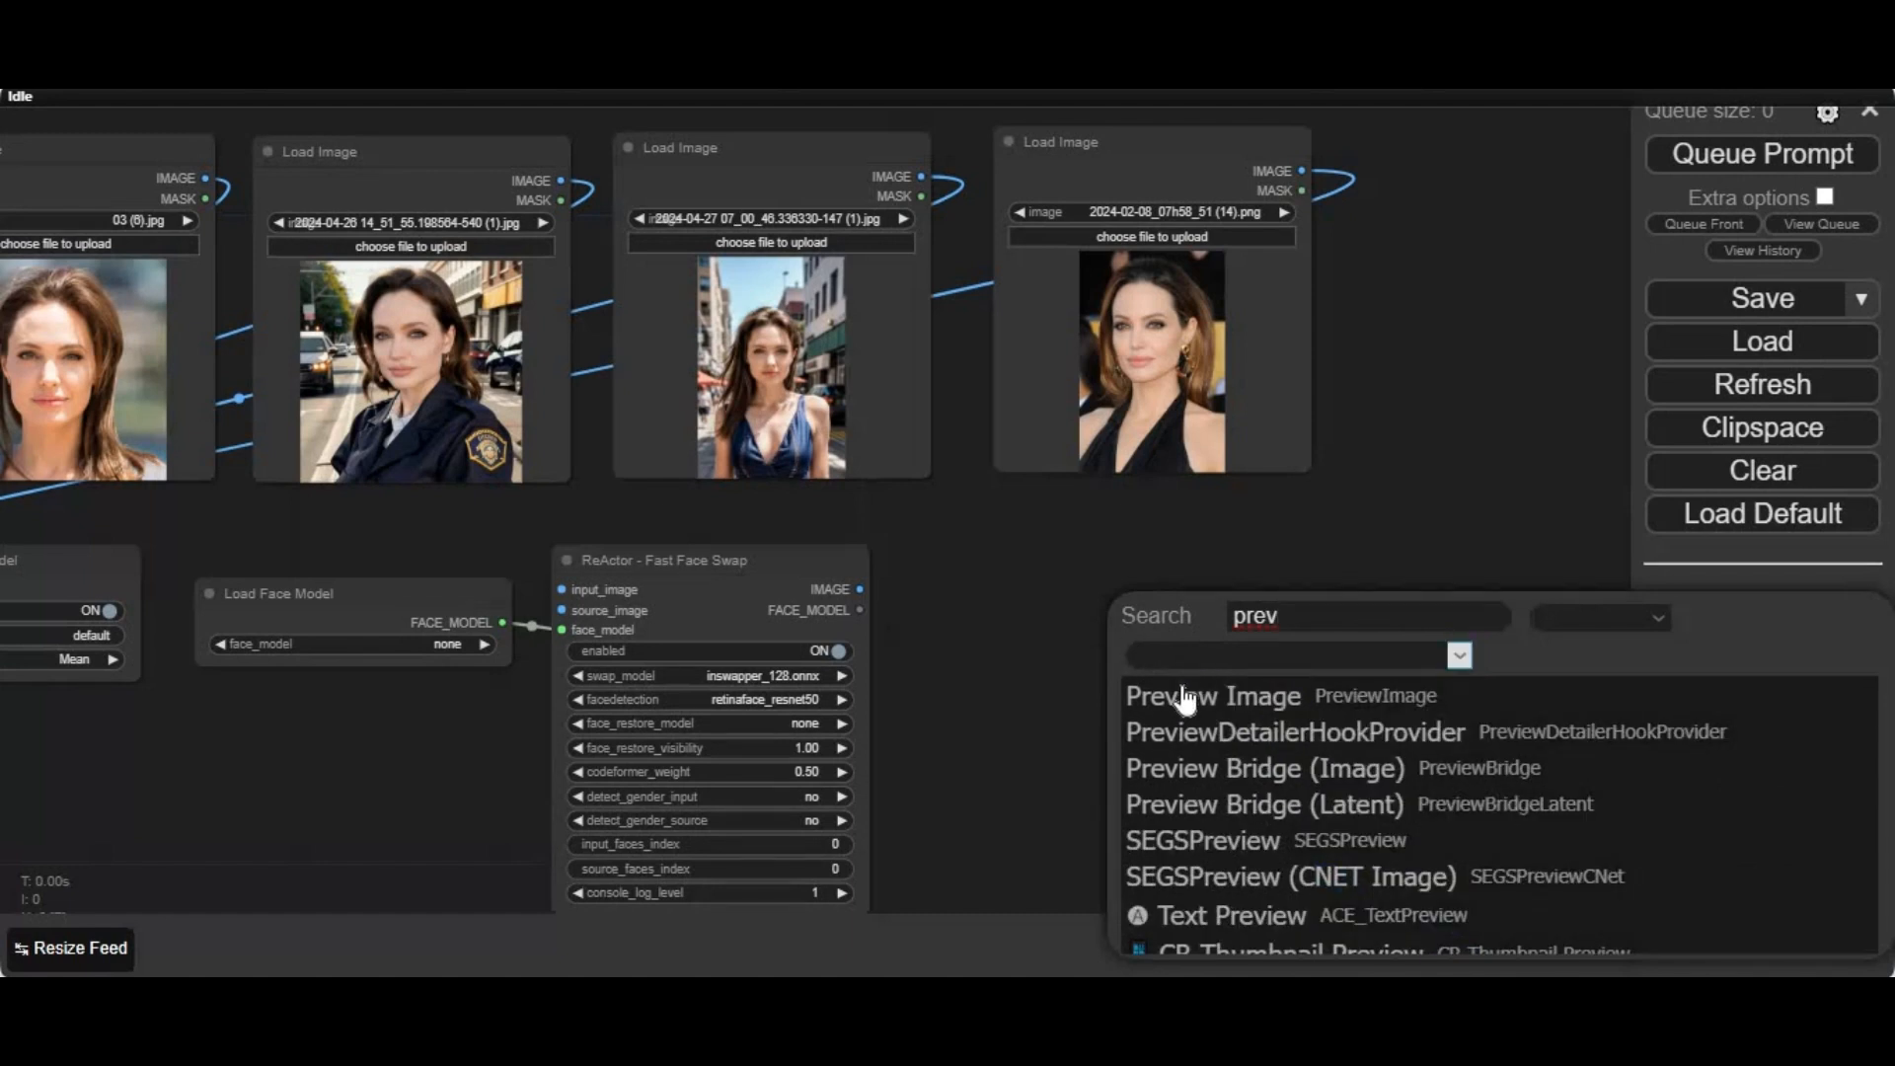
left_click(1212, 695)
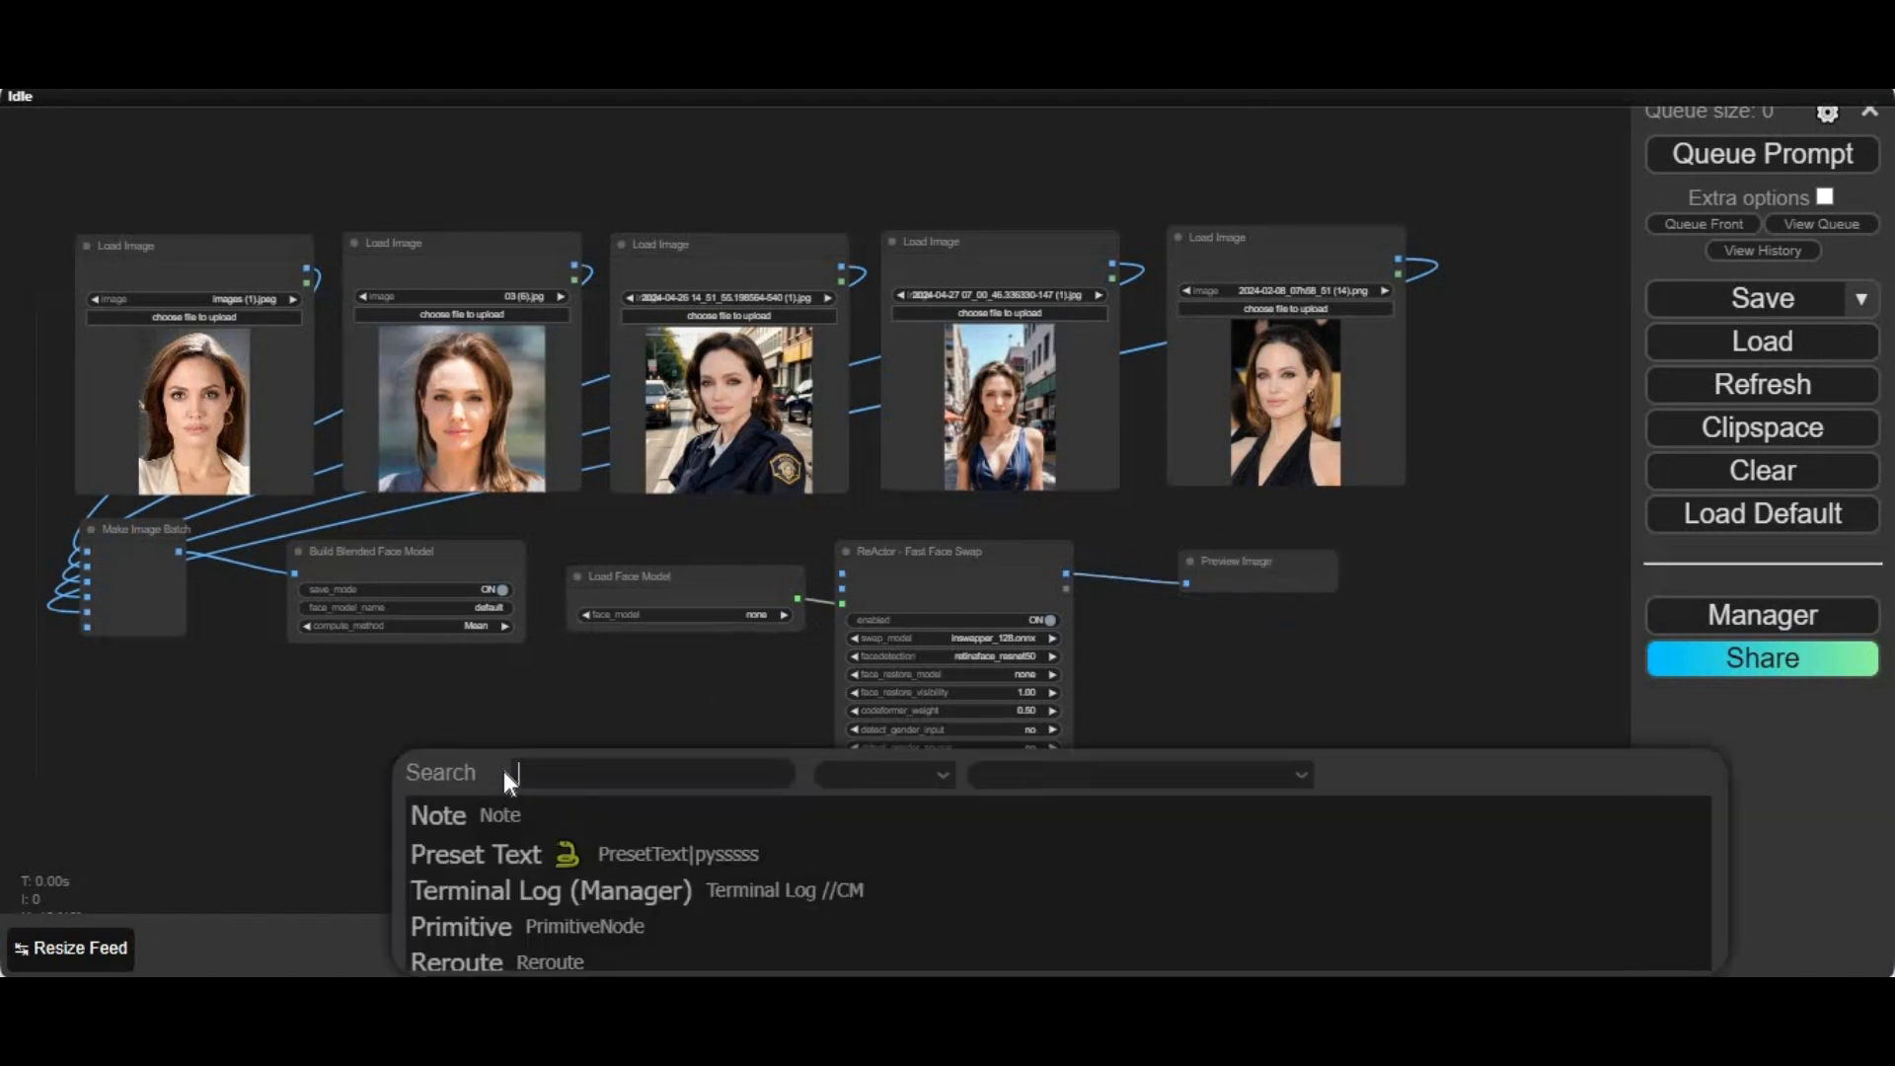
type("lo")
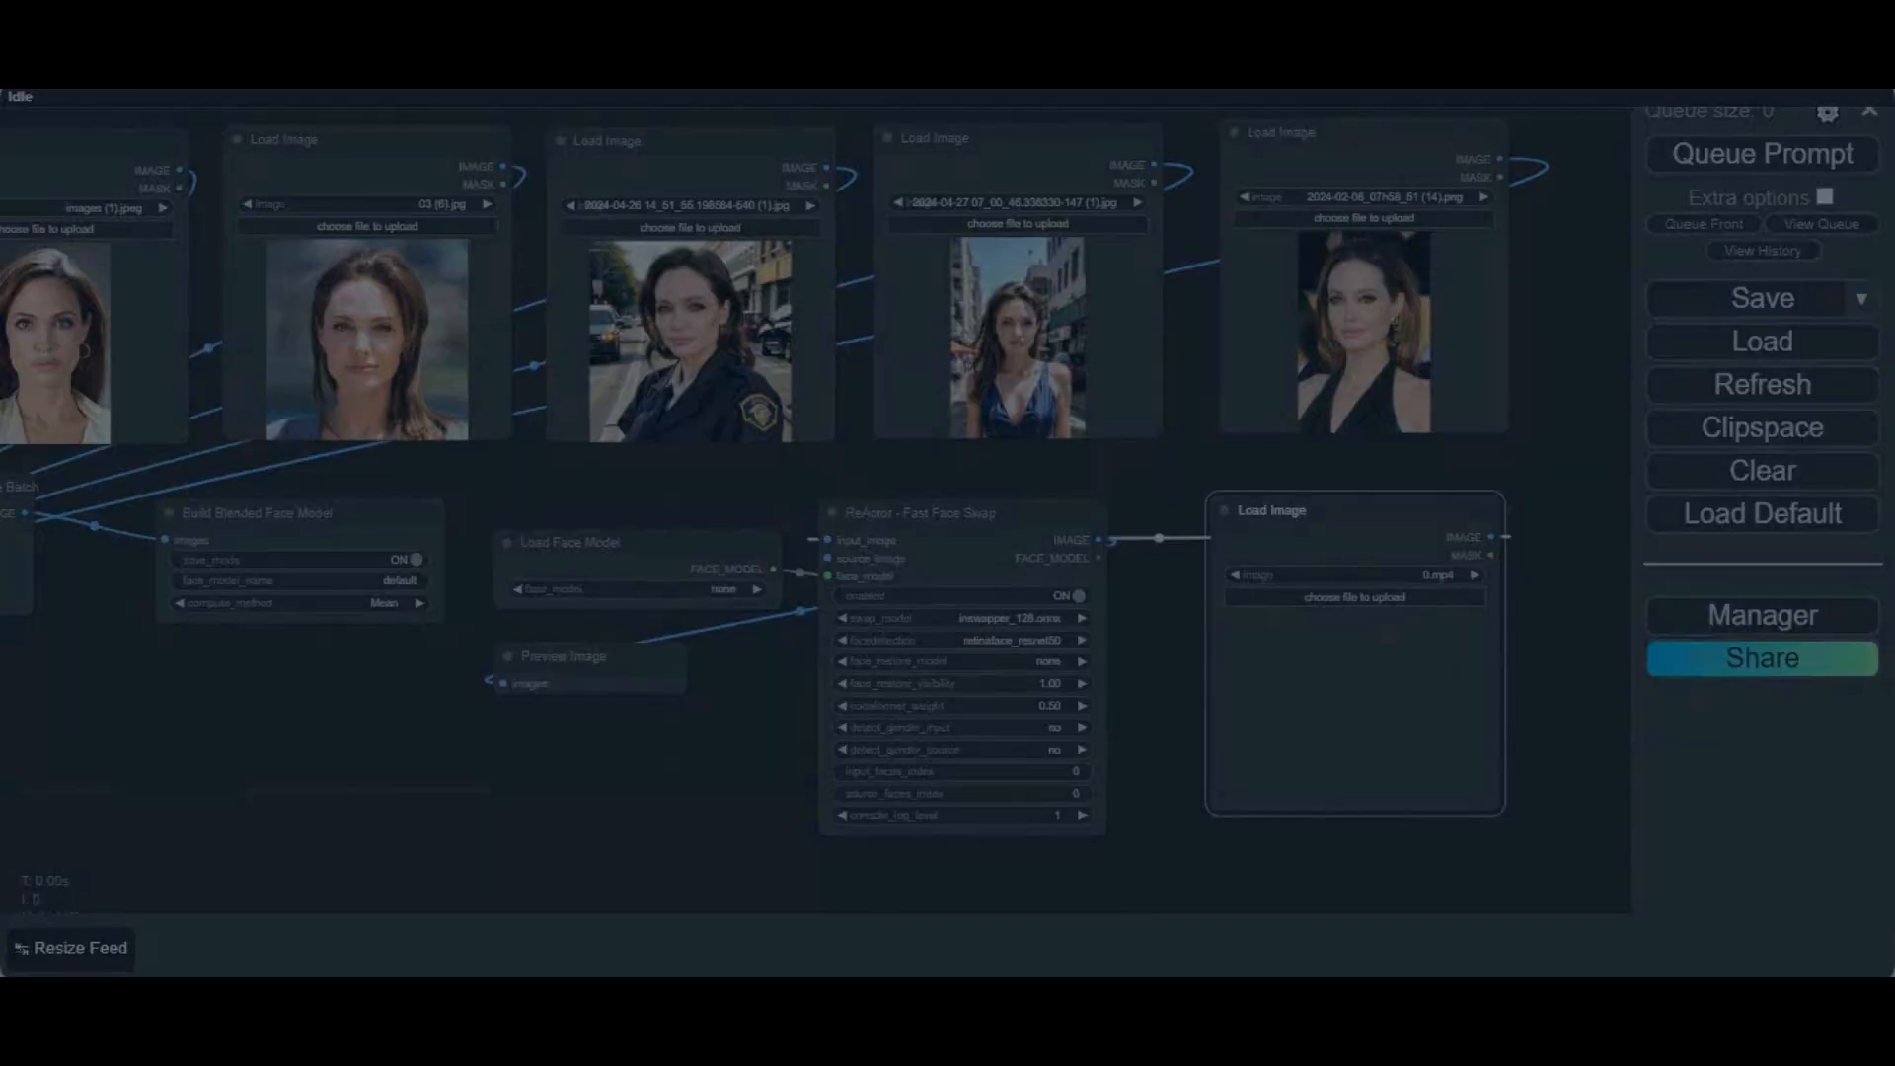
Step: Upload 0.png, the red-haired woman, as the target picture in the Load Image node
left_click(1354, 597)
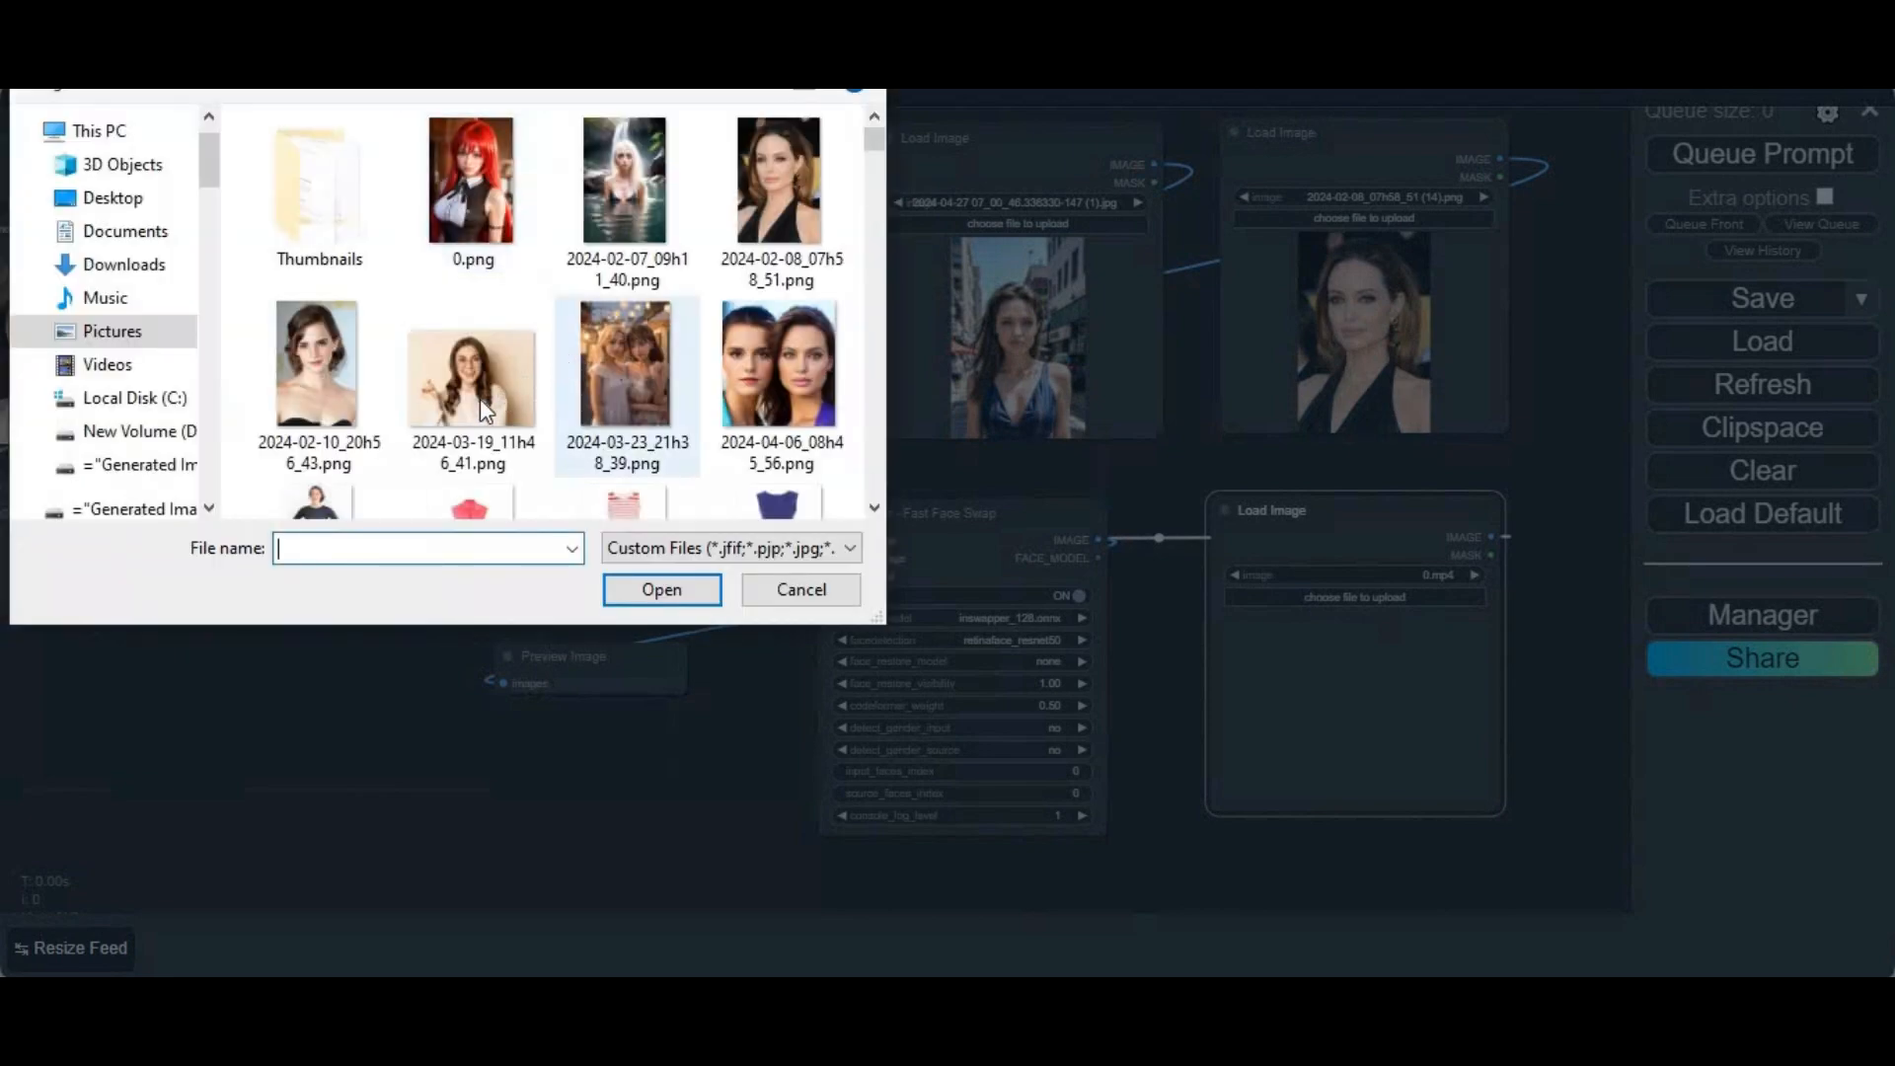
left_click(472, 180)
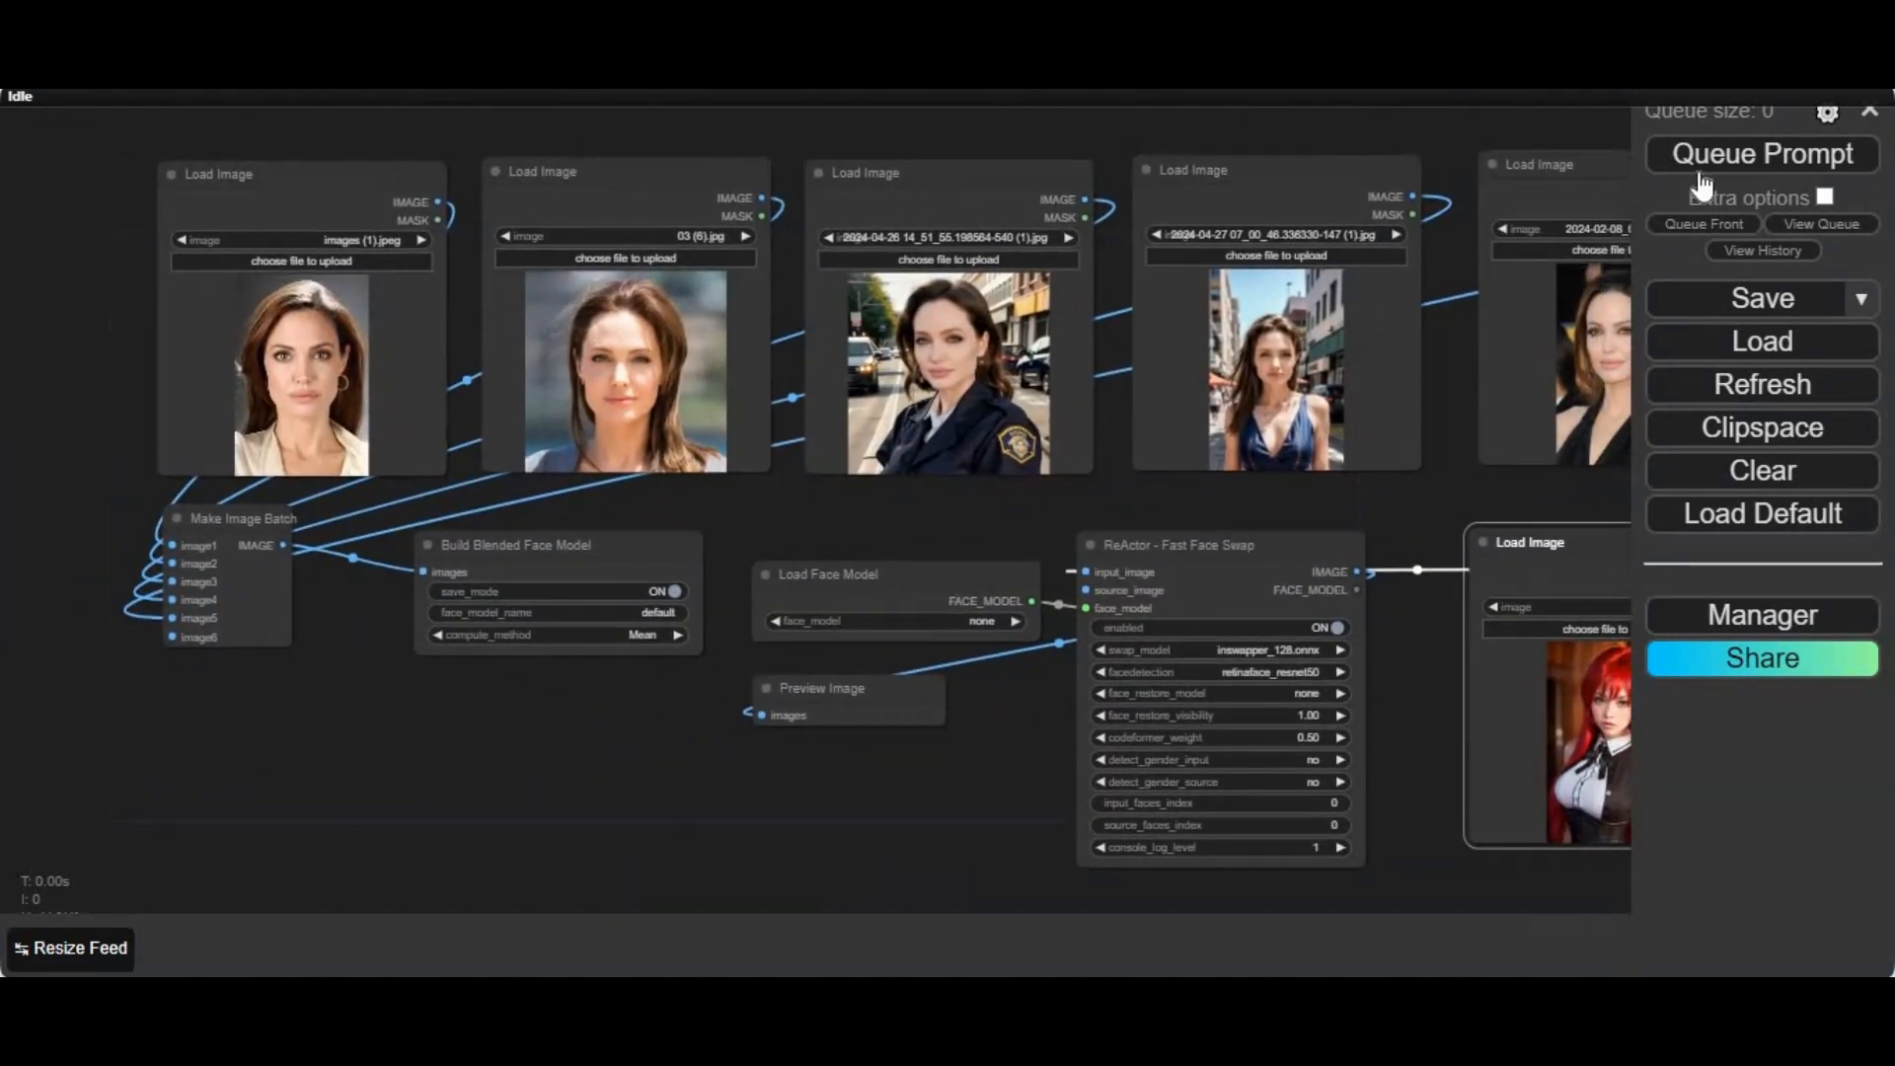
Step: Queue the prompt to build the blended face model and select the saved default.safetensors name
left_click(1759, 154)
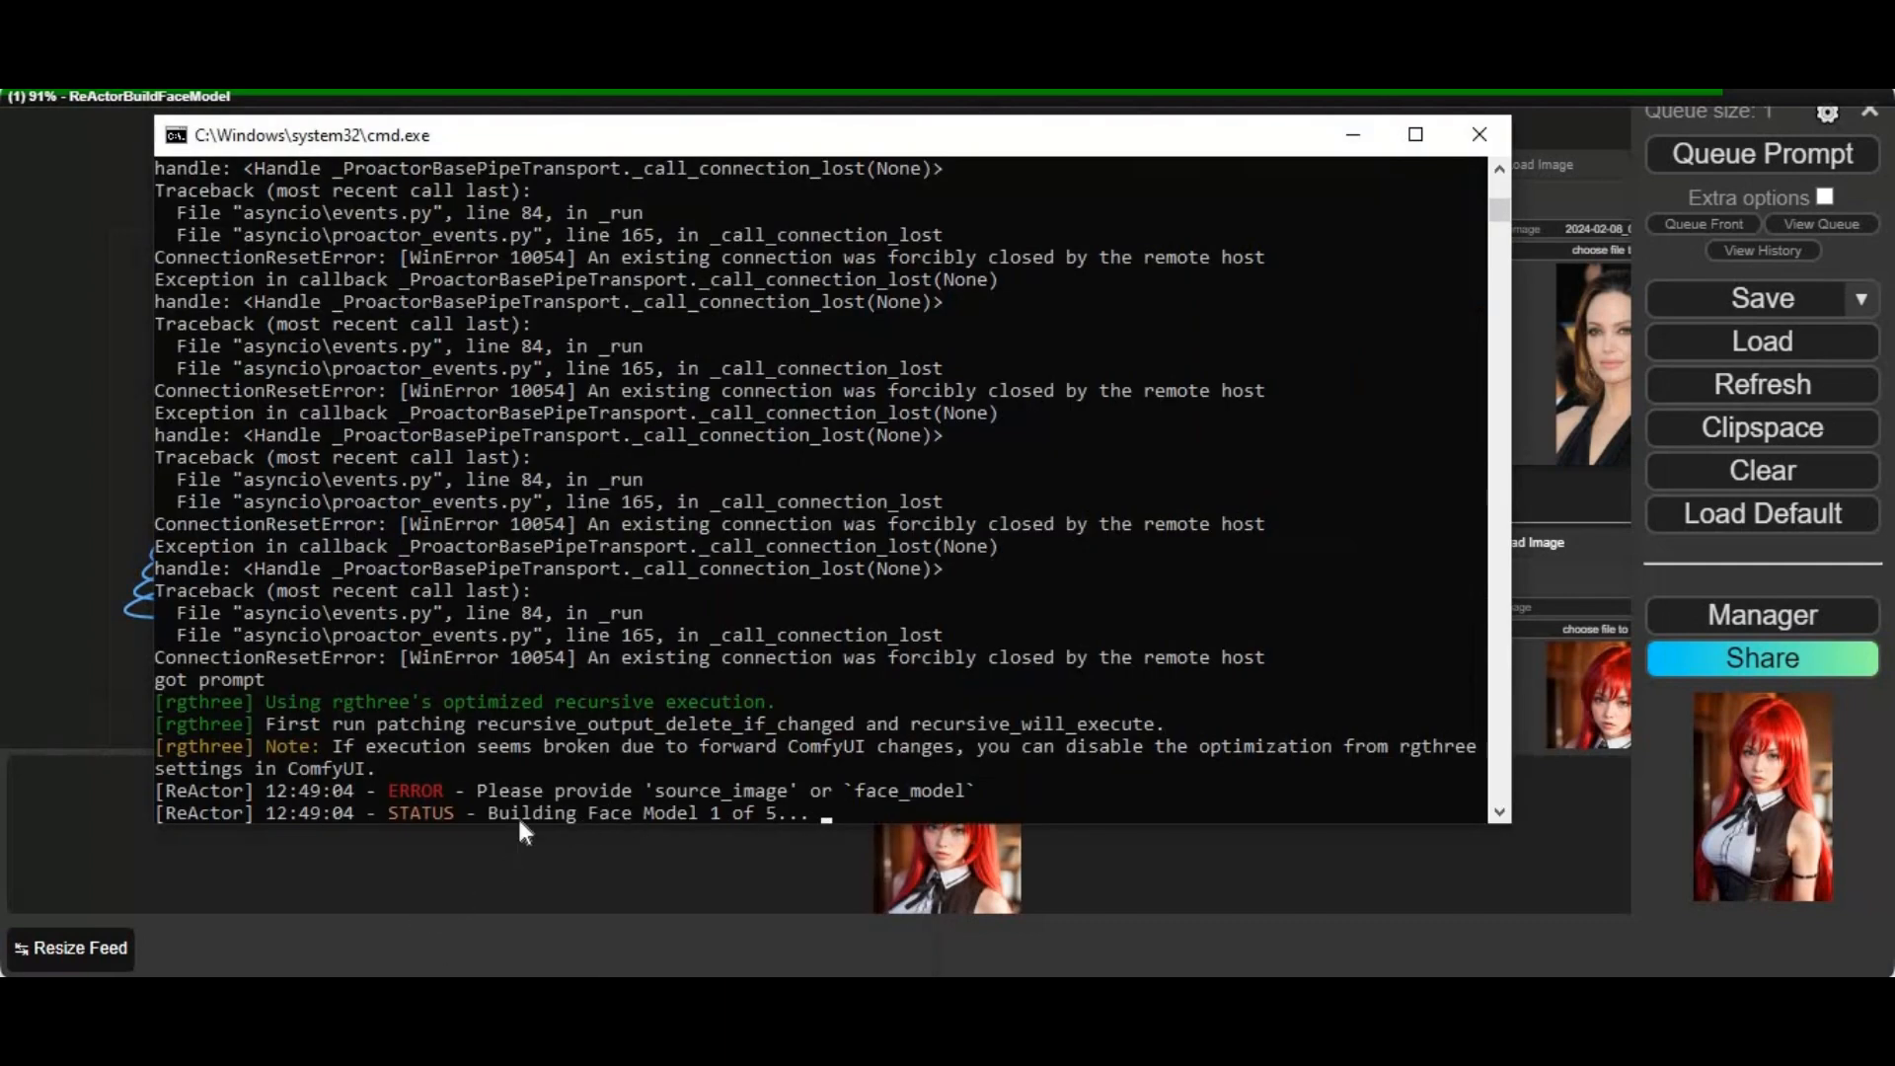
mouse_move(1145, 786)
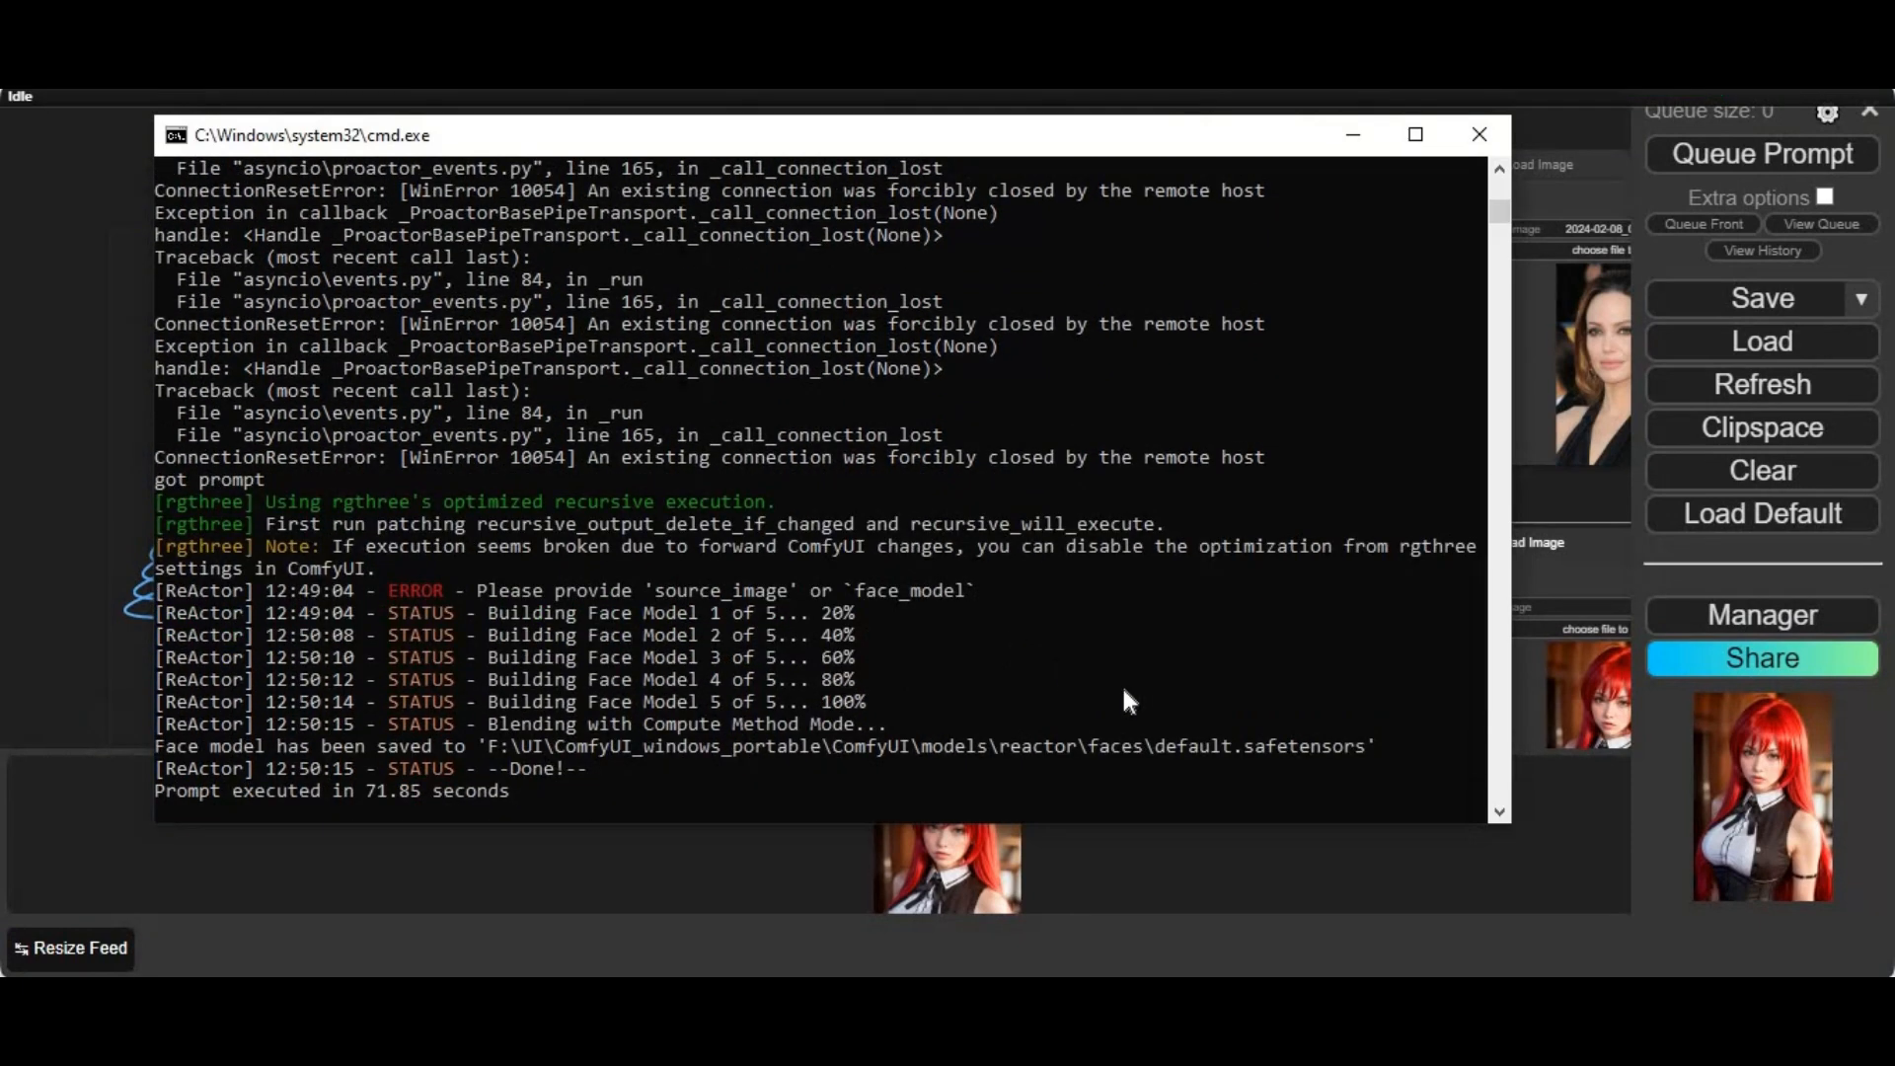
double_click(1309, 745)
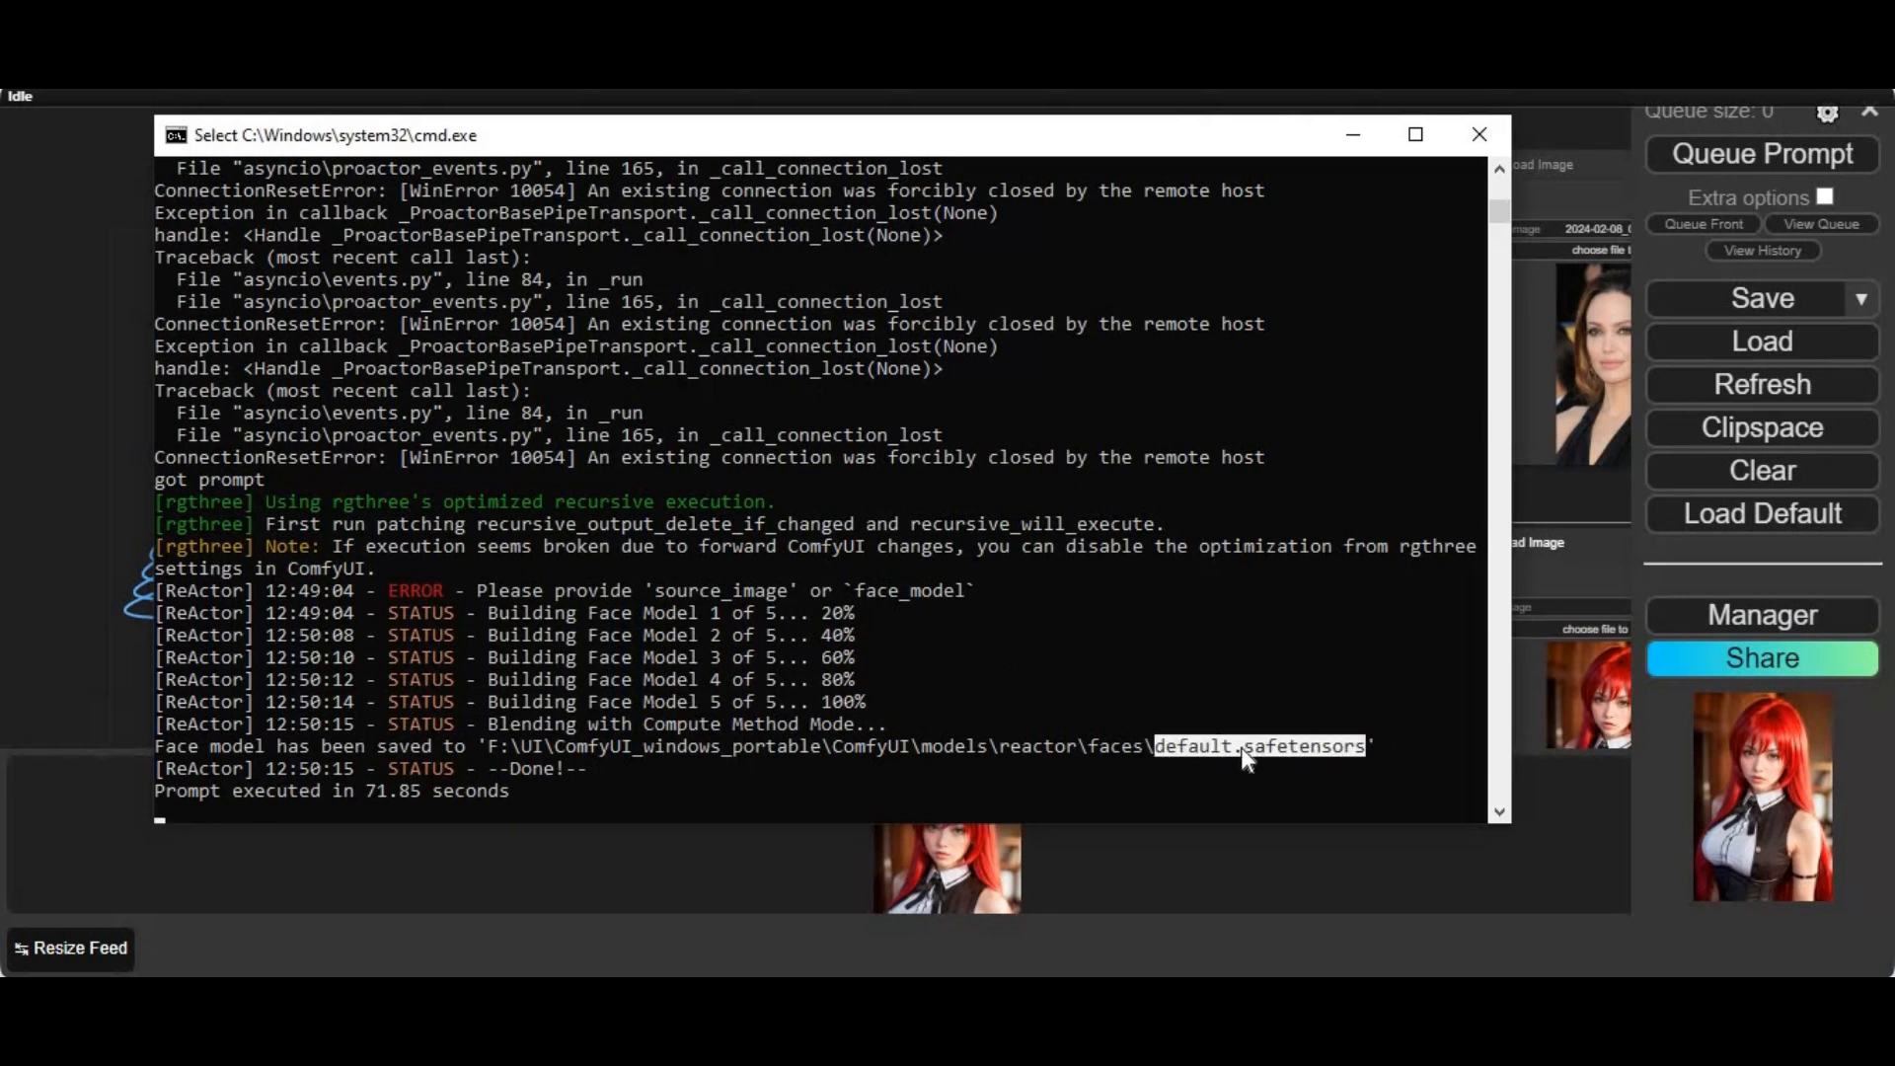
mouse_move(1178, 884)
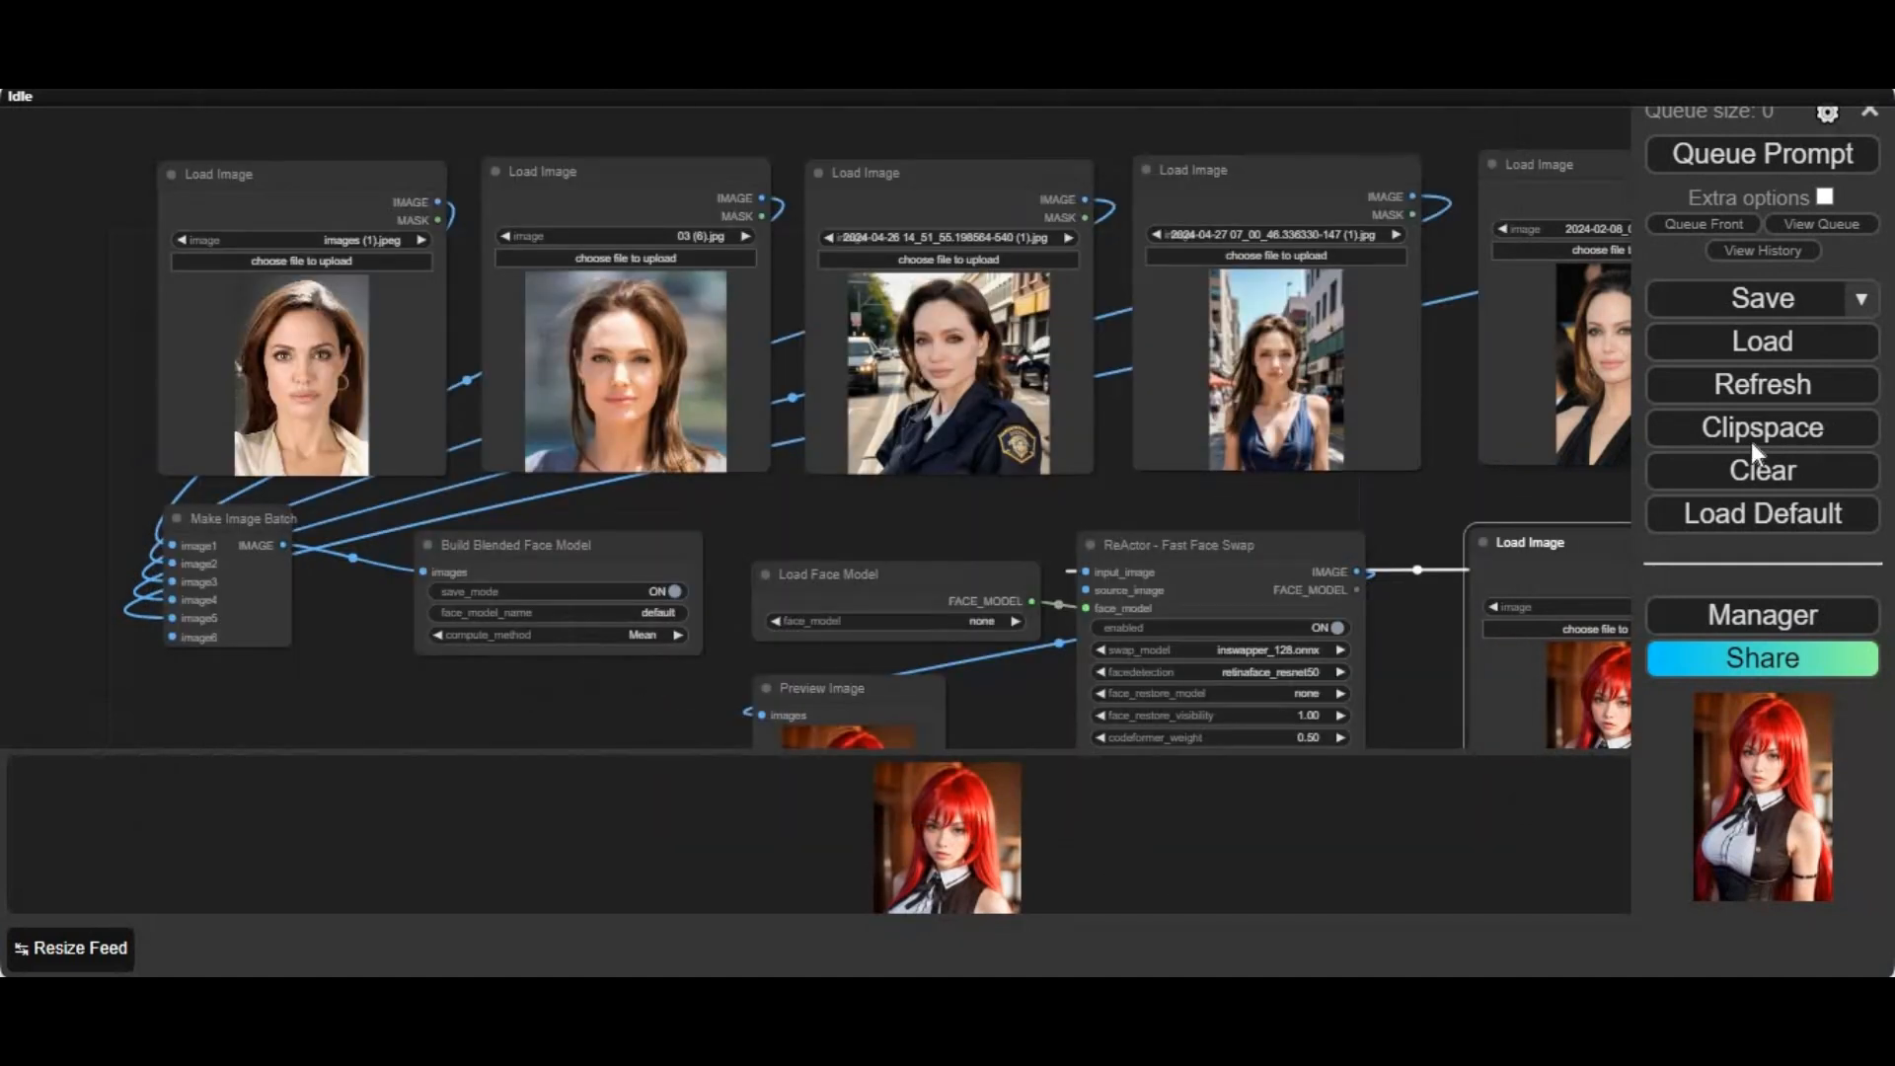
mouse_move(1760, 385)
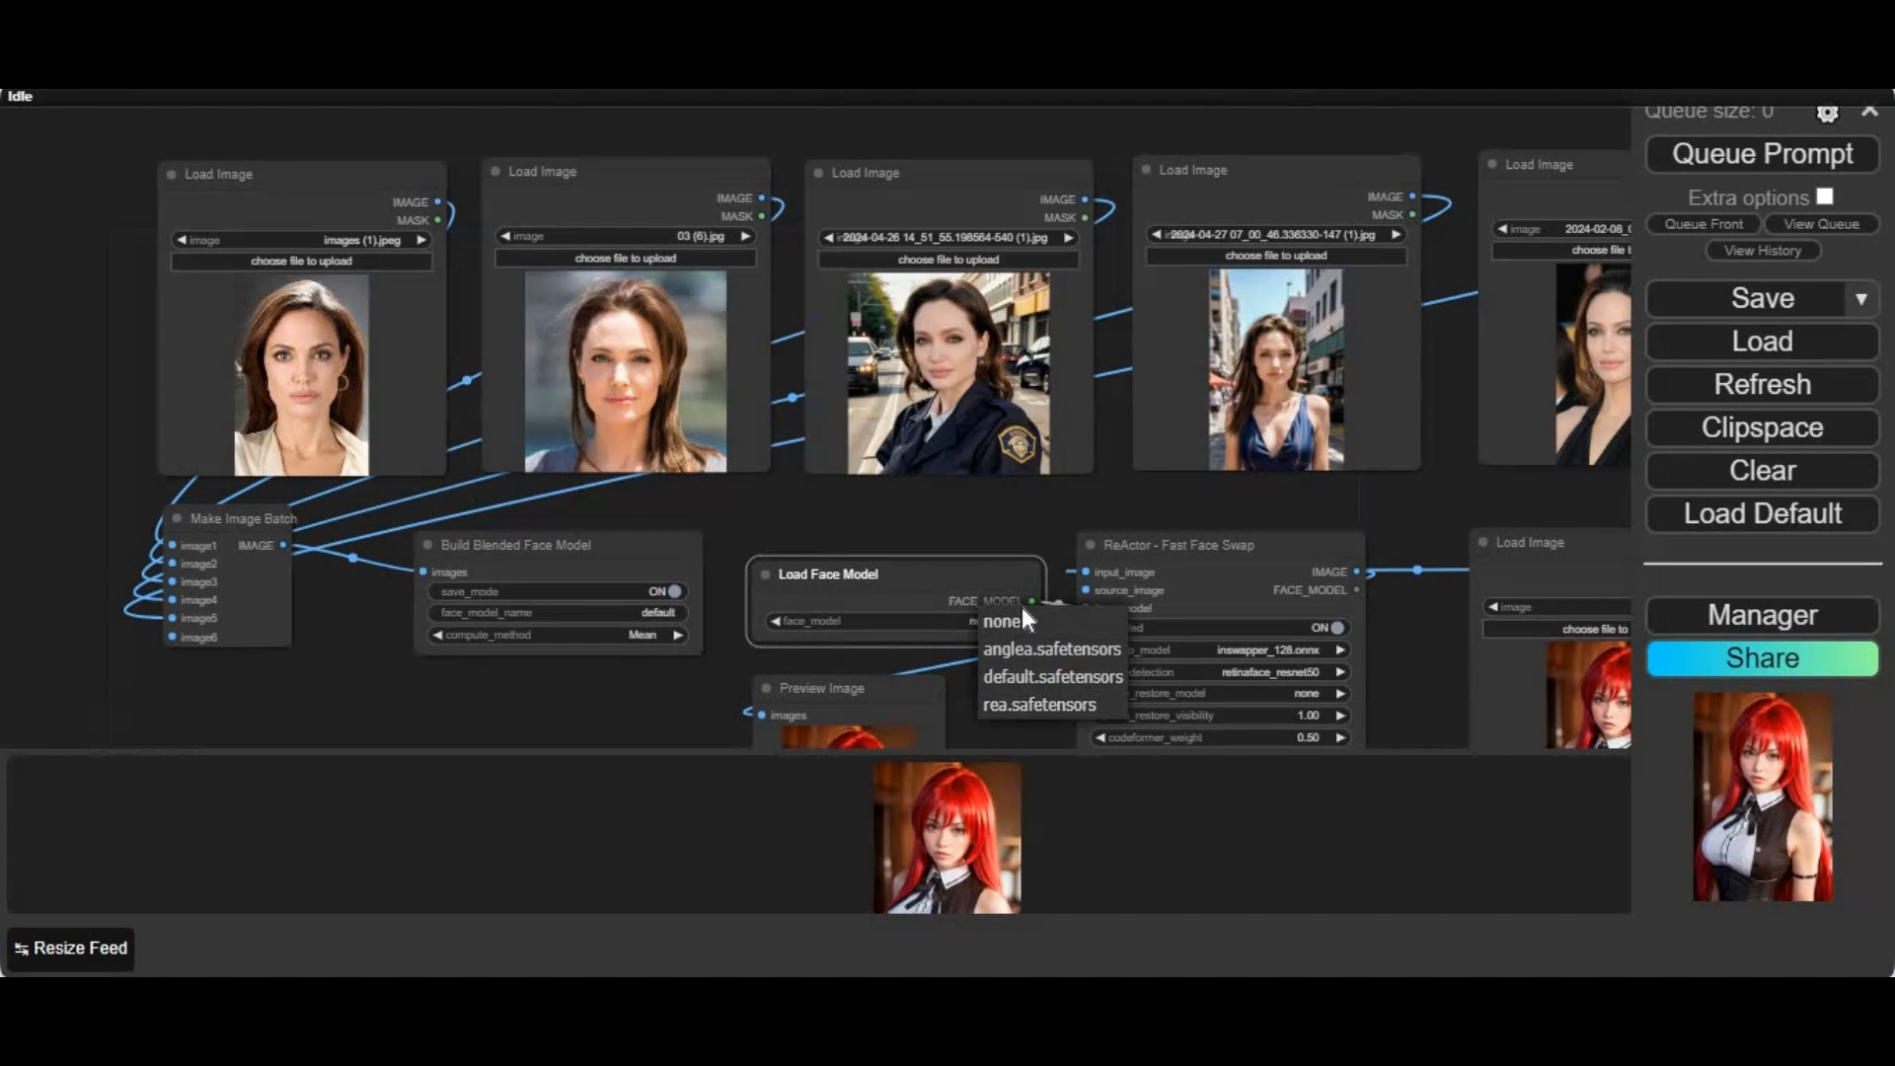
mouse_move(1048, 677)
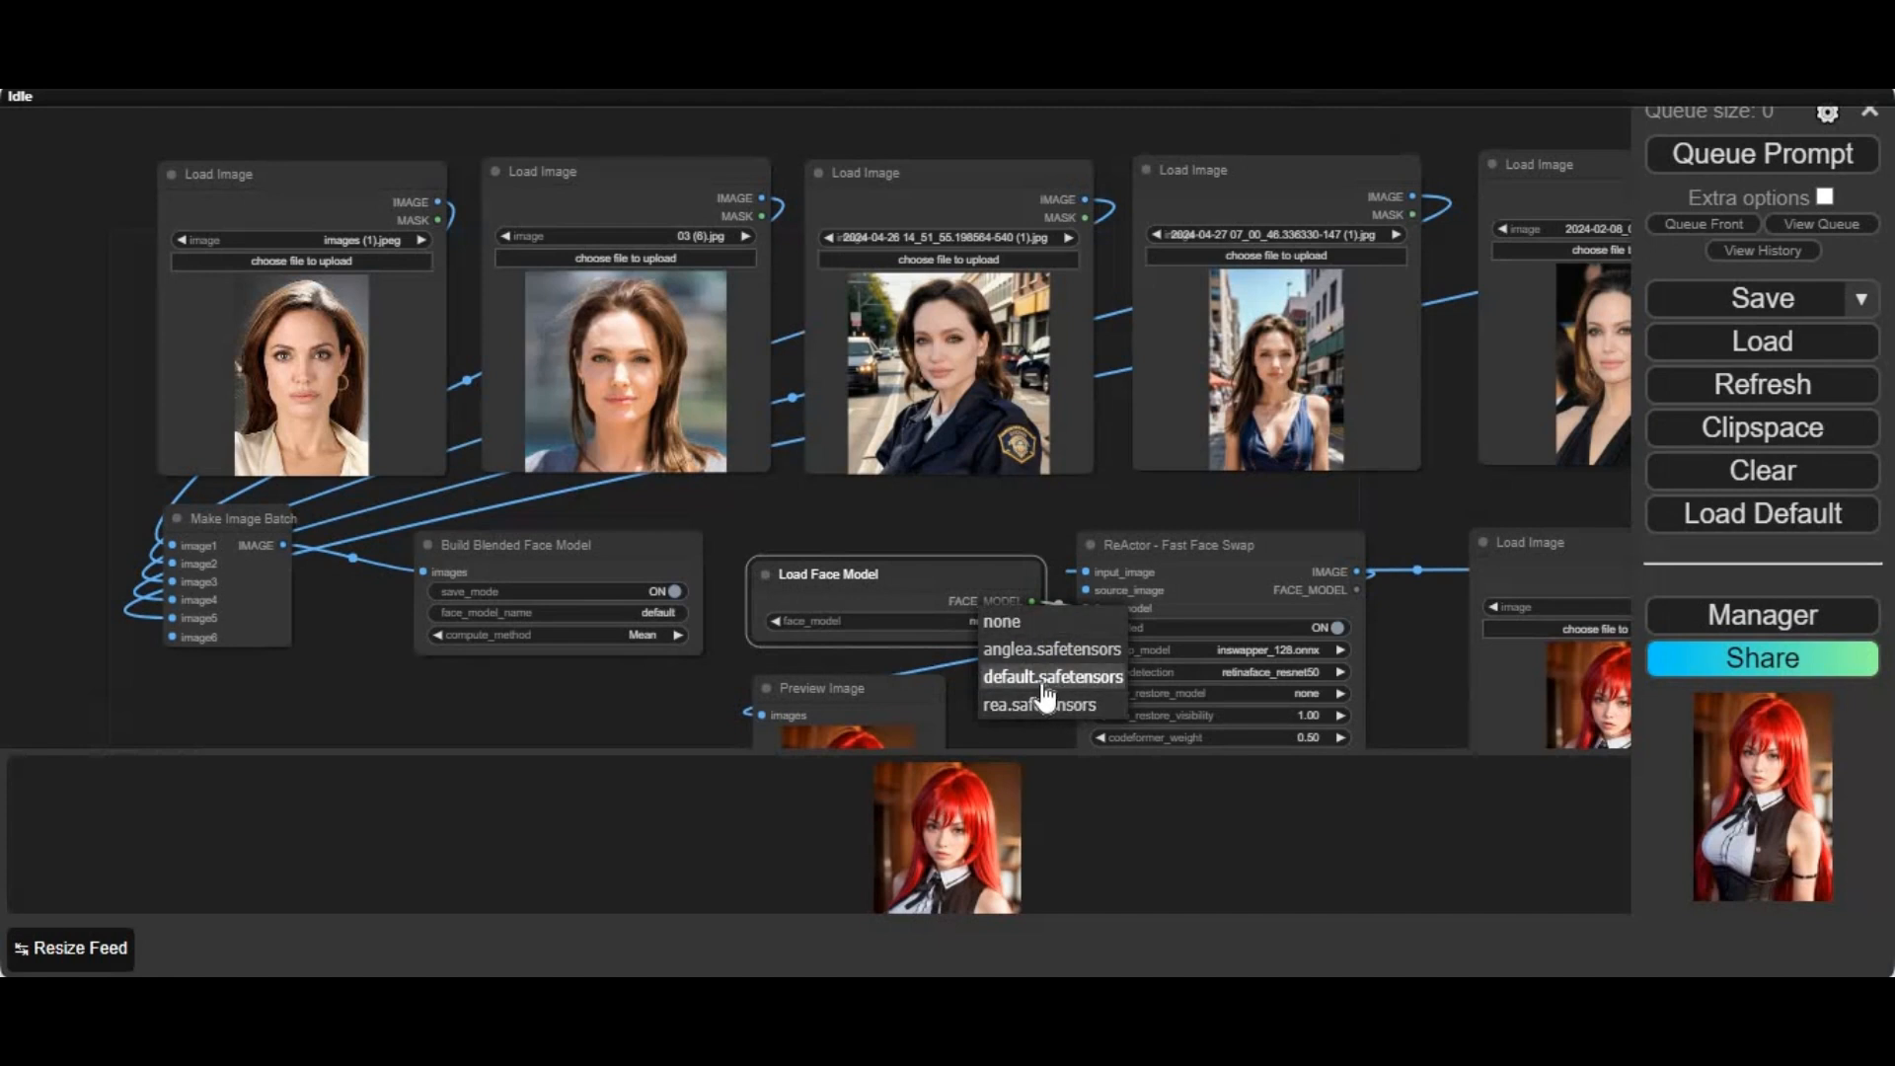
Step: Use default.safetensors as face model with codeformer-v0.1.0.pth restoration, then queue the prompt
left_click(1052, 675)
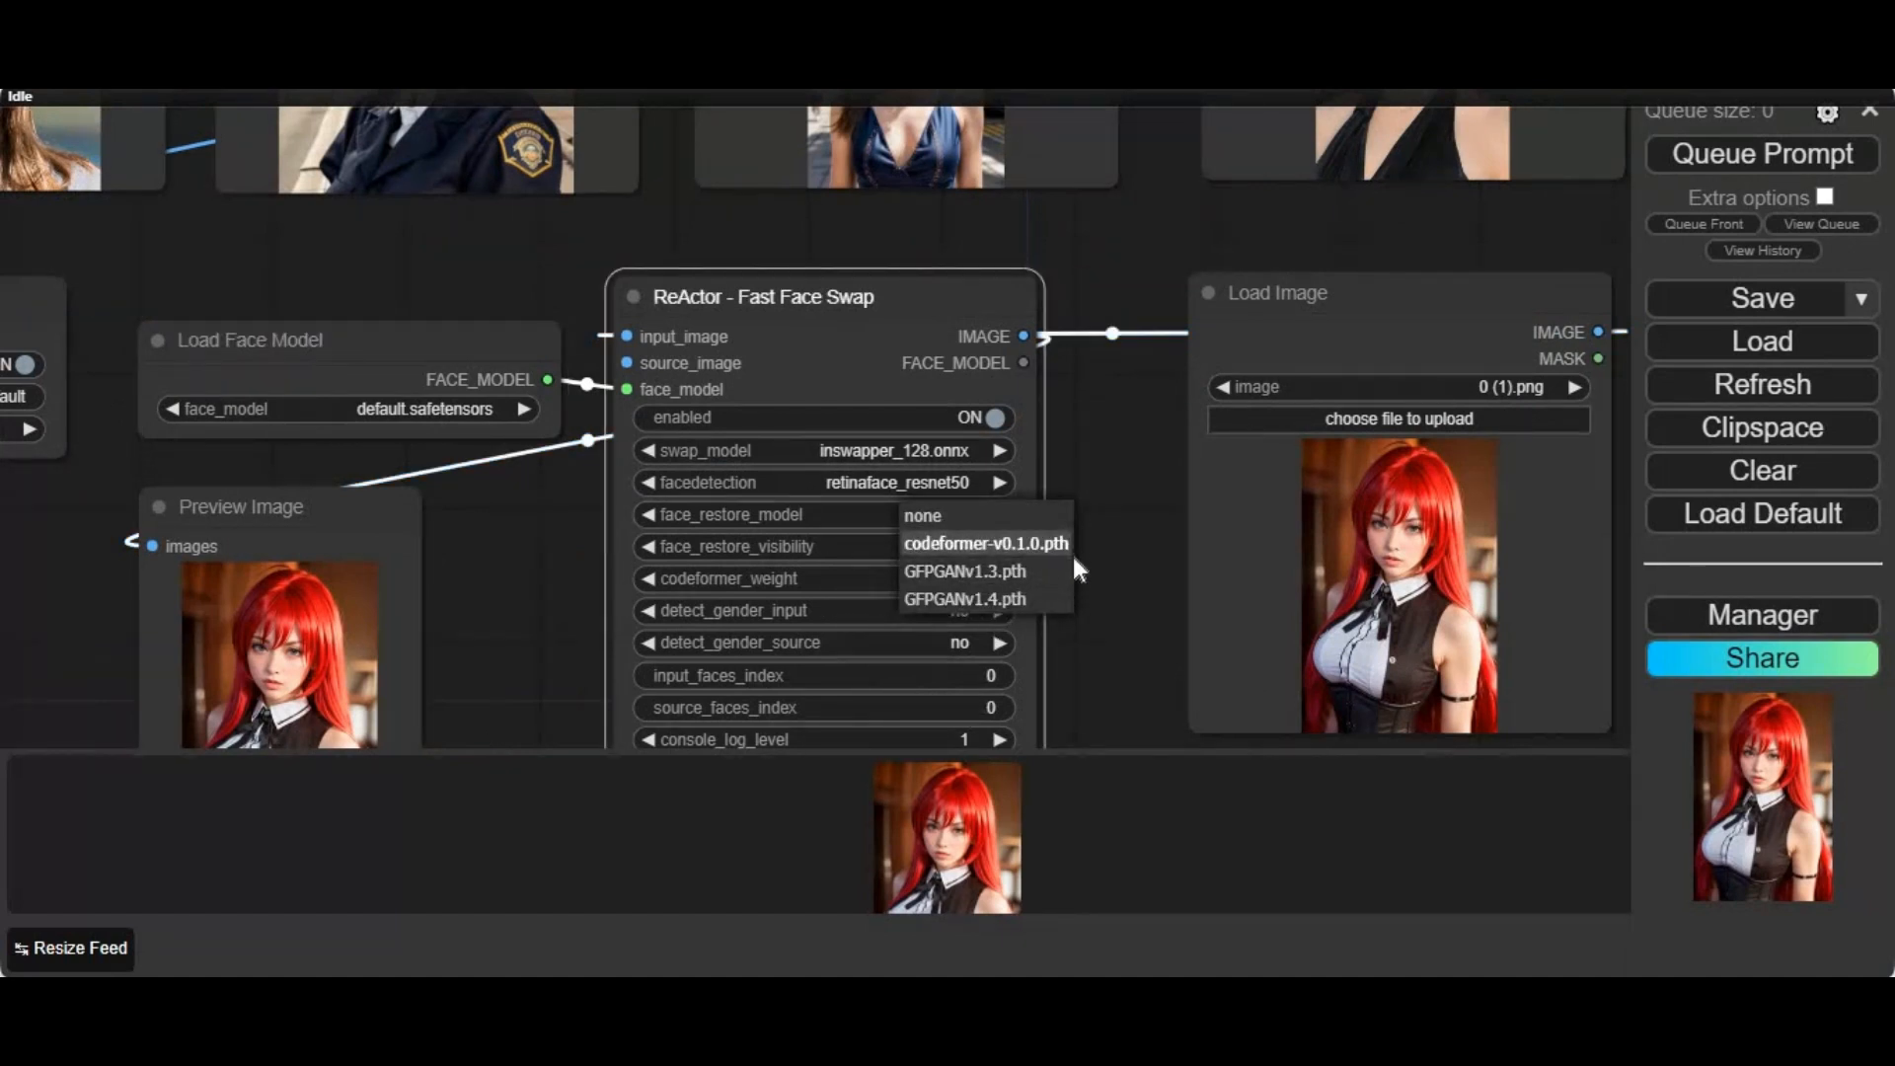
left_click(983, 543)
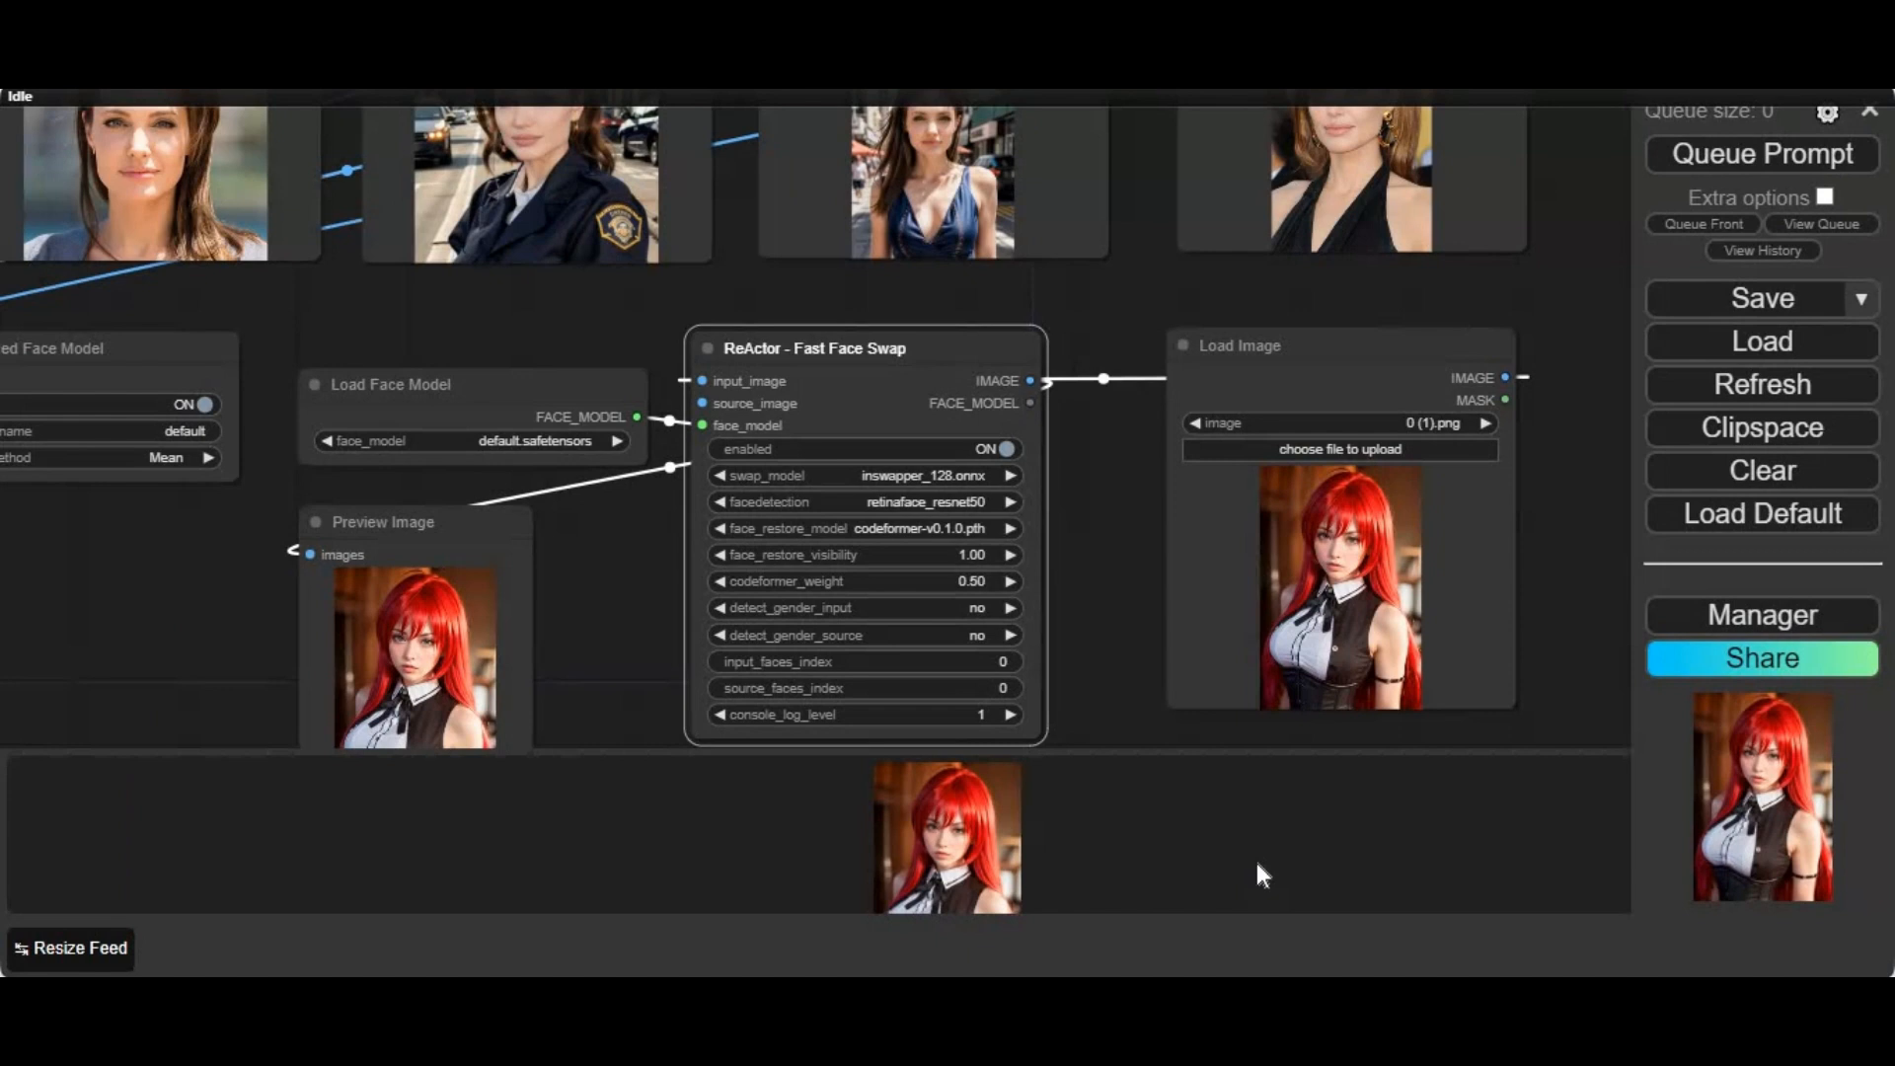
left_click(1759, 154)
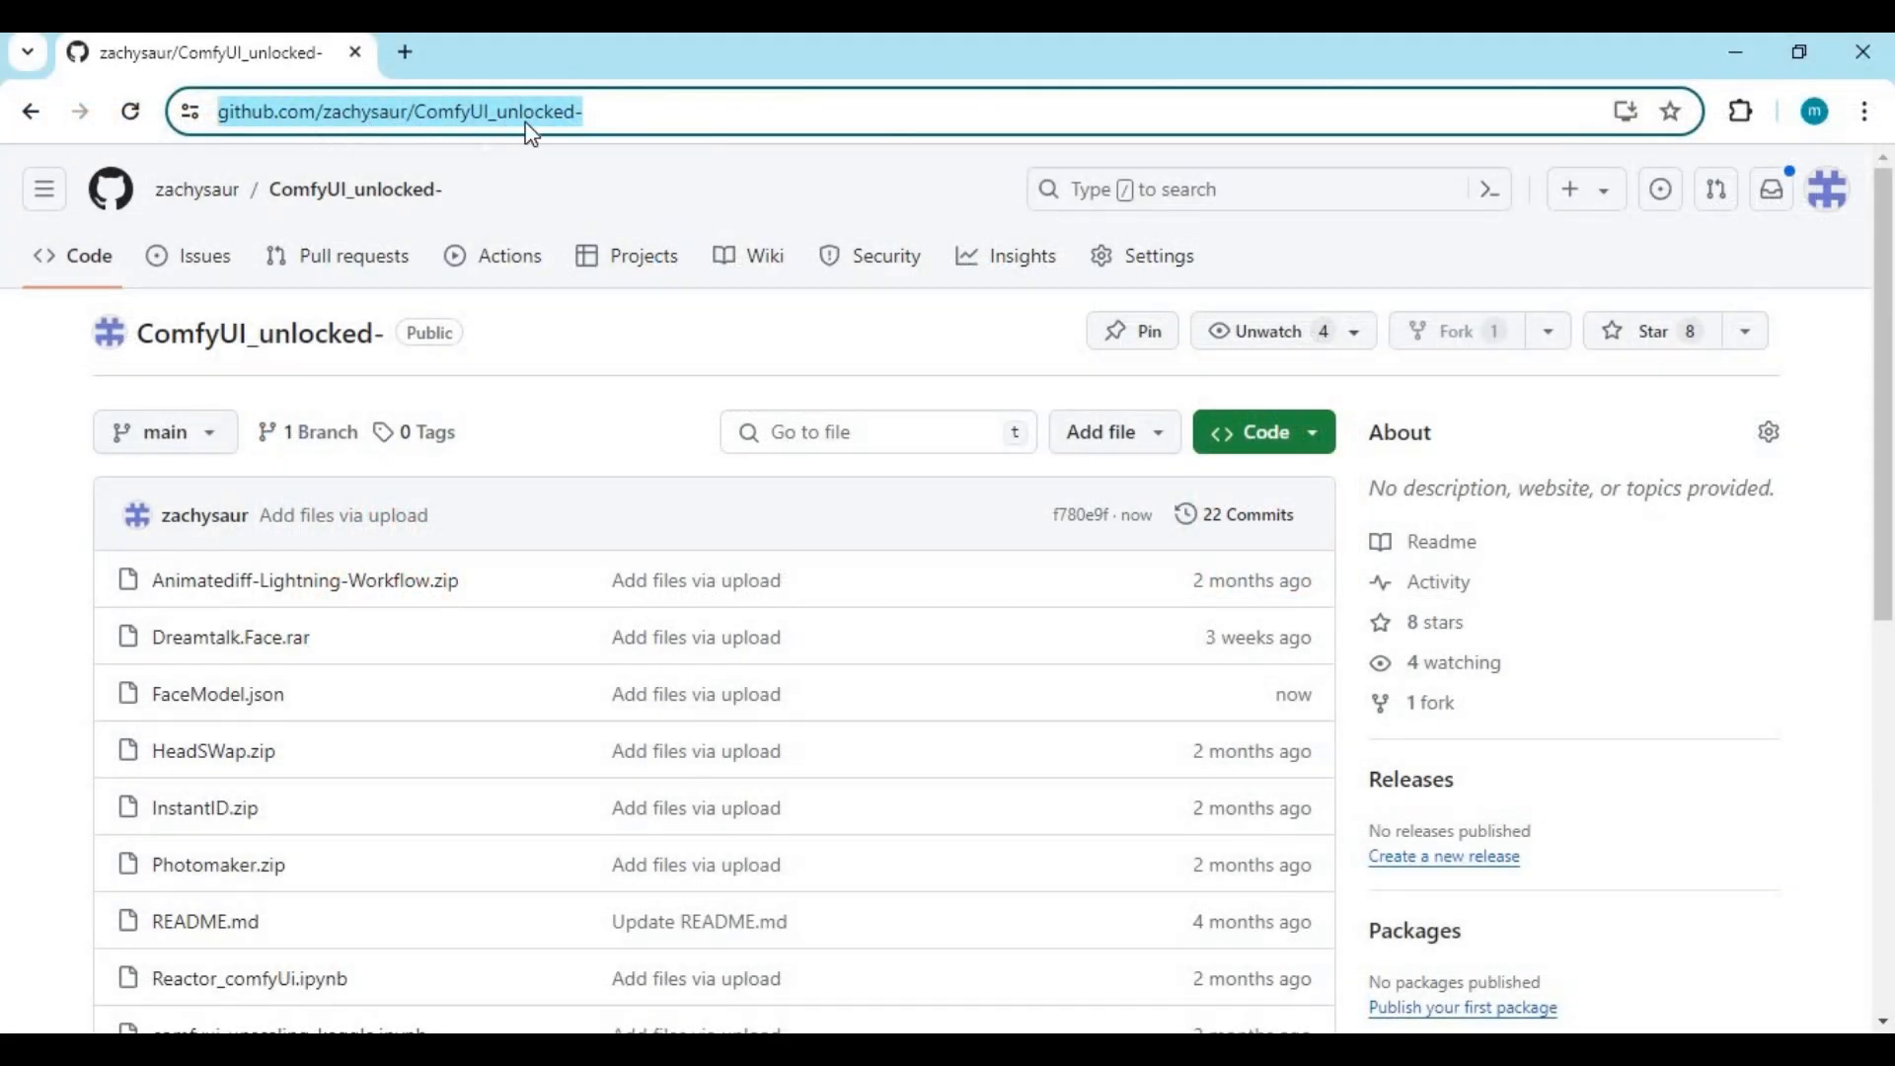
mouse_move(929, 561)
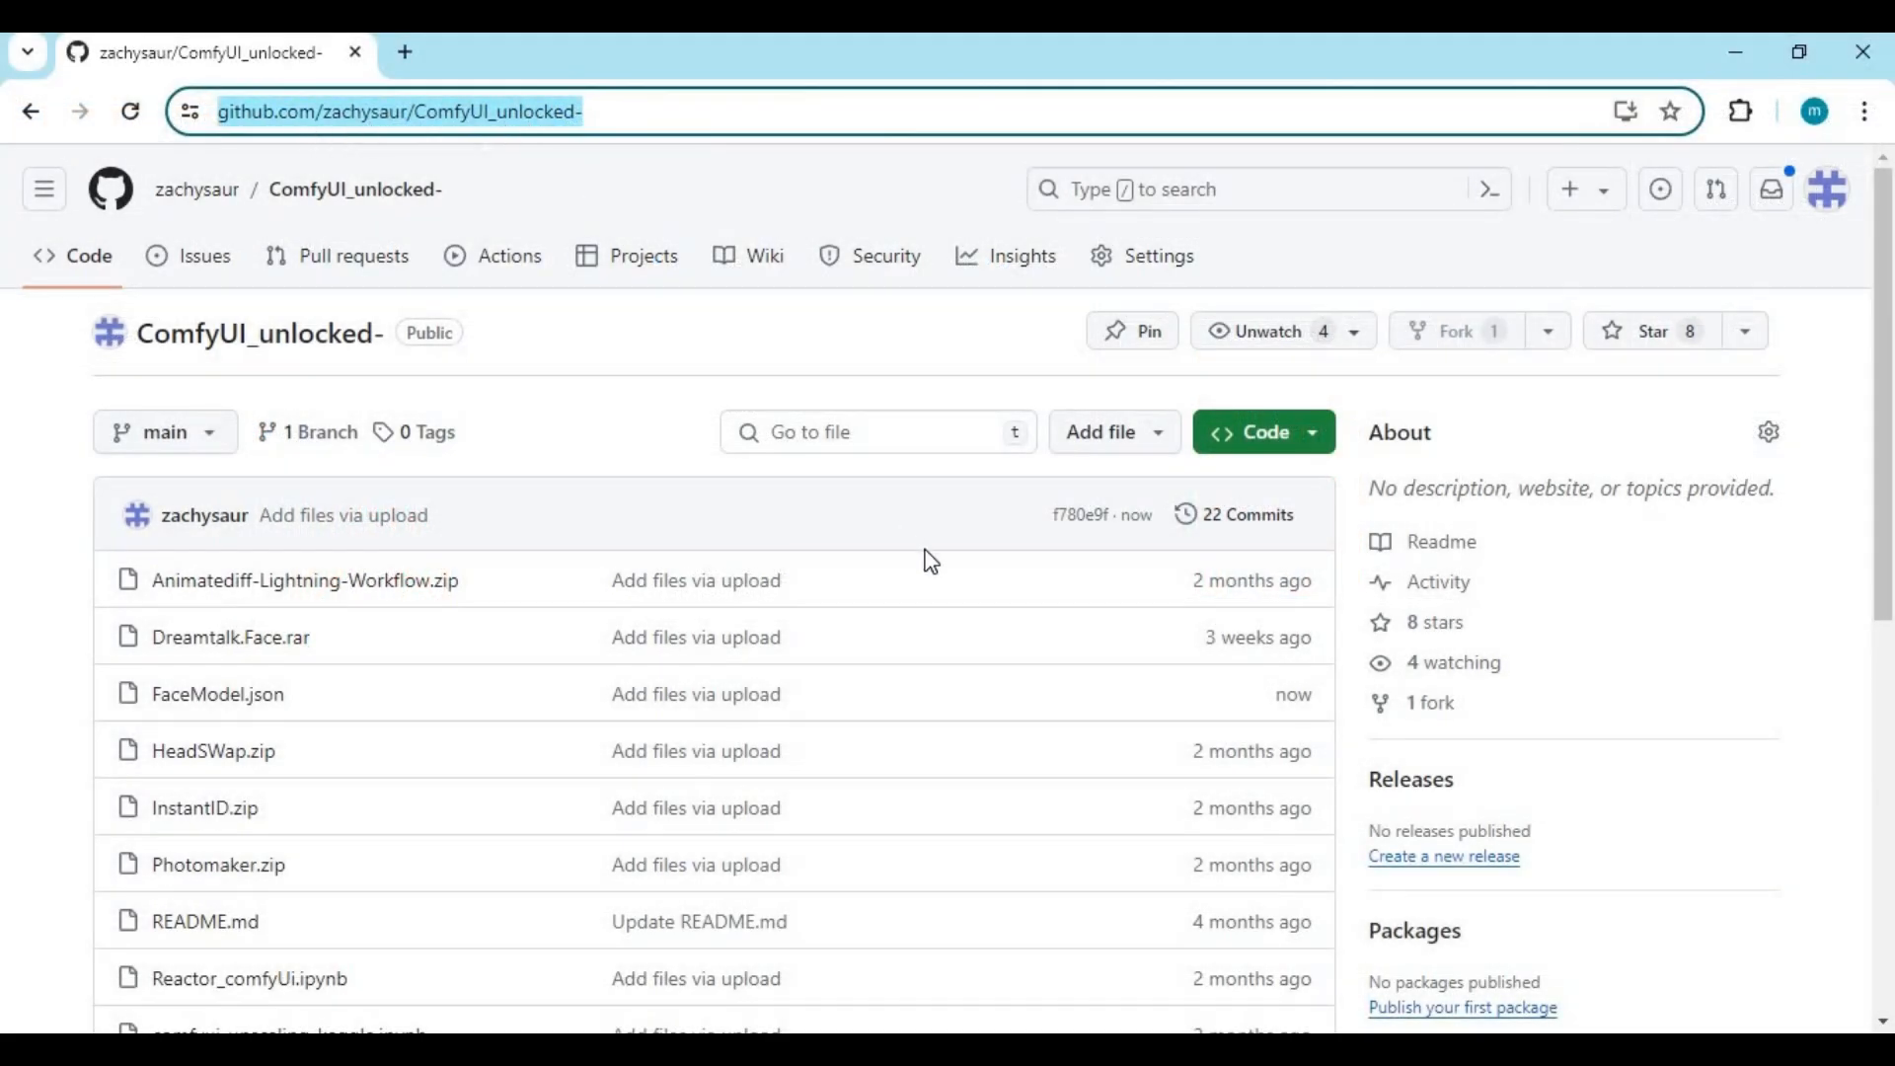
Step: View the FaceModel.json workflow file in the GitHub repository, then return to ComfyUI
scroll("down", 3)
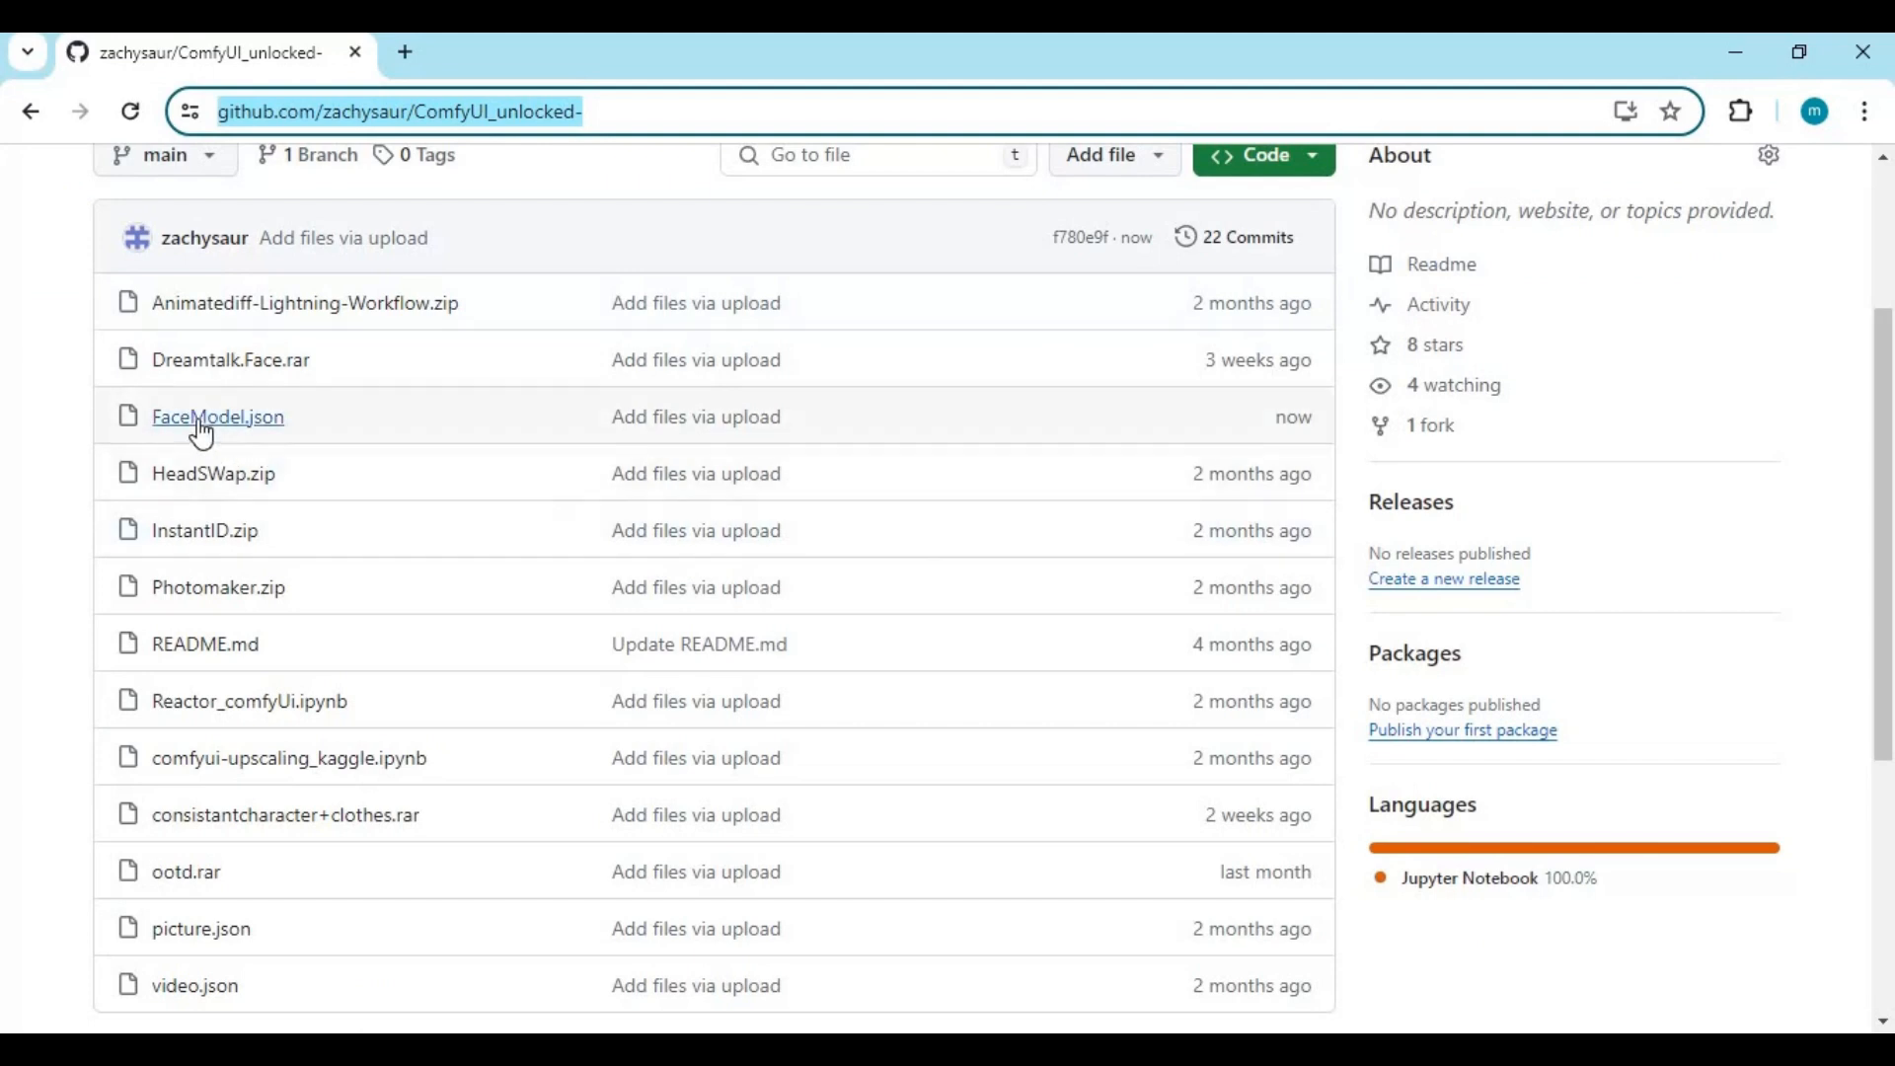
mouse_move(217, 417)
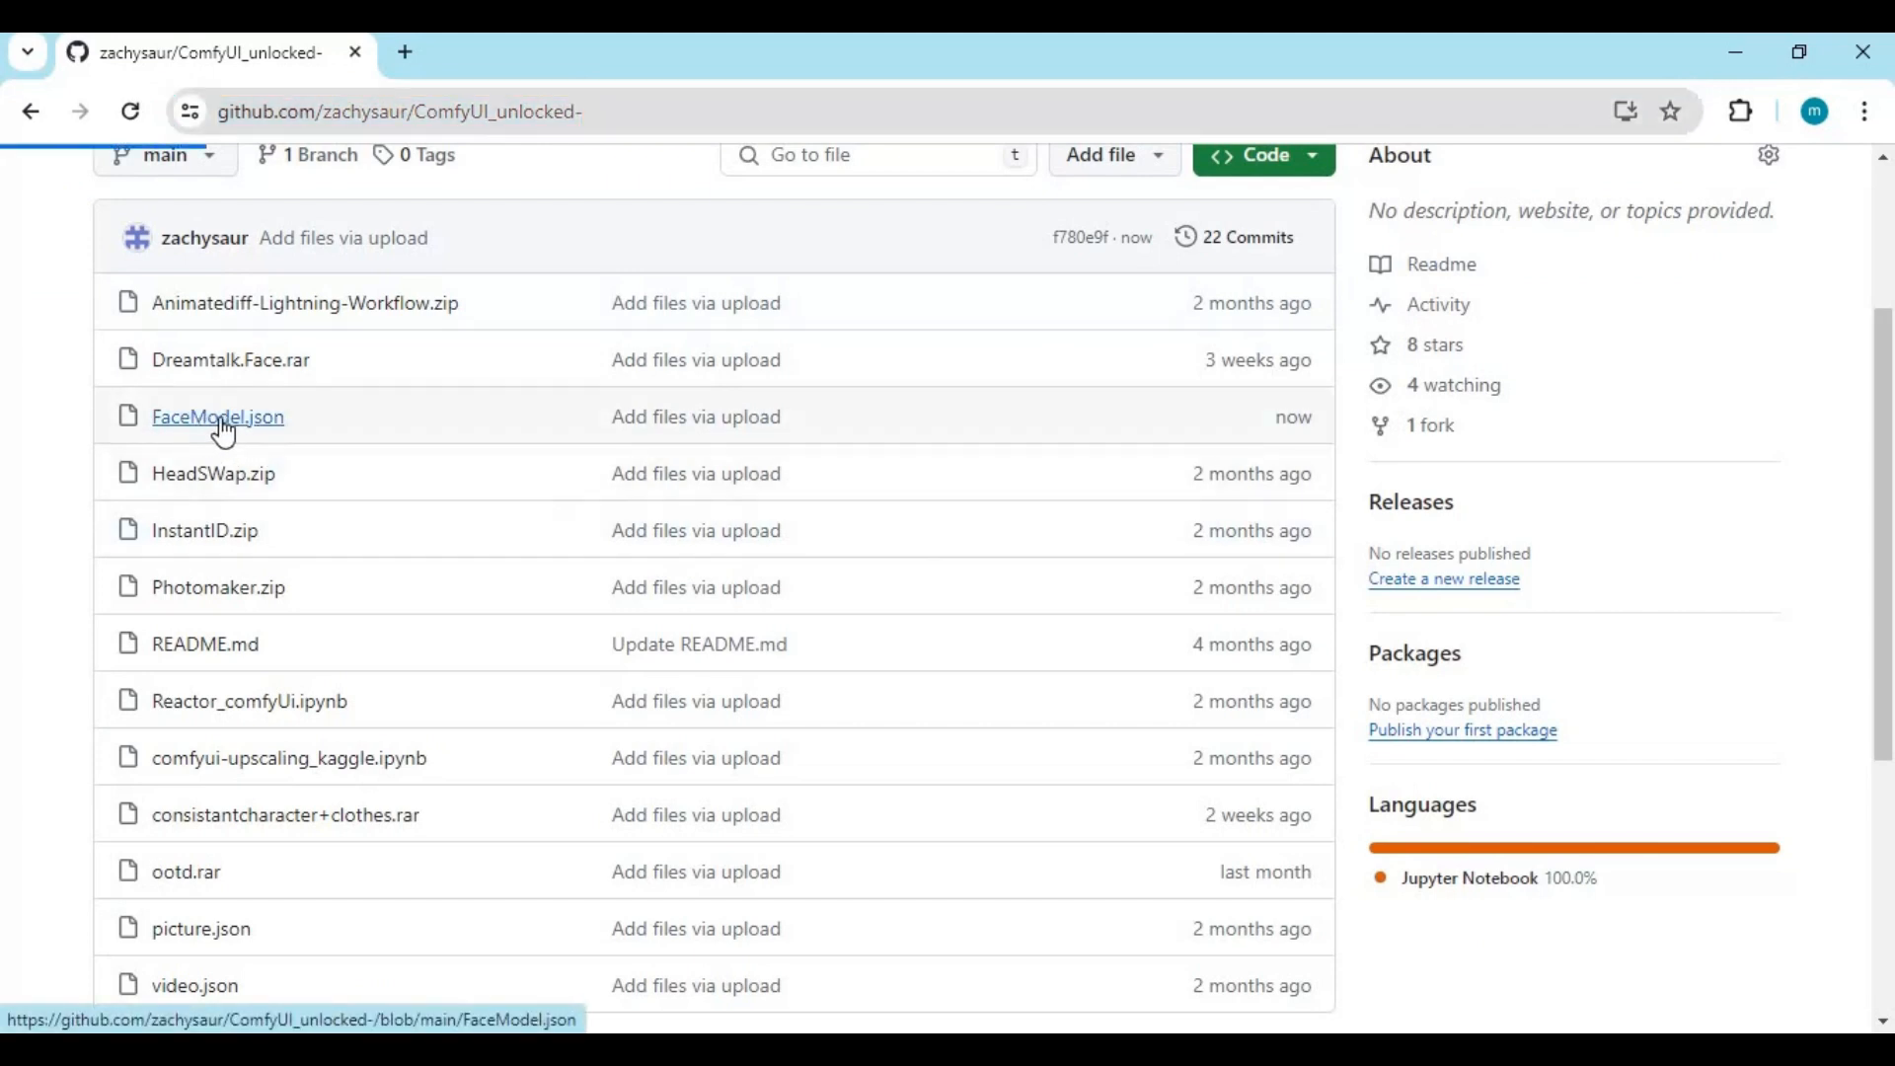
left_click(217, 417)
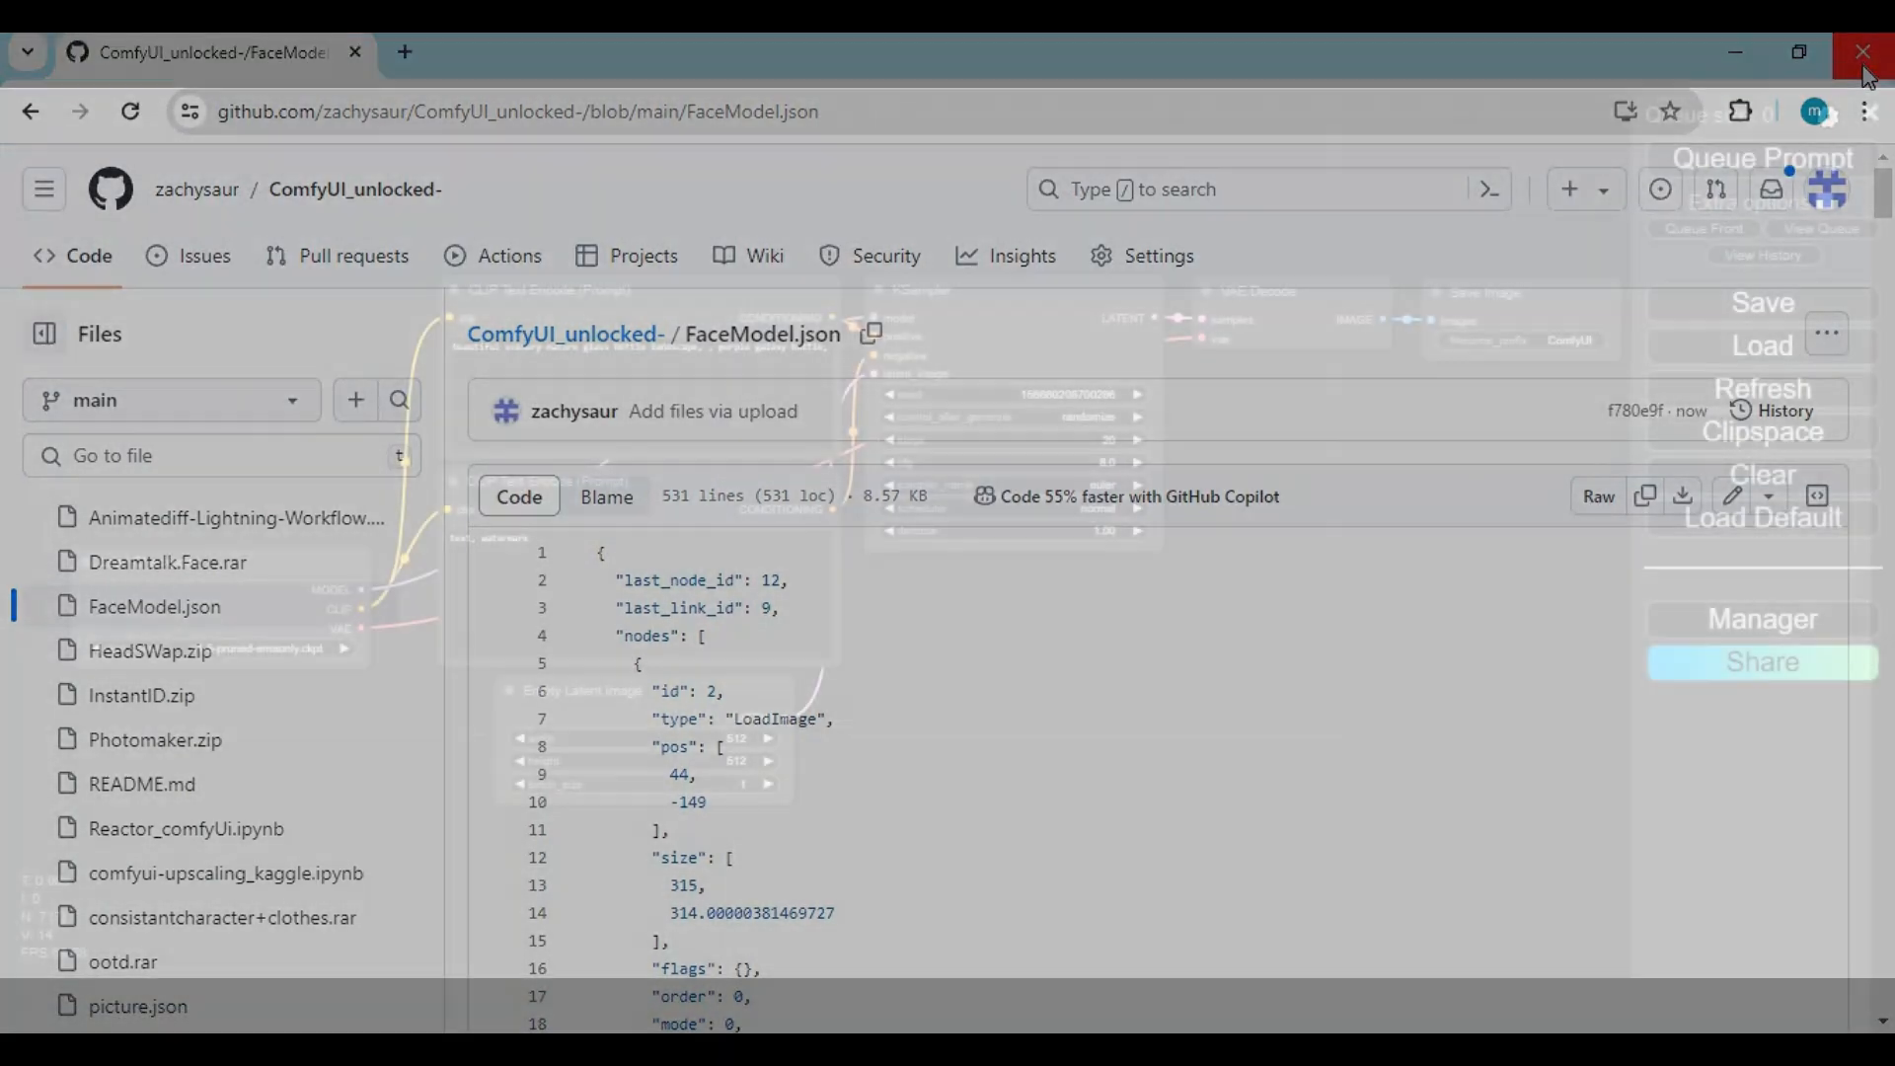
left_click(1865, 51)
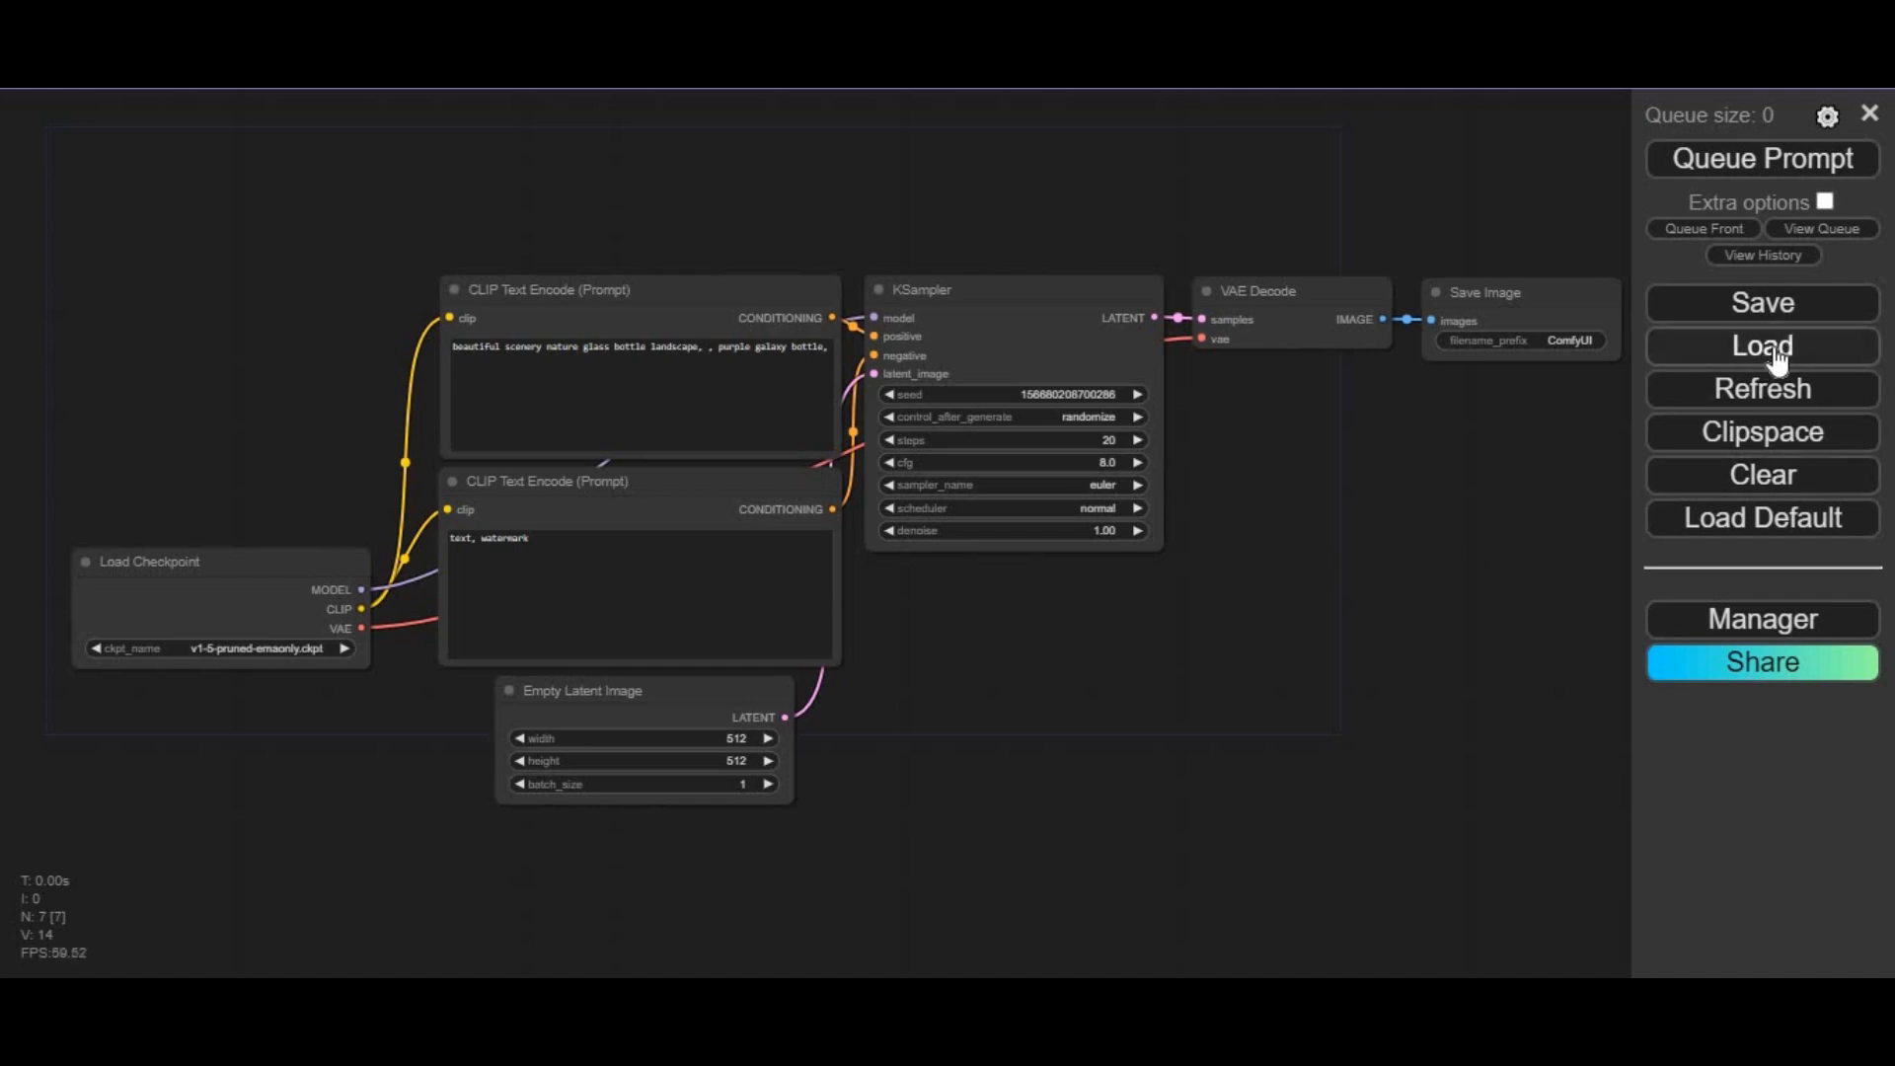
Step: Load the FaceModel workflow JSON from Downloads and dismiss the missing node types warning
left_click(1760, 346)
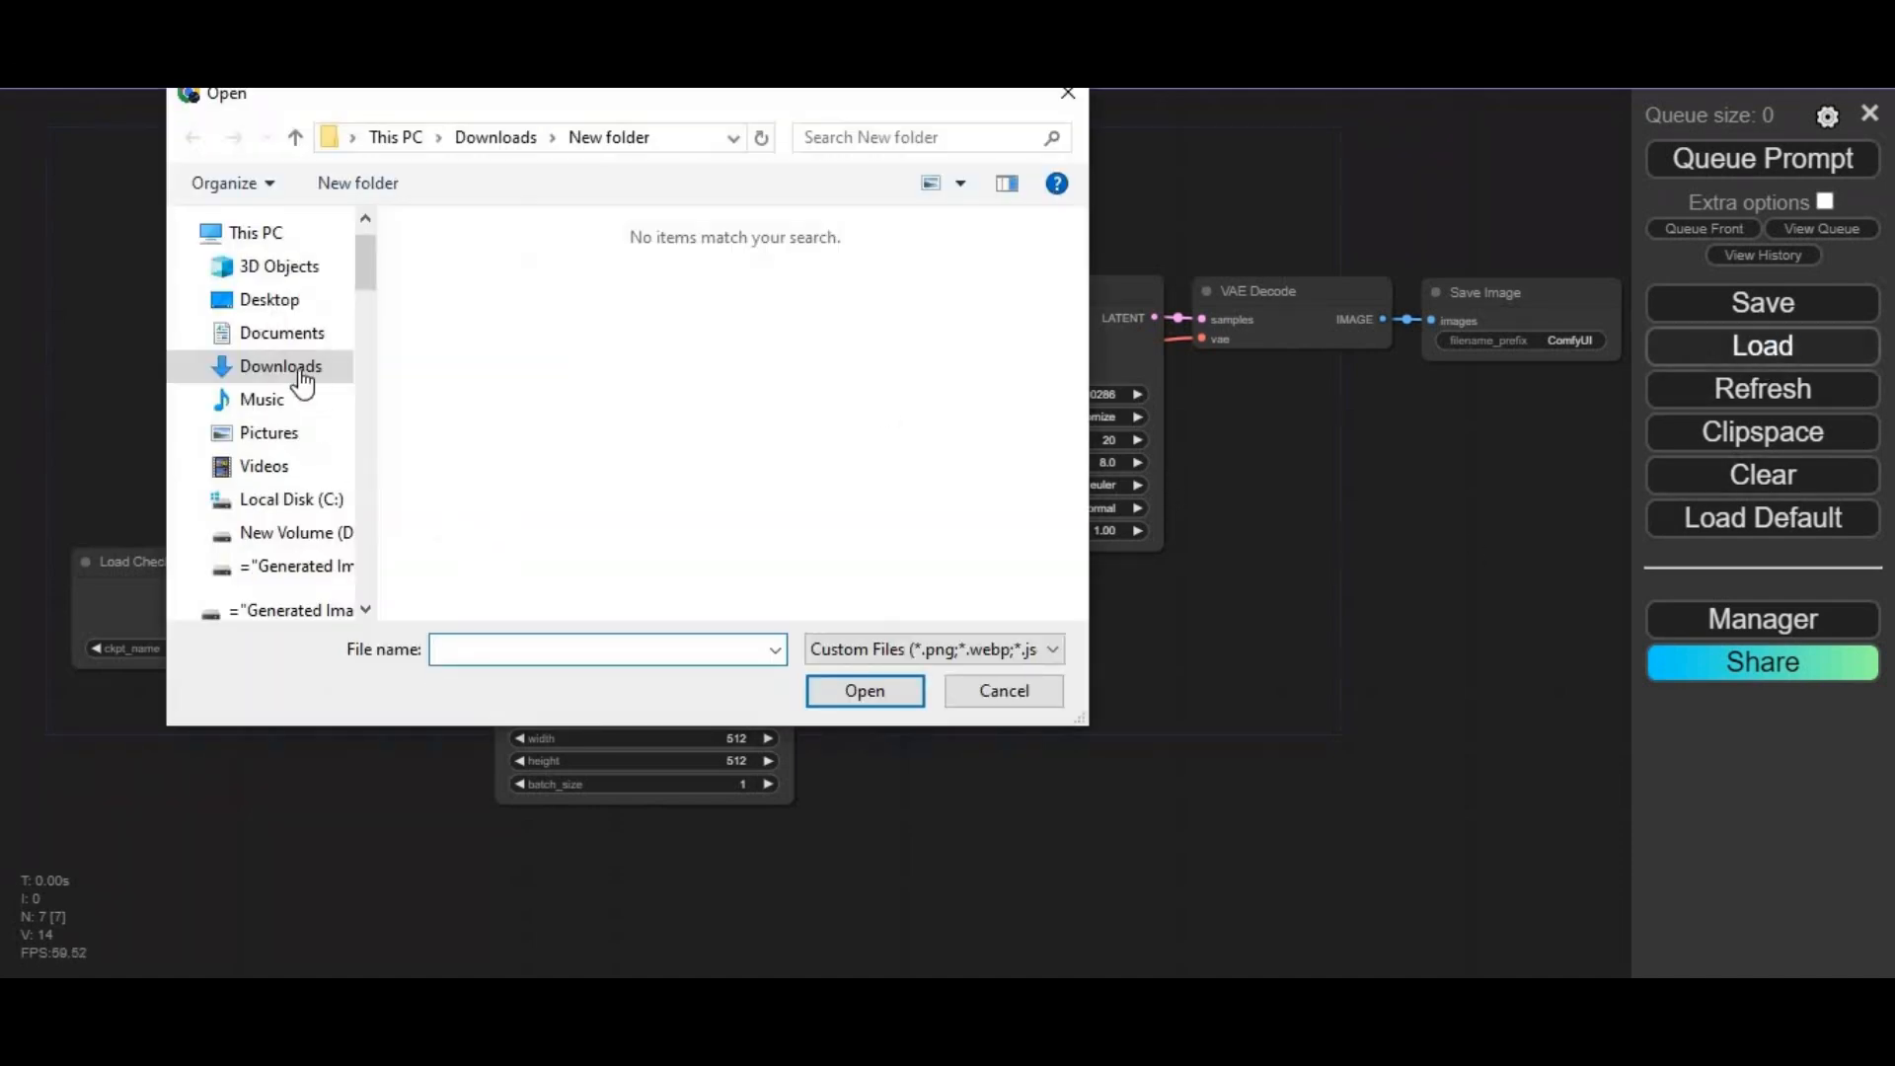
left_click(278, 367)
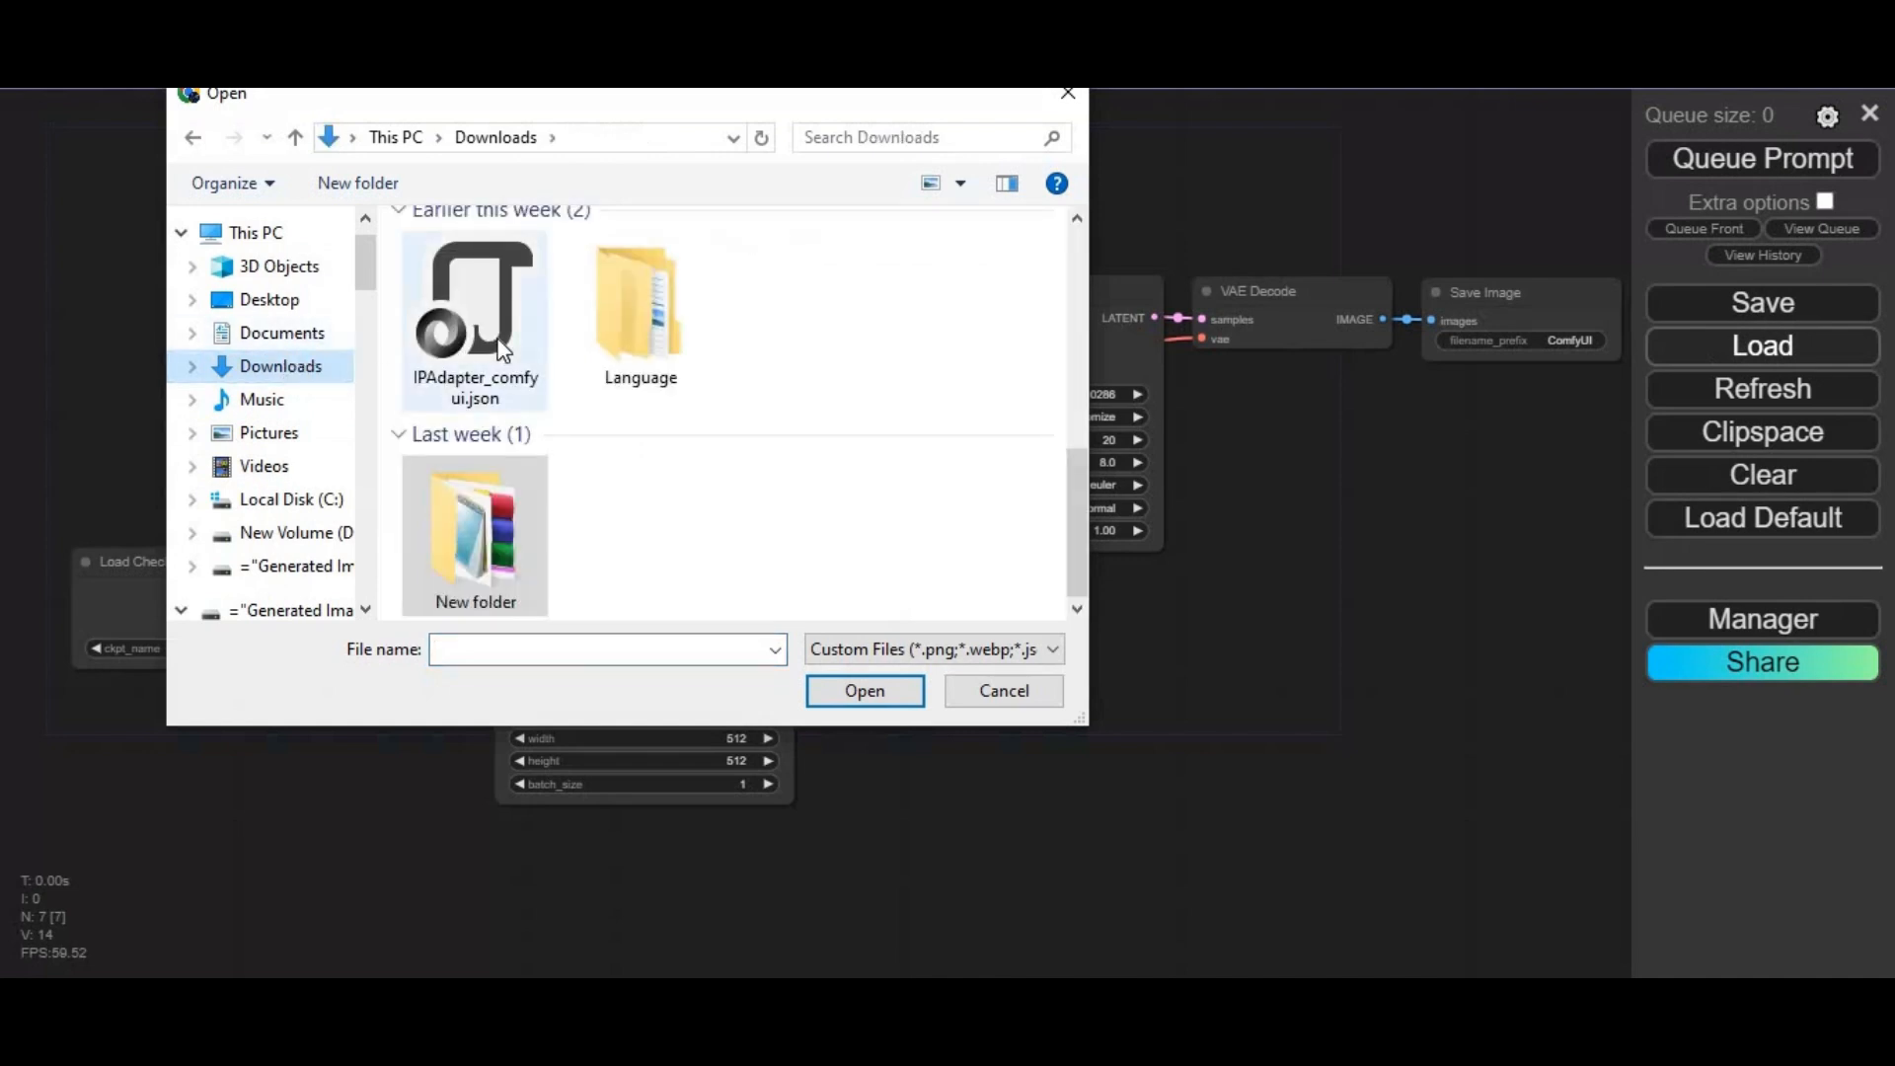
left_click(191, 365)
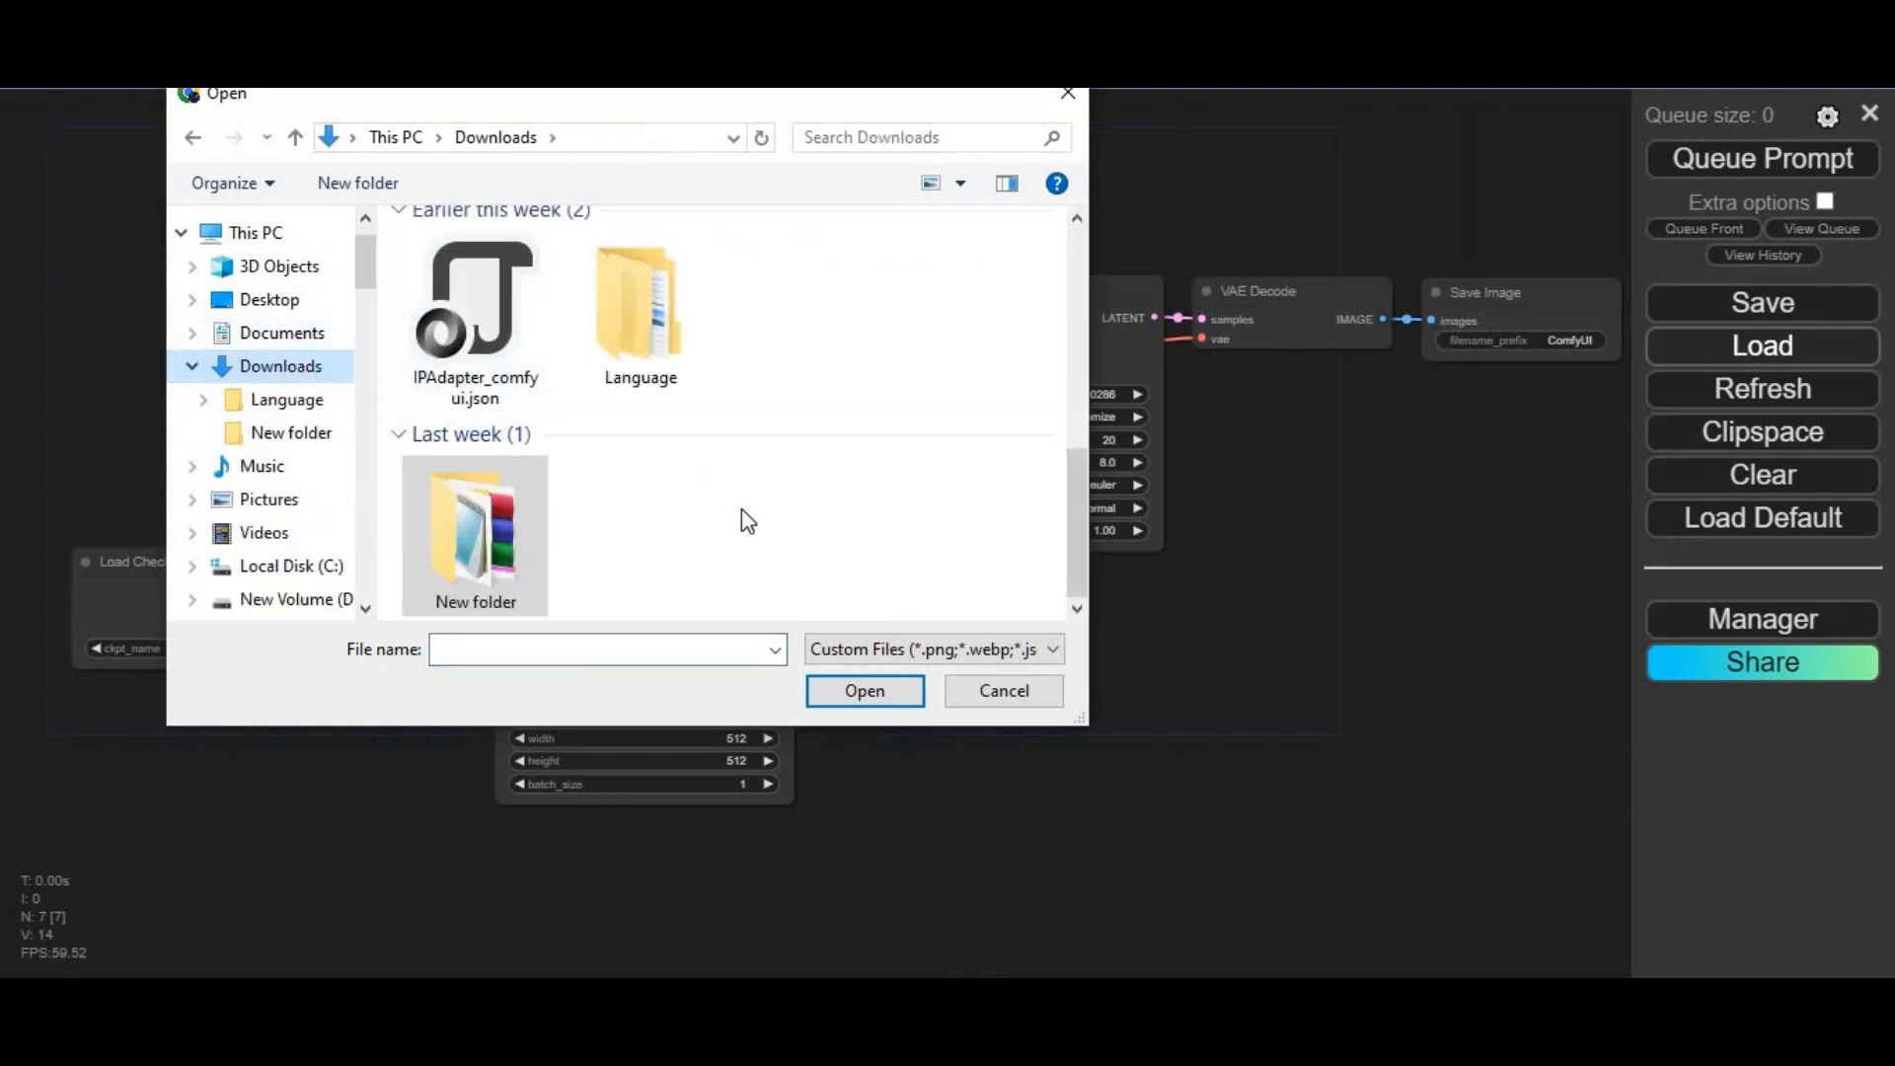
scroll("up", 3)
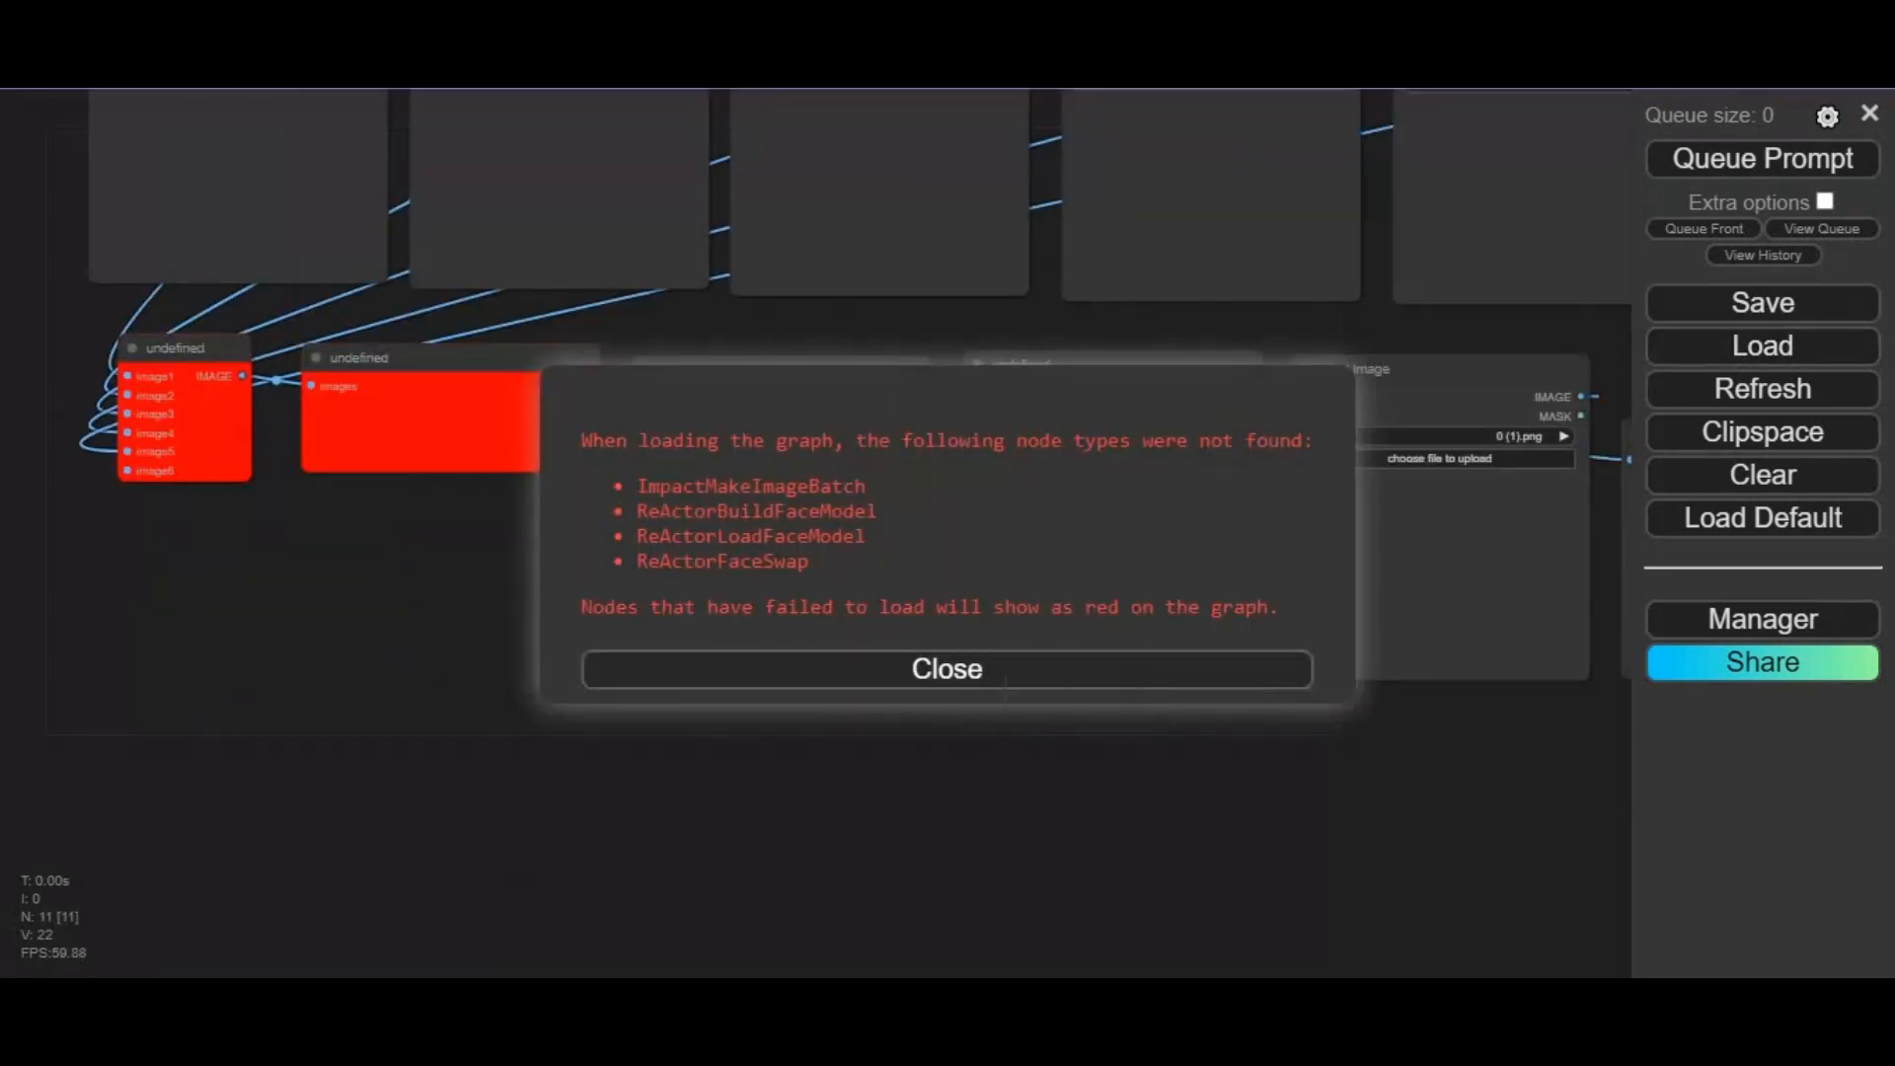
left_click(946, 670)
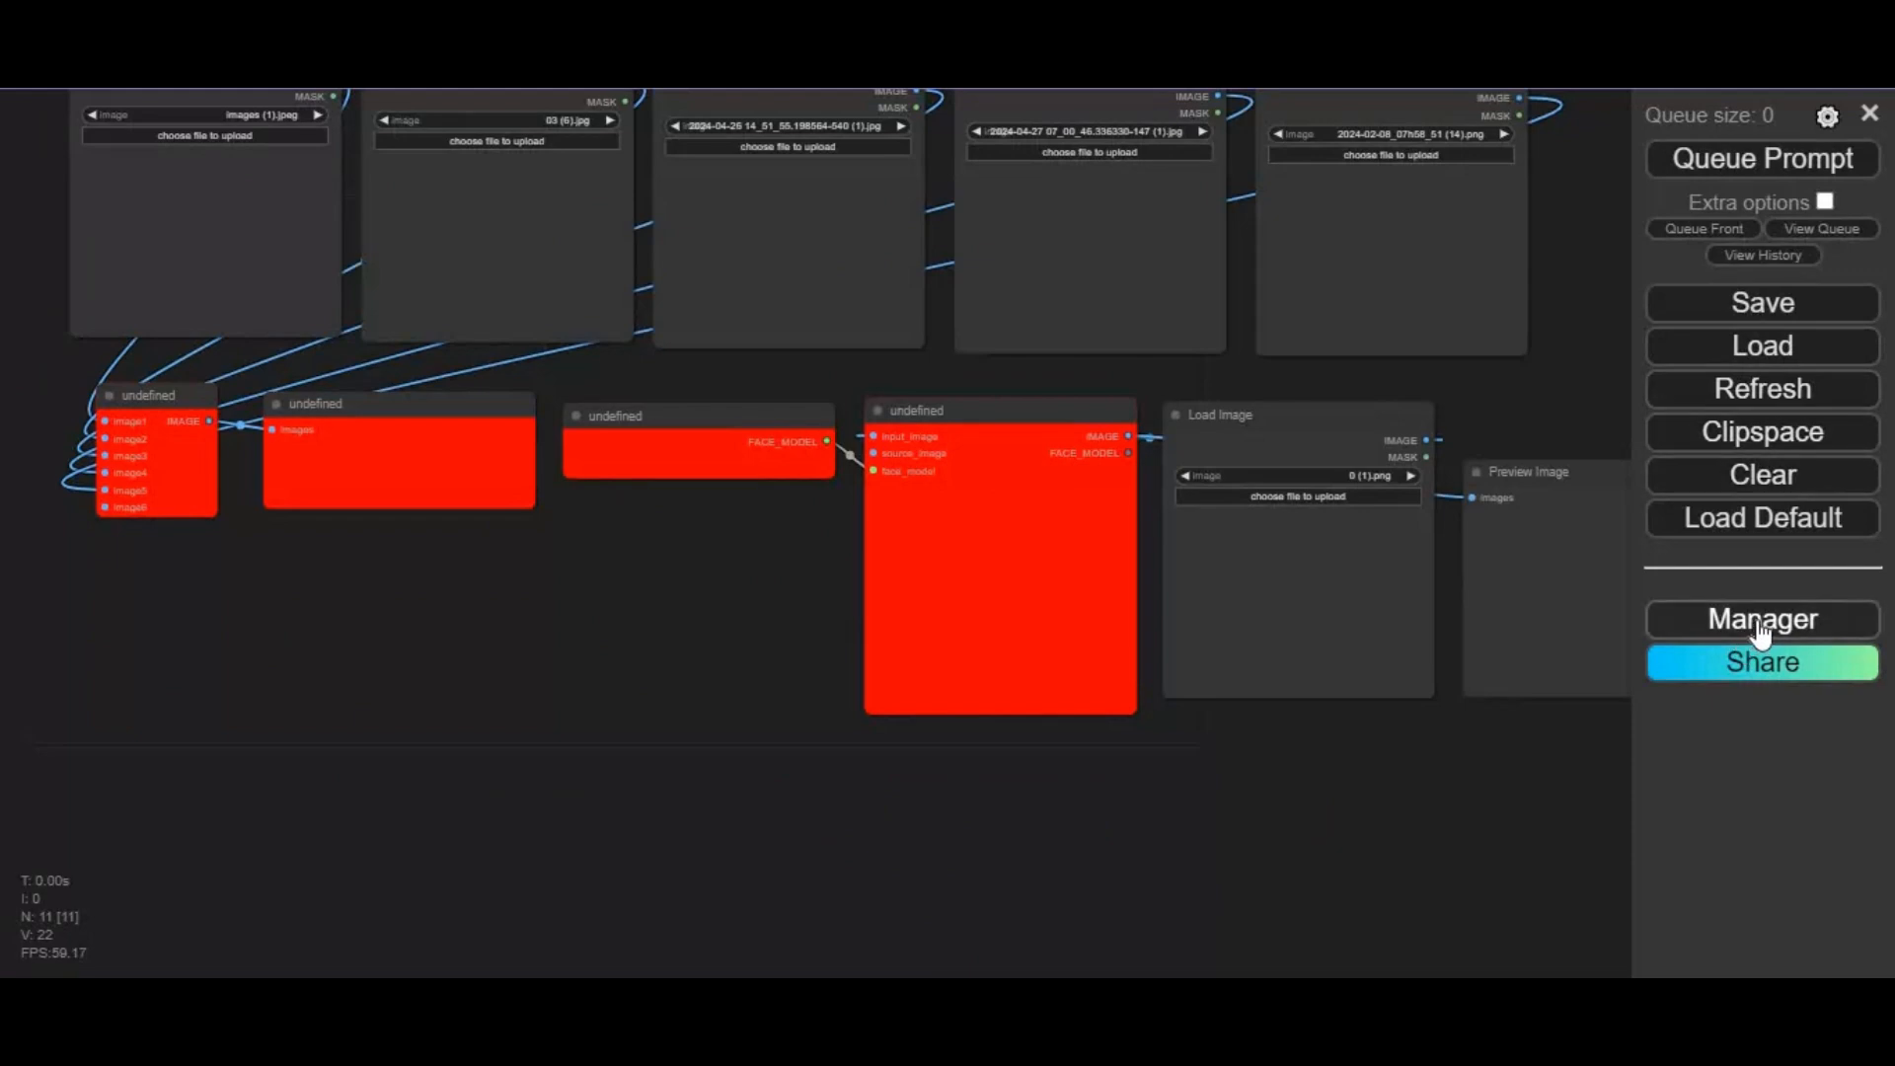
Step: Install ComfyUI Impact Pack and ReActor Node for ComfyUI from the Manager's missing custom nodes list
left_click(1761, 618)
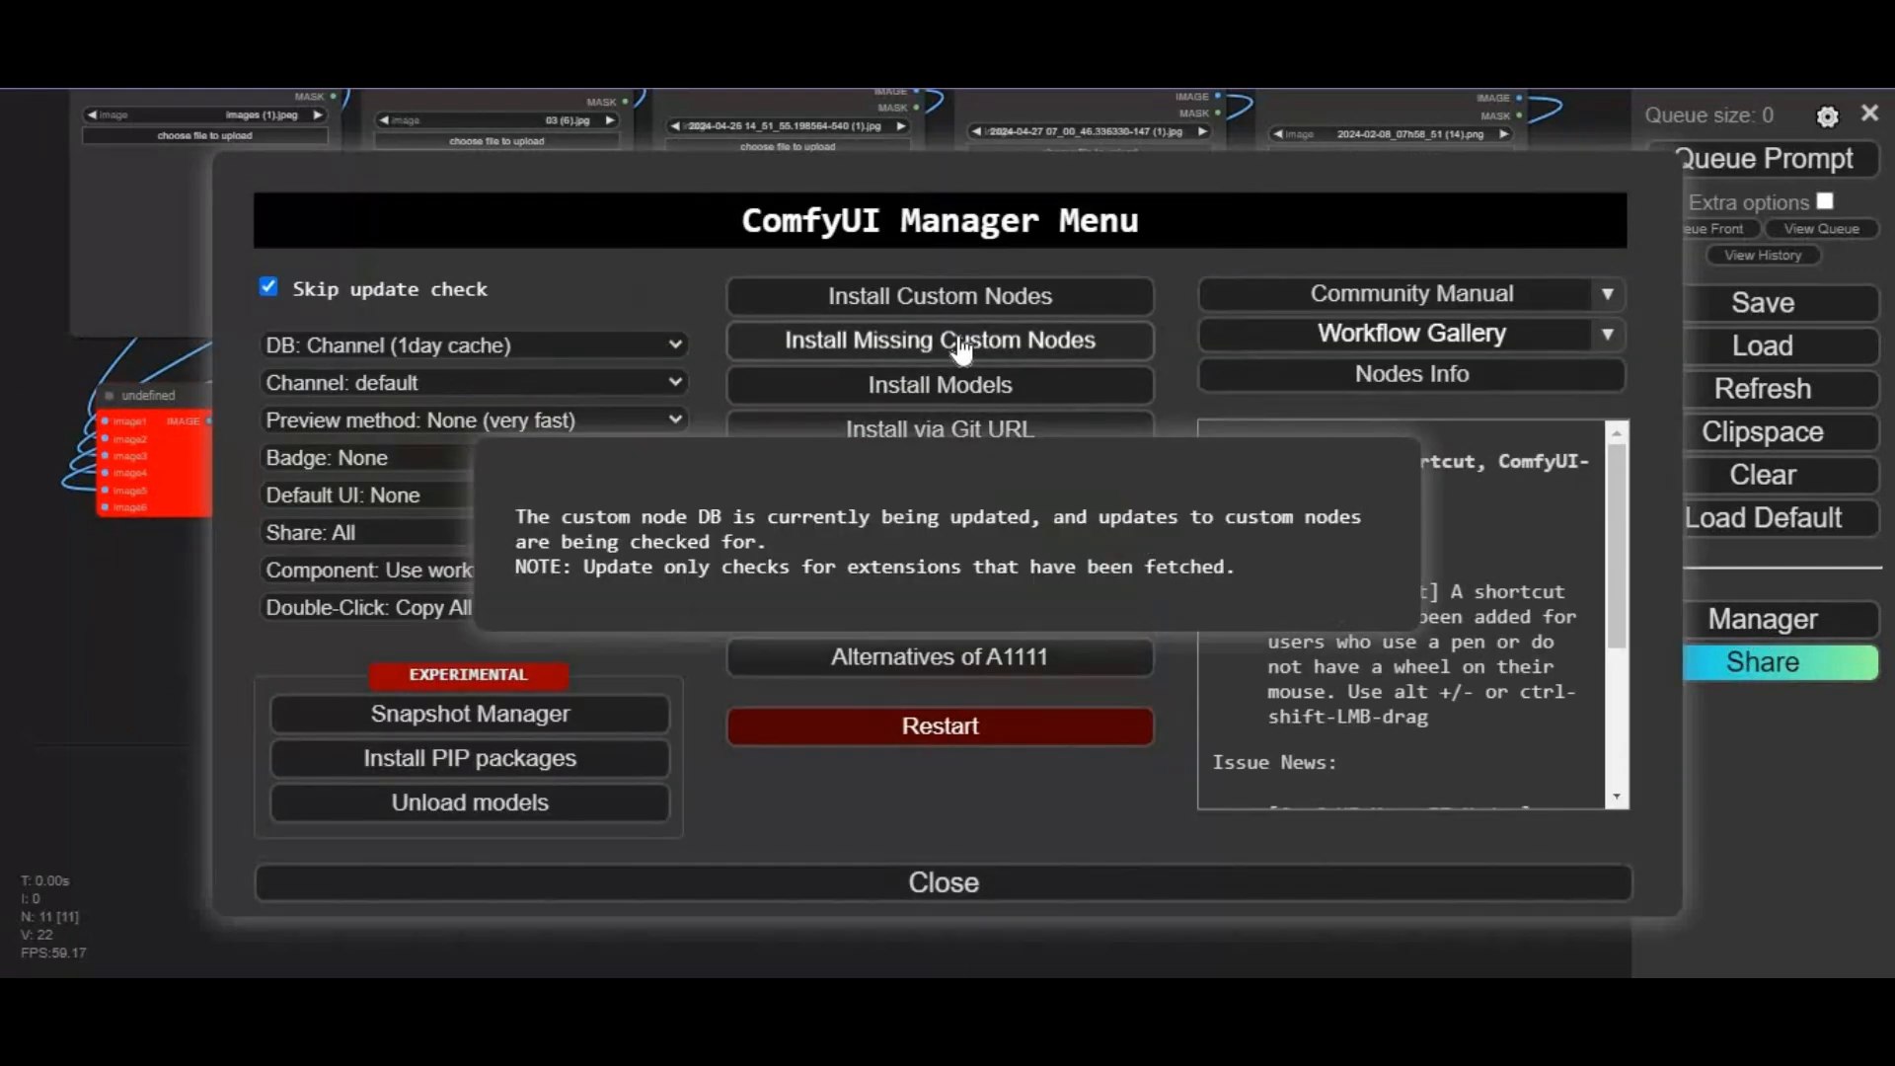
mouse_move(1144, 614)
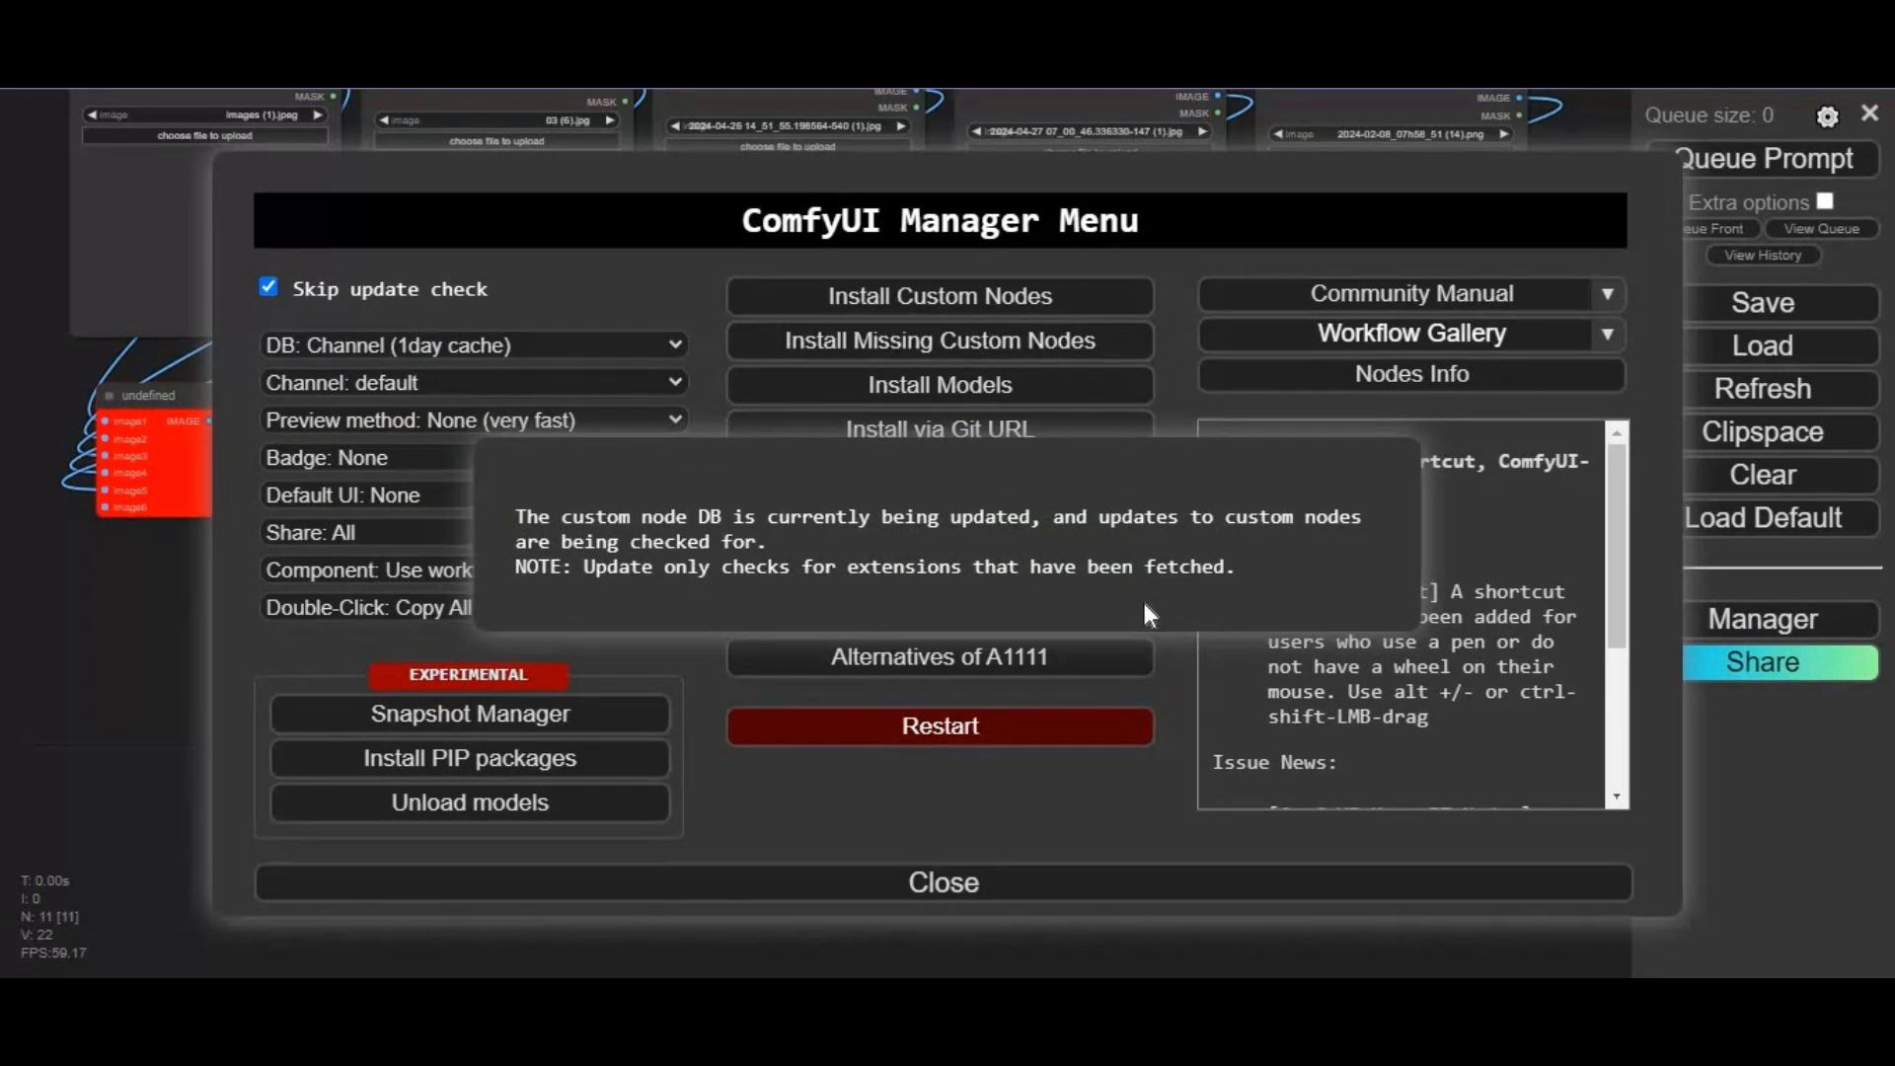
mouse_move(1129, 604)
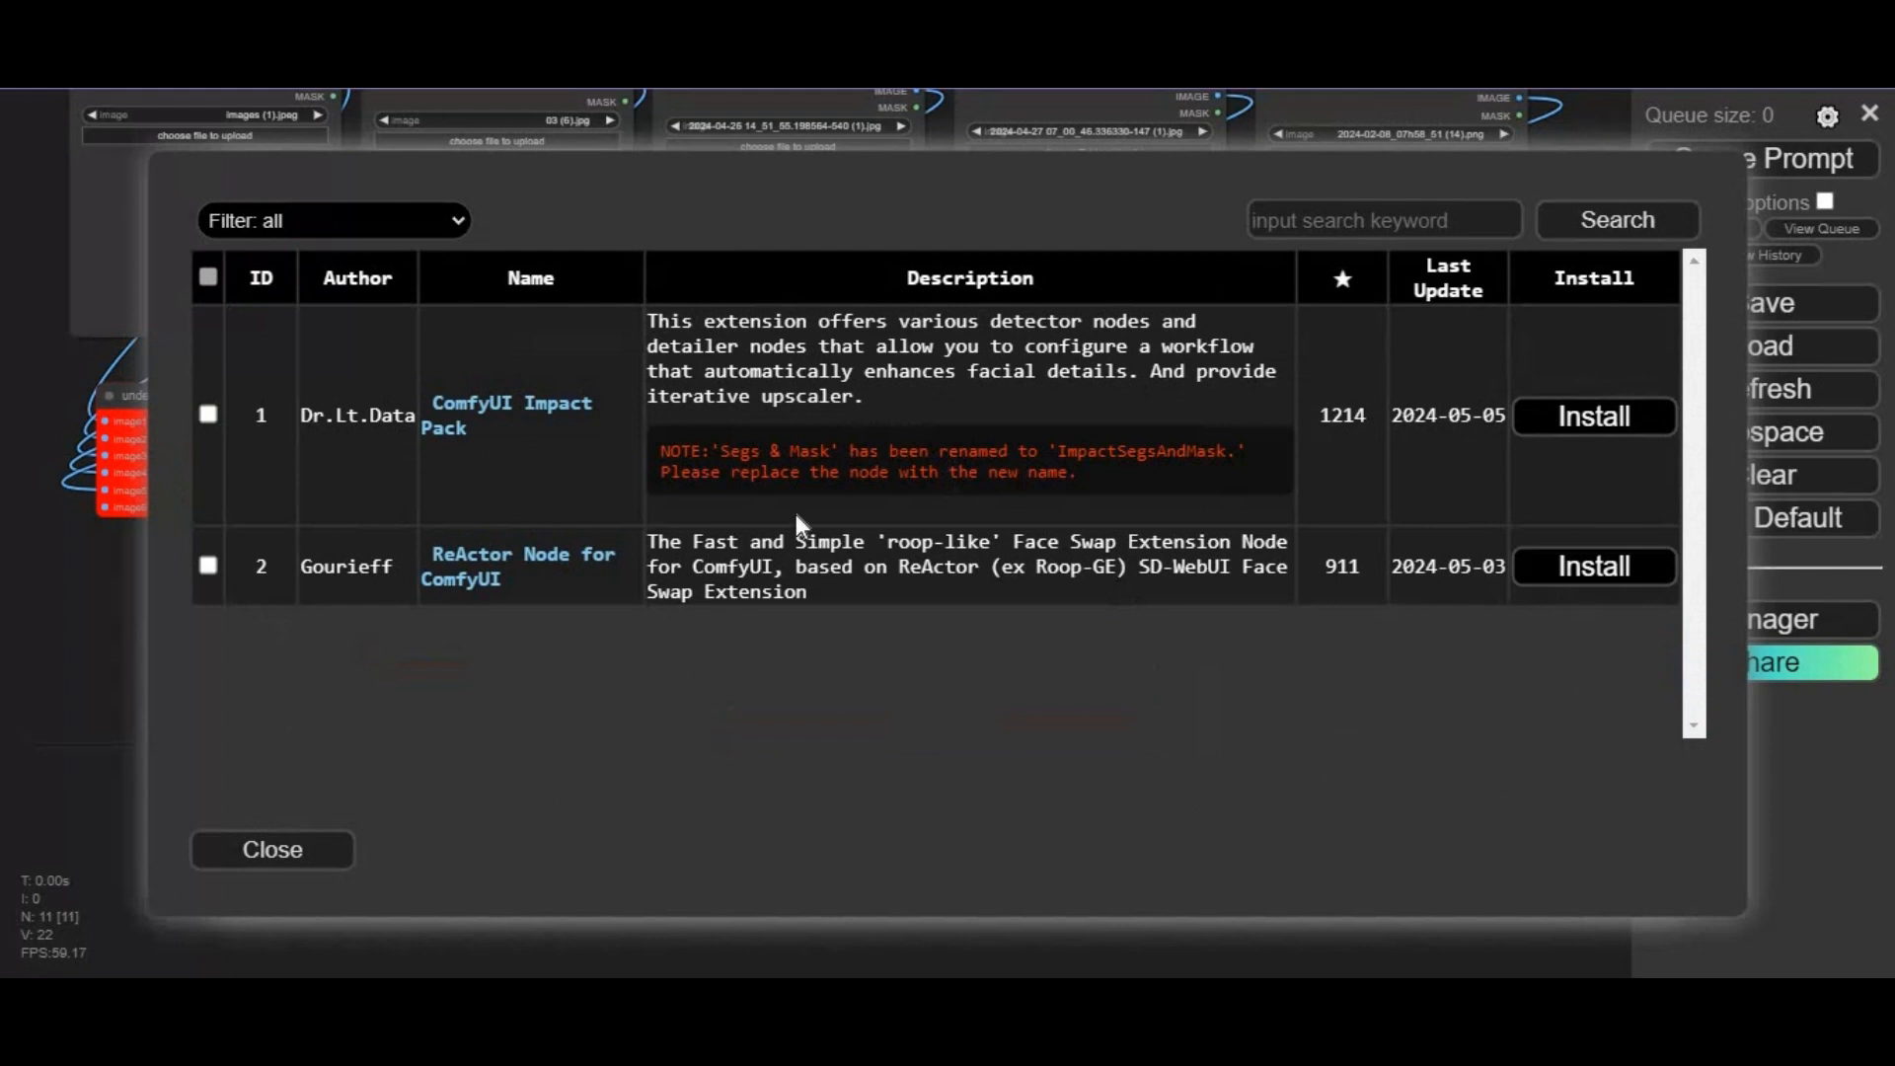
mouse_move(1170, 479)
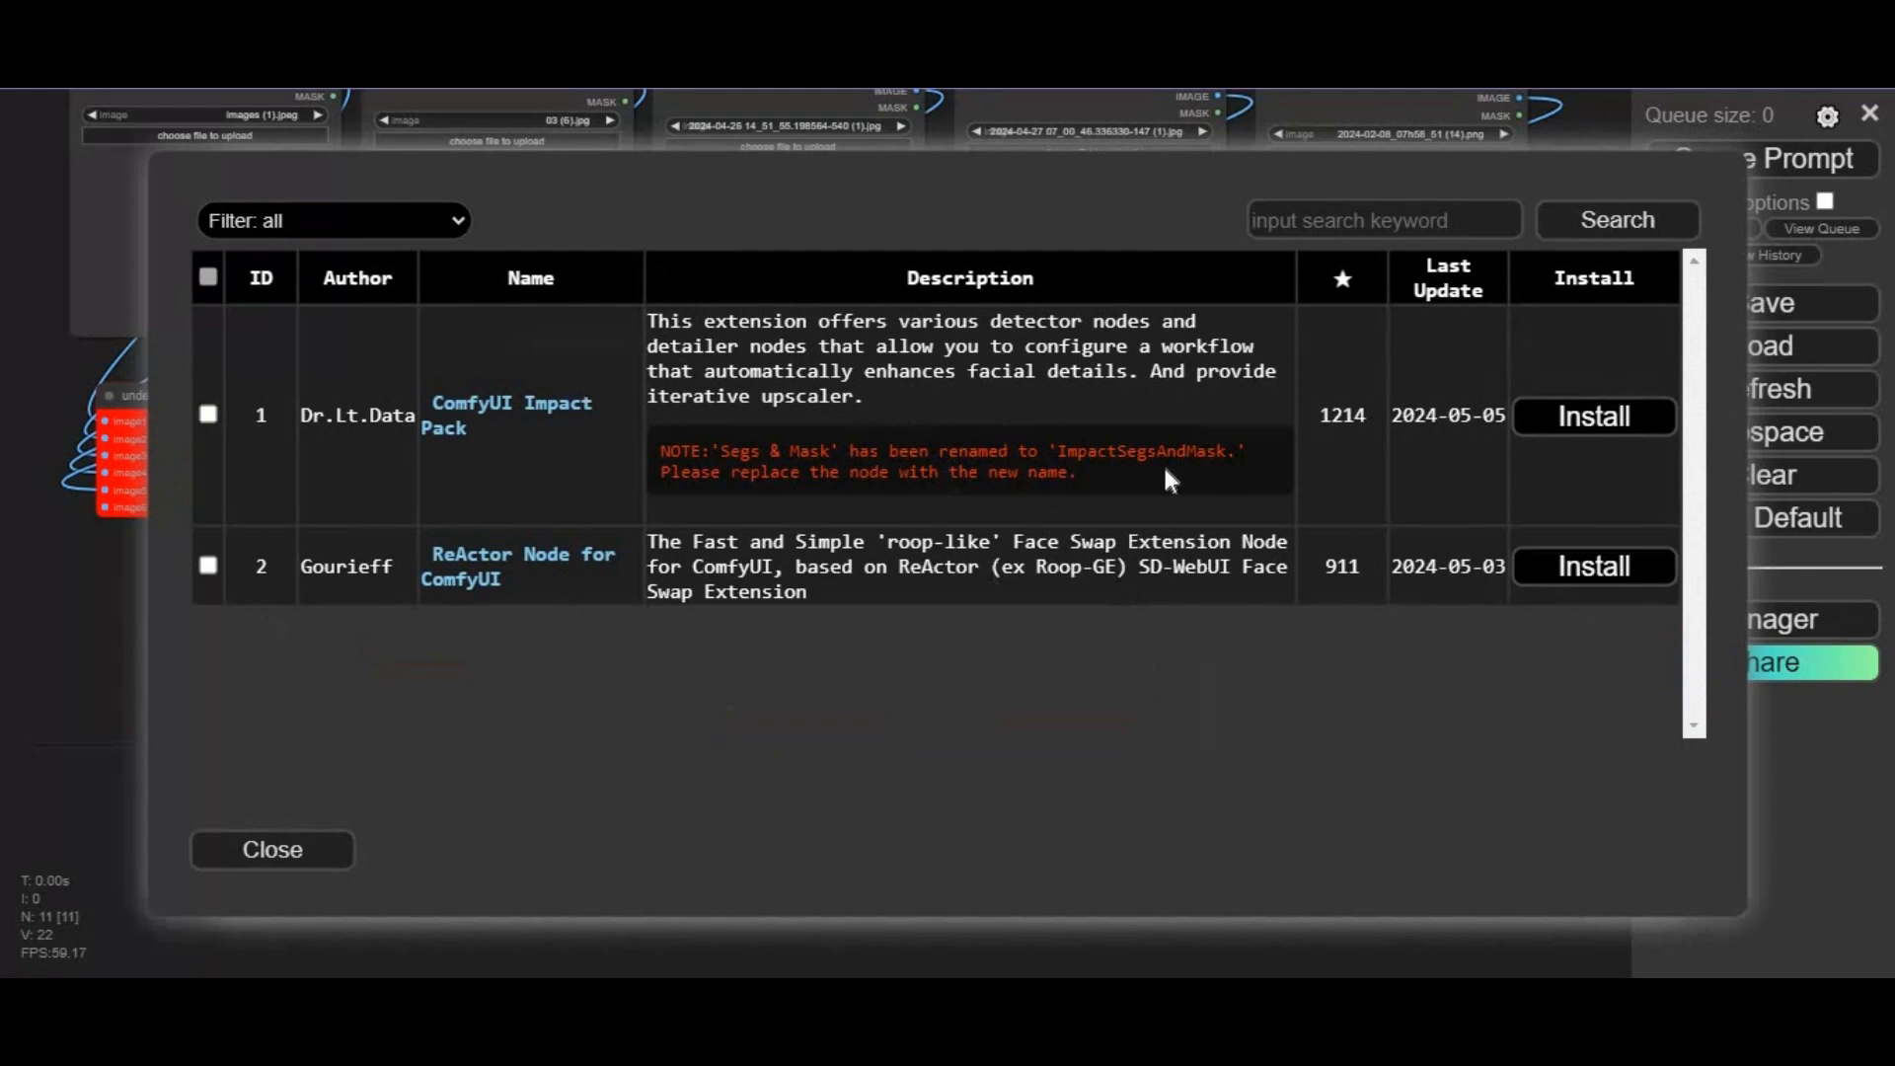
left_click(1593, 415)
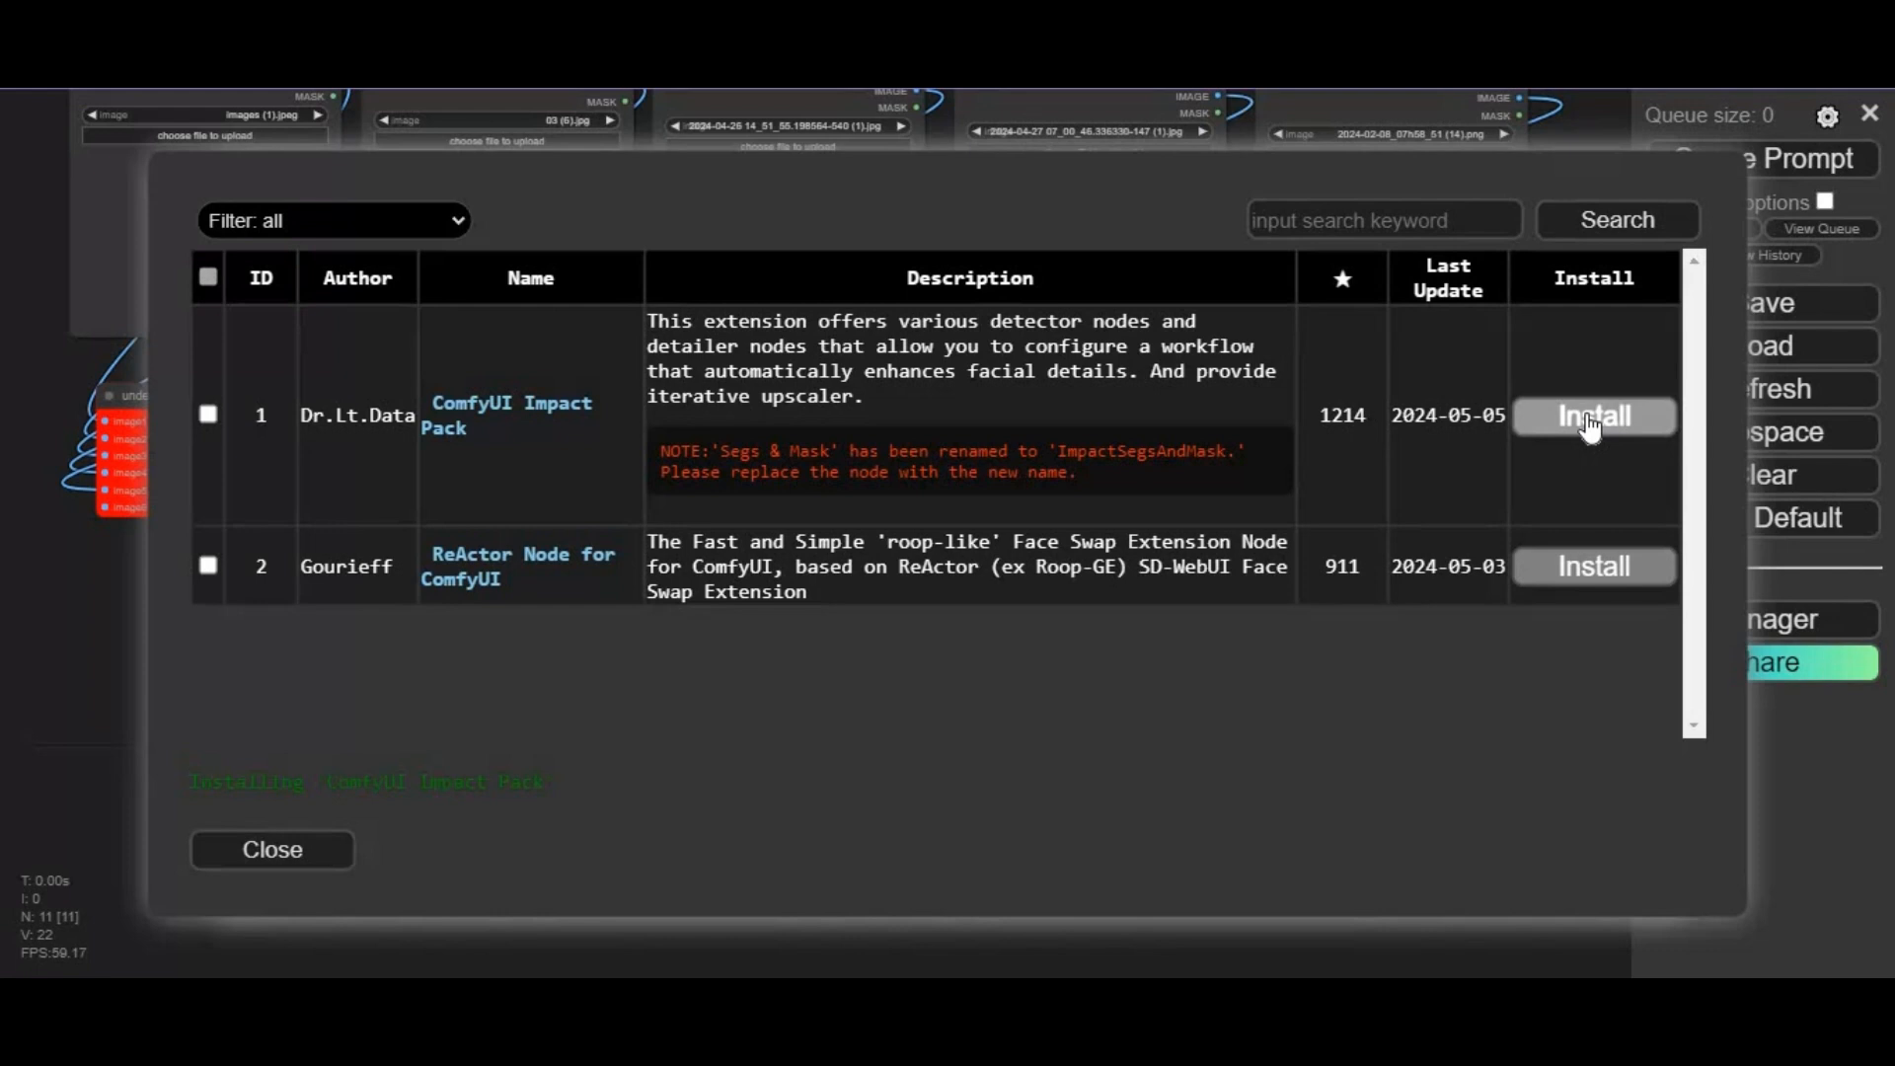
left_click(1593, 414)
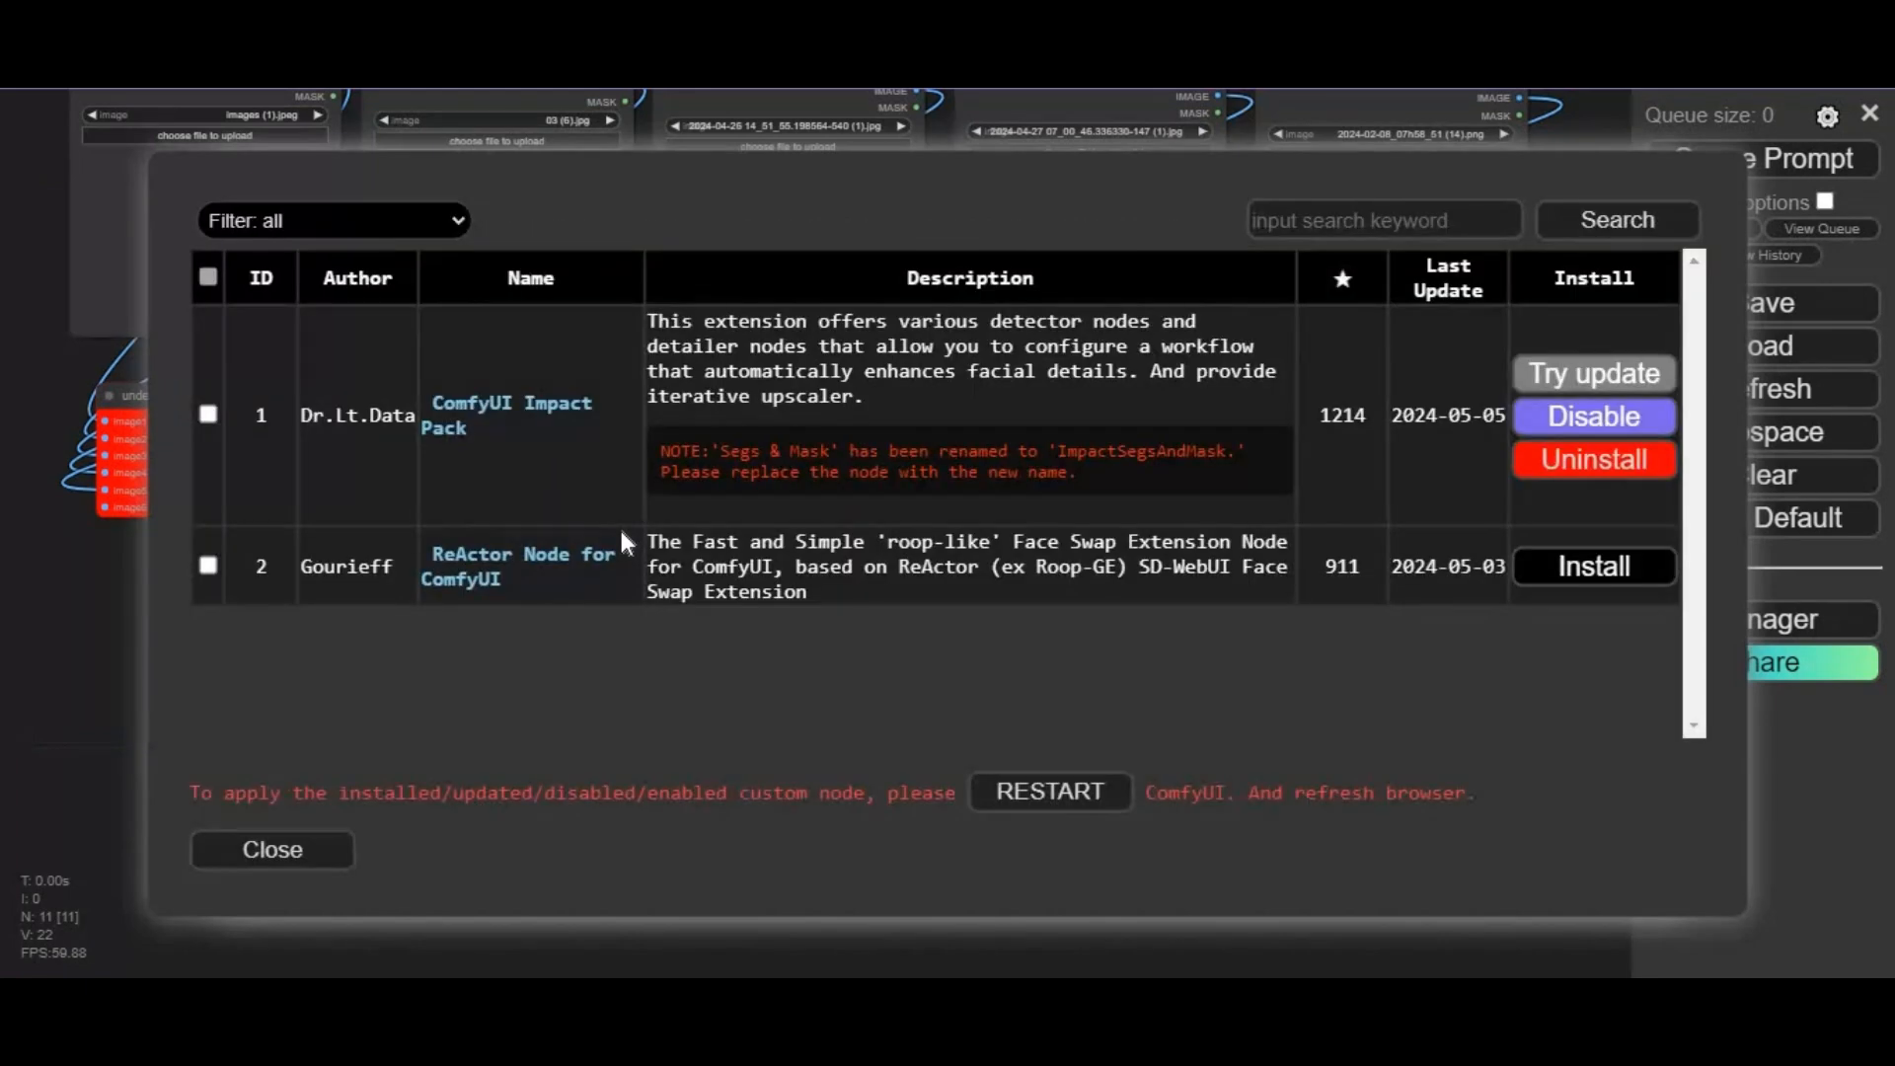
left_click(1593, 566)
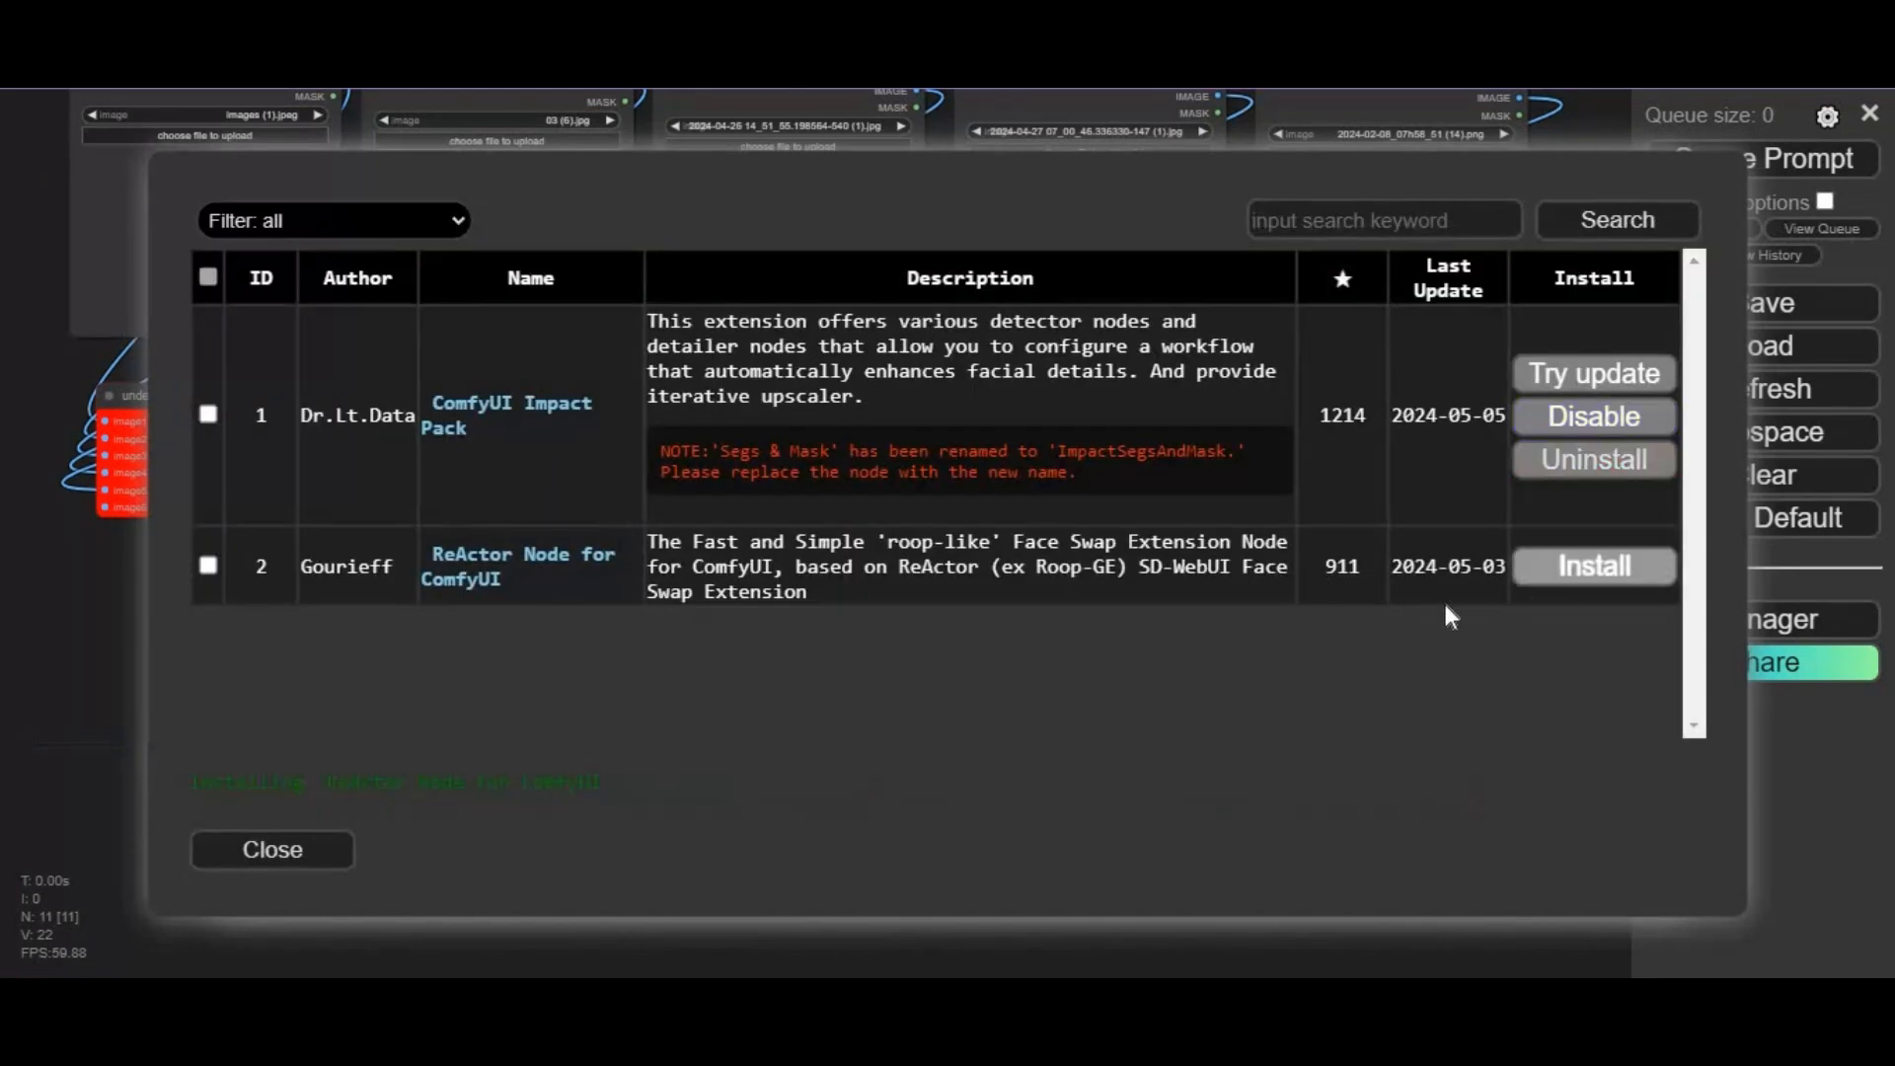
mouse_move(1348, 676)
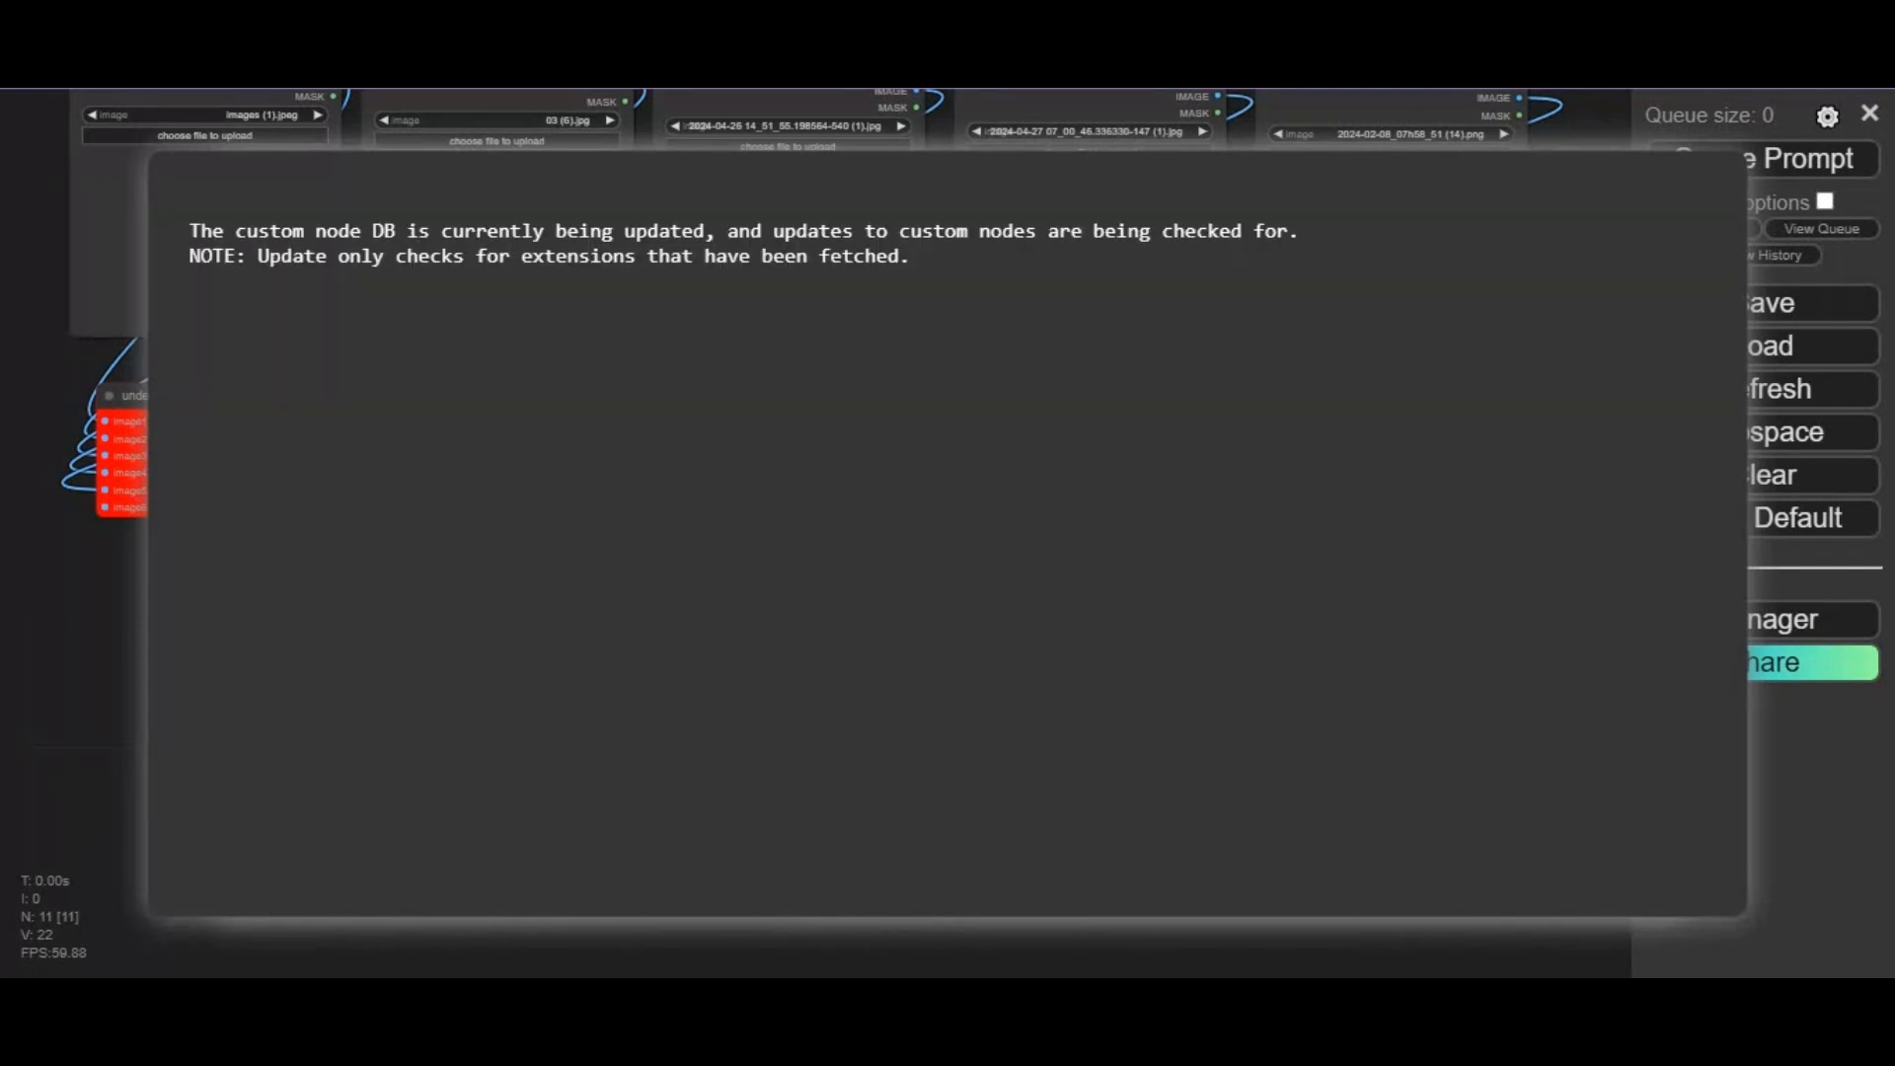
mouse_move(438, 480)
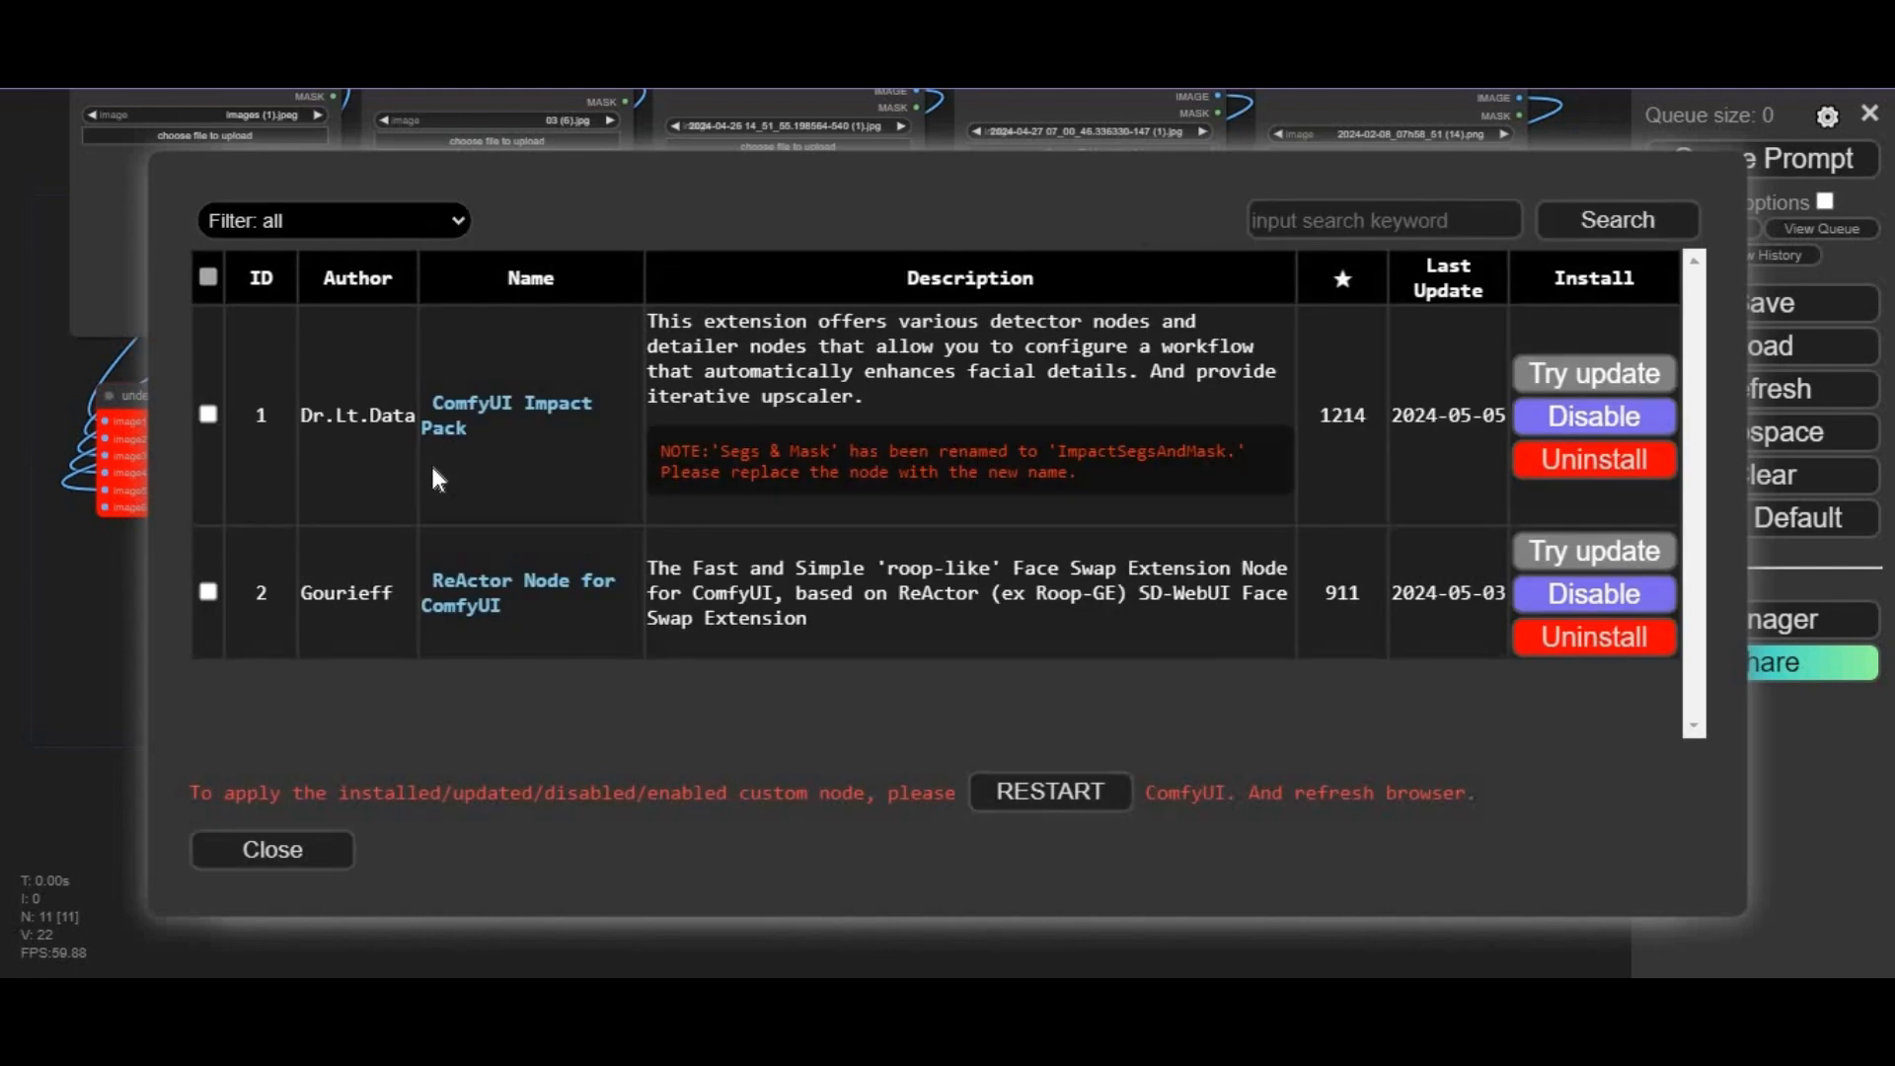
mouse_move(1046, 792)
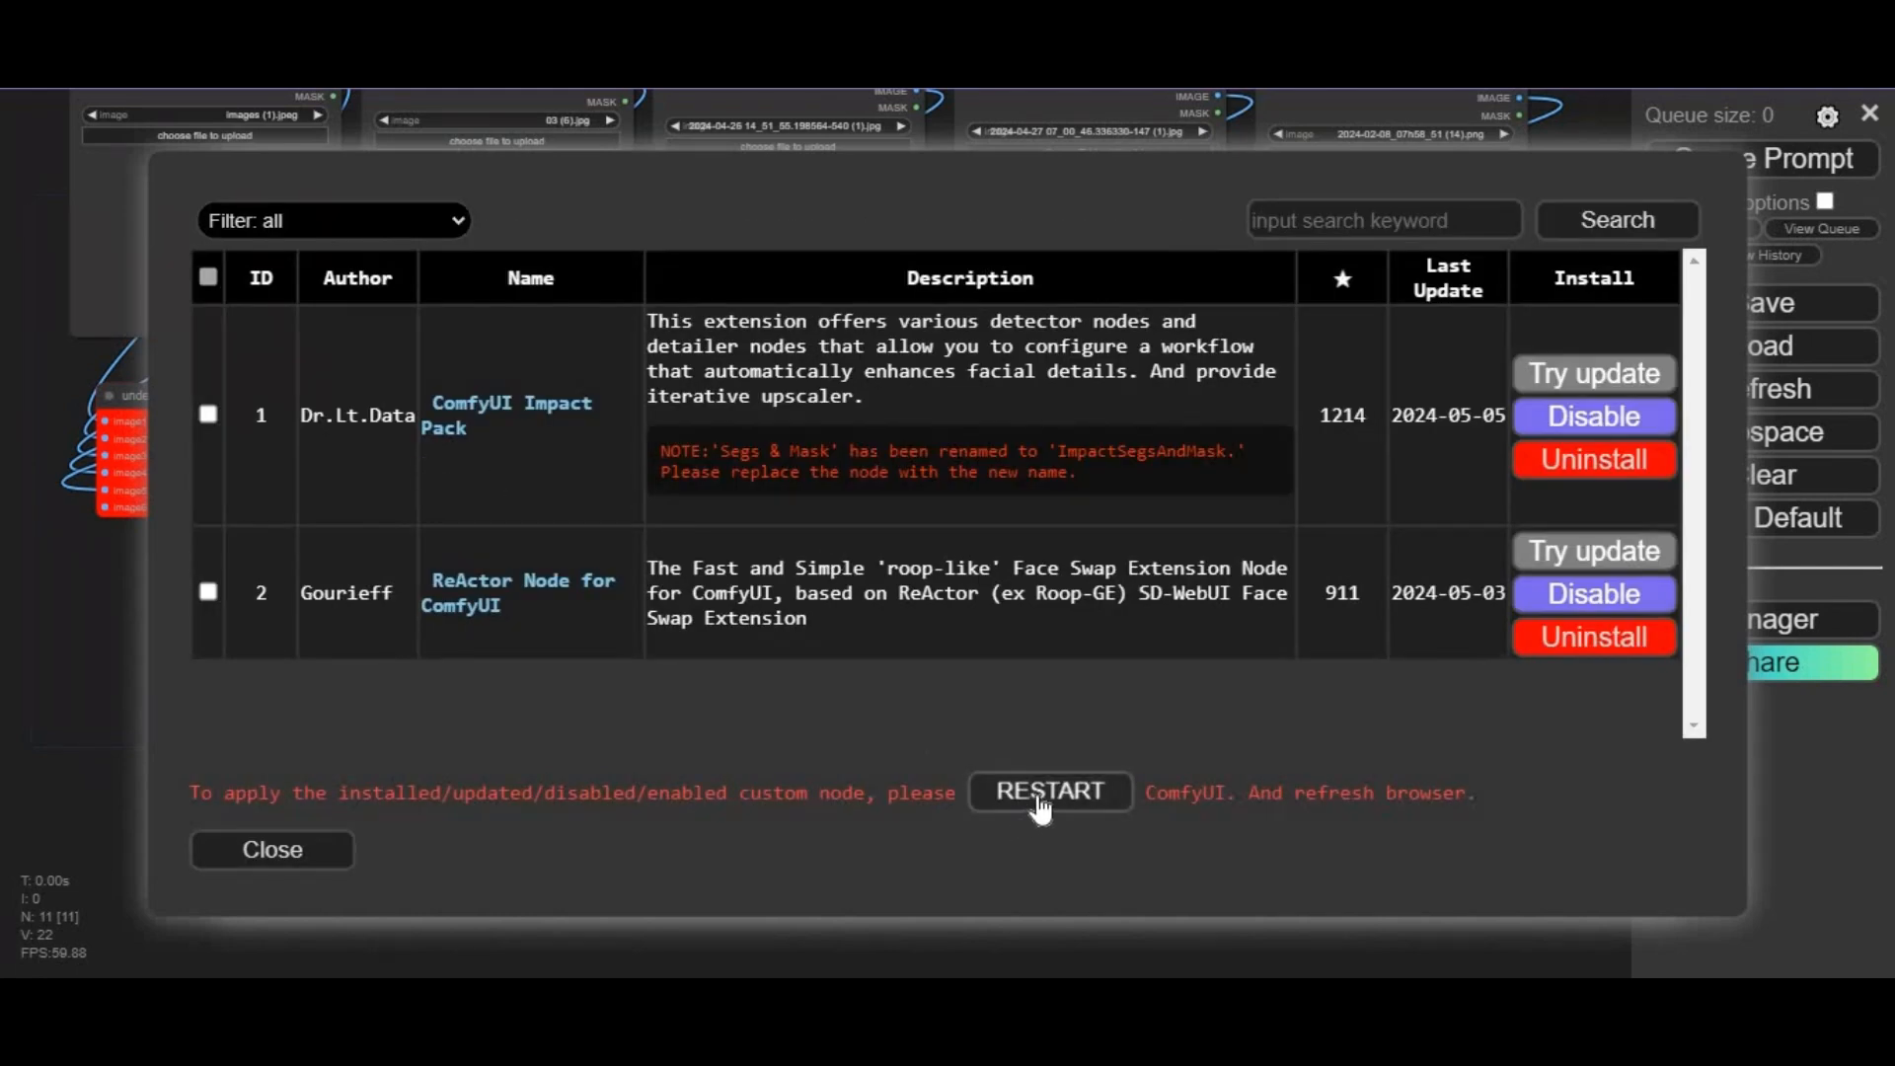
Step: Restart ComfyUI from the Manager, dismiss the reconnecting notice and reload the workflow
left_click(1049, 792)
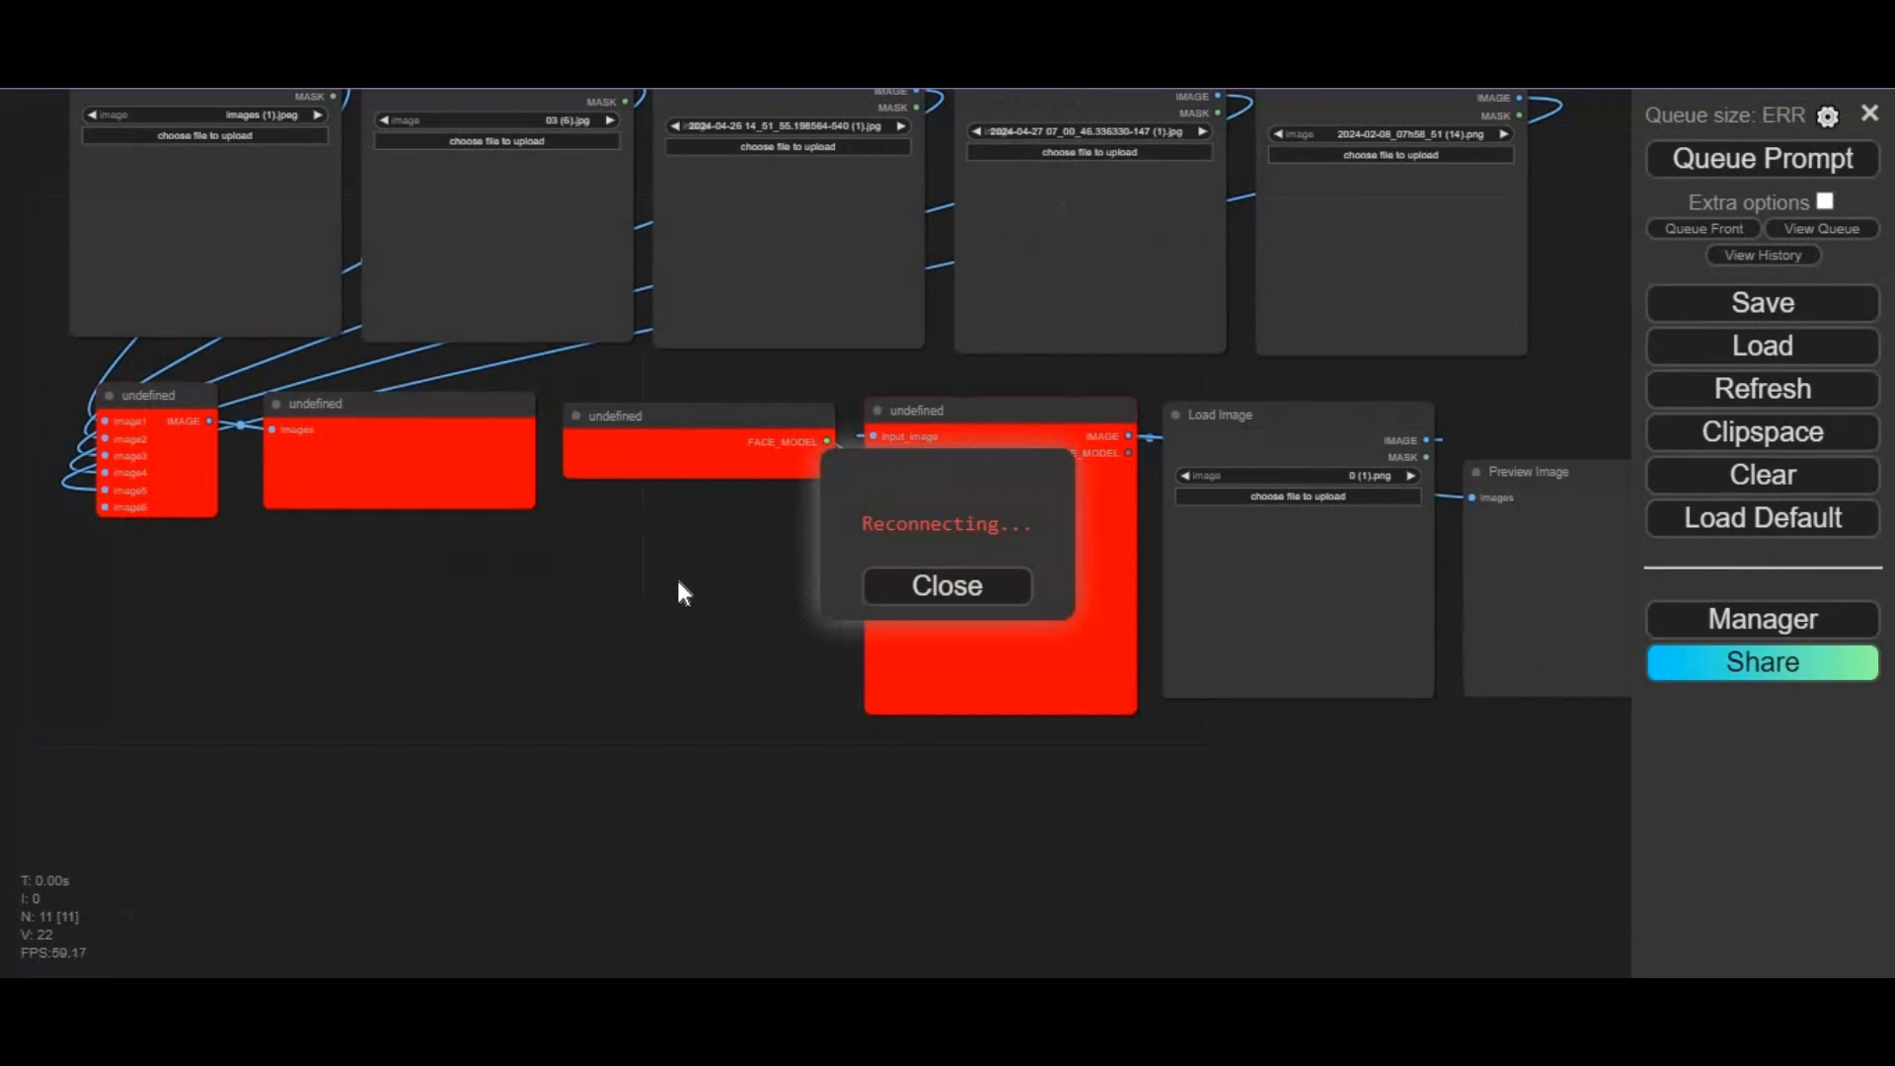
left_click(946, 585)
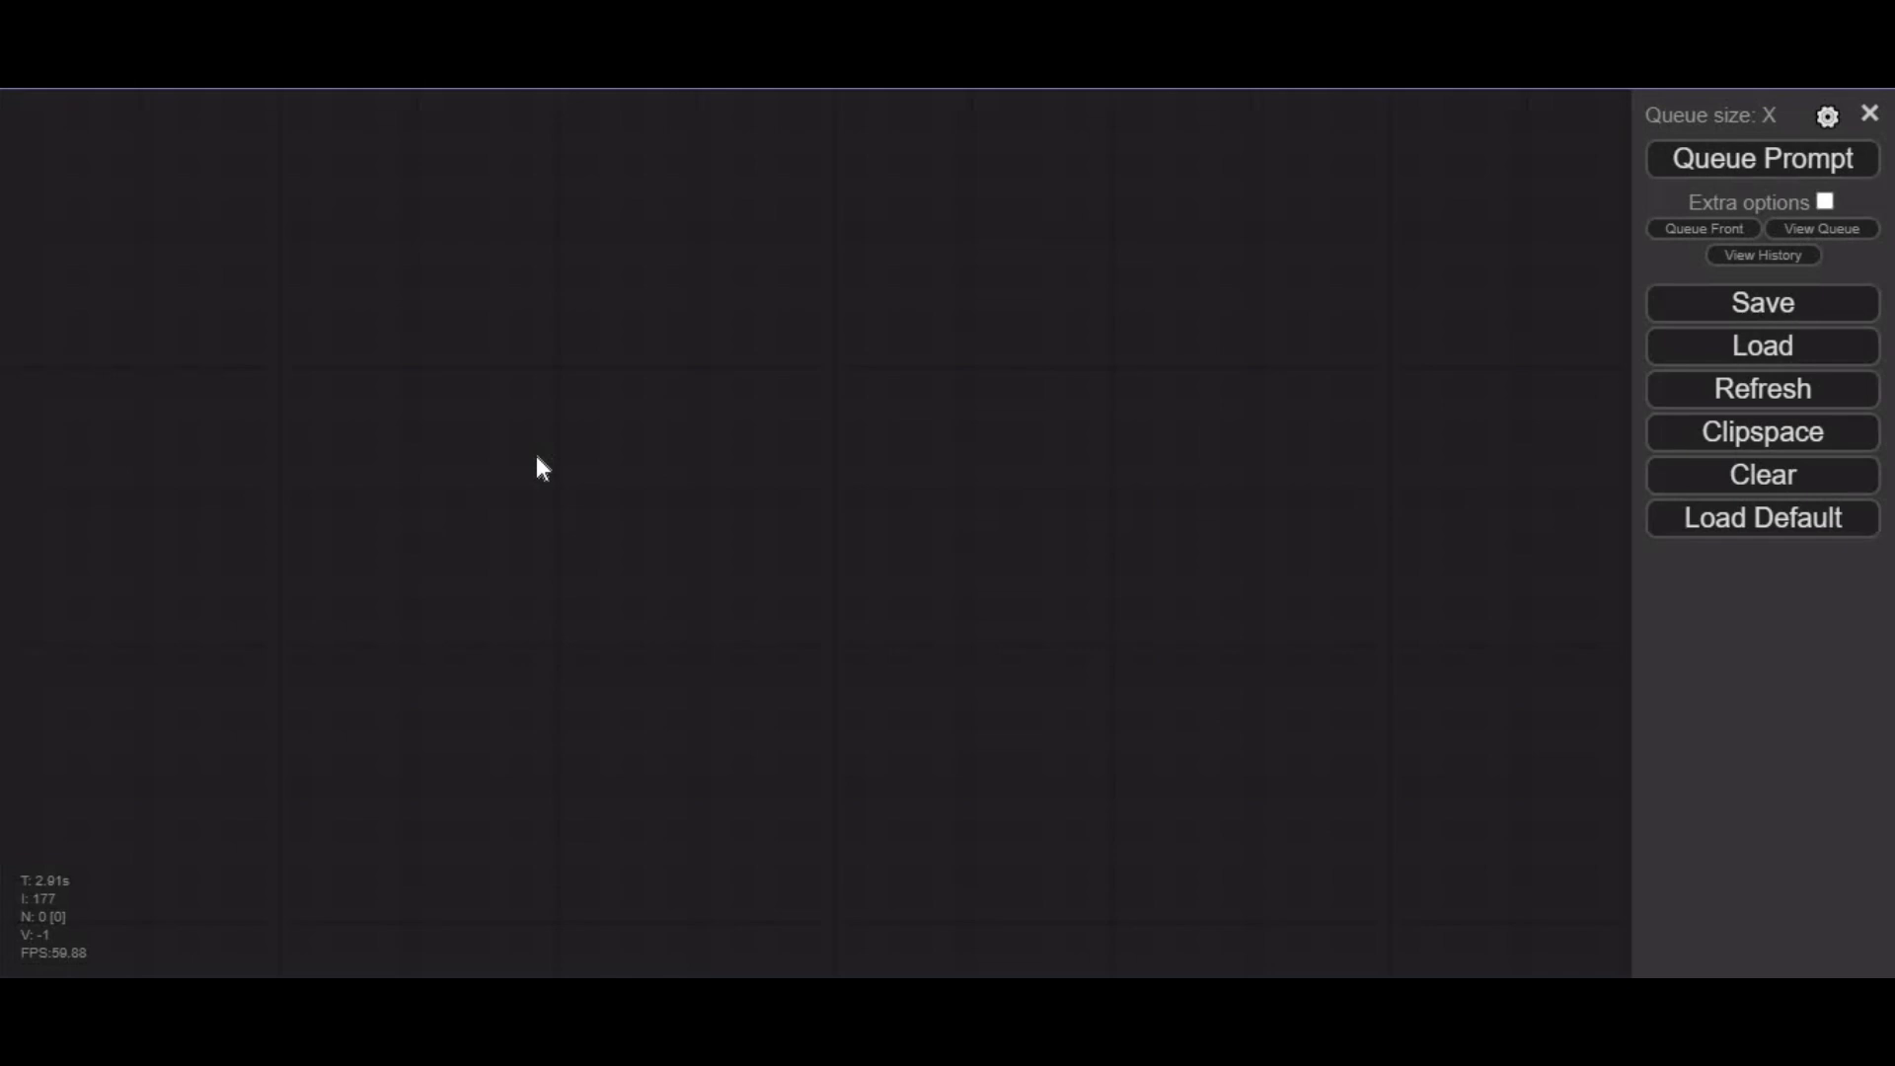
left_click(1760, 346)
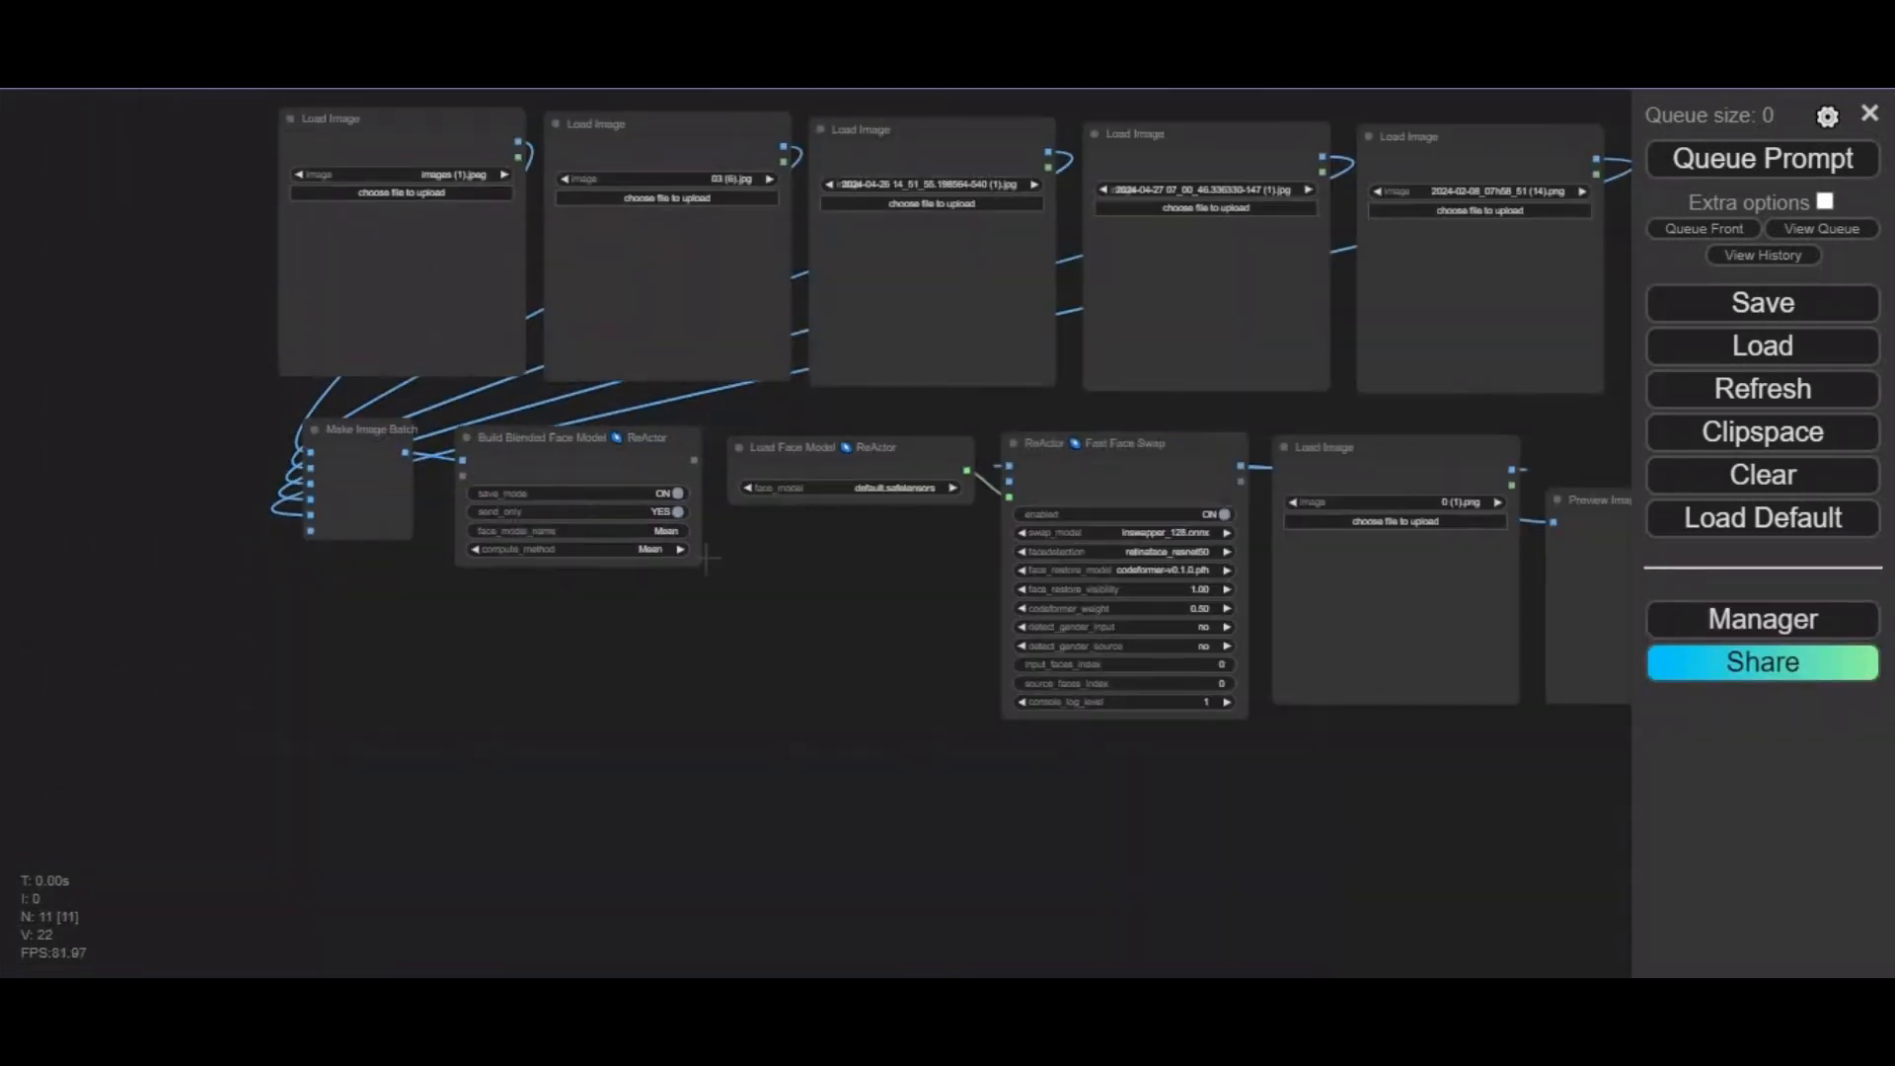